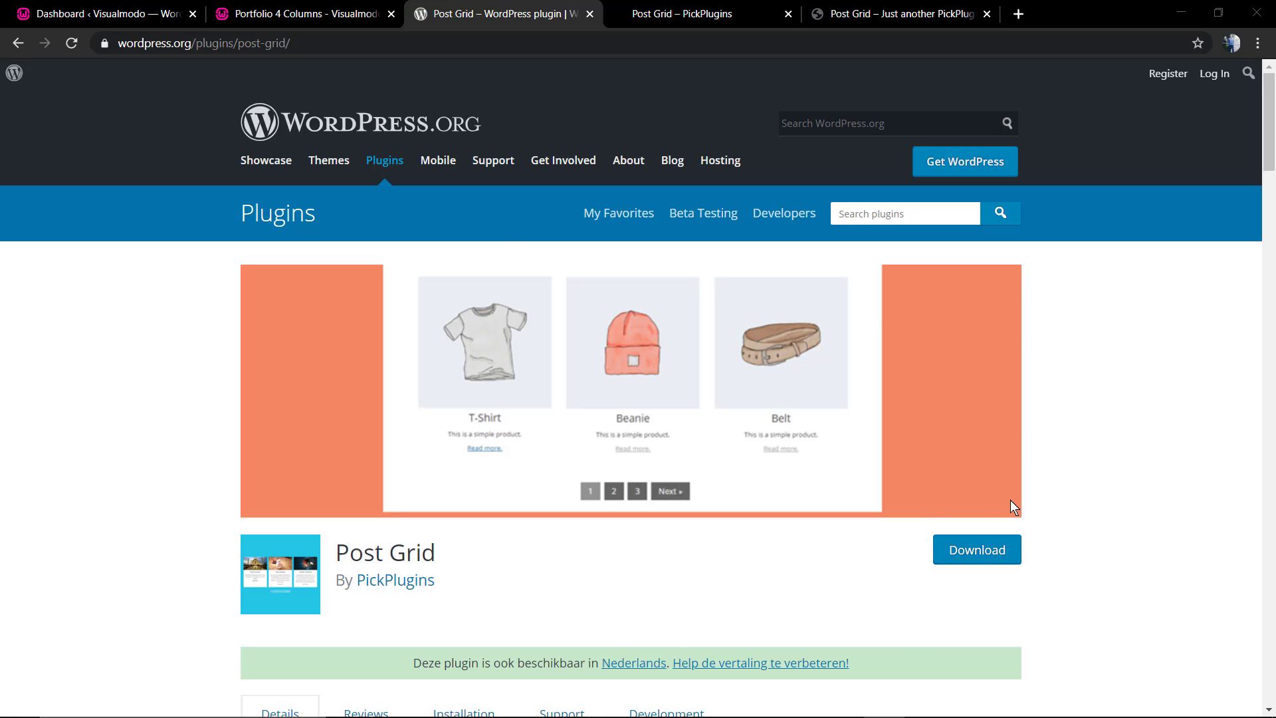
Step: Switch to the PickPlugins Post Grid documentation tab and scroll through its description
click(682, 14)
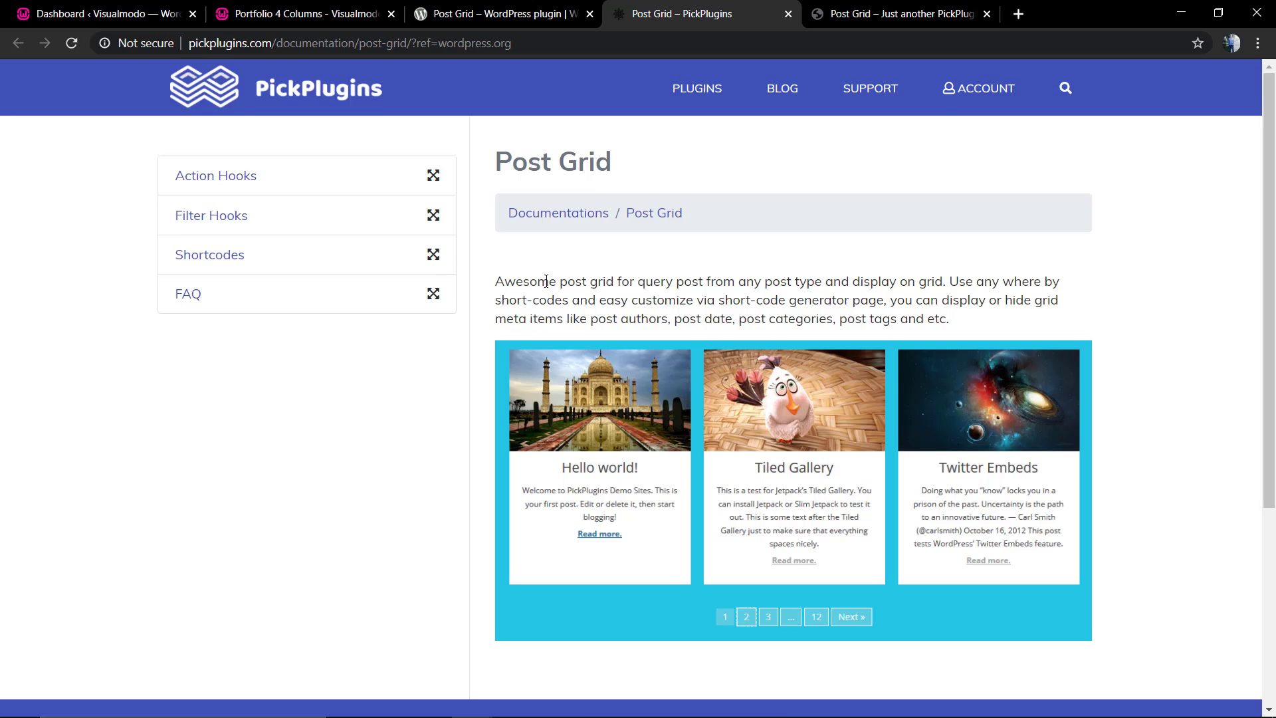
scroll(down, 3)
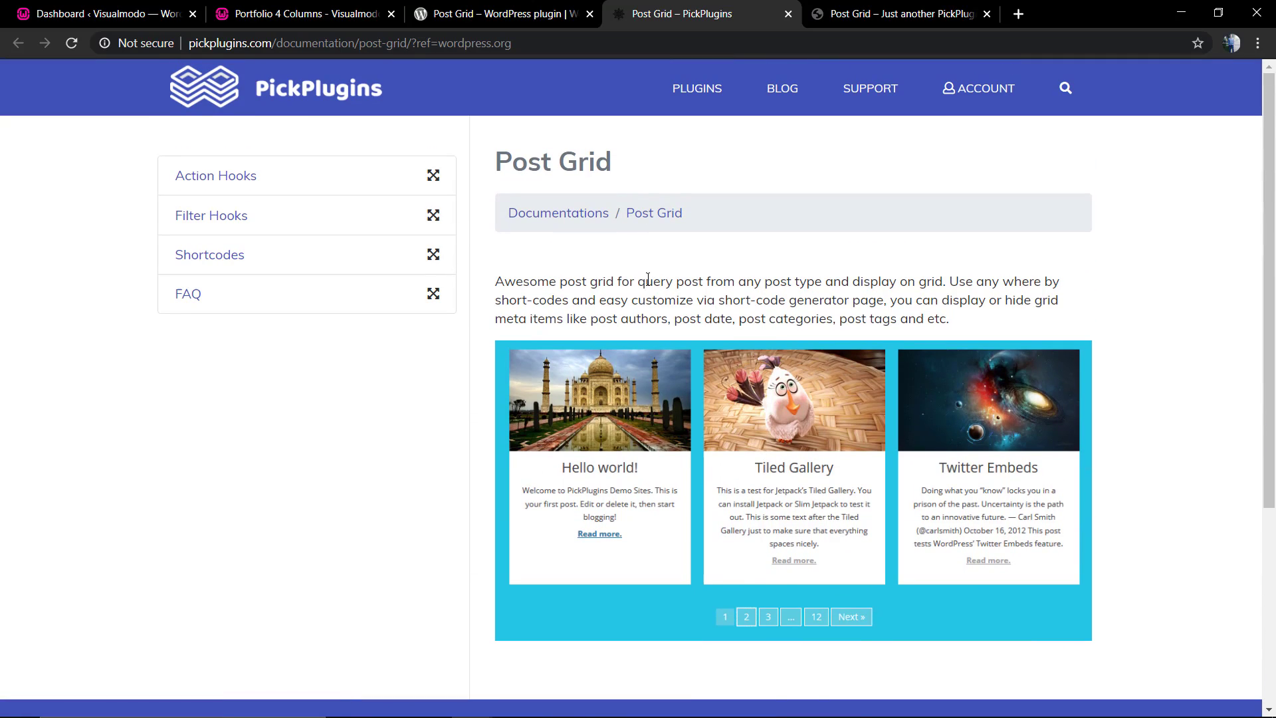
scroll(down, 3)
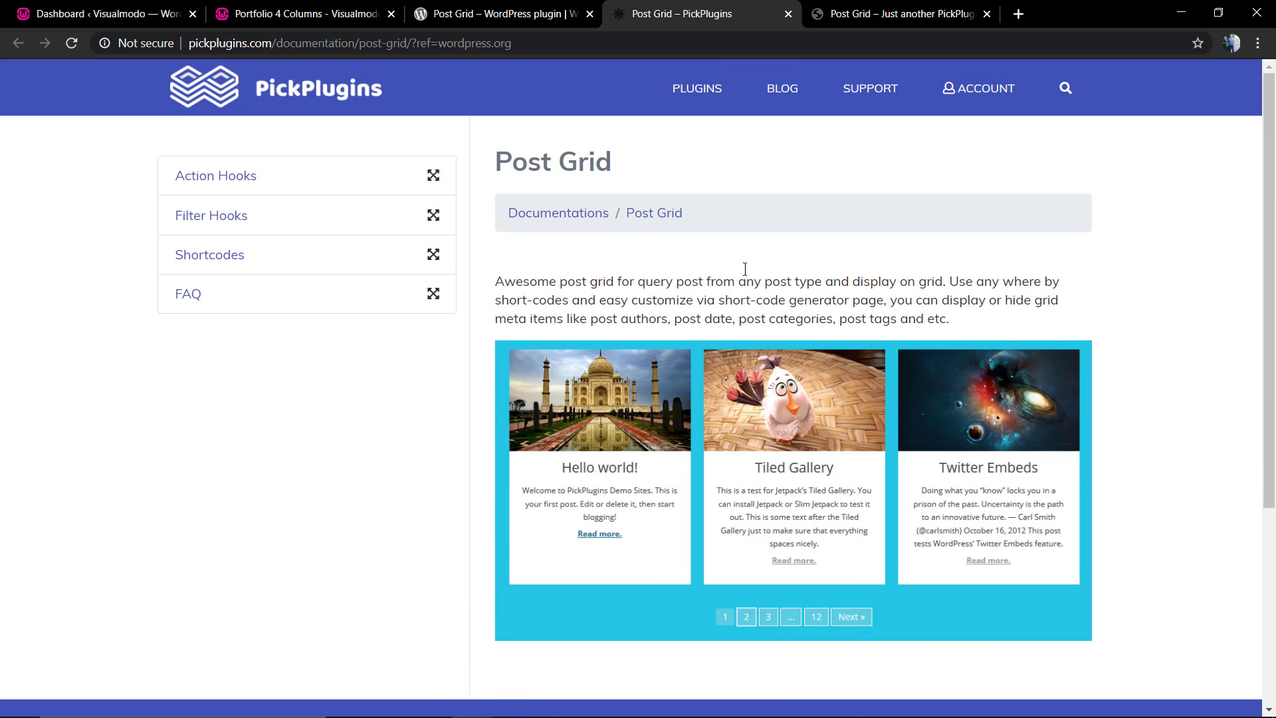
mouse_move(218, 189)
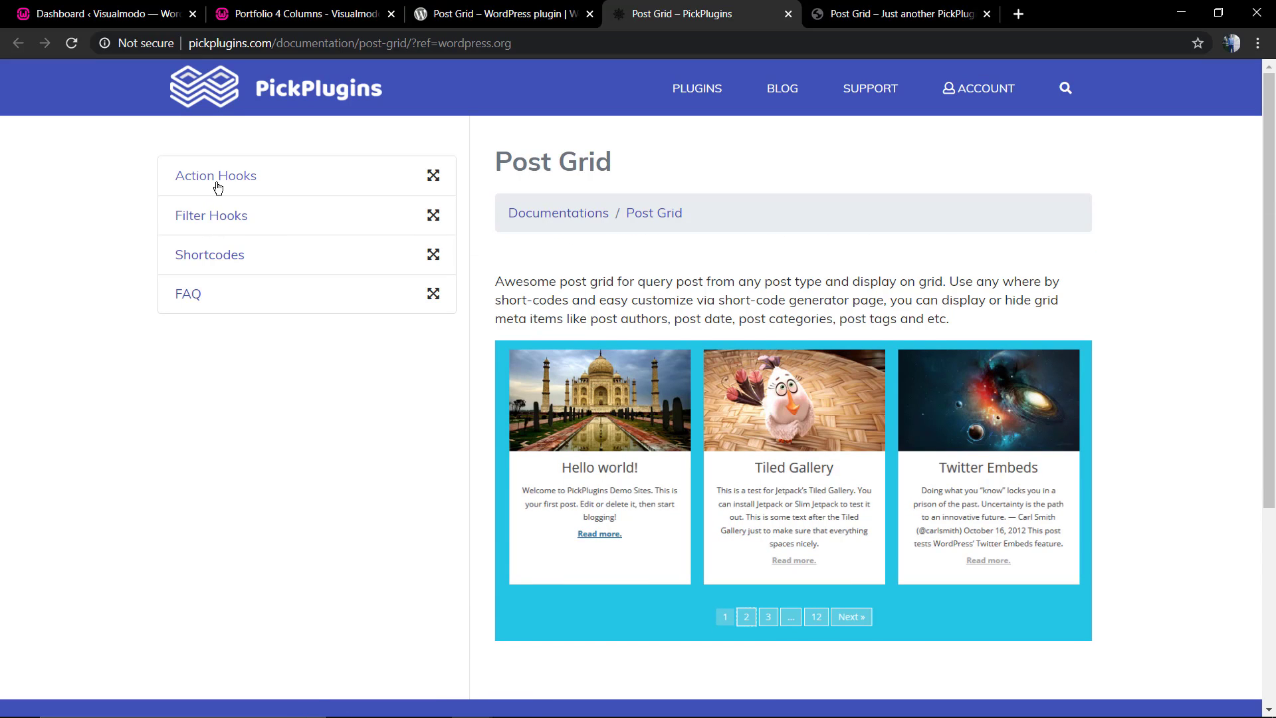
Step: Visit Post Grid's Shortcodes docs section, then go to the Documentations index
click(209, 255)
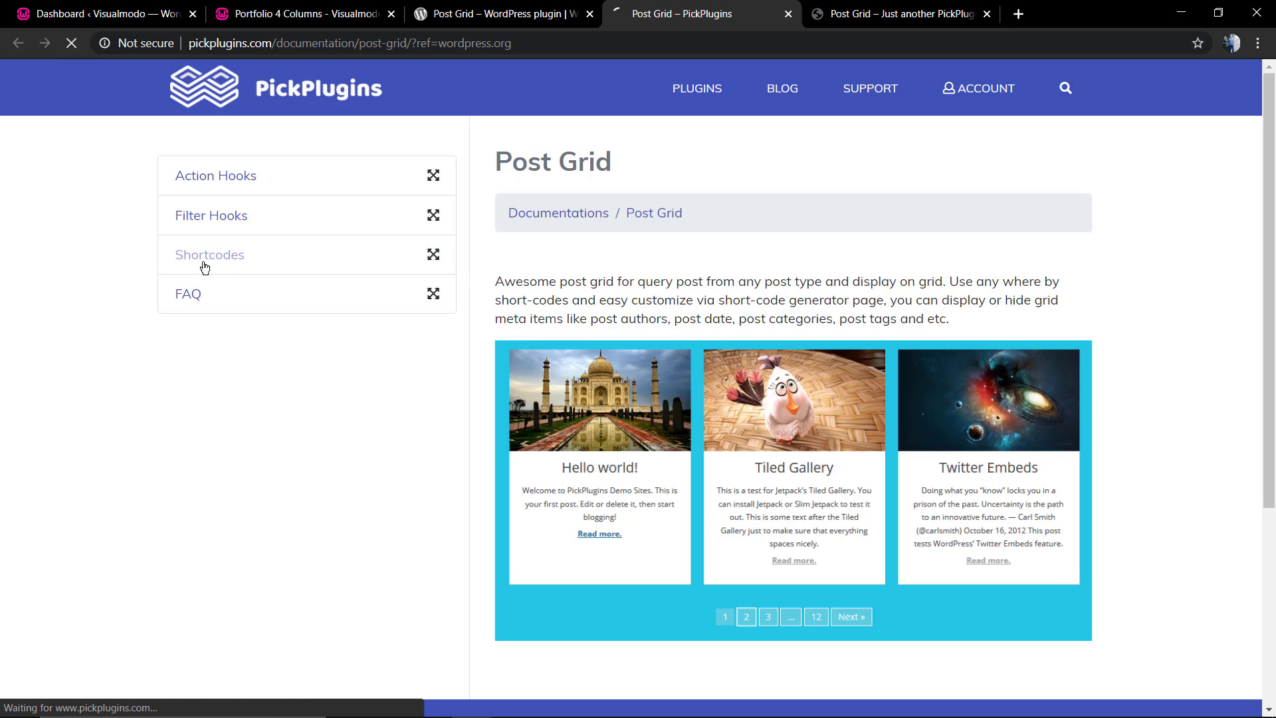
click(210, 255)
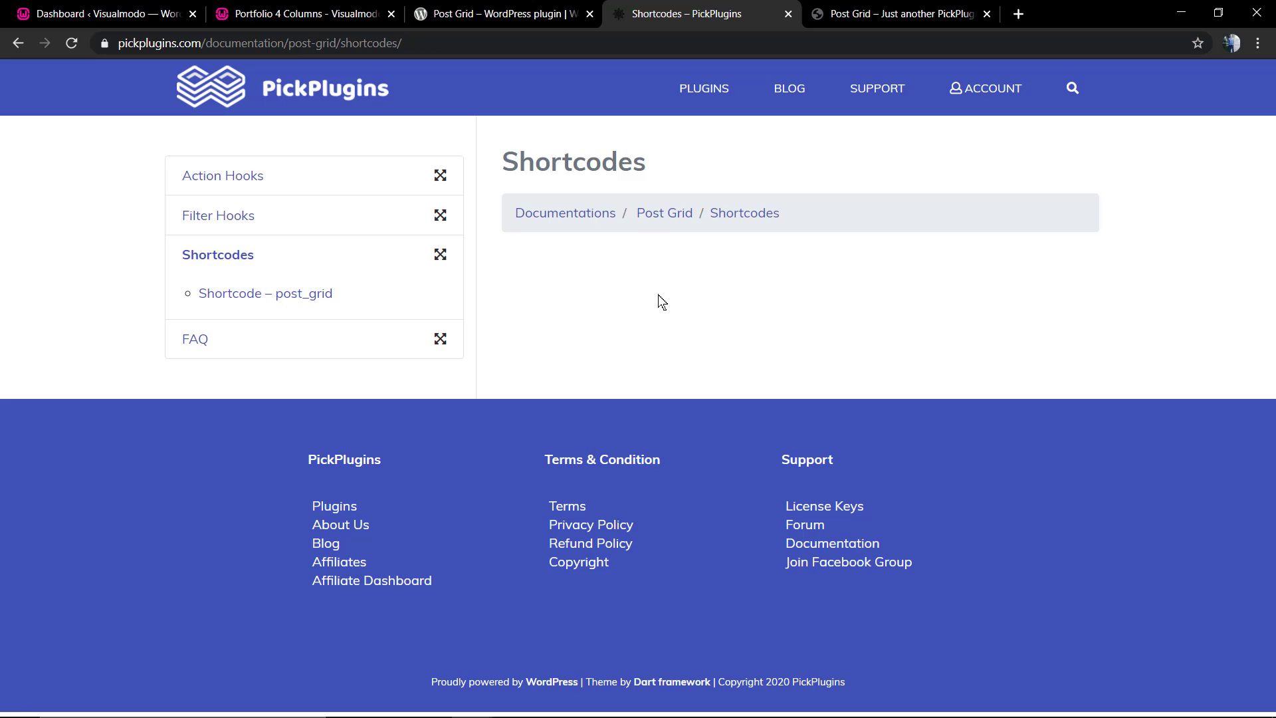
mouse_move(581, 217)
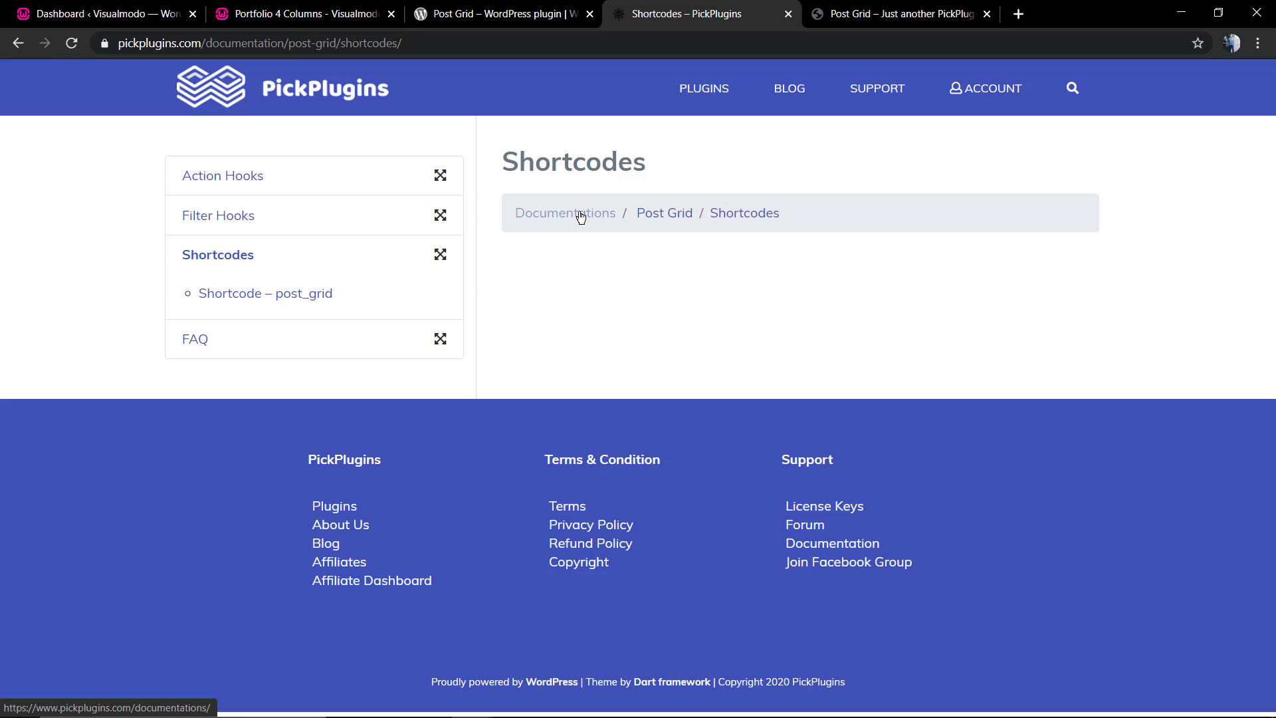
click(565, 213)
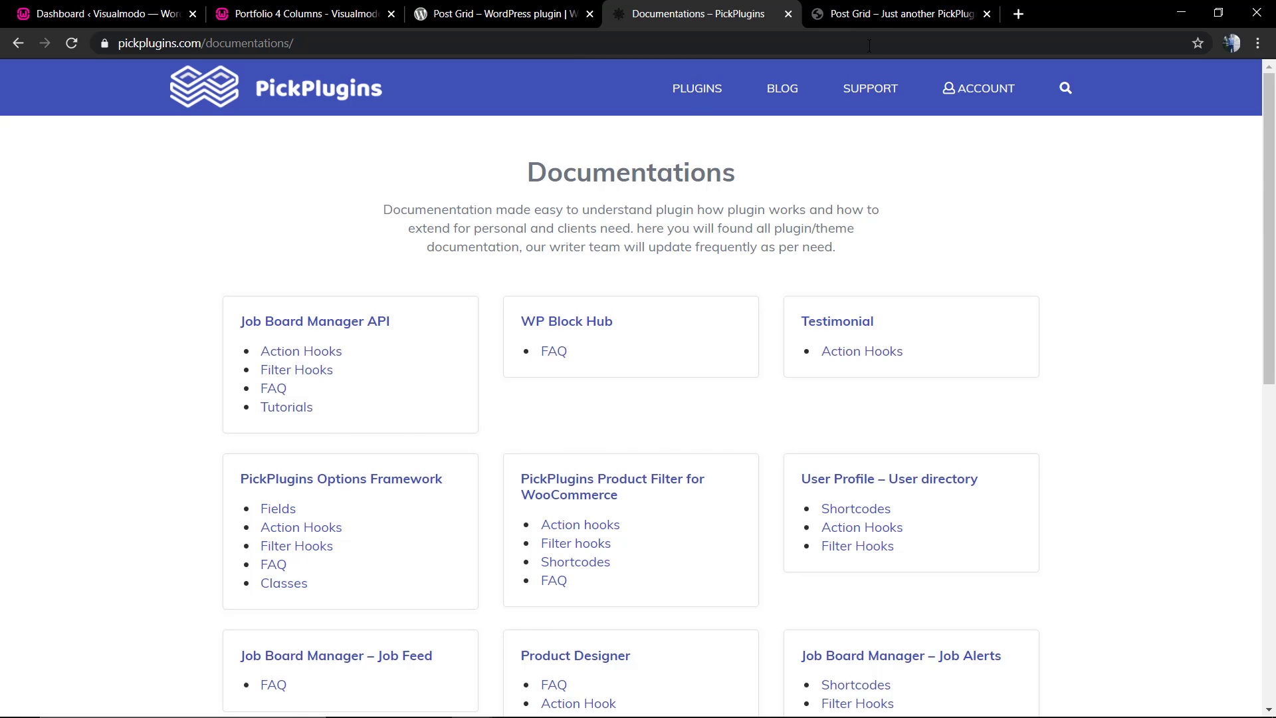
Step: Browse every skin variant on the Post Grid Skins demo tab, from Flat to ThumbRounded
click(906, 13)
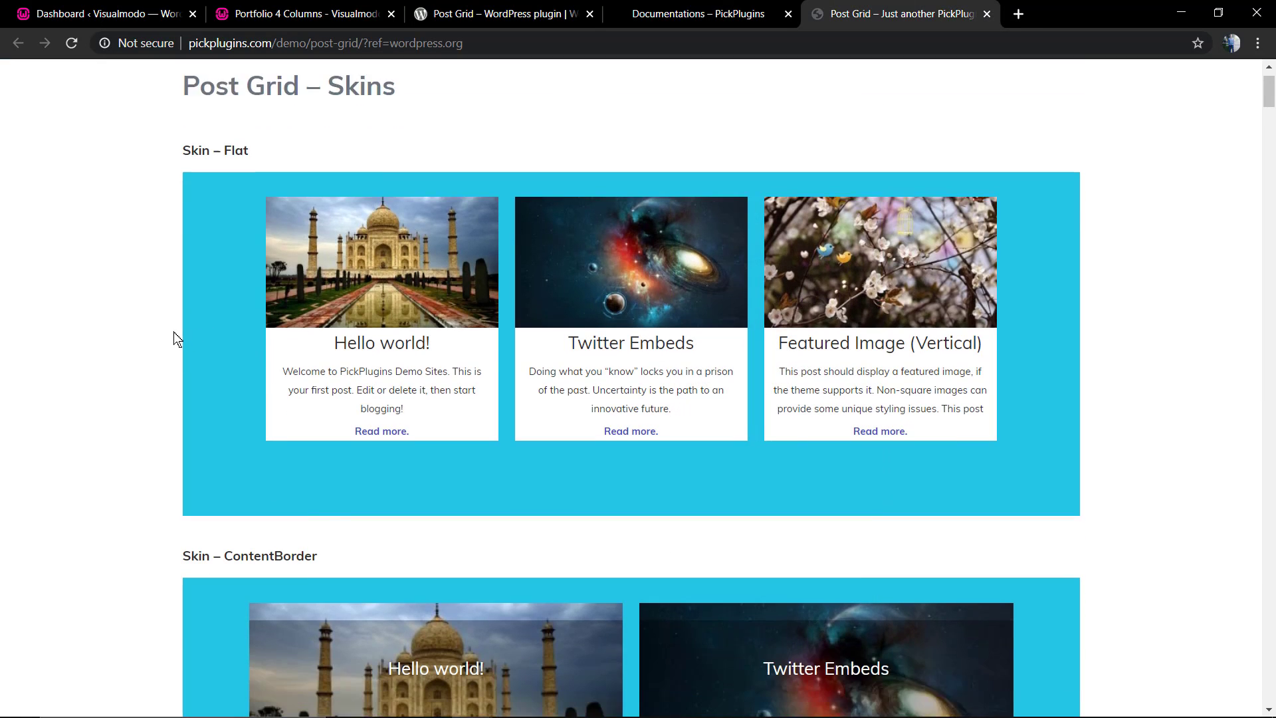
scroll(down, 3)
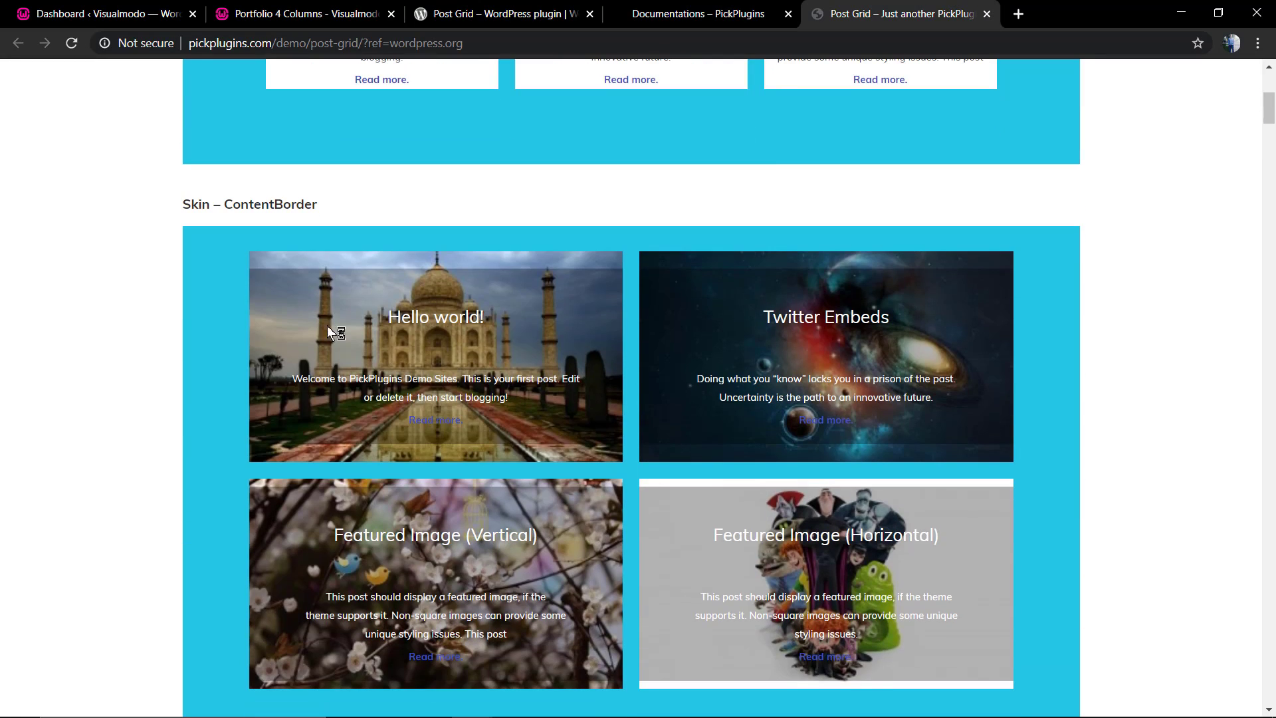
scroll(down, 3)
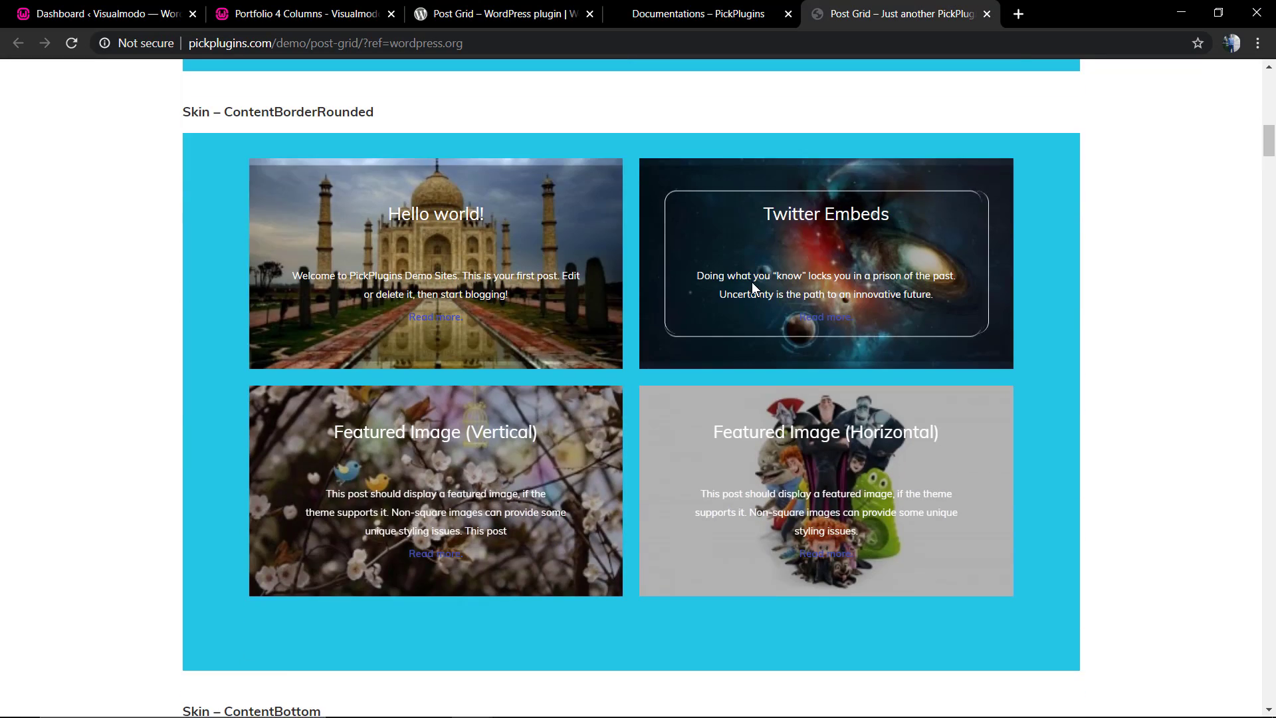
scroll(down, 3)
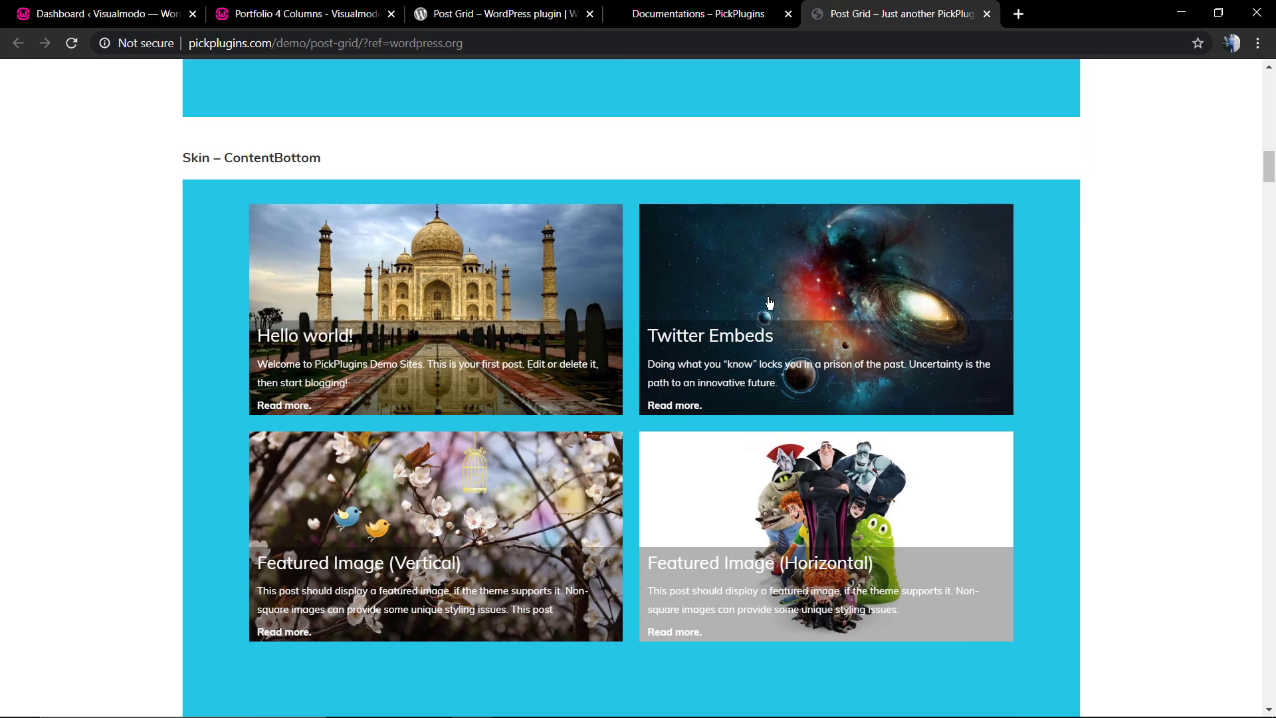
scroll(down, 3)
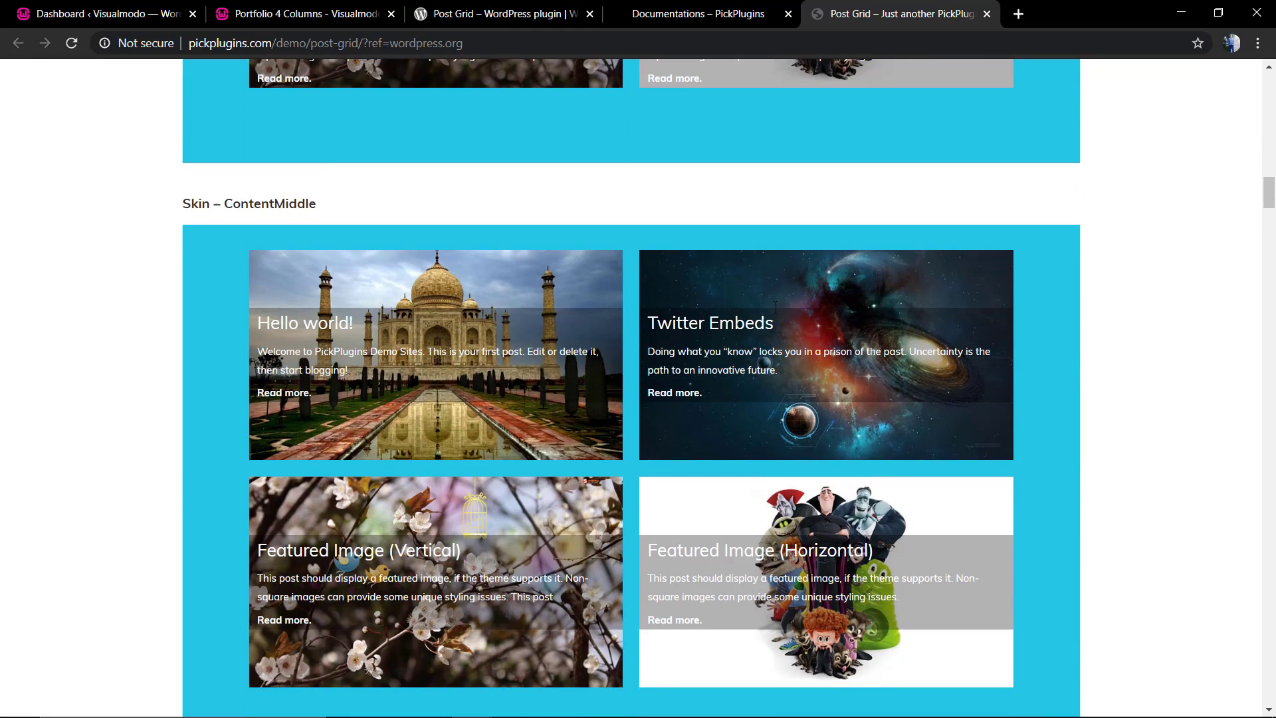
scroll(down, 3)
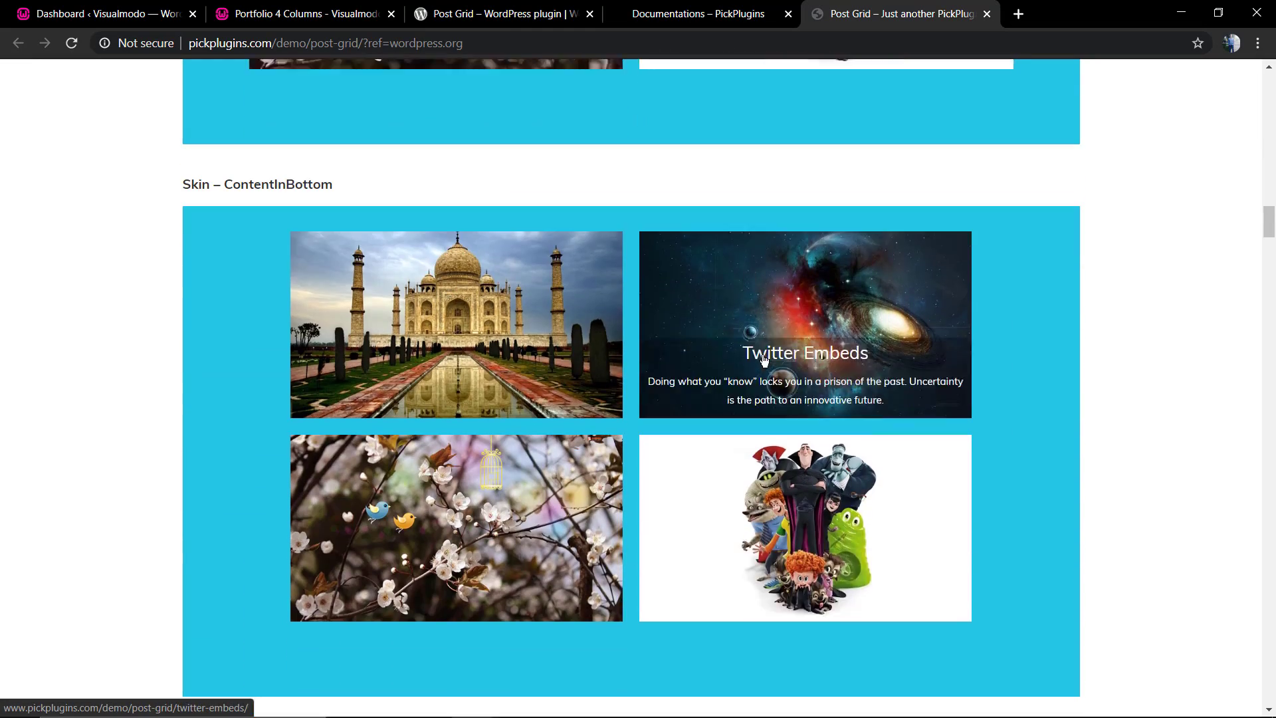
scroll(down, 3)
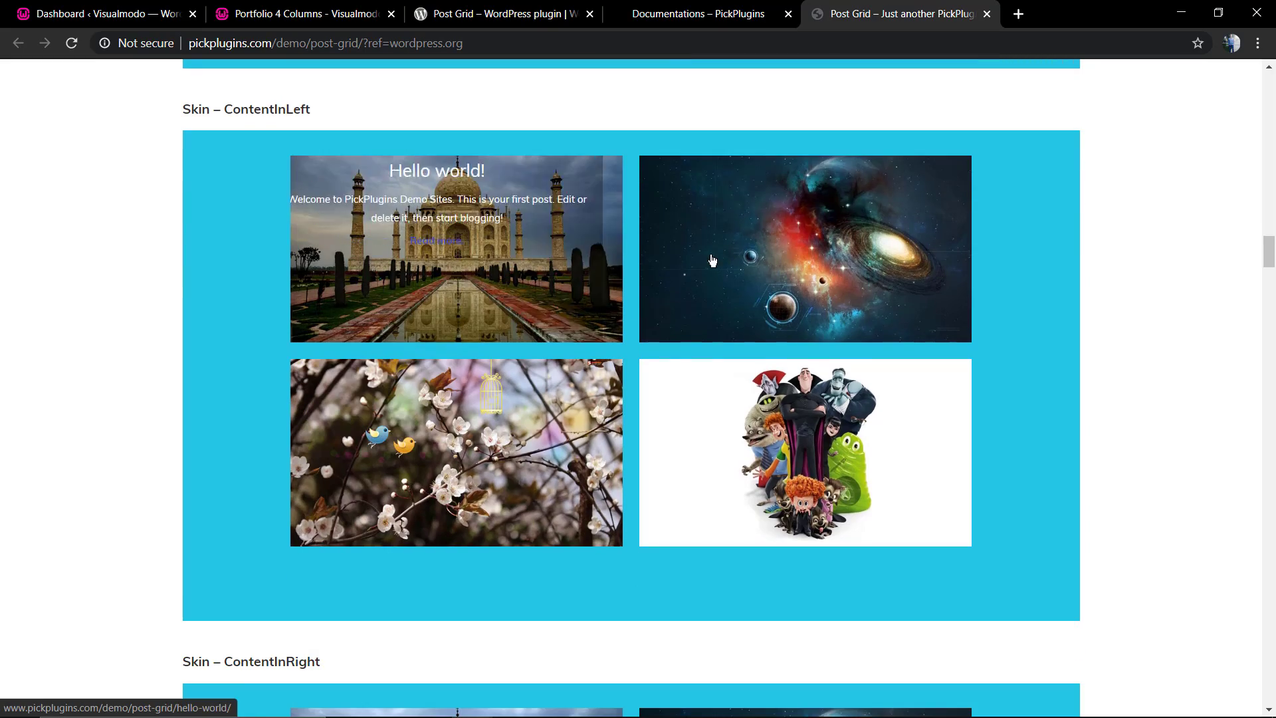
scroll(down, 3)
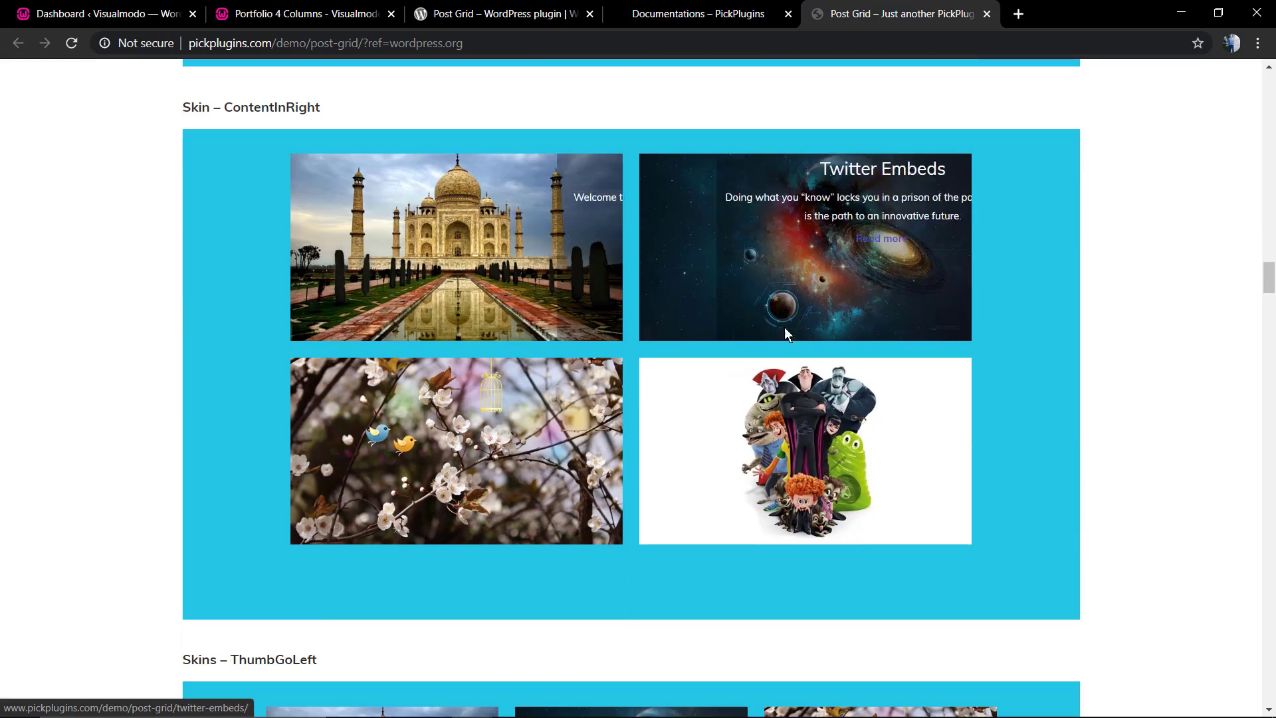
scroll(down, 3)
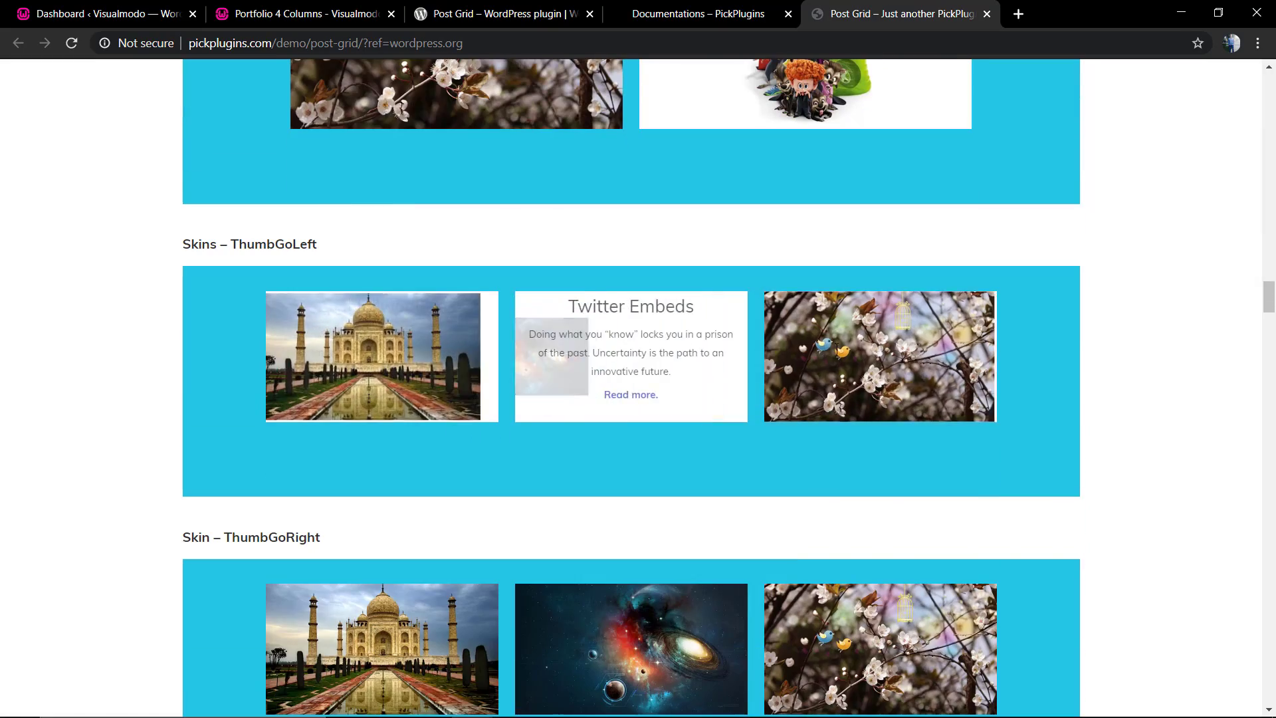
scroll(down, 3)
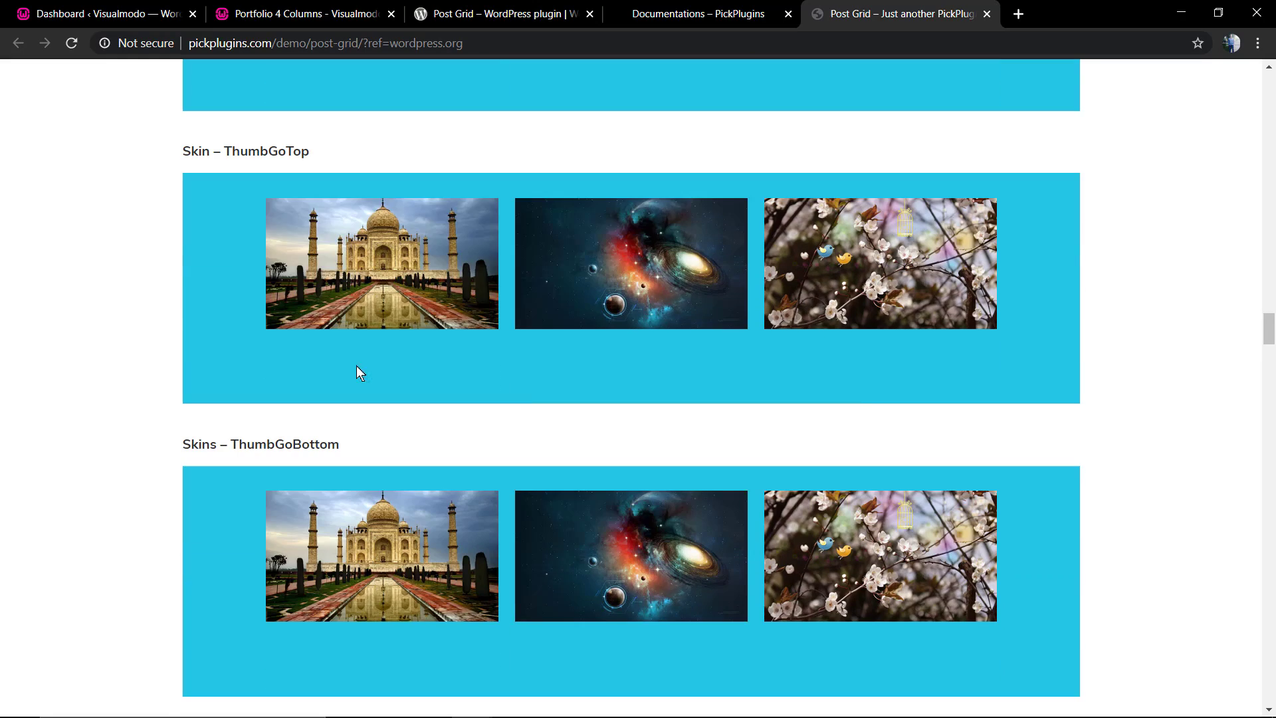
scroll(down, 3)
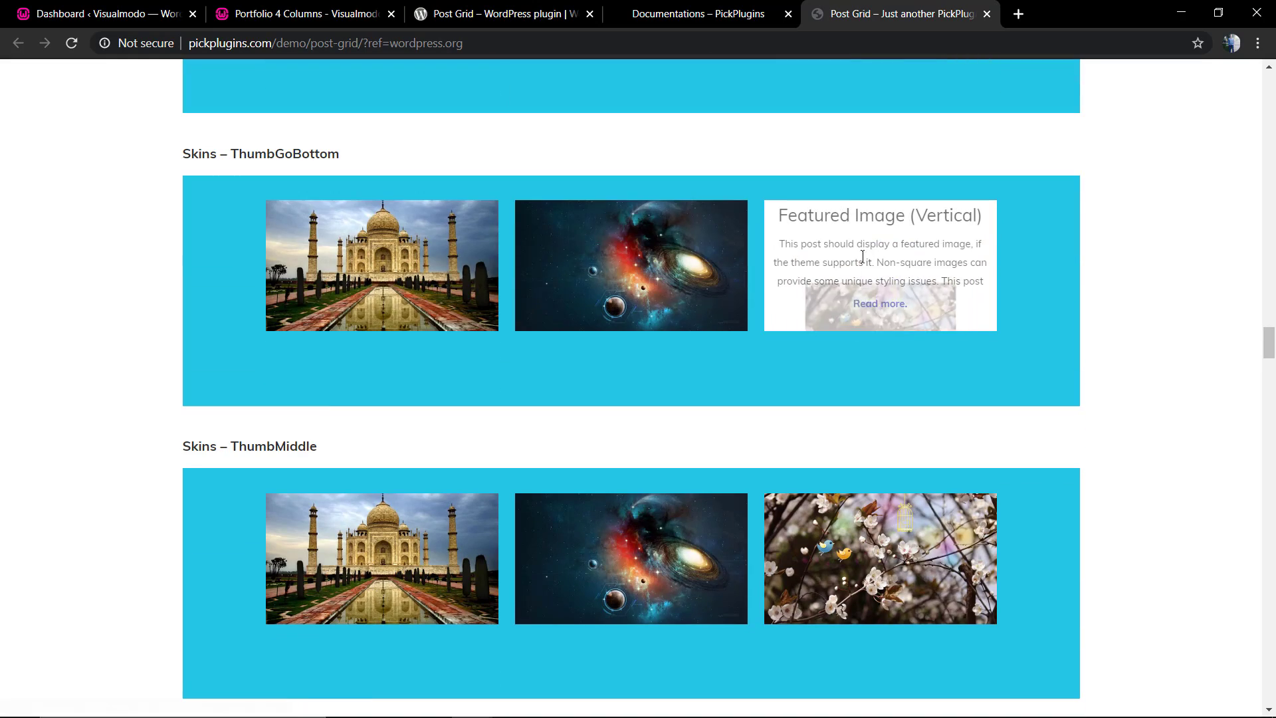
scroll(down, 3)
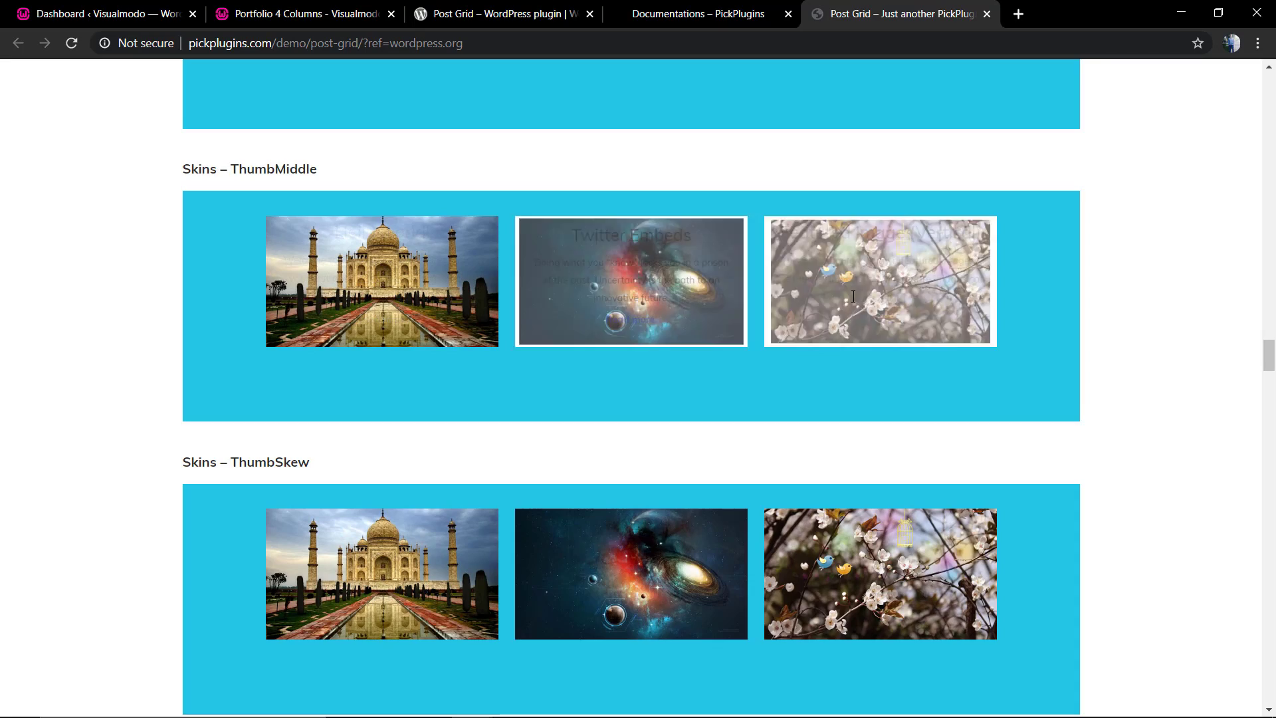
scroll(down, 3)
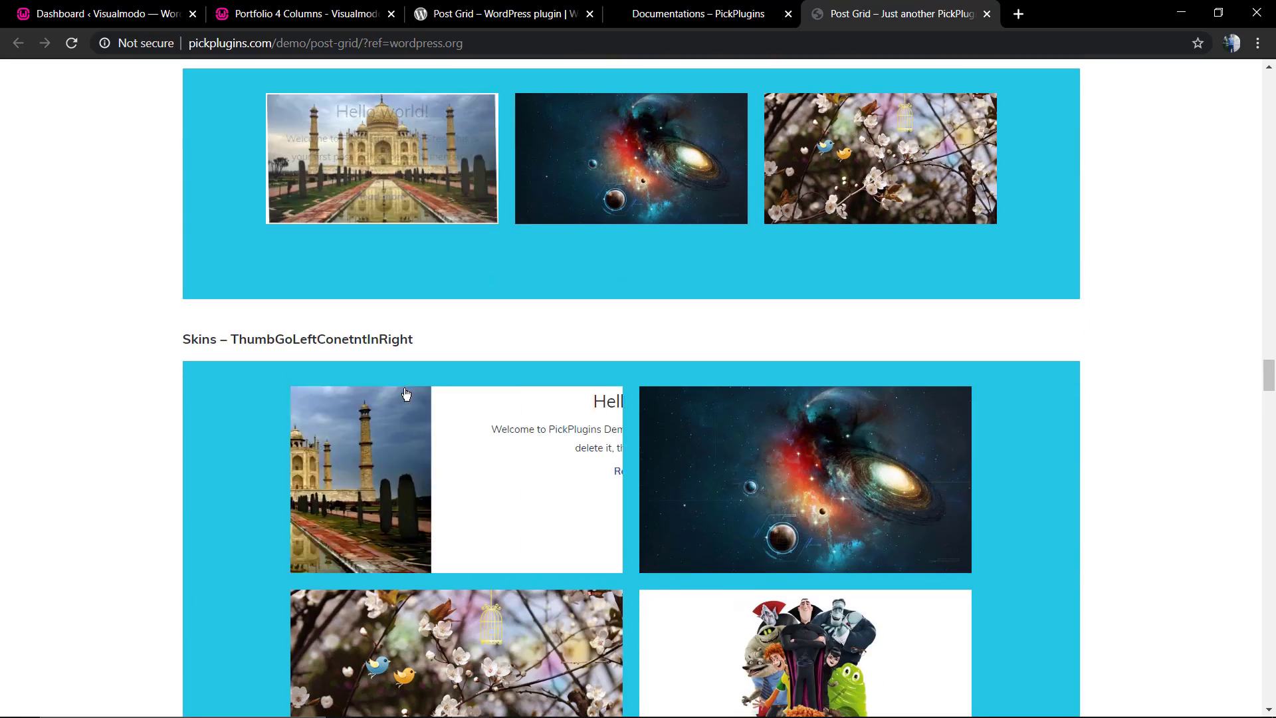
scroll(down, 3)
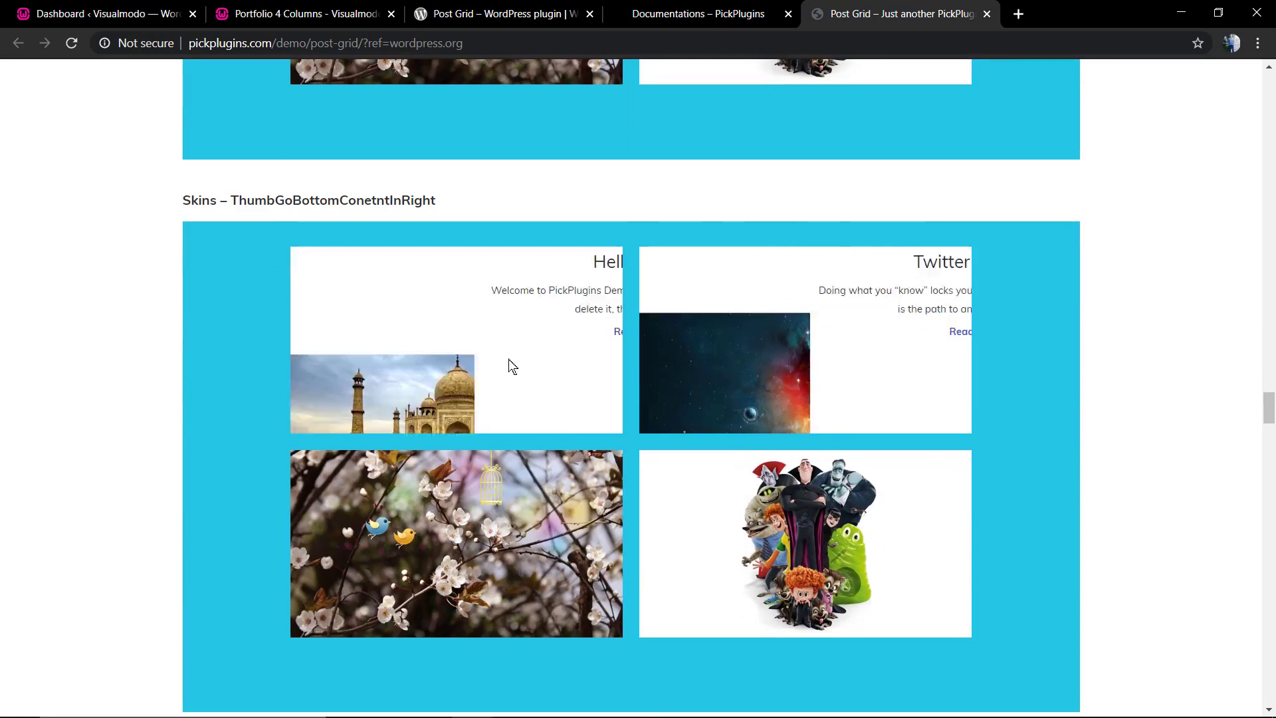
scroll(down, 3)
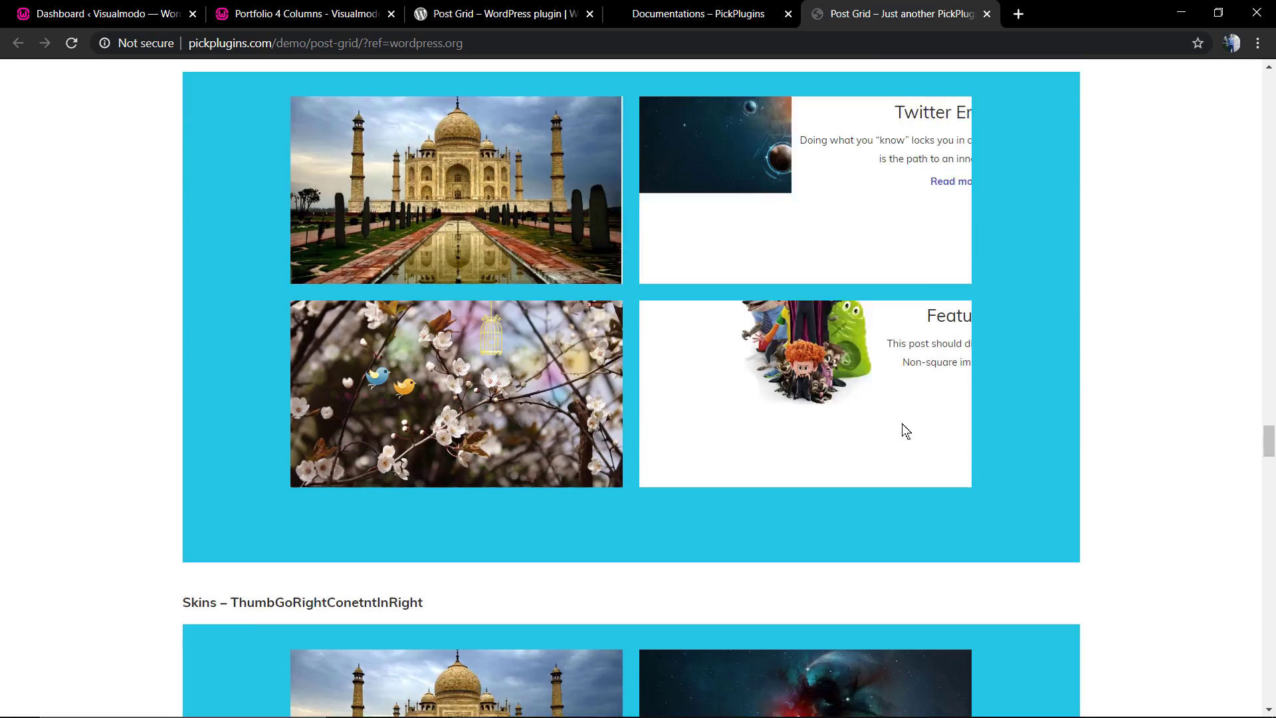
scroll(down, 3)
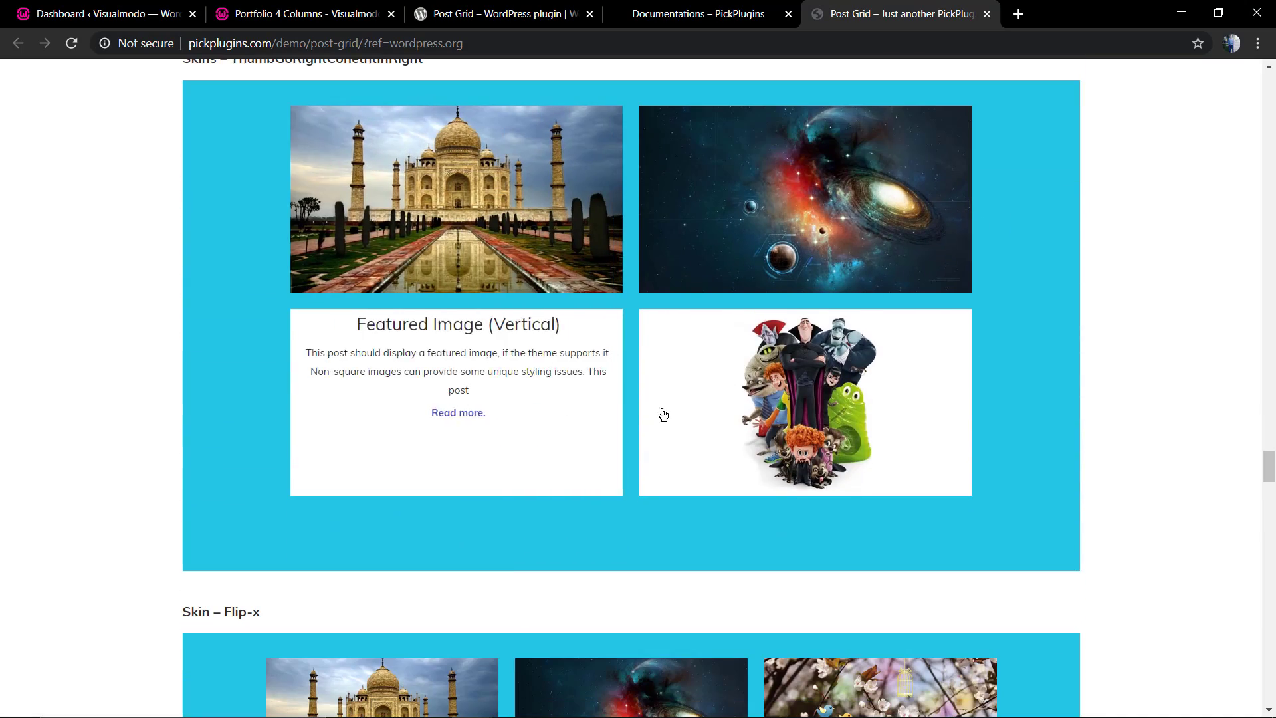
scroll(down, 3)
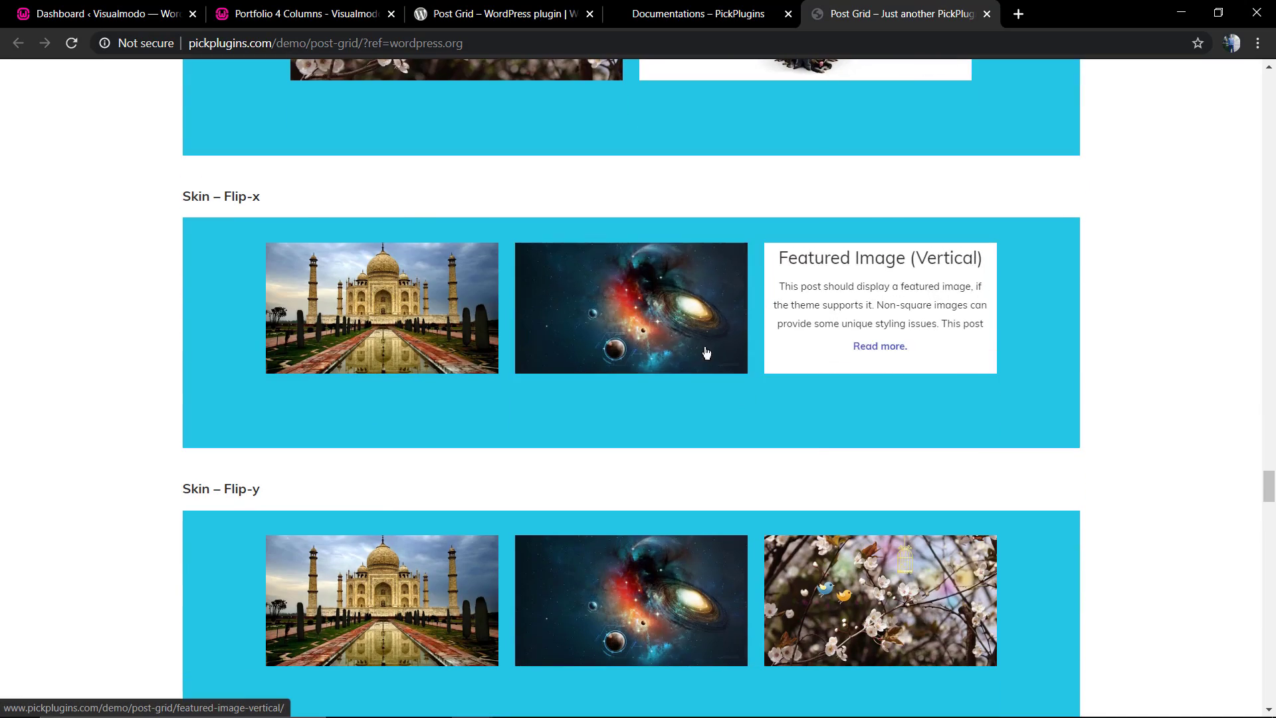
scroll(down, 3)
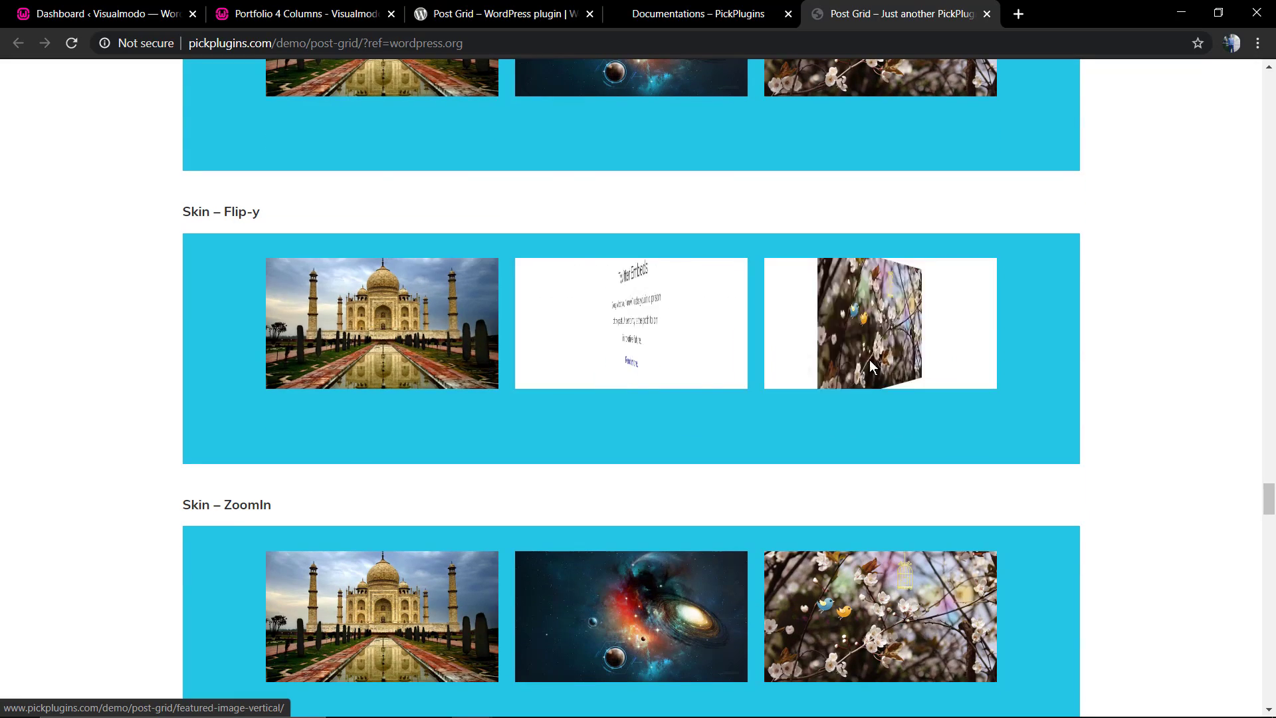
scroll(down, 3)
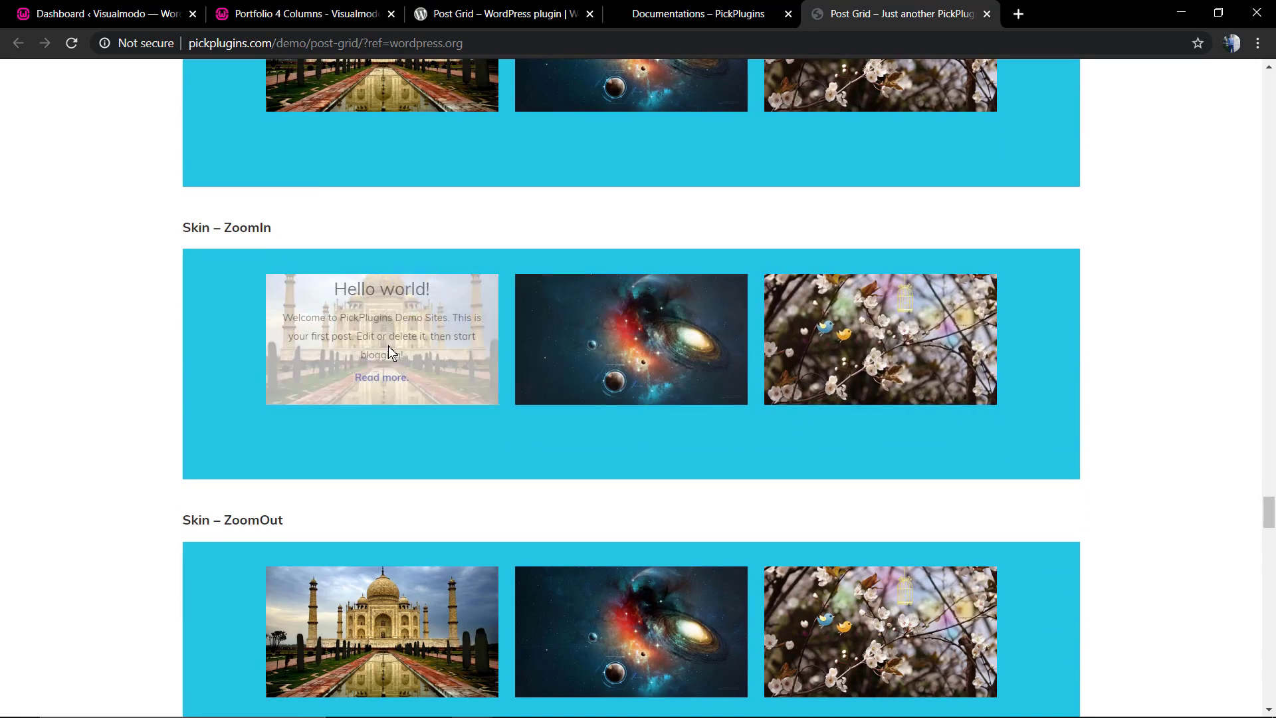
scroll(down, 3)
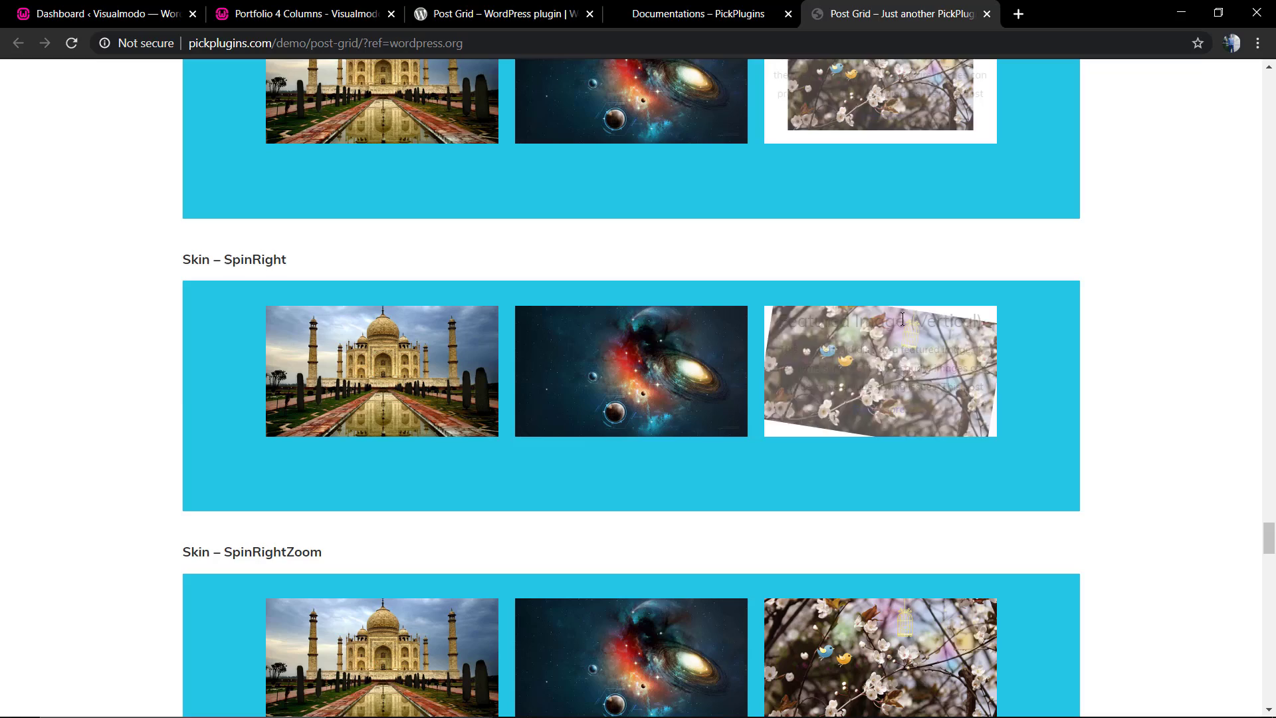
scroll(down, 3)
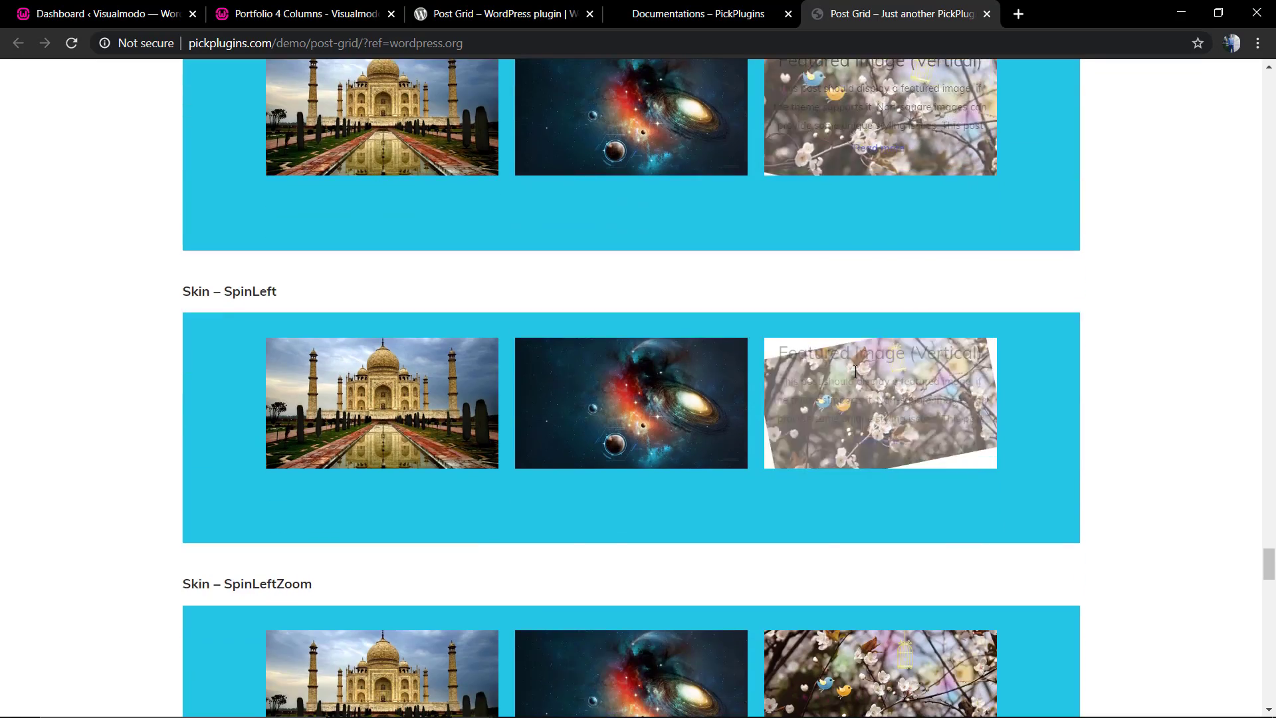
scroll(down, 3)
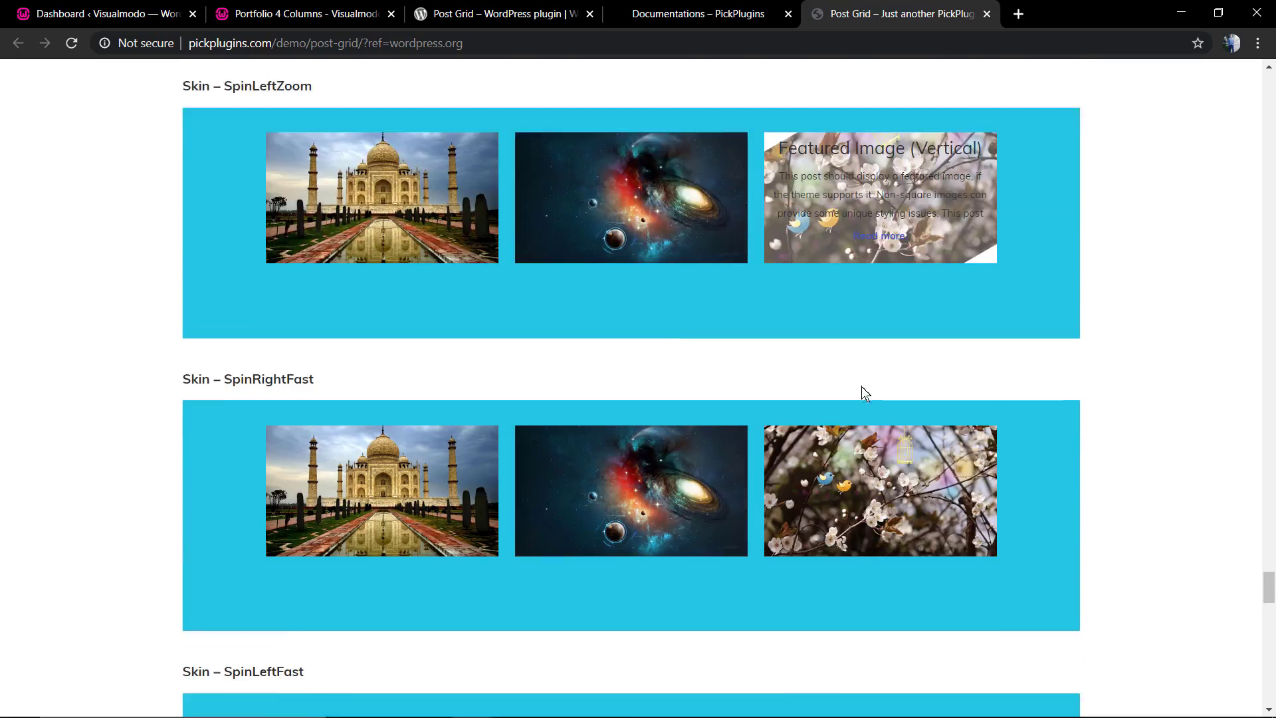
scroll(down, 3)
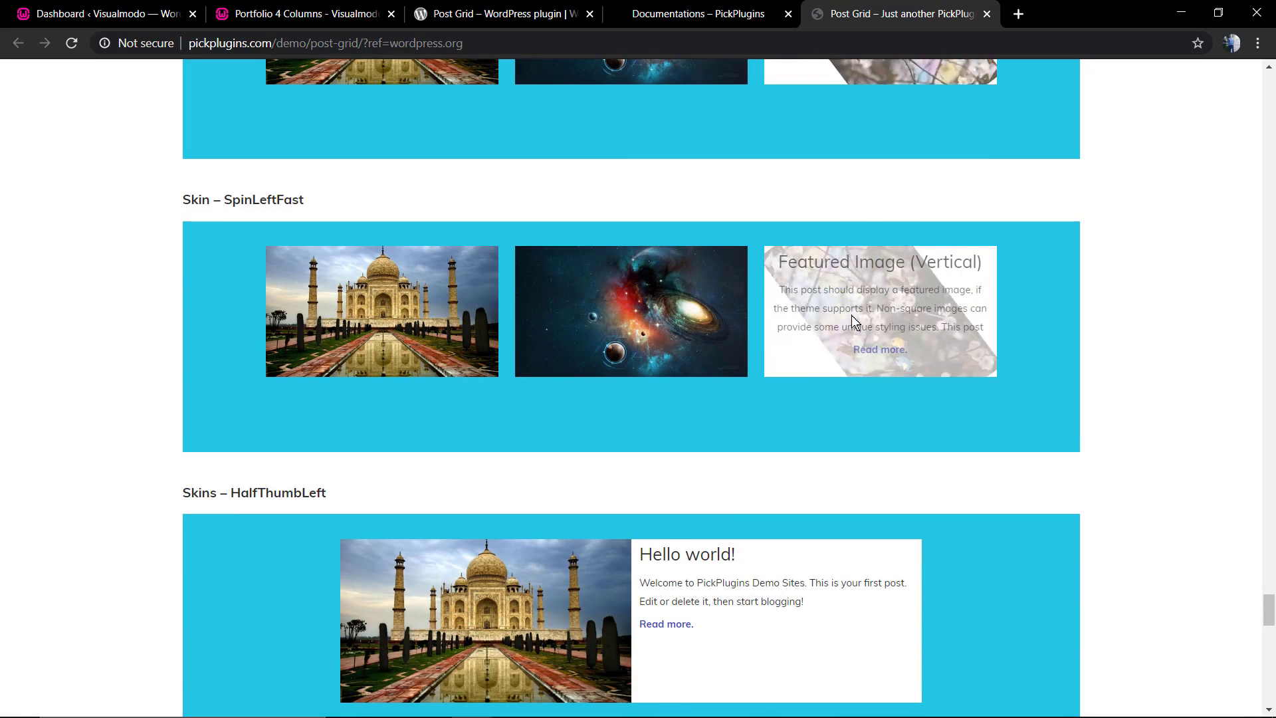
scroll(down, 3)
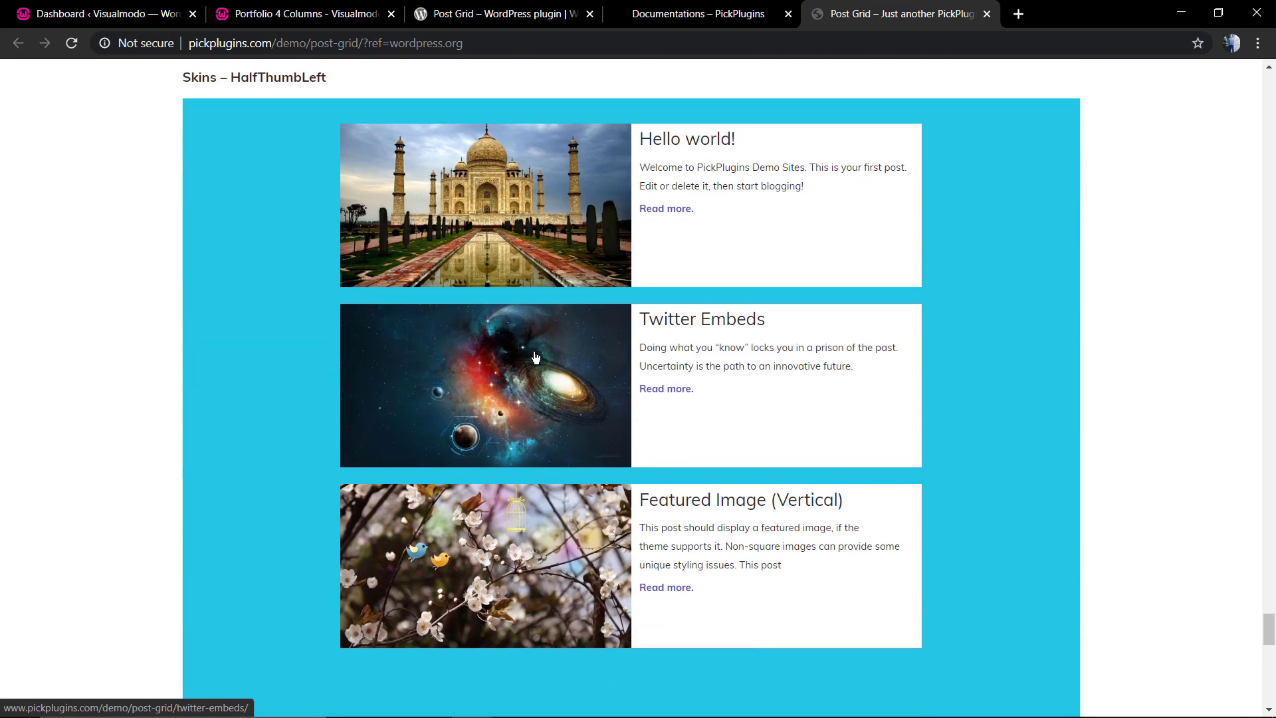
scroll(down, 3)
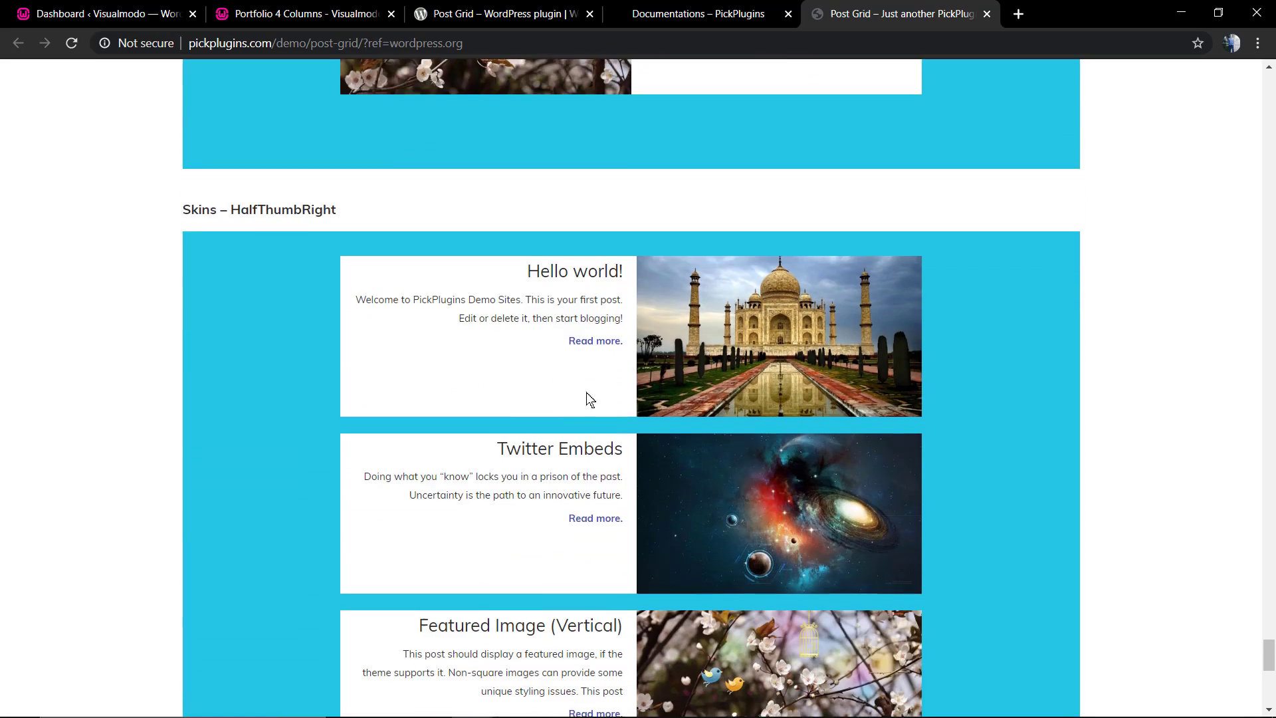
scroll(down, 3)
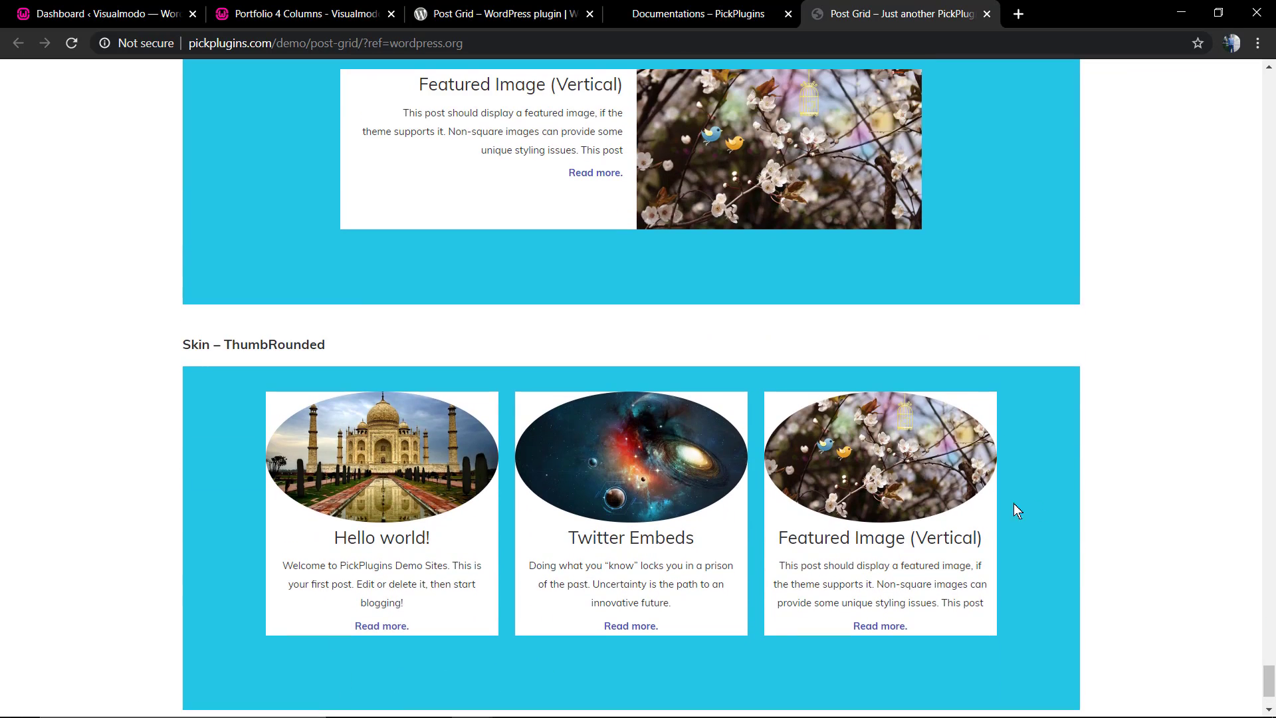
scroll(up, 3)
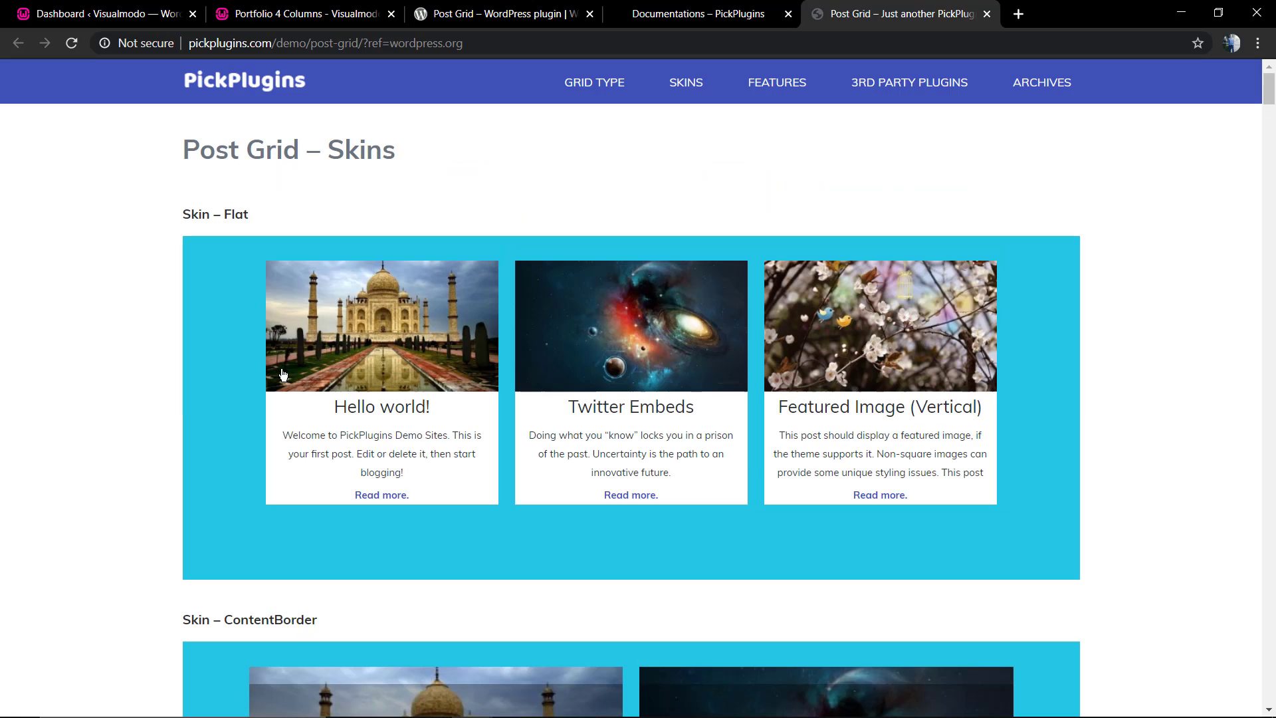
Step: Bring up the Nectar Portfolio 4 Columns page and preview the smartwatch item's lightbox
click(702, 13)
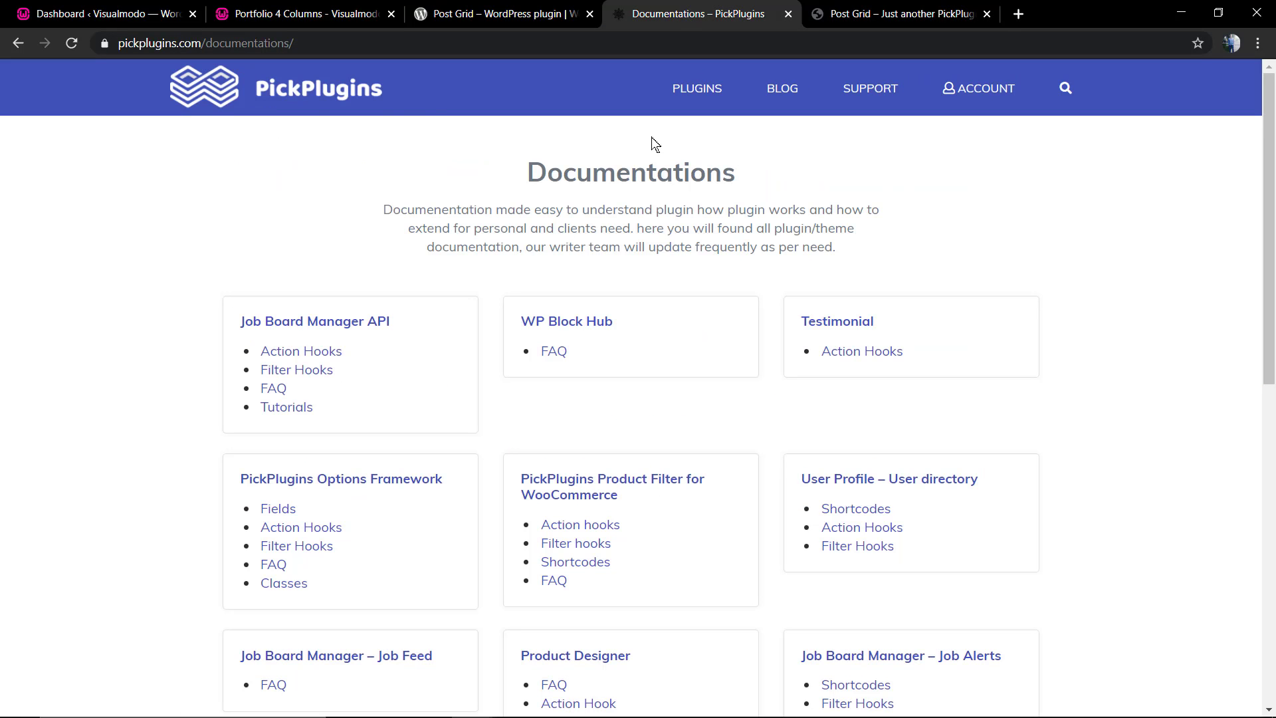
click(301, 12)
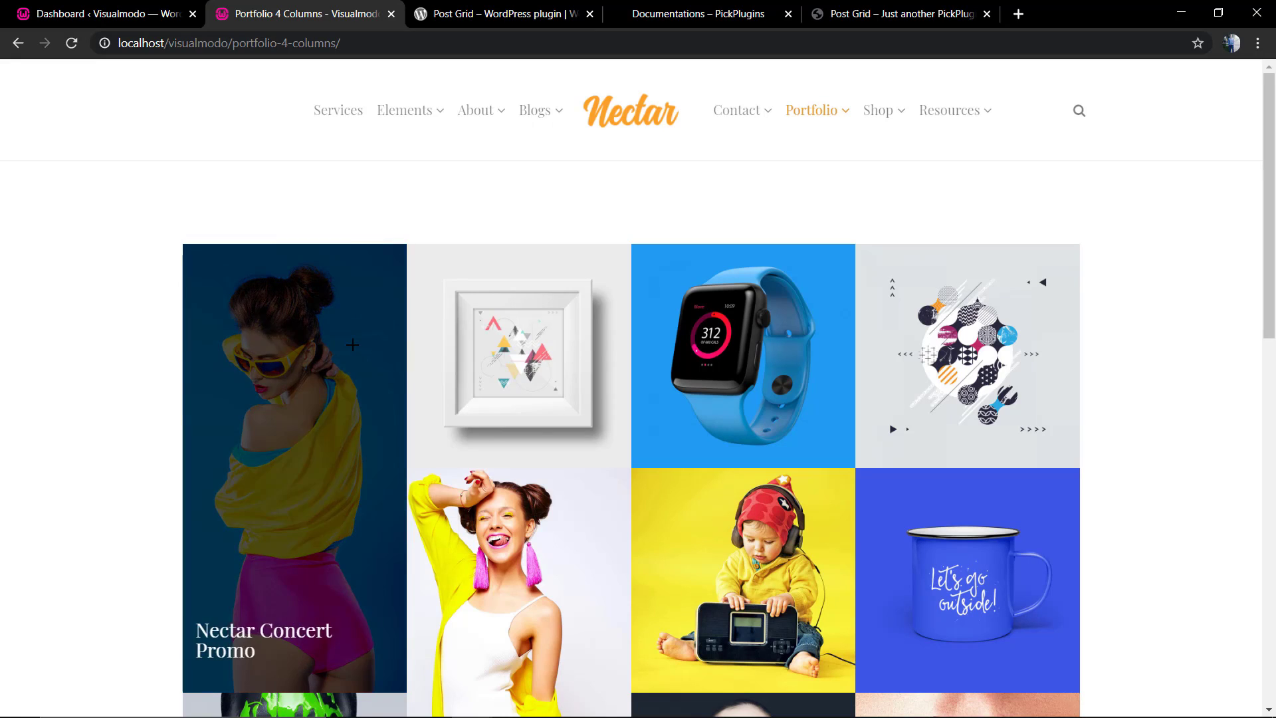
mouse_move(960, 373)
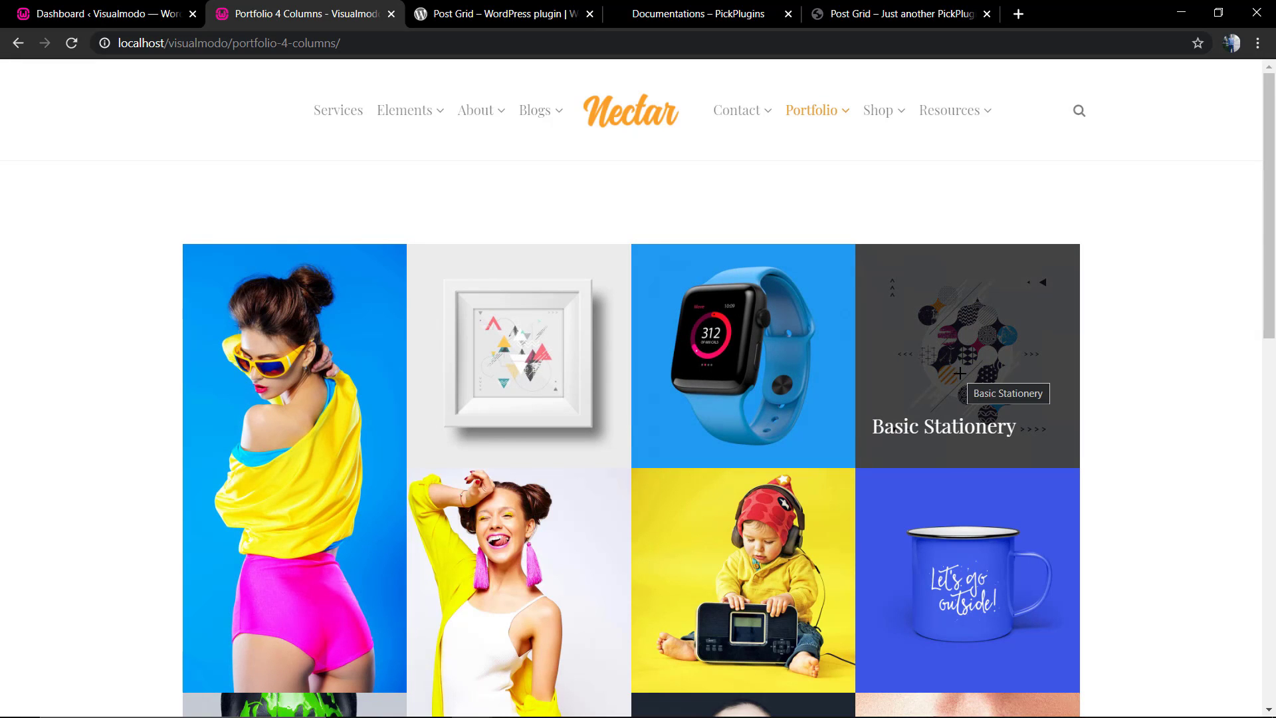
mouse_move(753, 420)
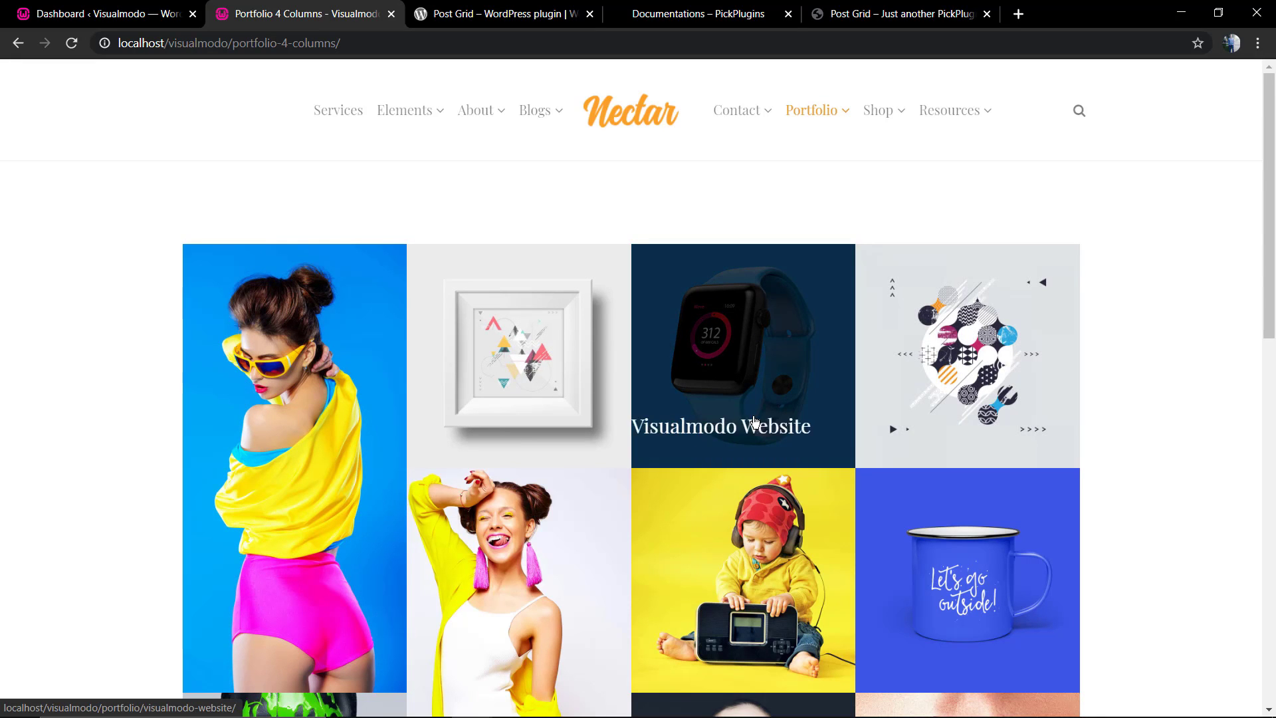
click(743, 354)
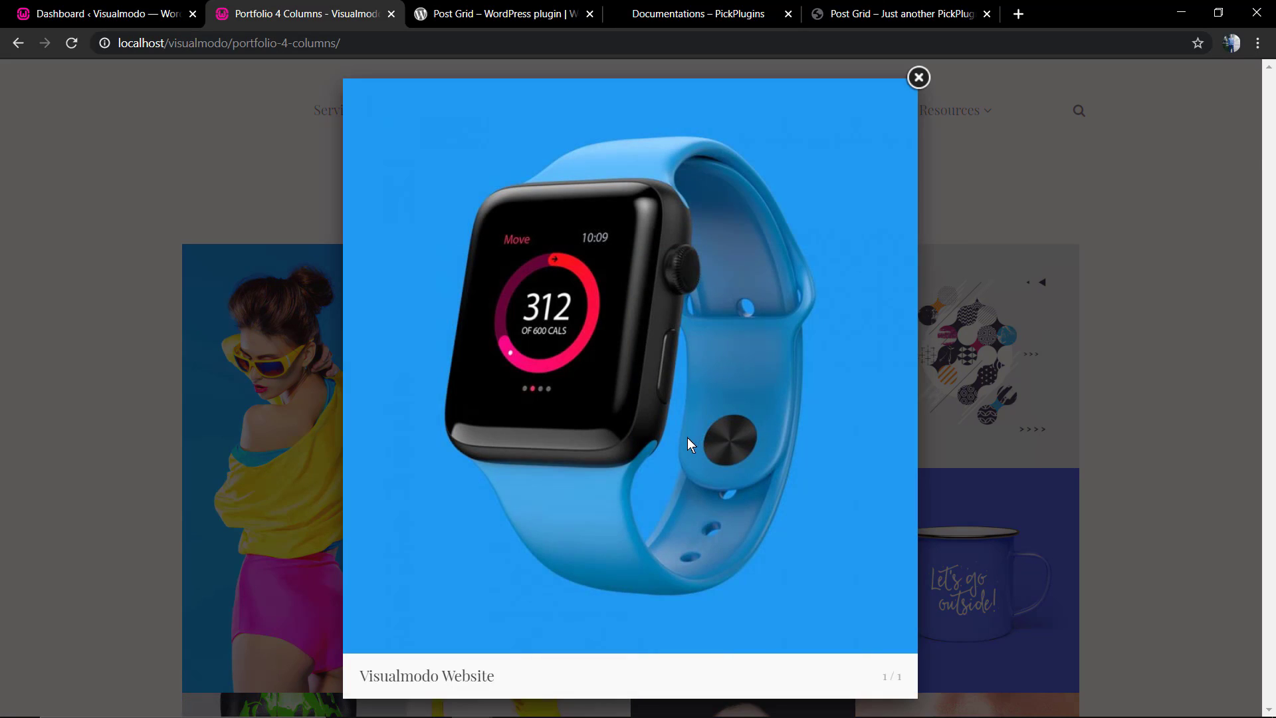
click(919, 77)
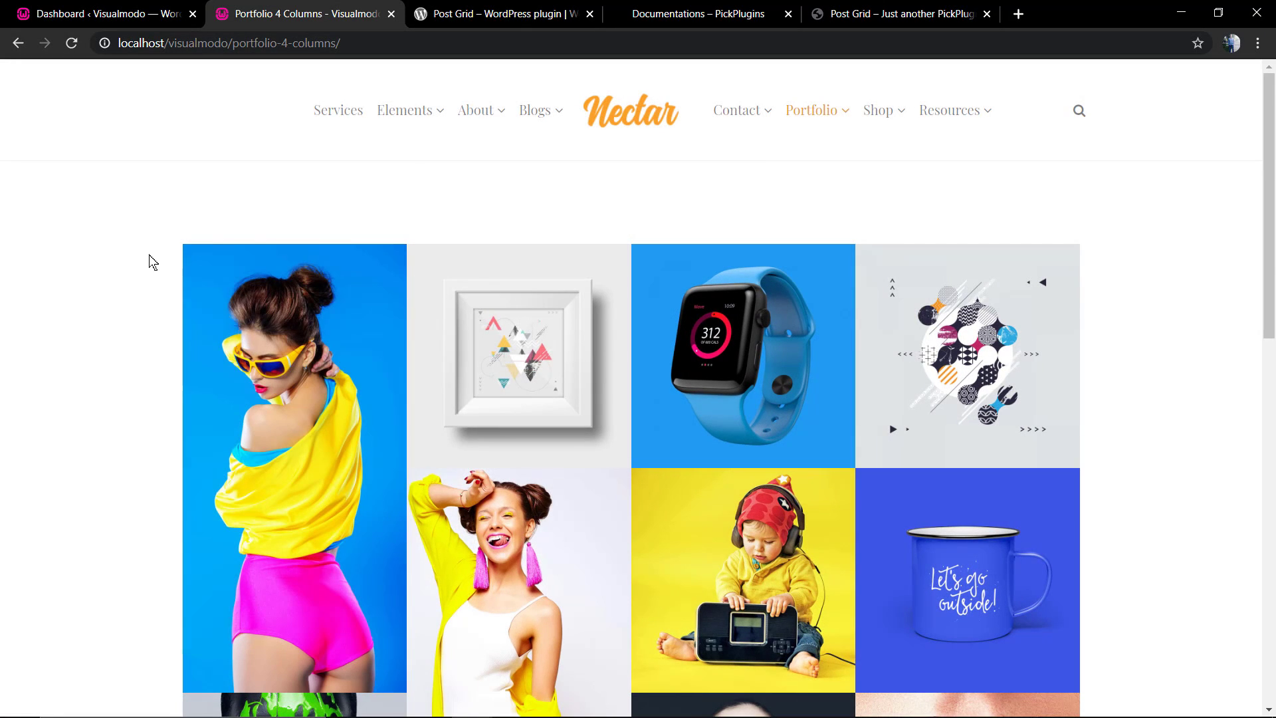
Step: Search Add Plugins for 'post' and install Post Grid by PickPlugins
click(100, 12)
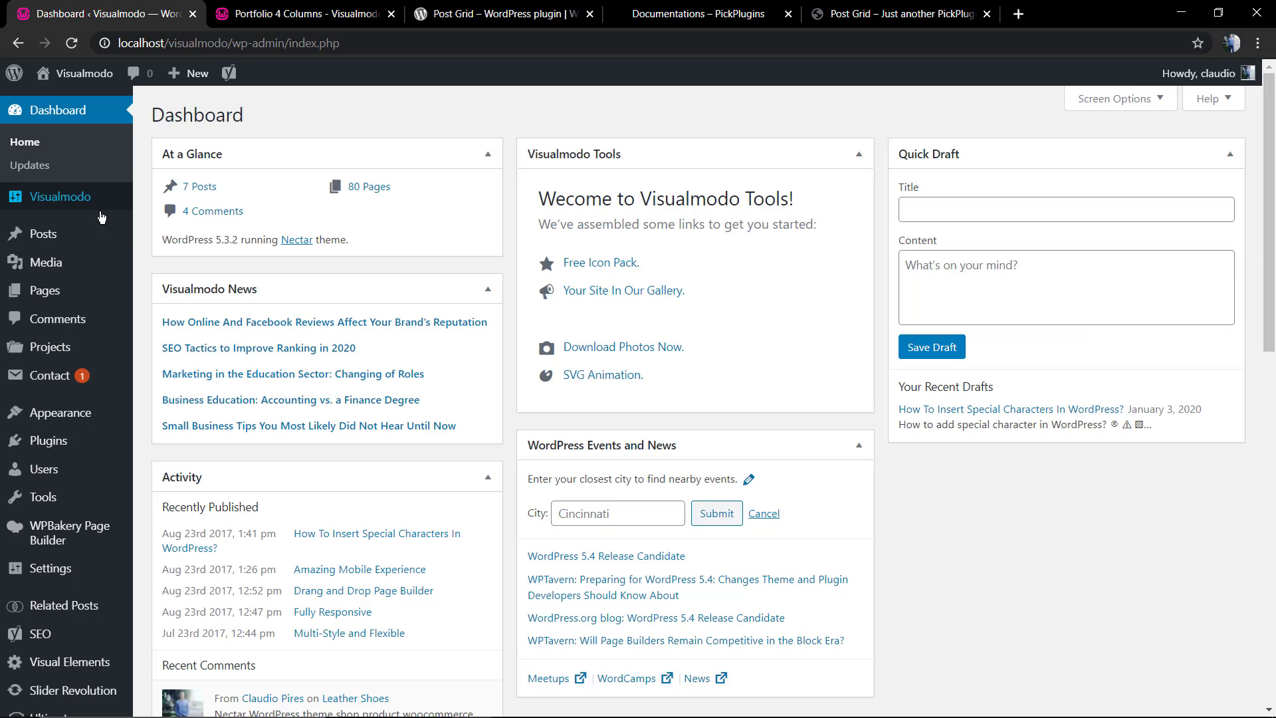
mouse_move(49, 440)
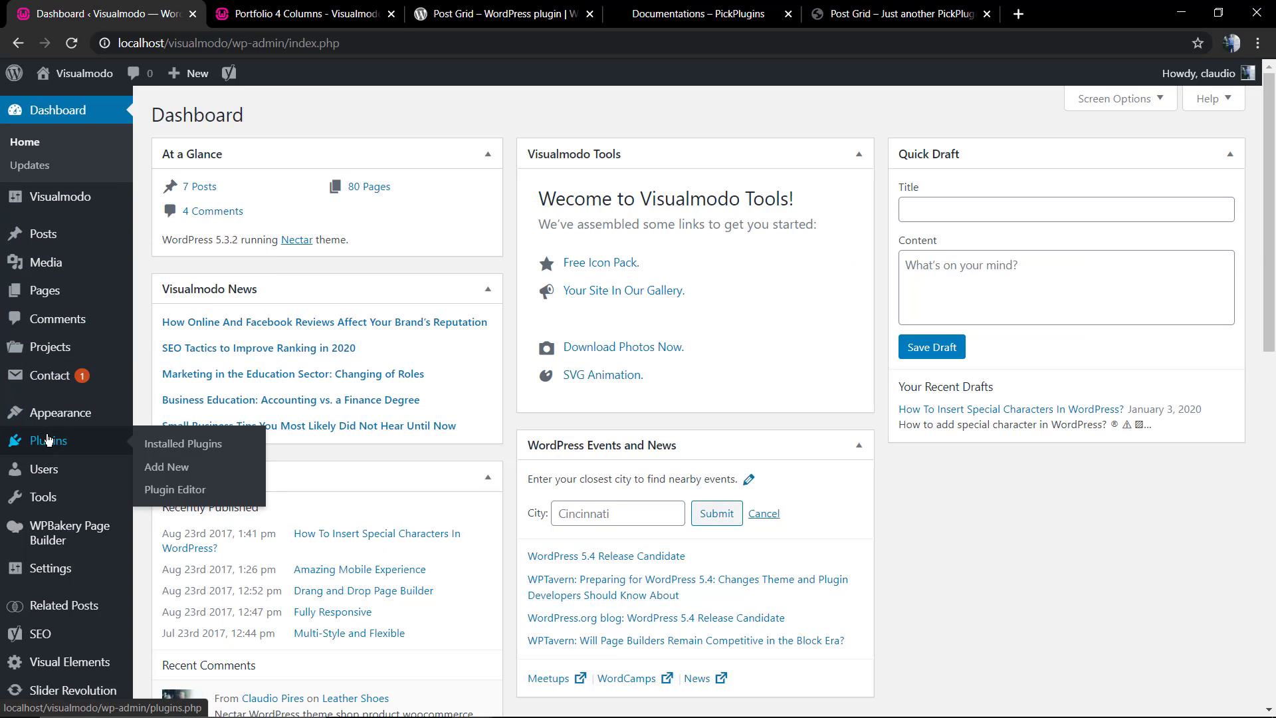
click(166, 467)
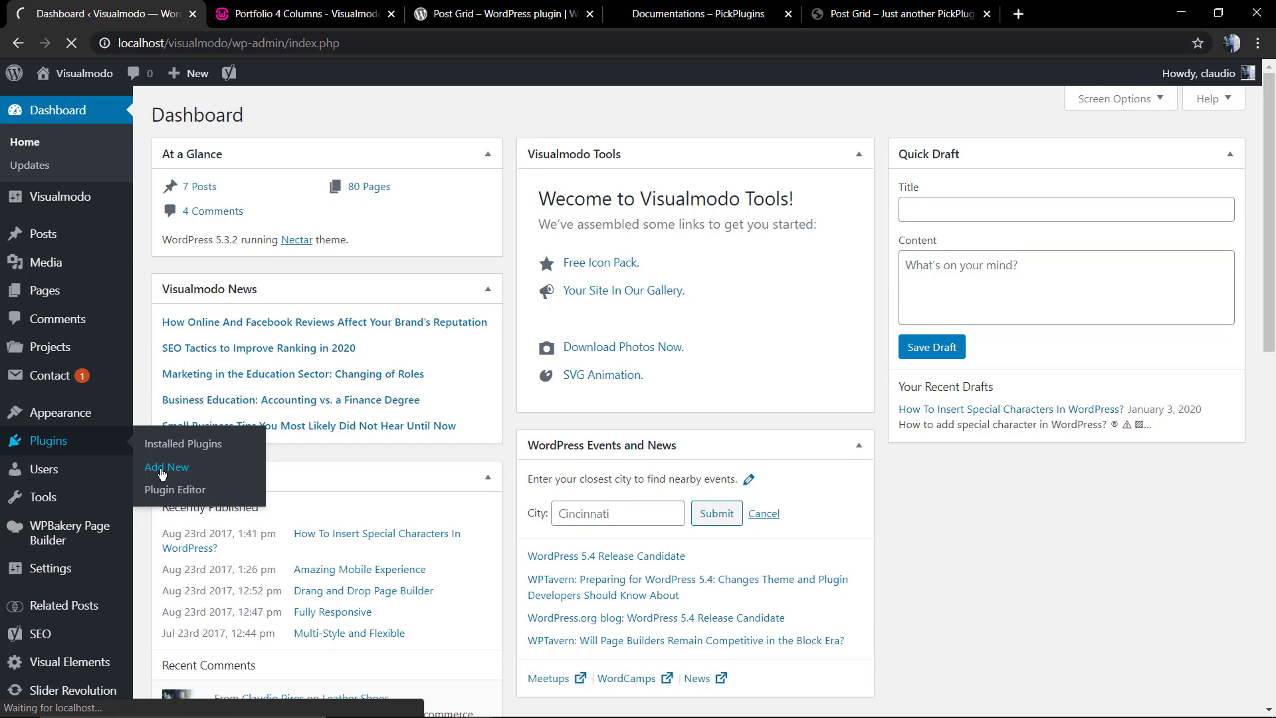
mouse_move(770, 244)
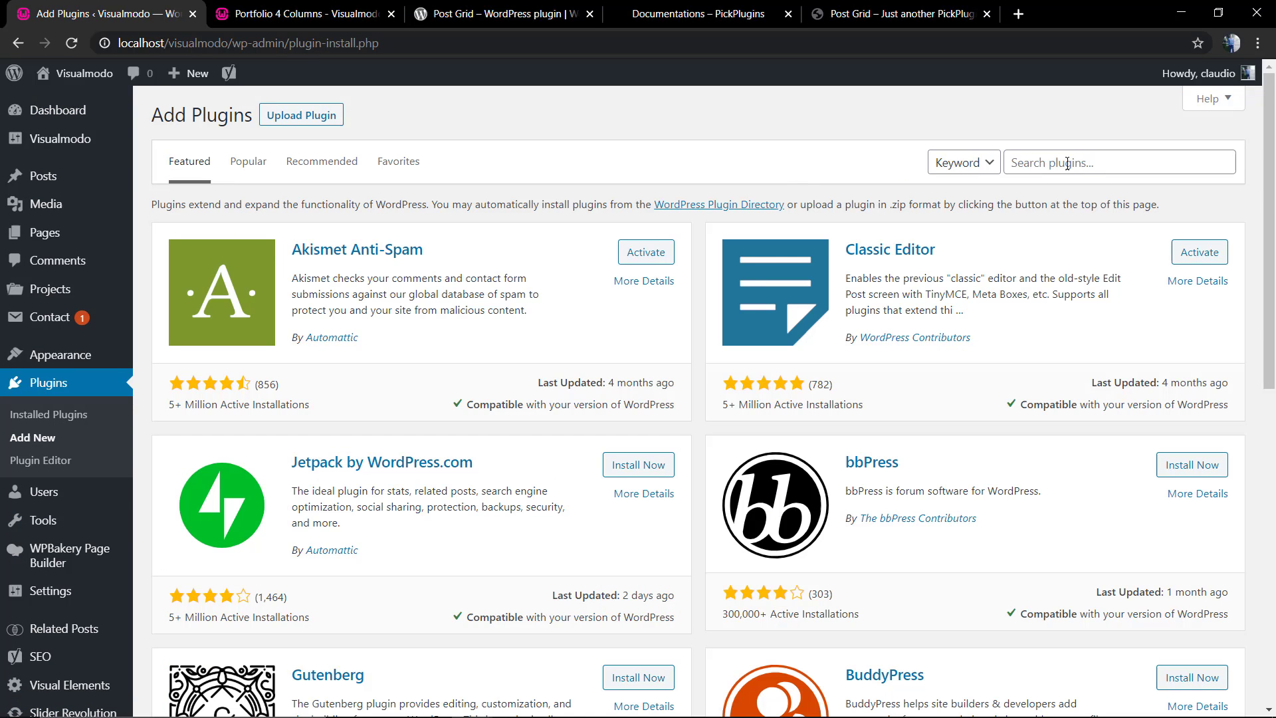
text(posts grid)
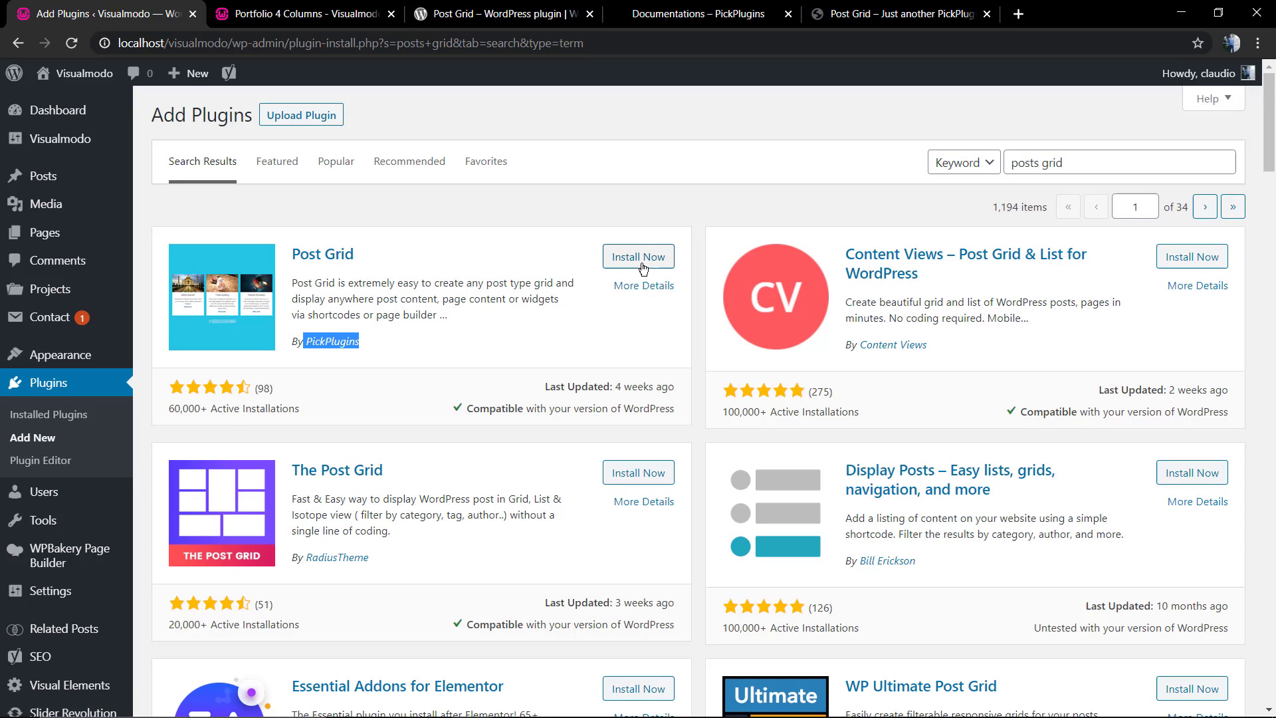
click(638, 257)
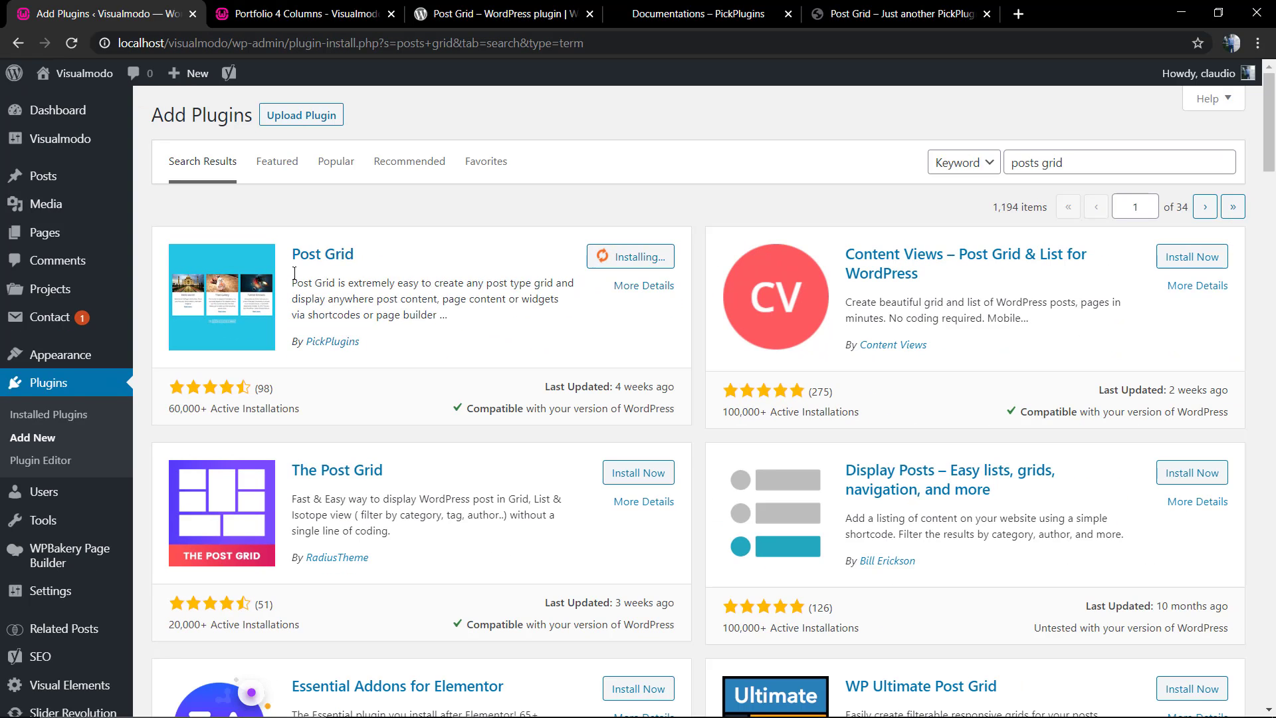
mouse_move(457, 334)
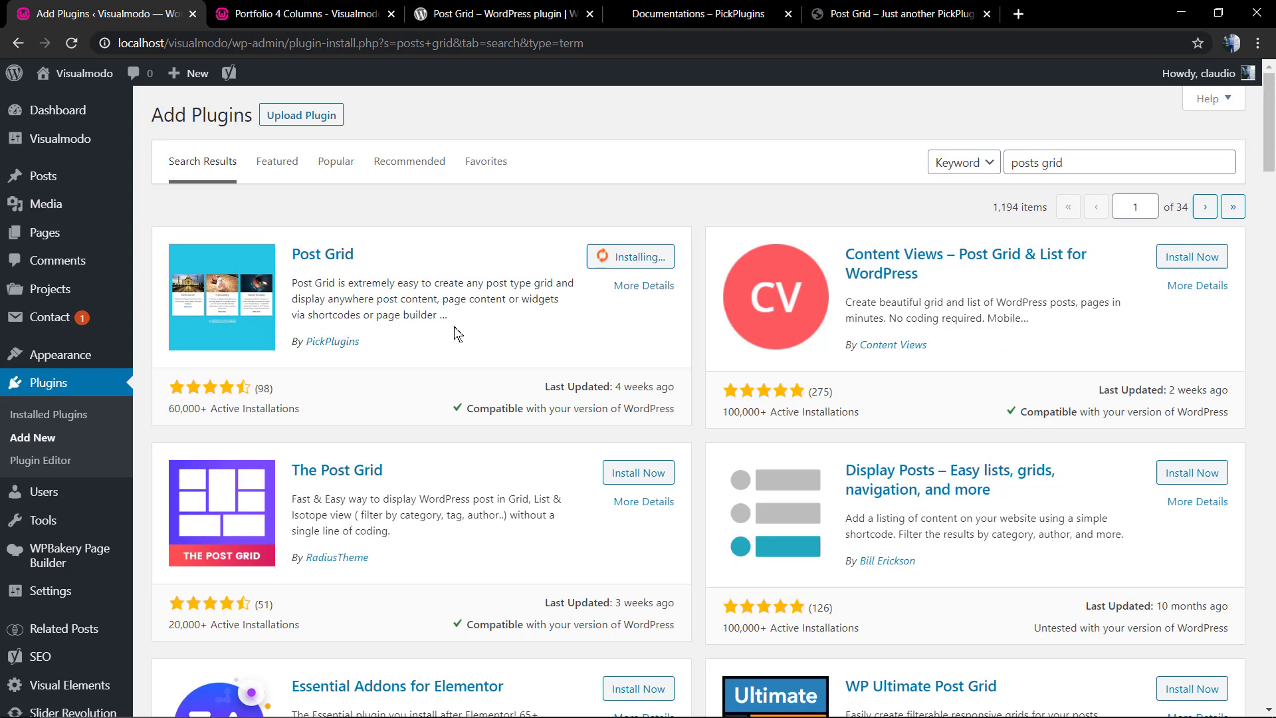
mouse_move(463, 325)
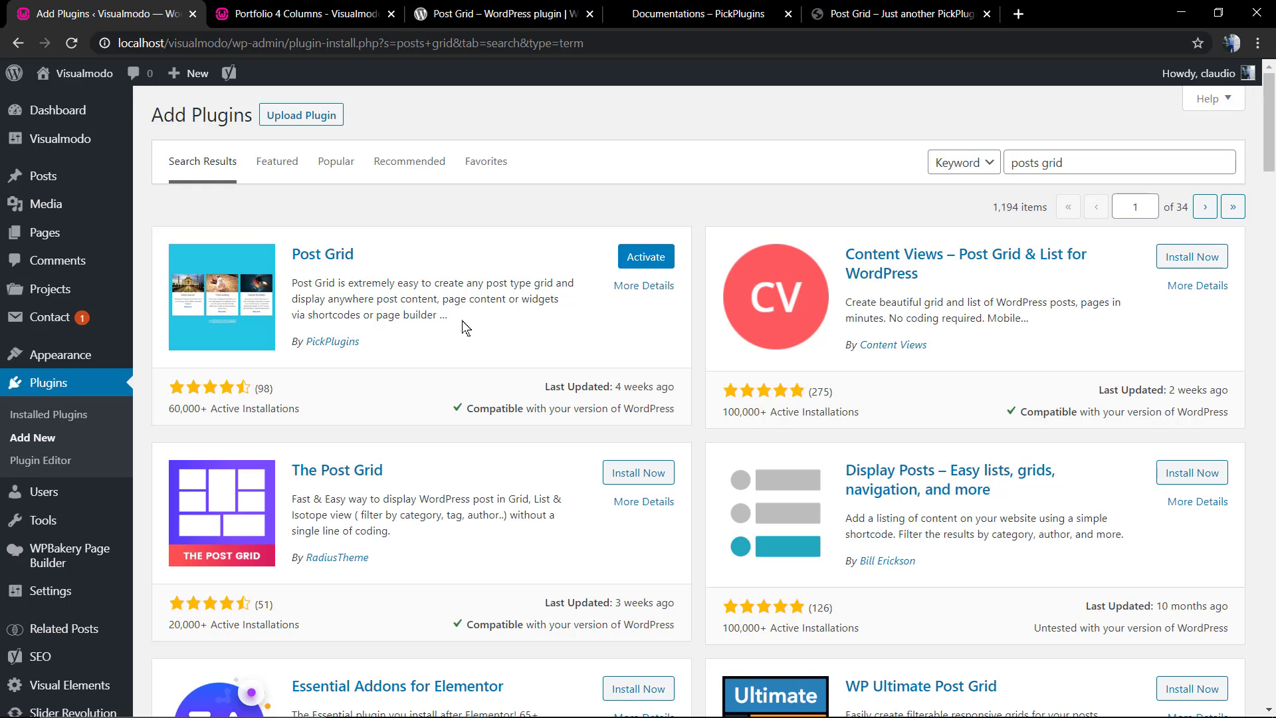
Step: Activate the newly installed Post Grid plugin so its admin menu appears
click(646, 256)
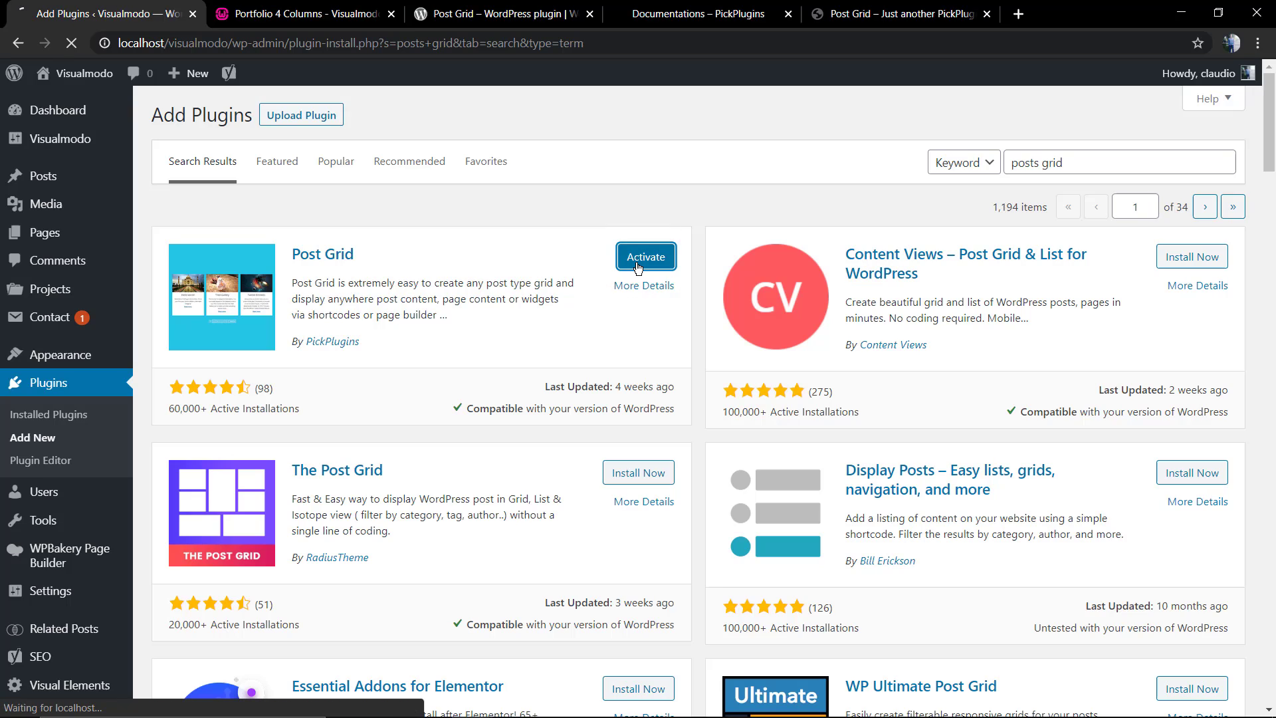
click(646, 256)
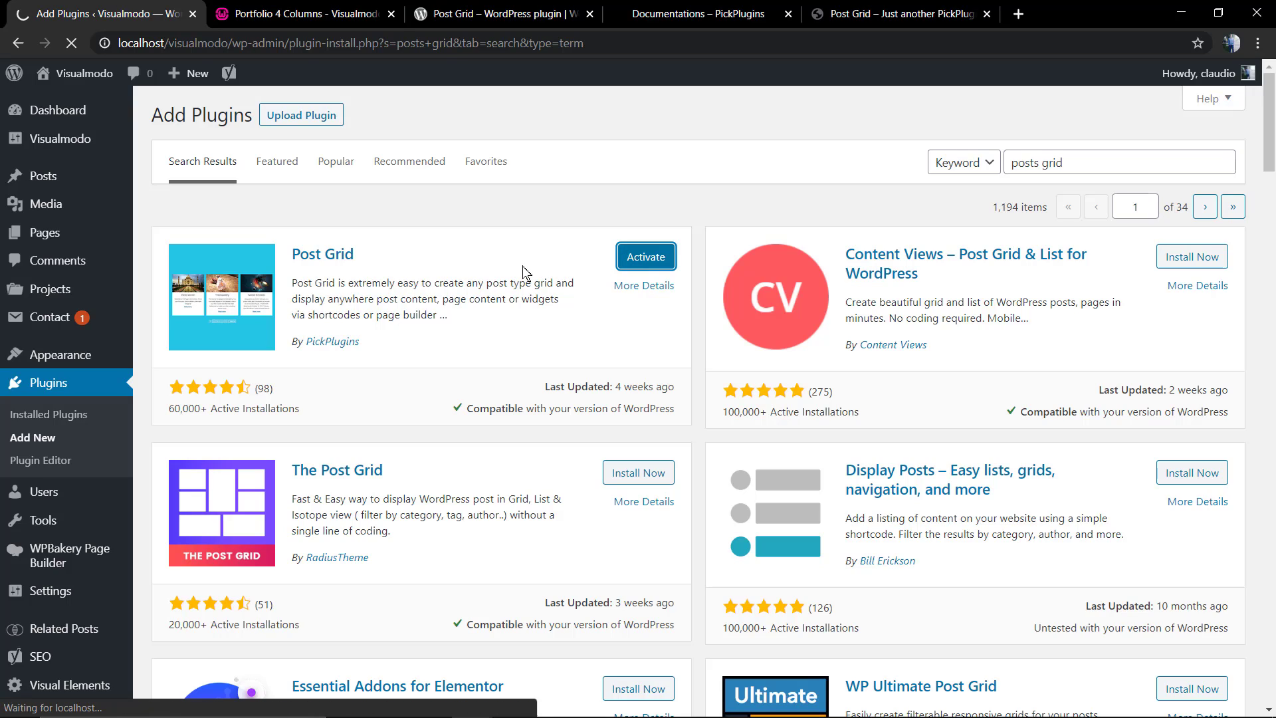
mouse_move(554, 255)
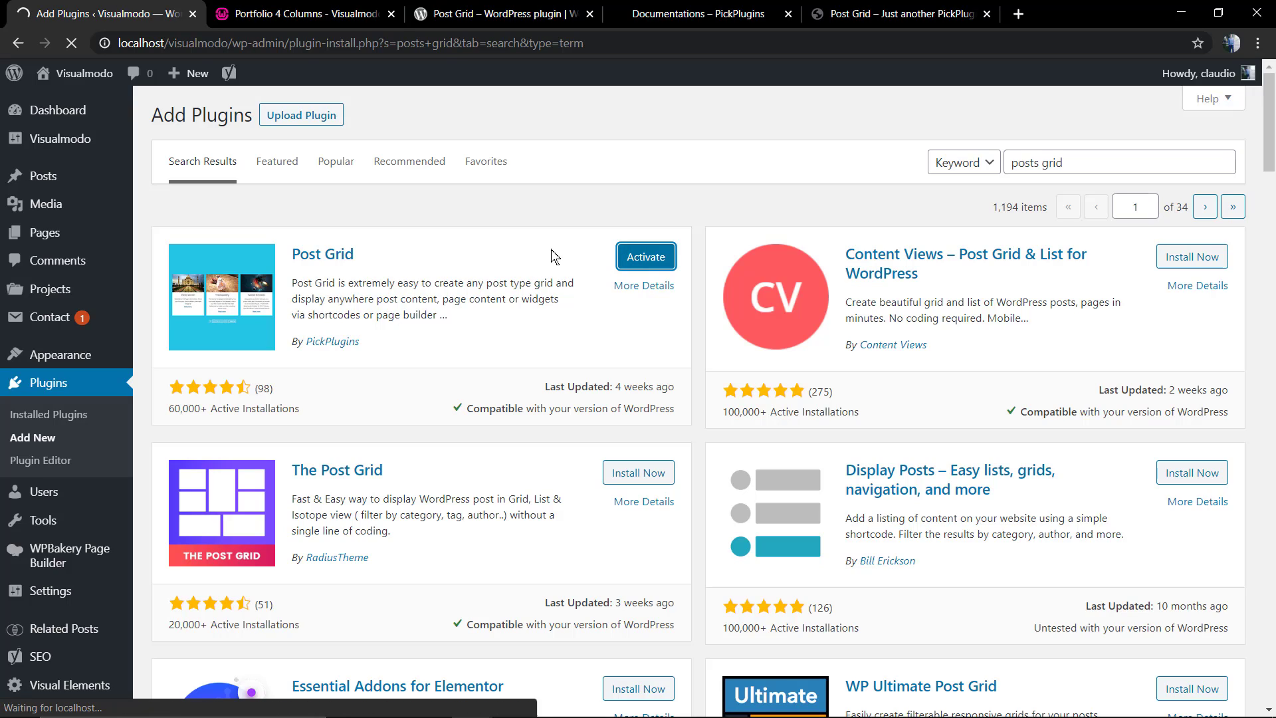
click(646, 256)
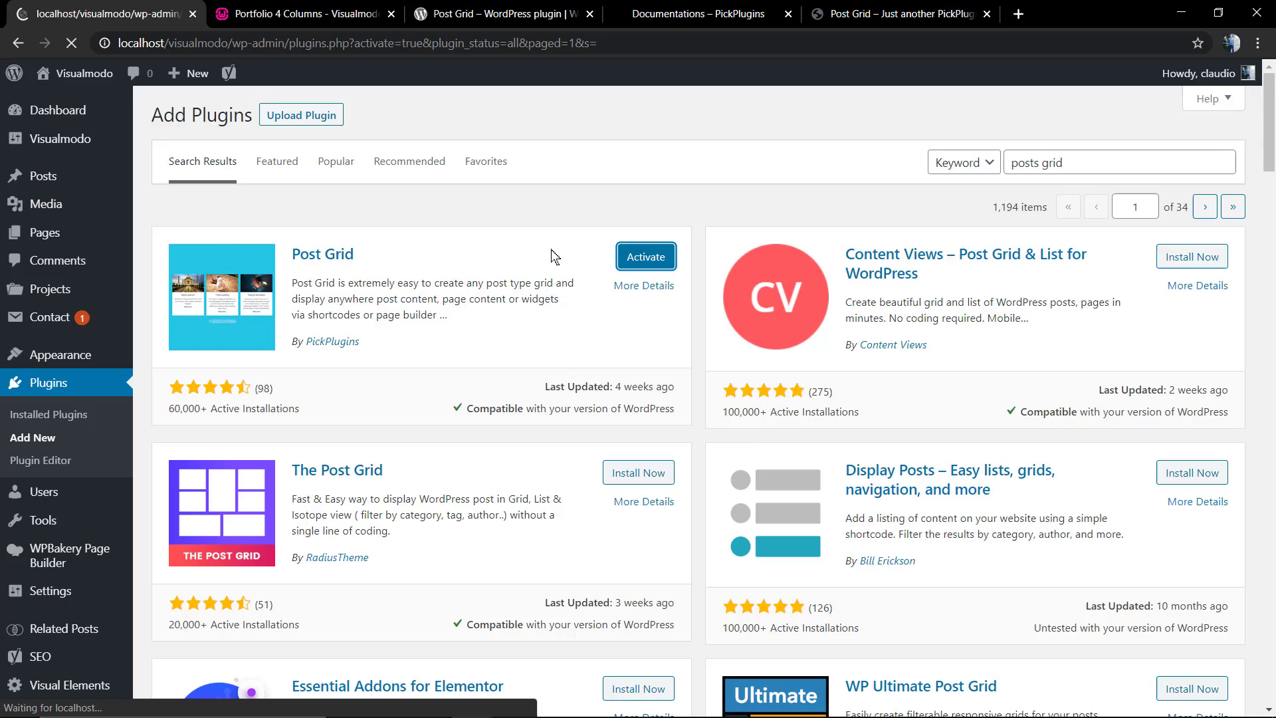
click(646, 256)
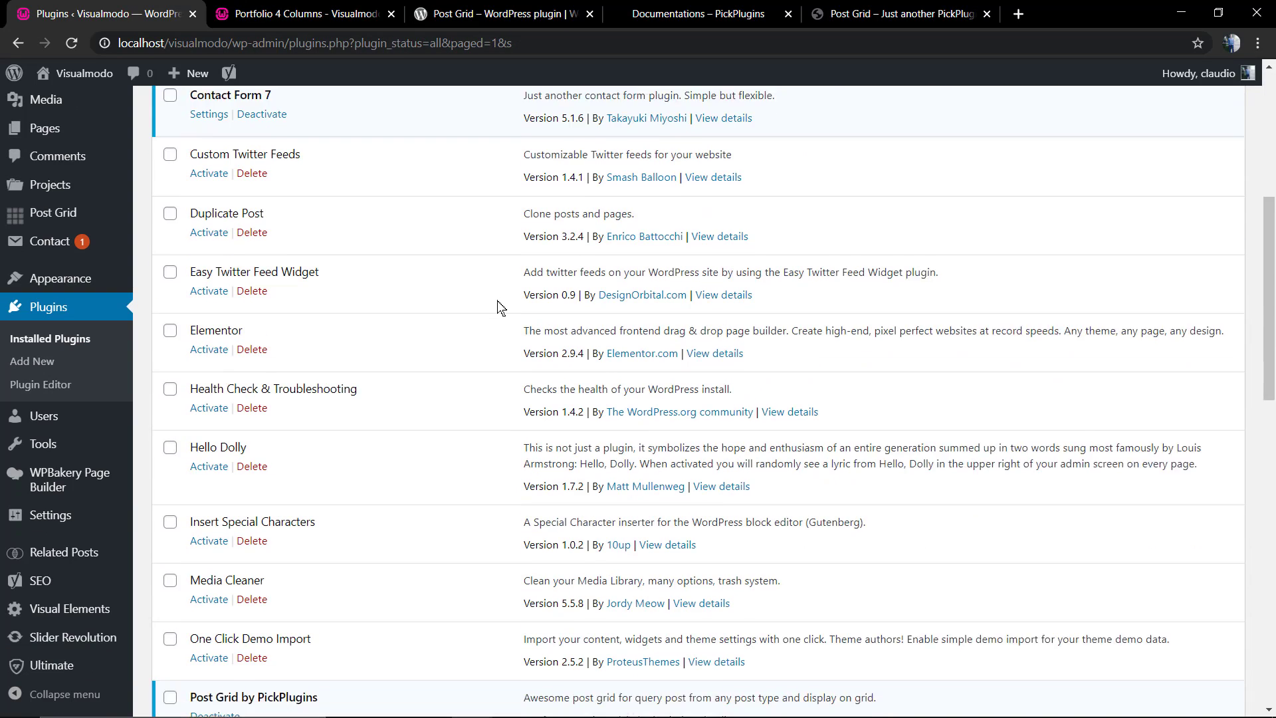
scroll(down, 3)
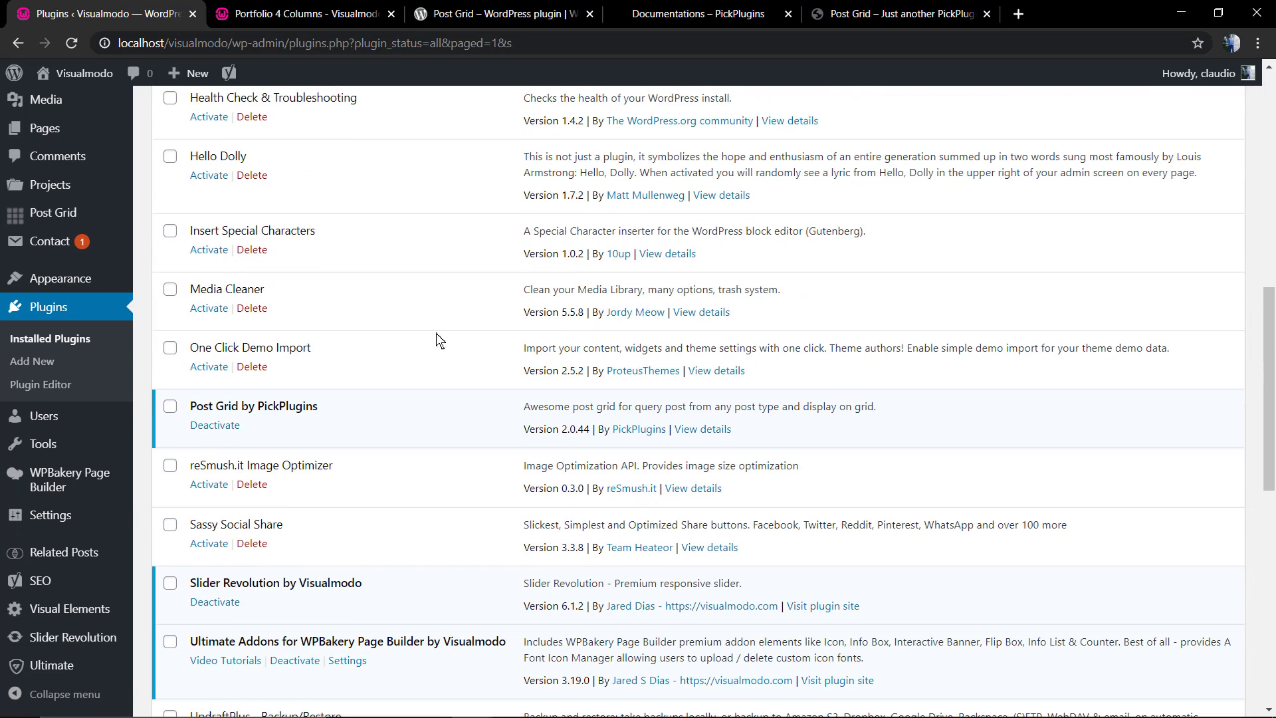
double_click(254, 405)
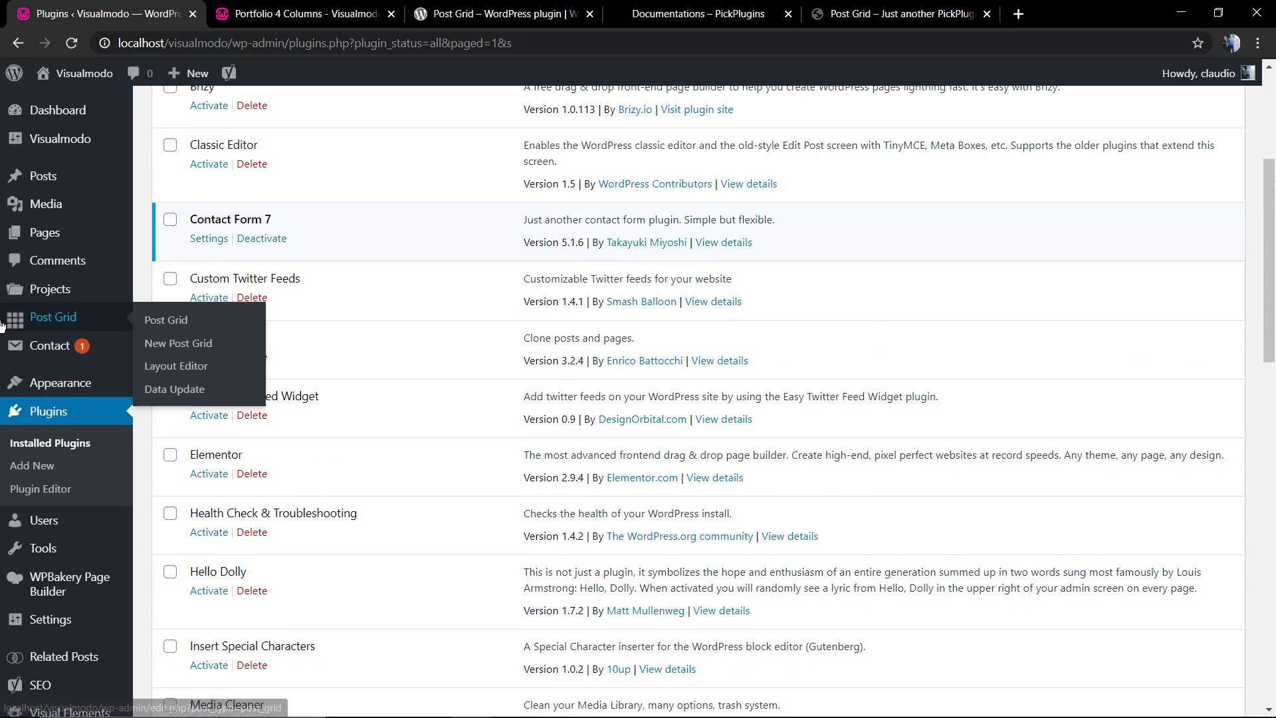
mouse_move(171, 347)
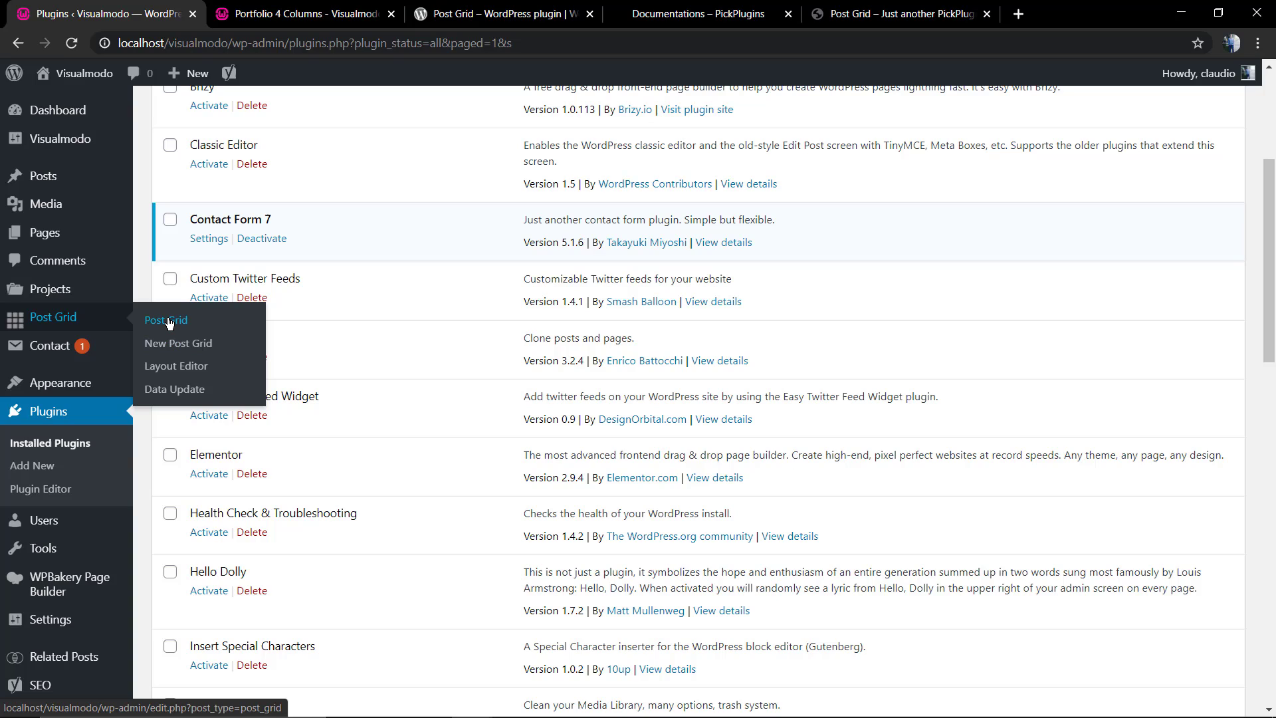
Step: Open the saved grids list, then the Layout Editor, toggling Others and the layout selector
click(166, 320)
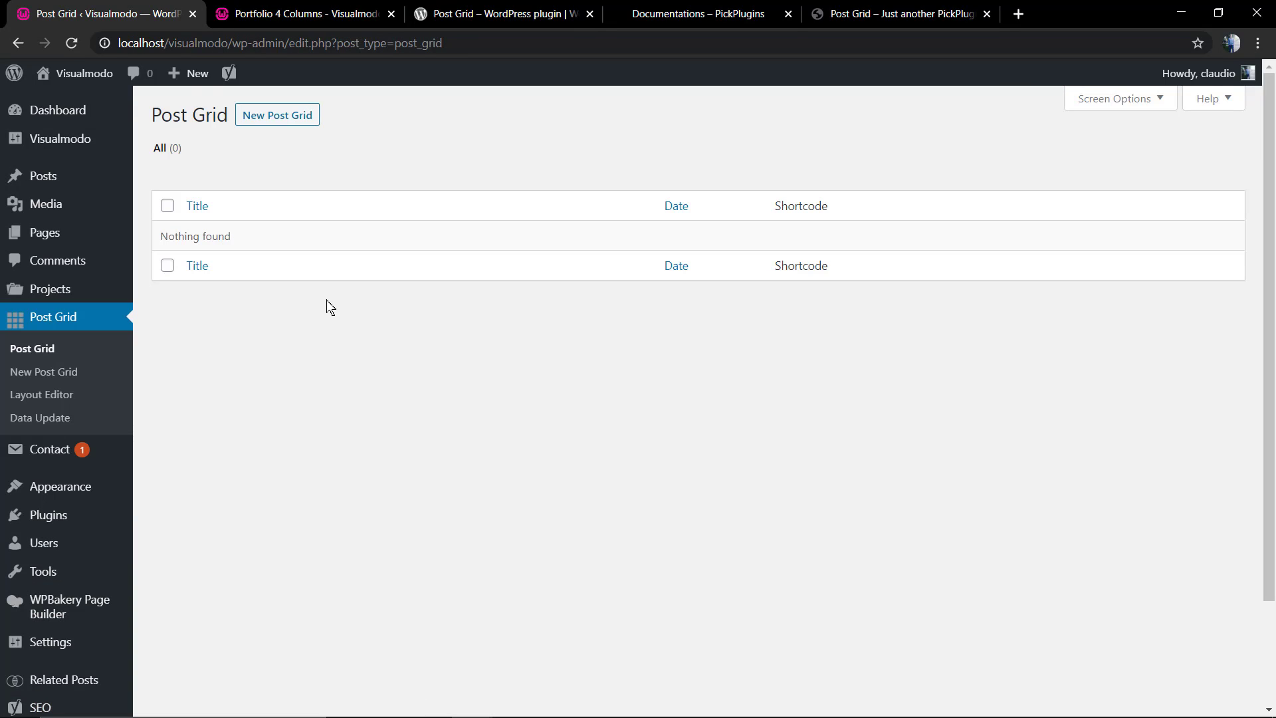
mouse_move(60, 372)
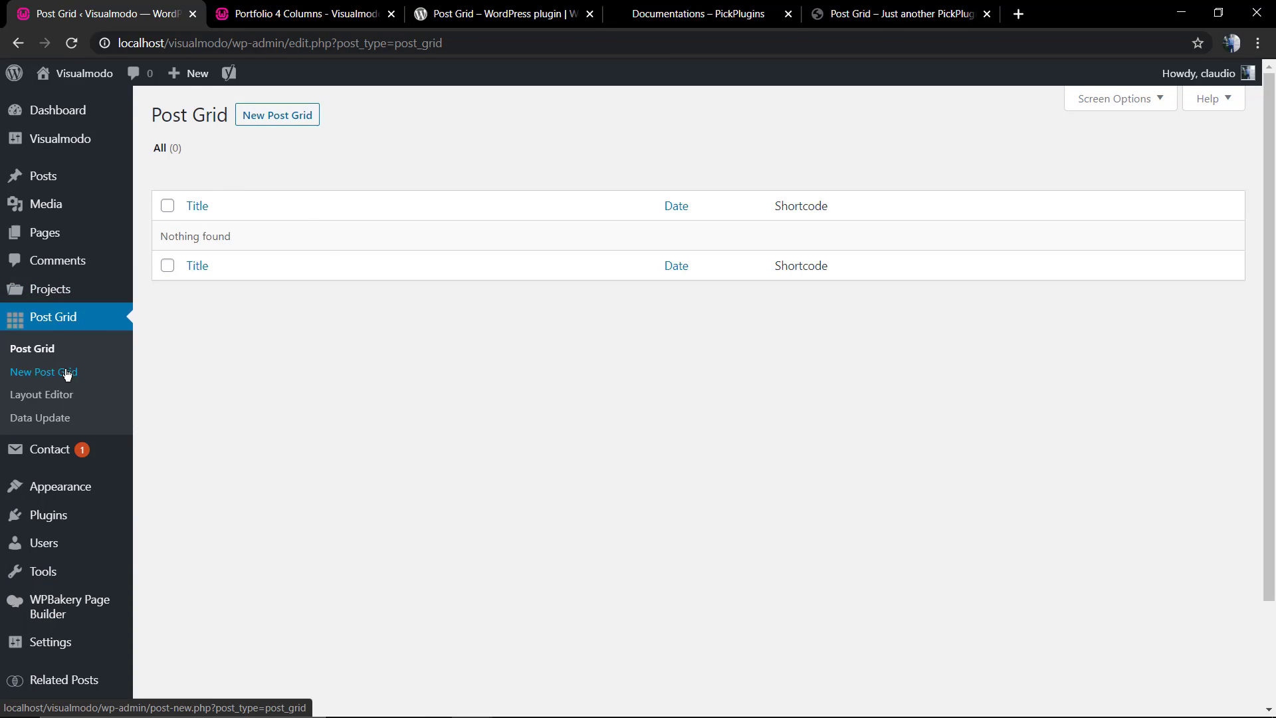
mouse_move(99, 378)
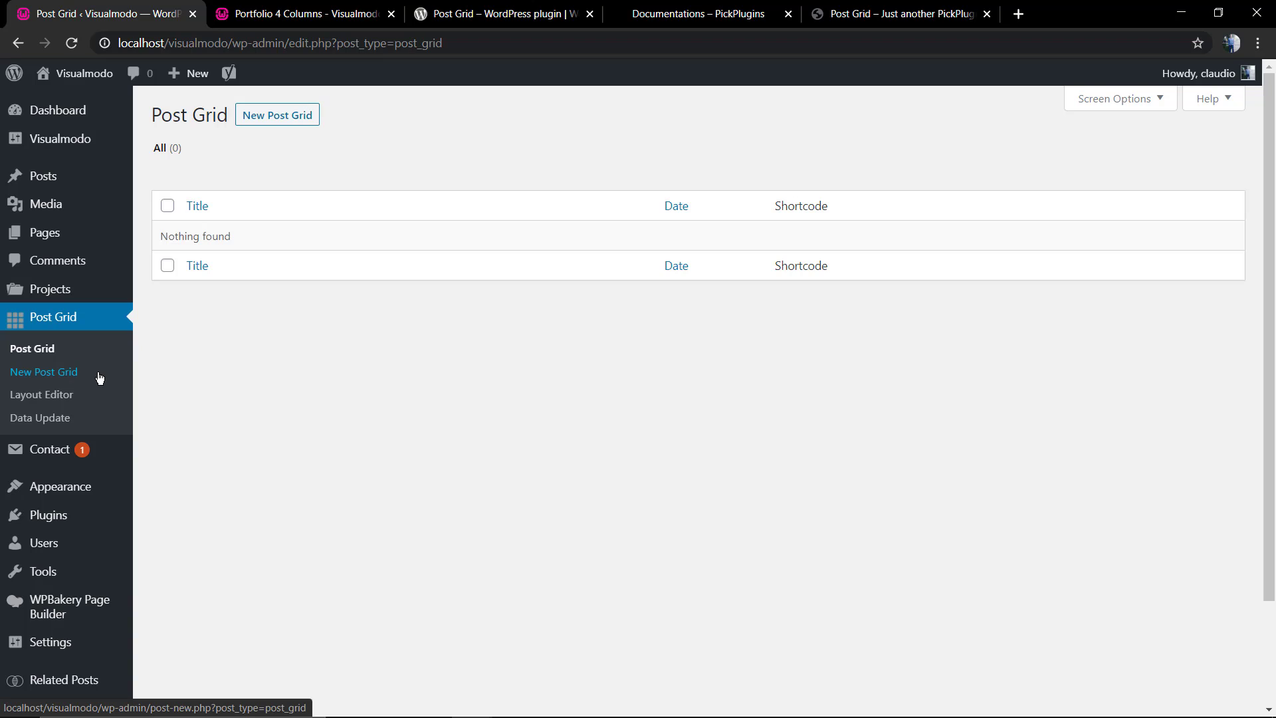
click(42, 394)
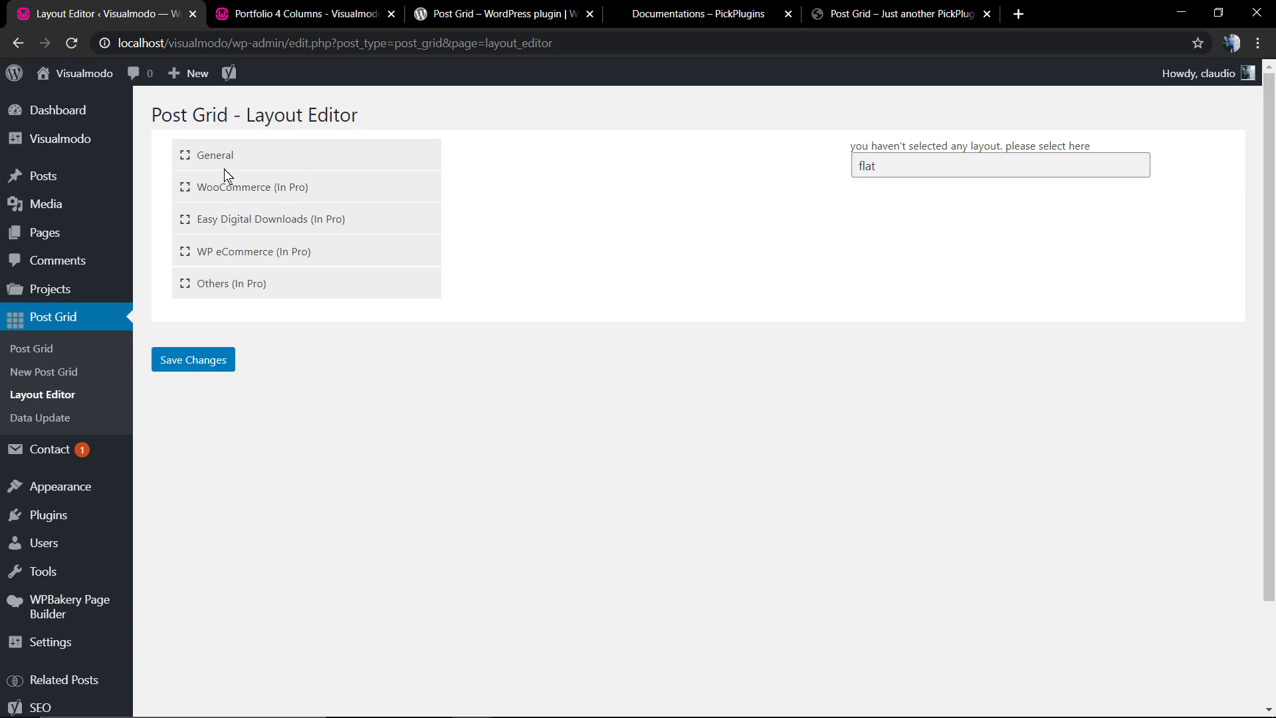
click(215, 155)
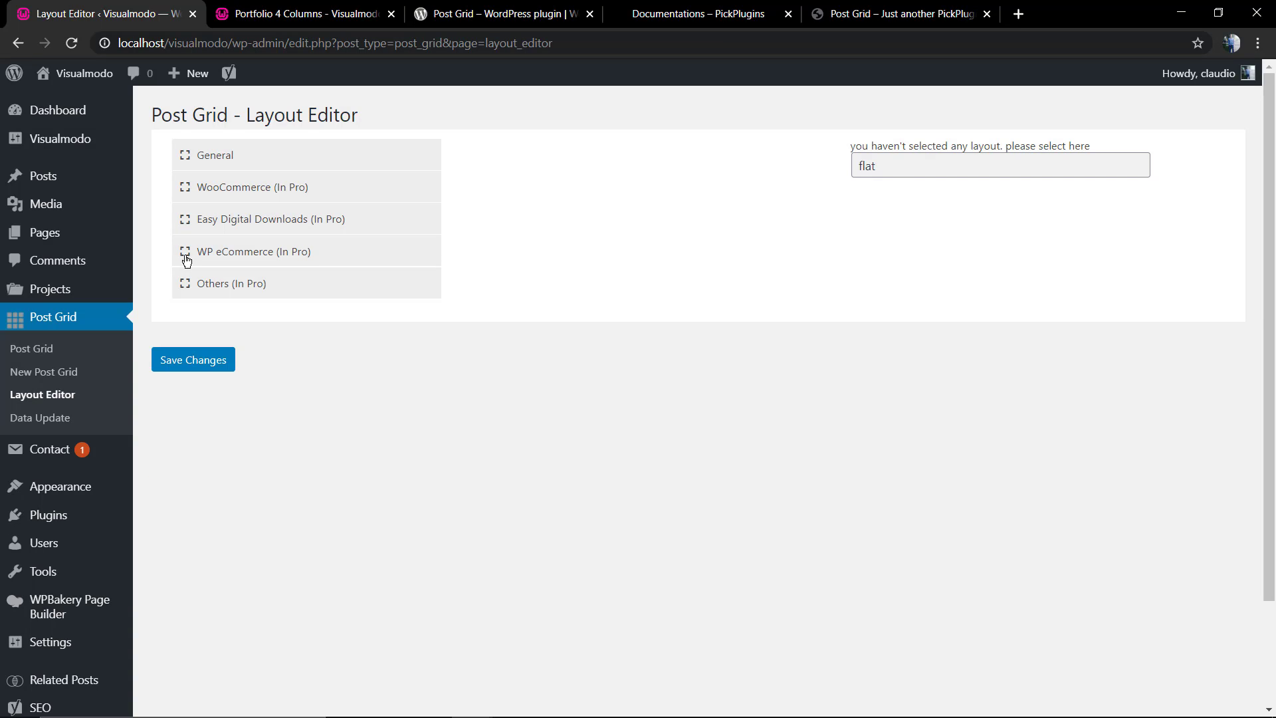
click(231, 284)
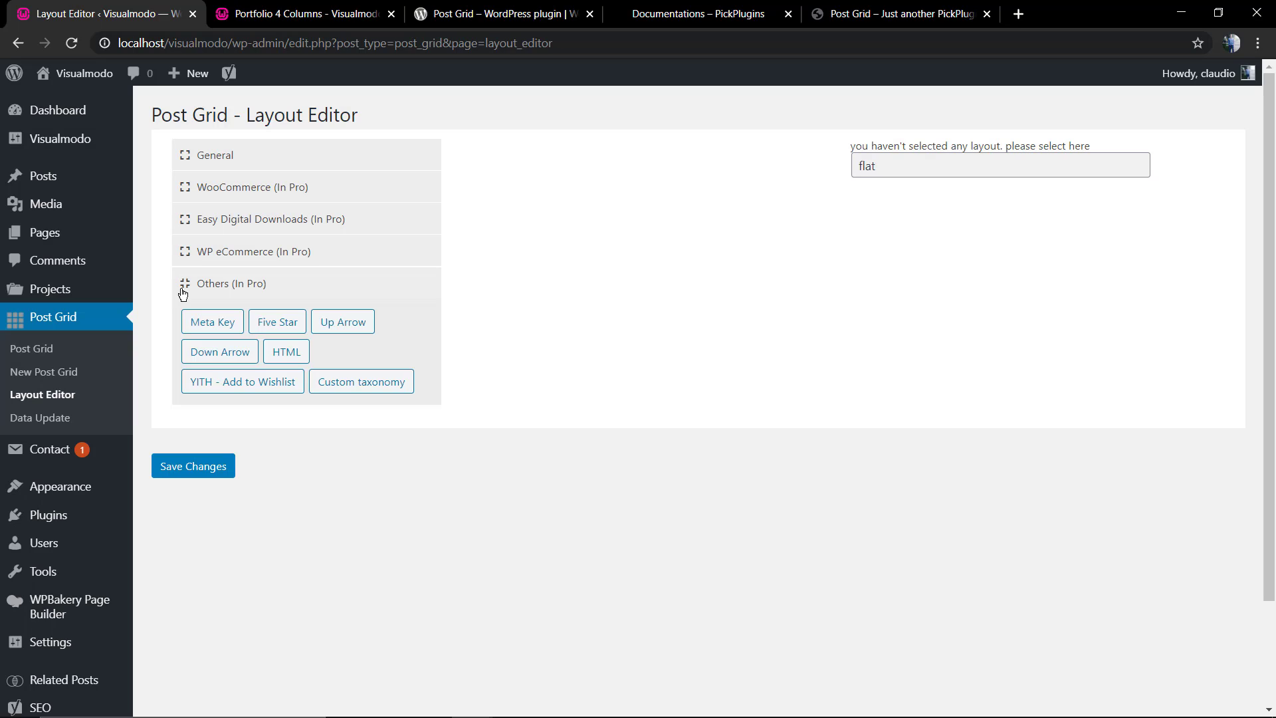
click(230, 283)
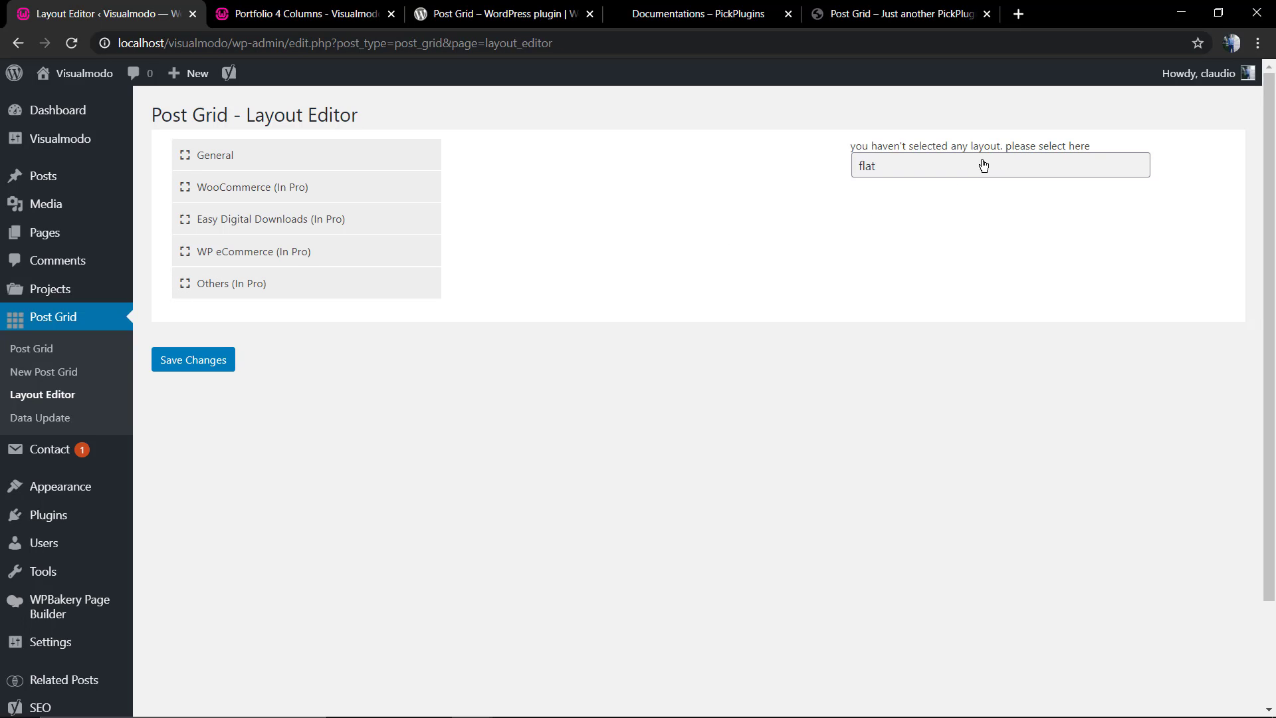
click(985, 166)
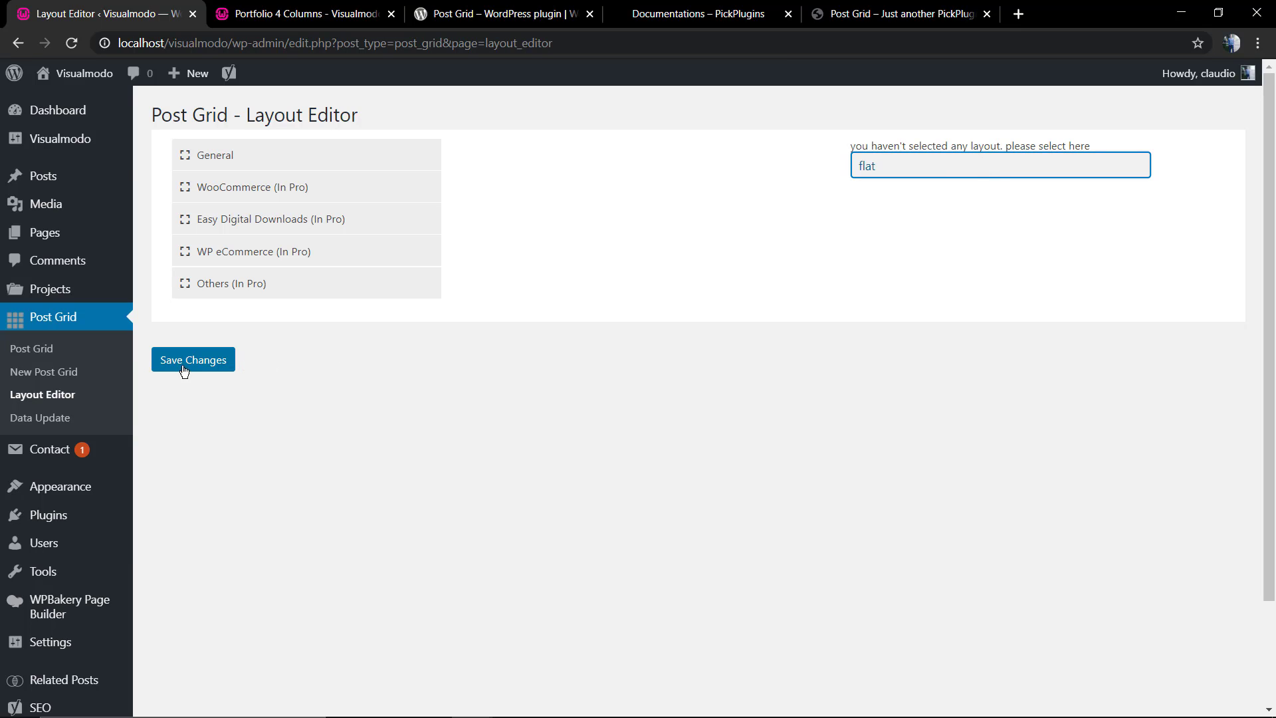
mouse_move(60, 380)
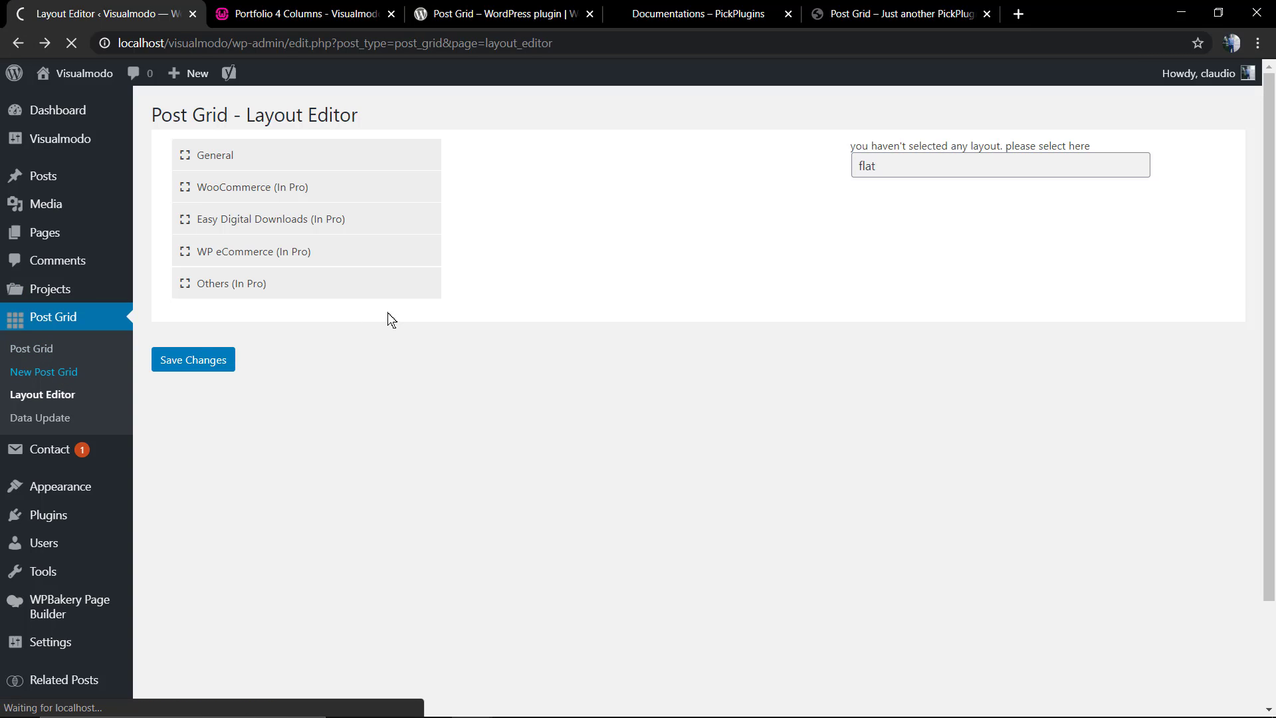
mouse_move(298, 284)
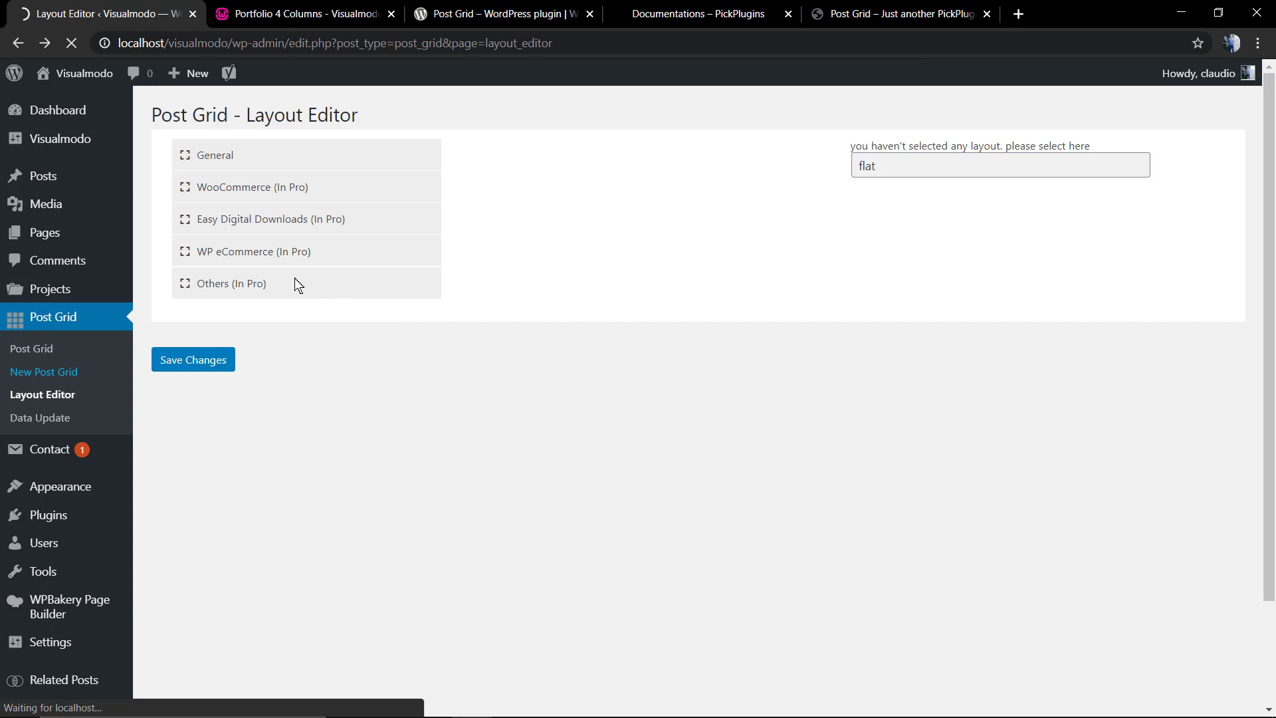
Step: Start a New Post Grid and type 'My Portfo' into its title
click(43, 371)
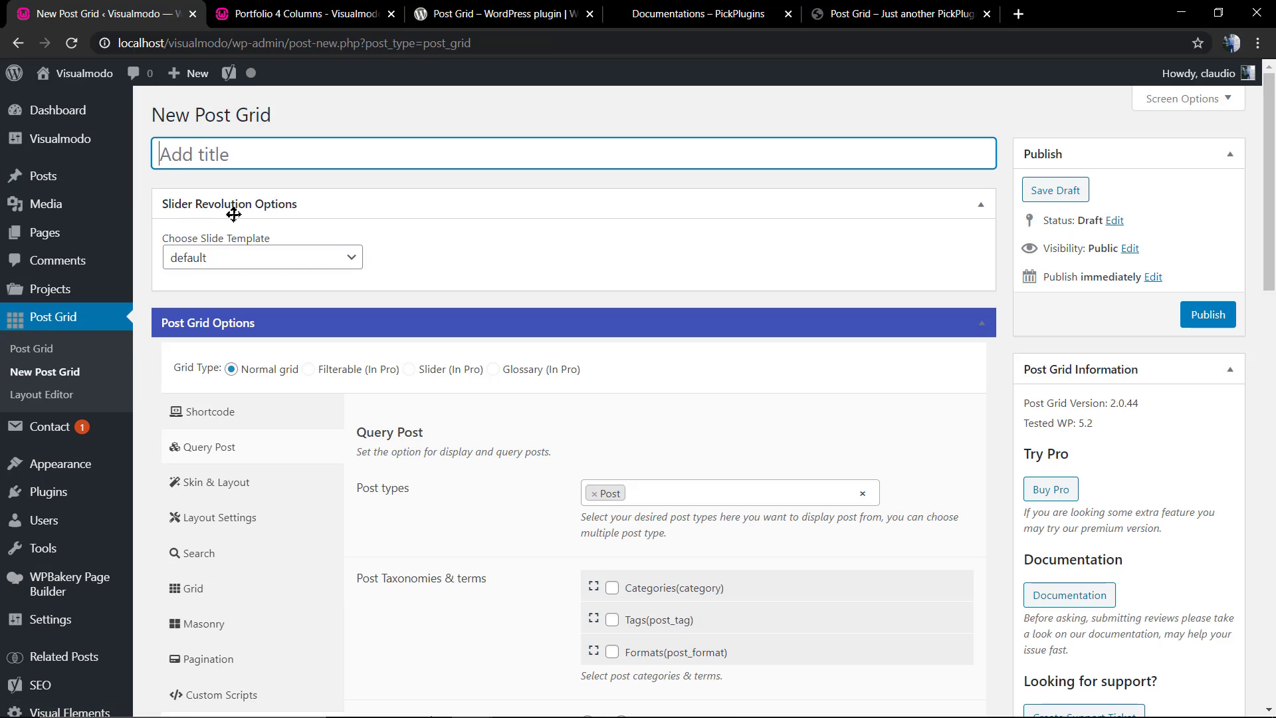
scroll(down, 3)
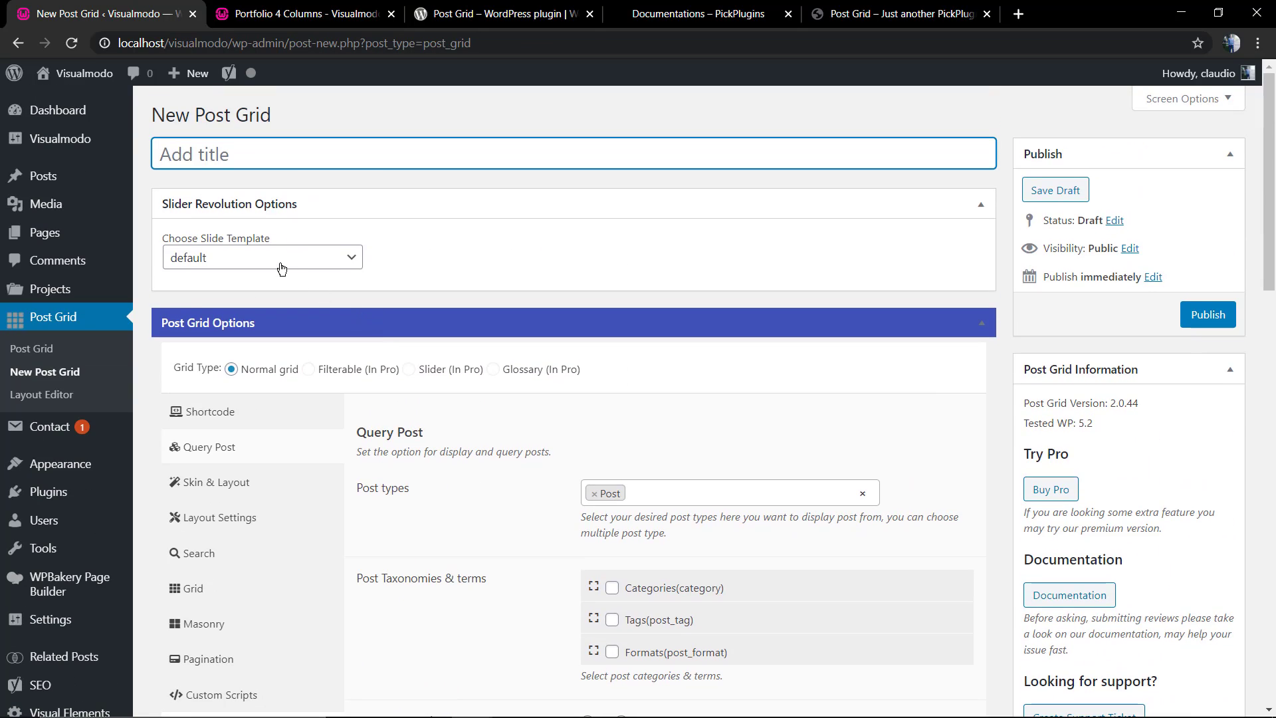
click(278, 154)
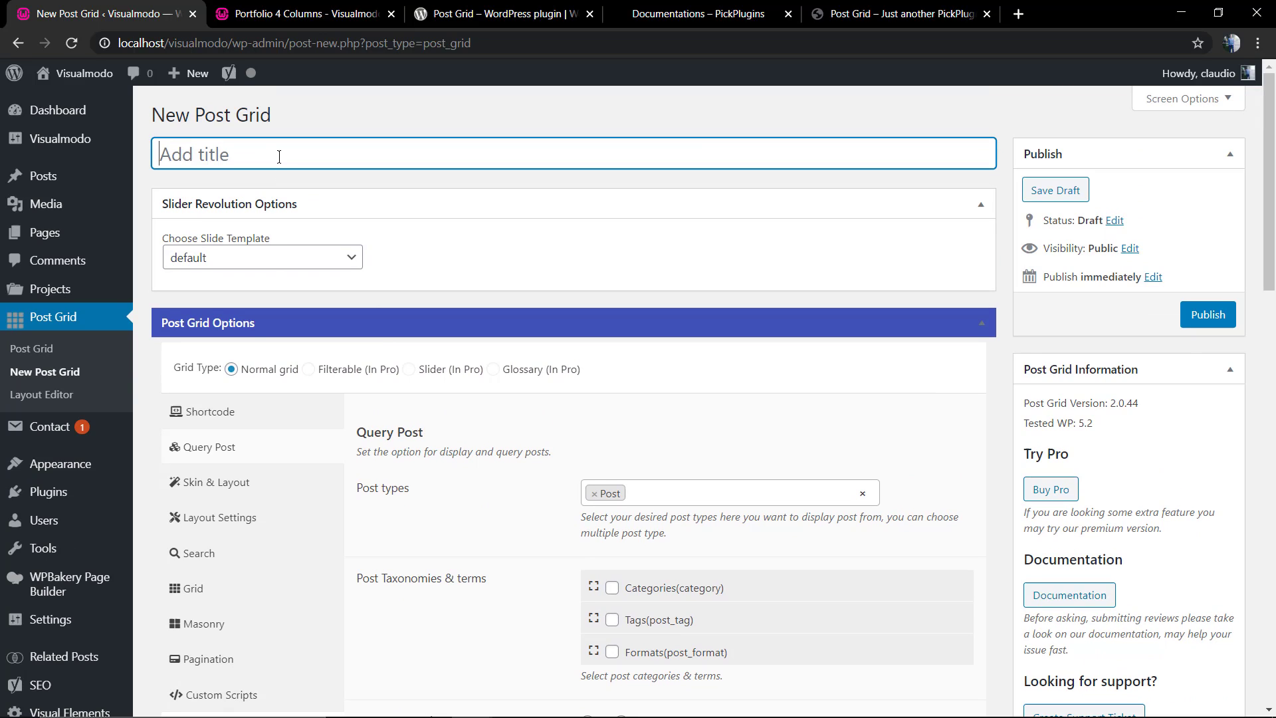
text(My Portfo)
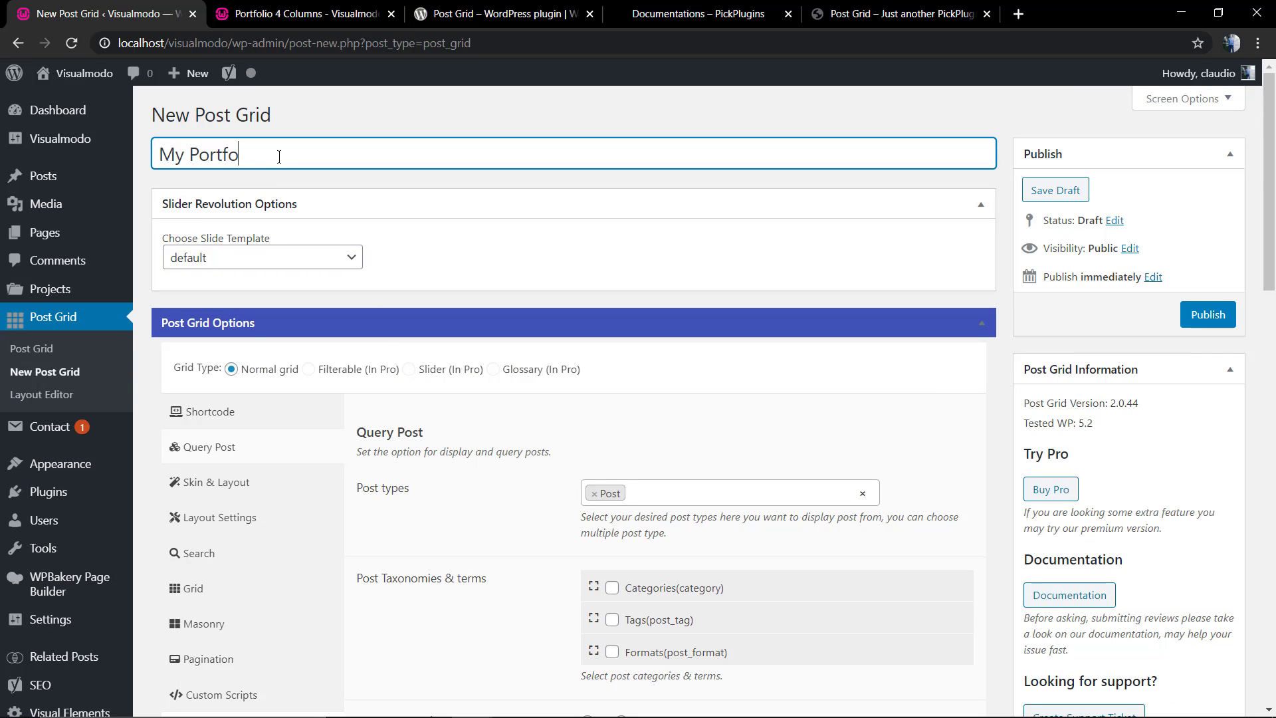
scroll(down, 3)
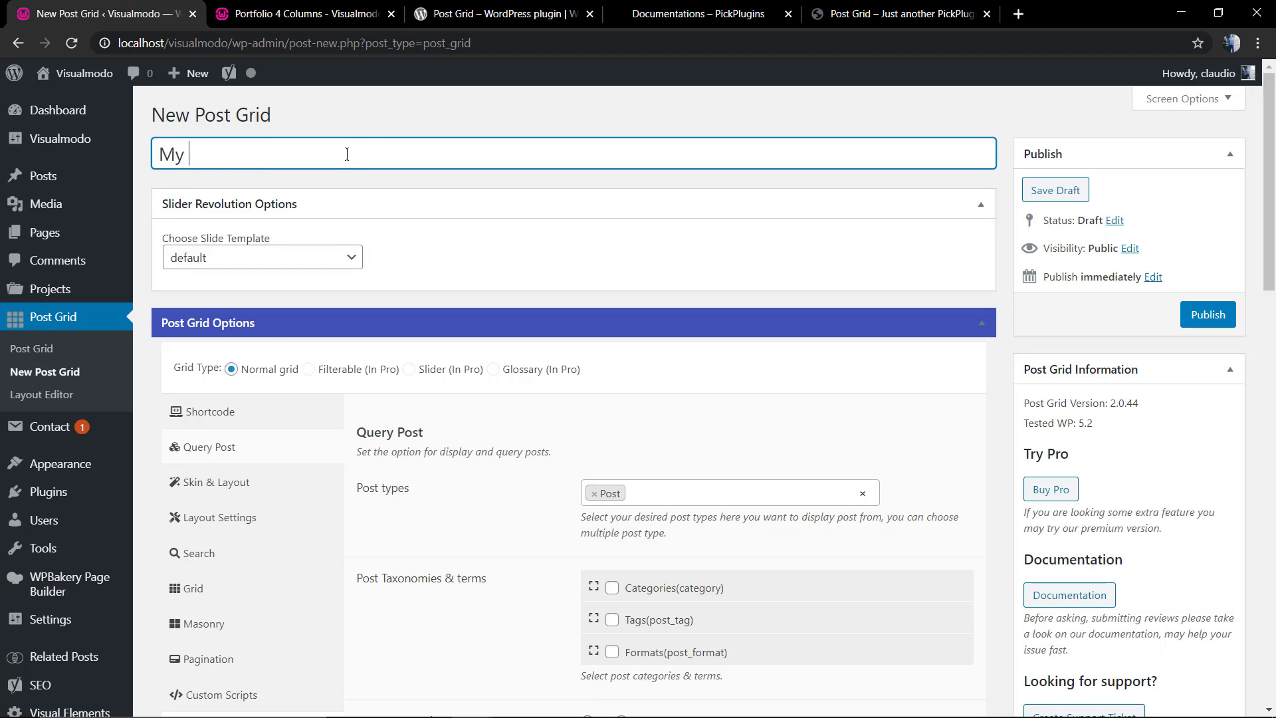
Step: Check Query Post settings (Post type, 10 posts per page) and publish the 'My Blog' grid
scroll(down, 3)
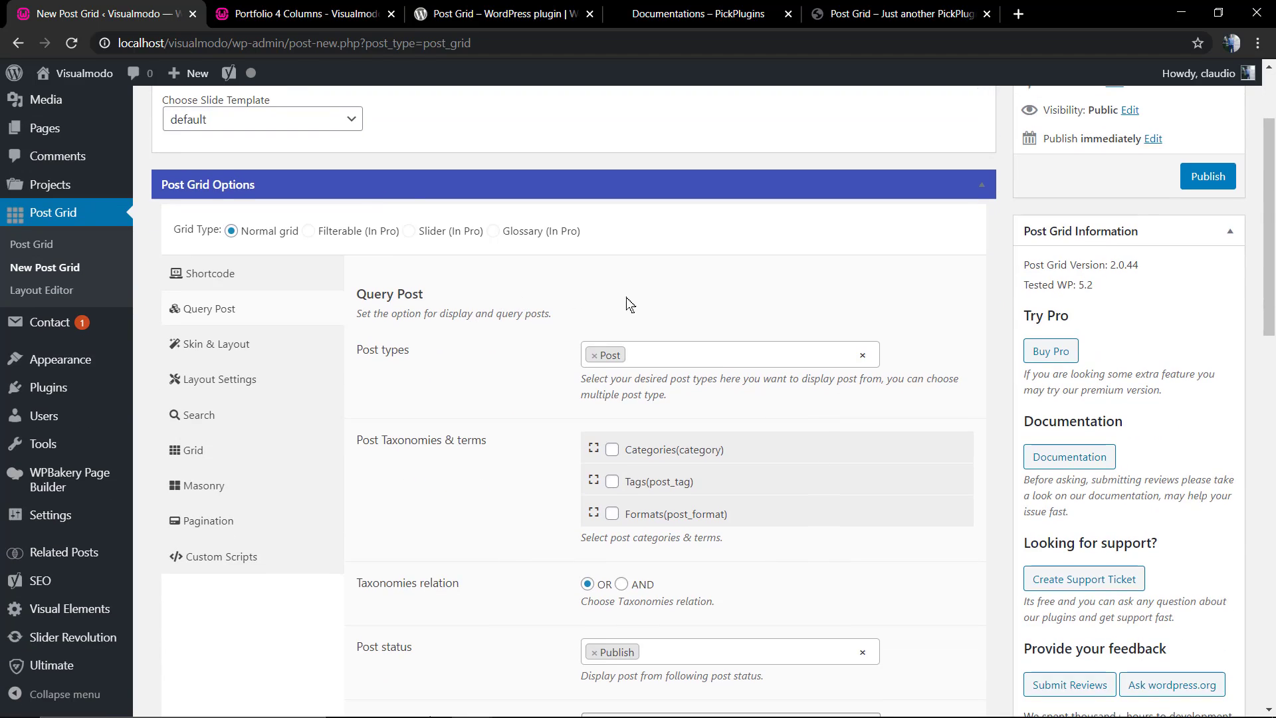
click(740, 354)
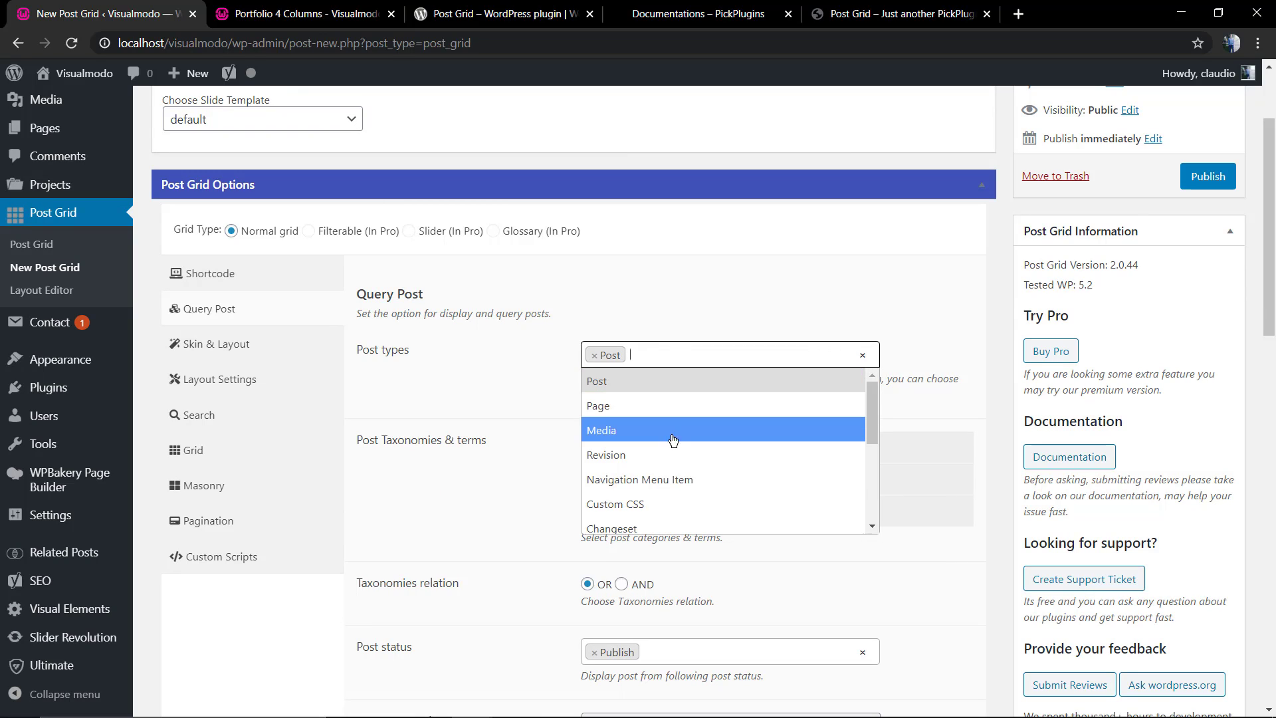
scroll(down, 3)
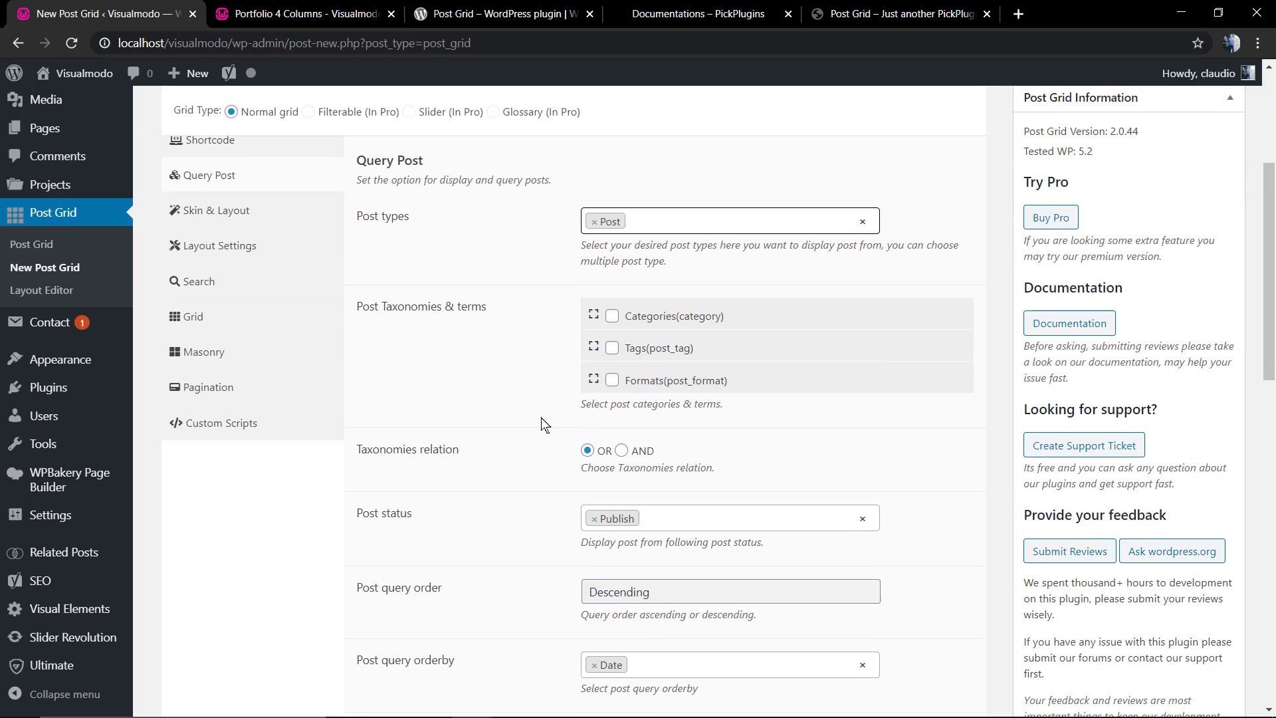
scroll(down, 3)
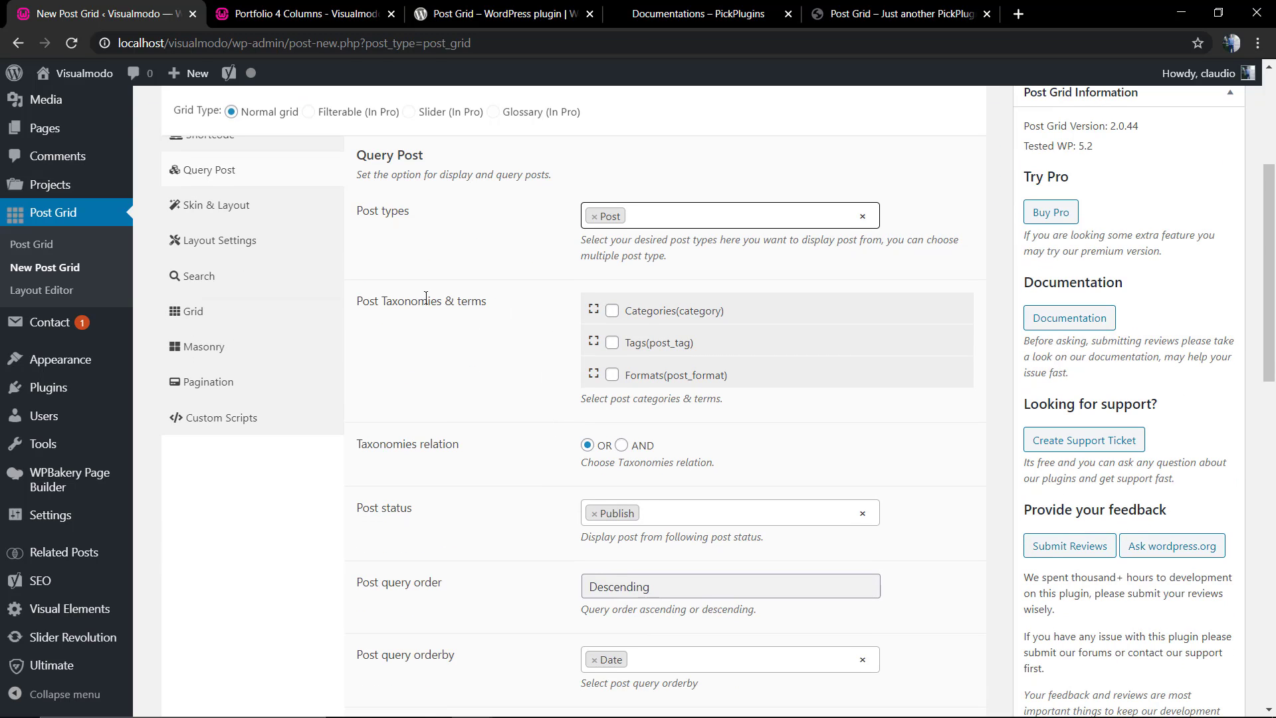
scroll(down, 3)
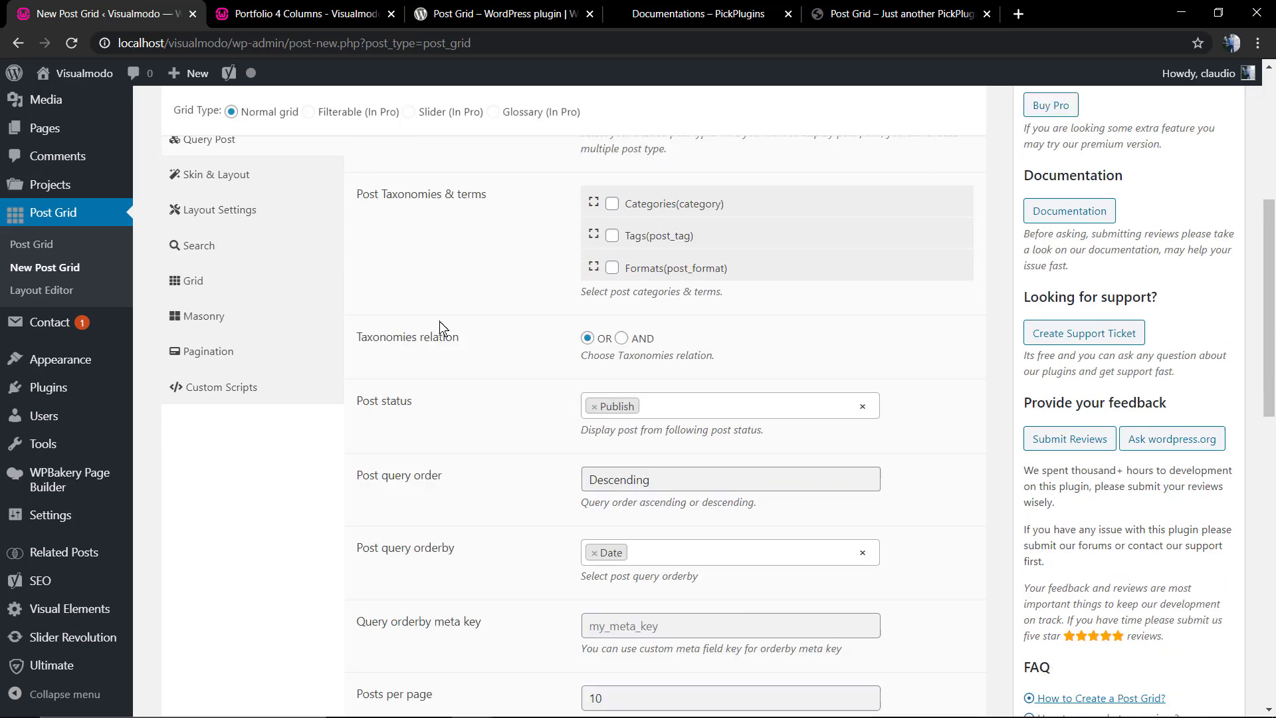
scroll(down, 3)
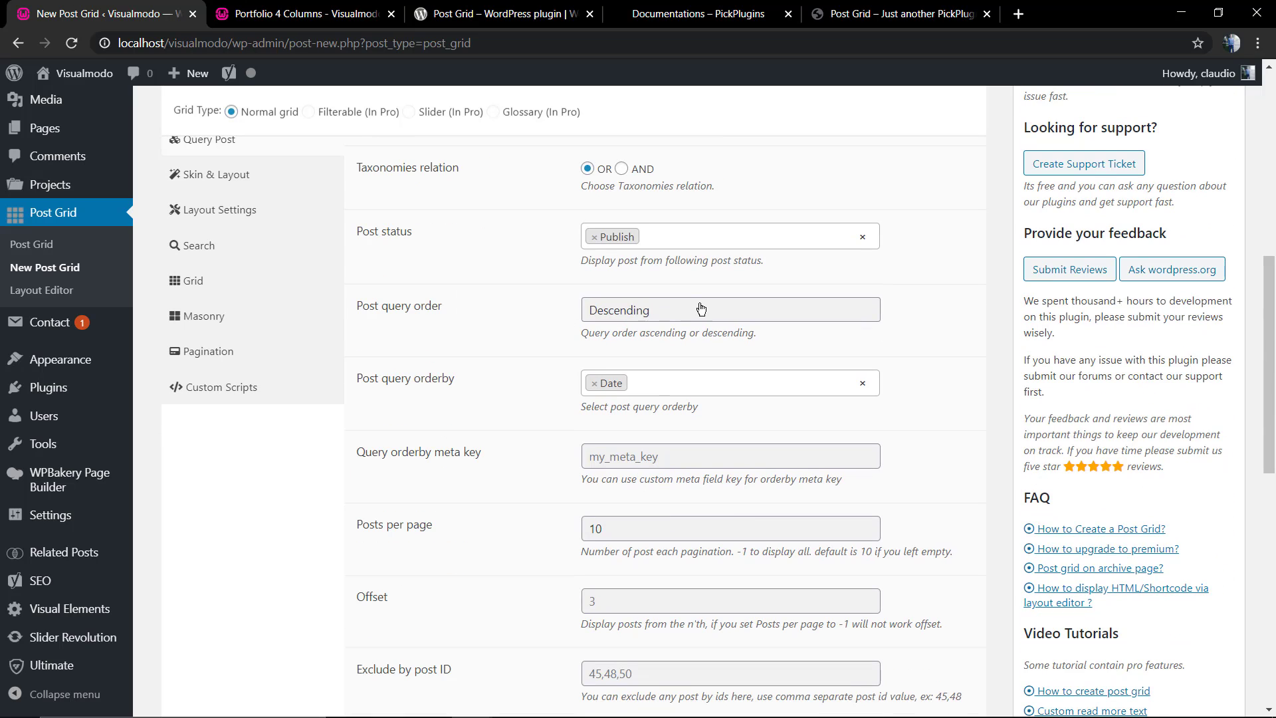
scroll(down, 3)
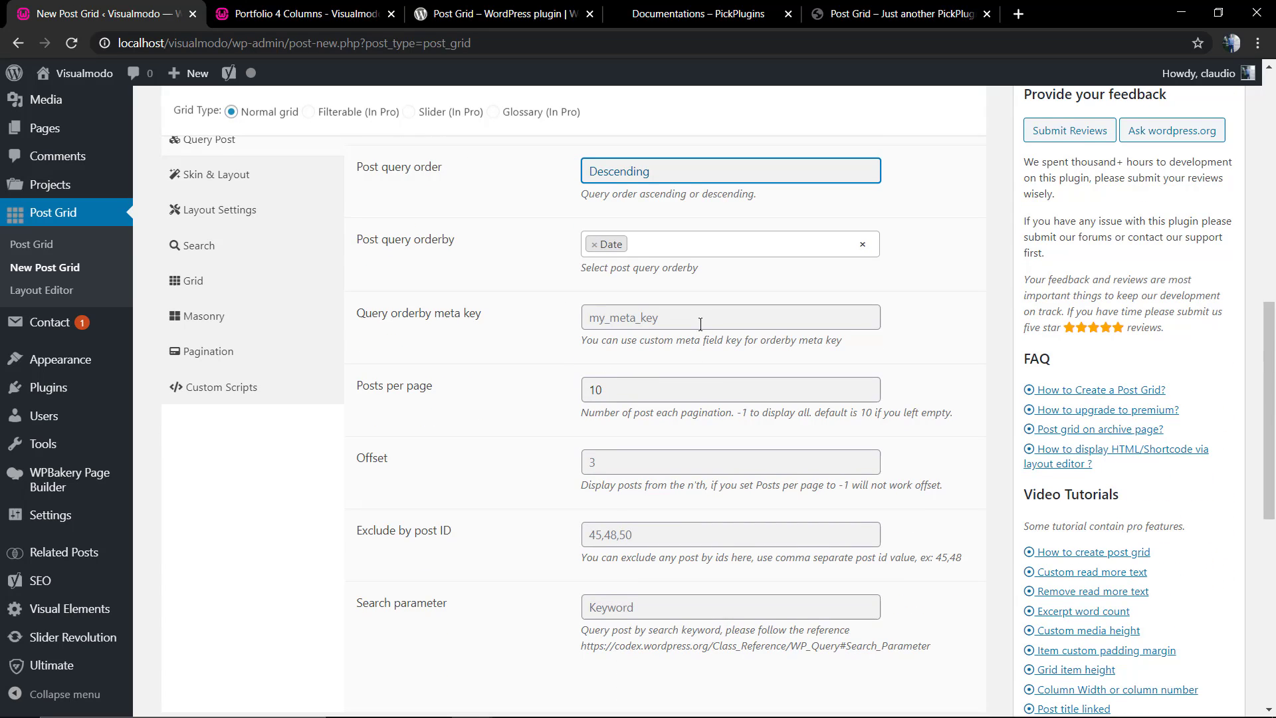
scroll(down, 3)
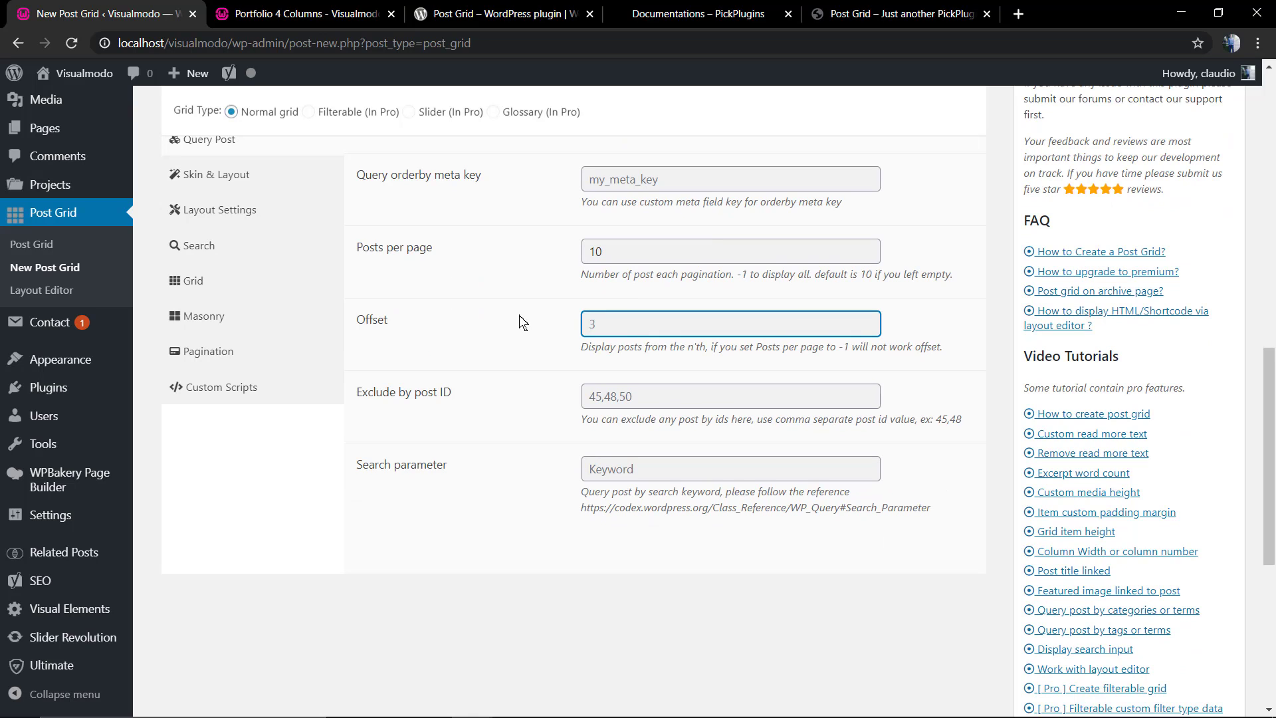
click(731, 251)
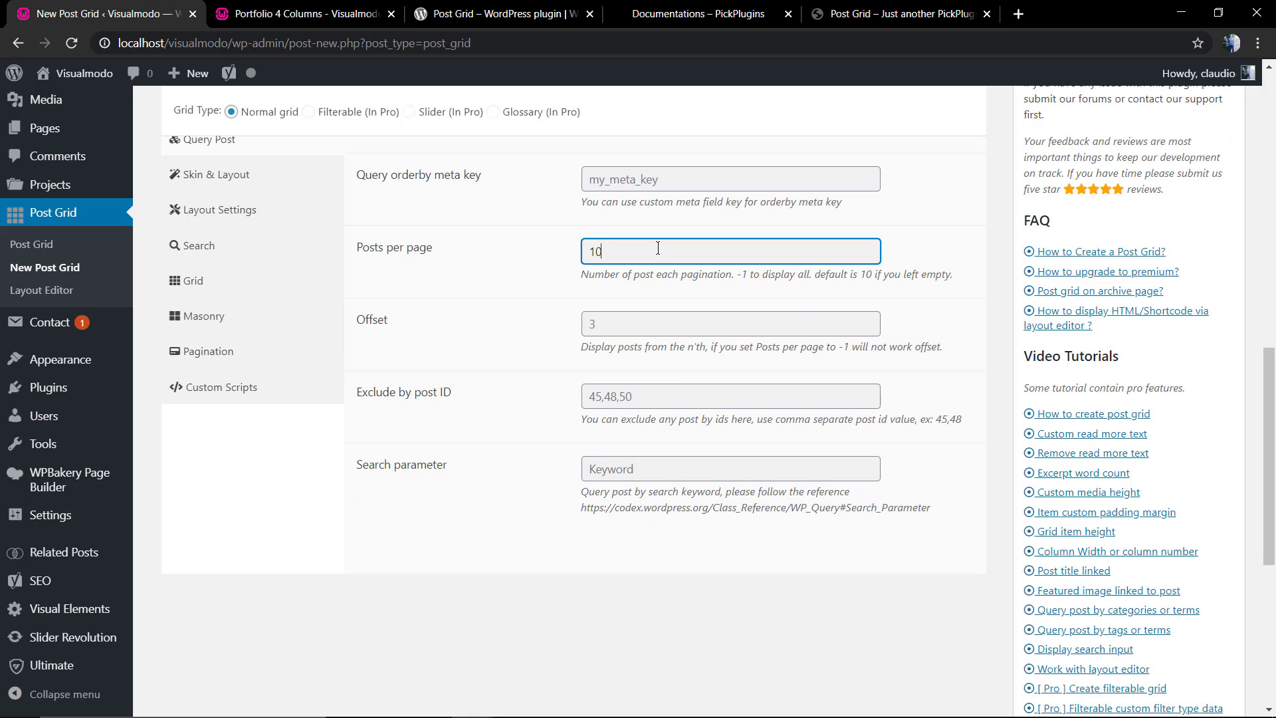
click(730, 324)
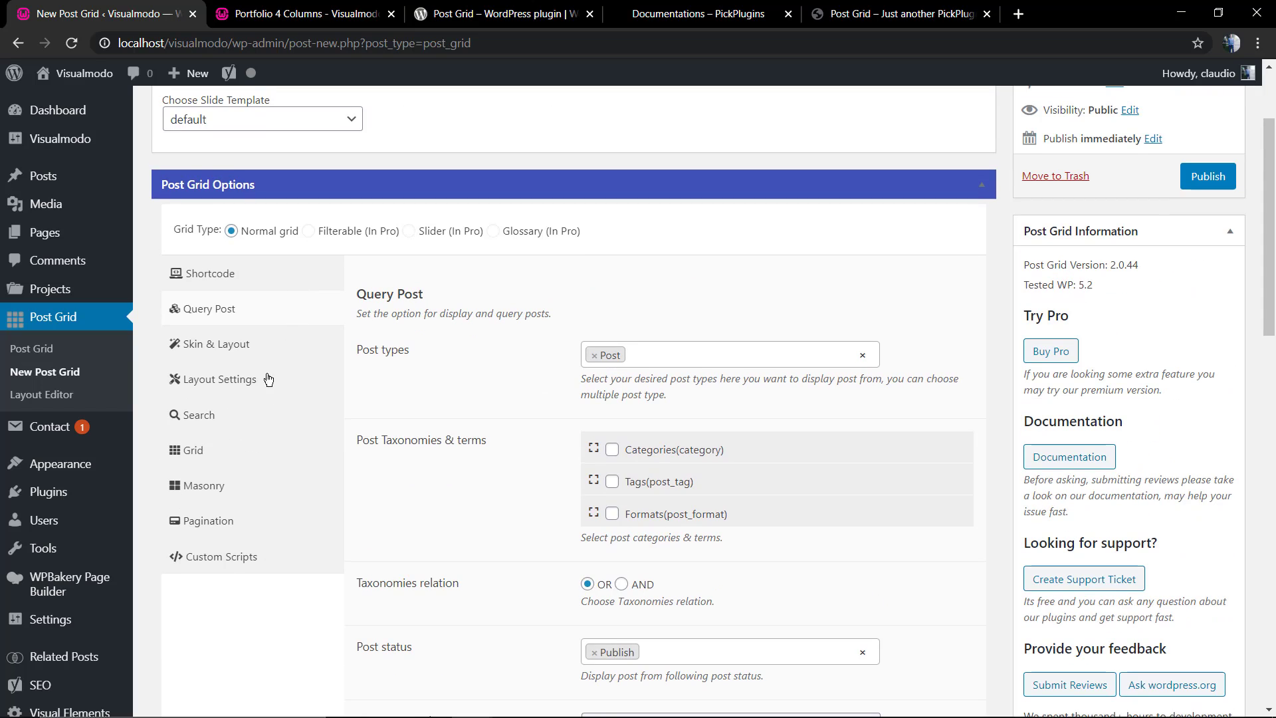
mouse_move(258, 280)
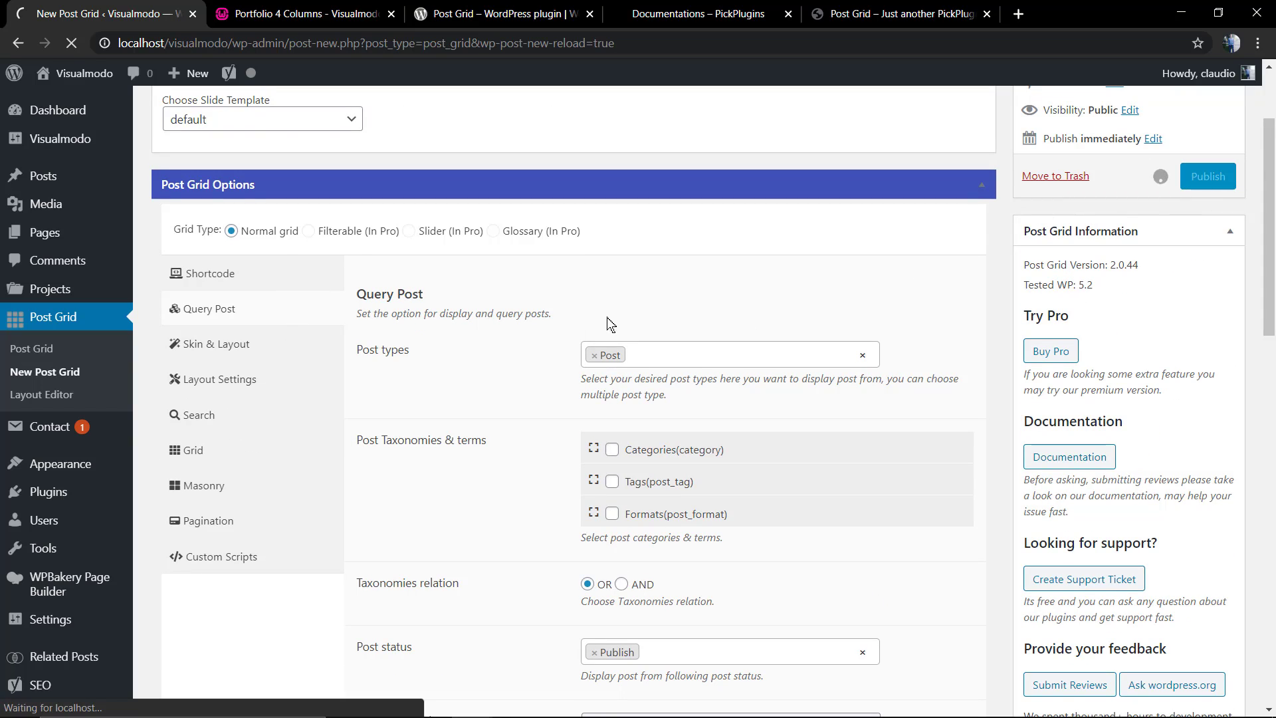
click(1207, 177)
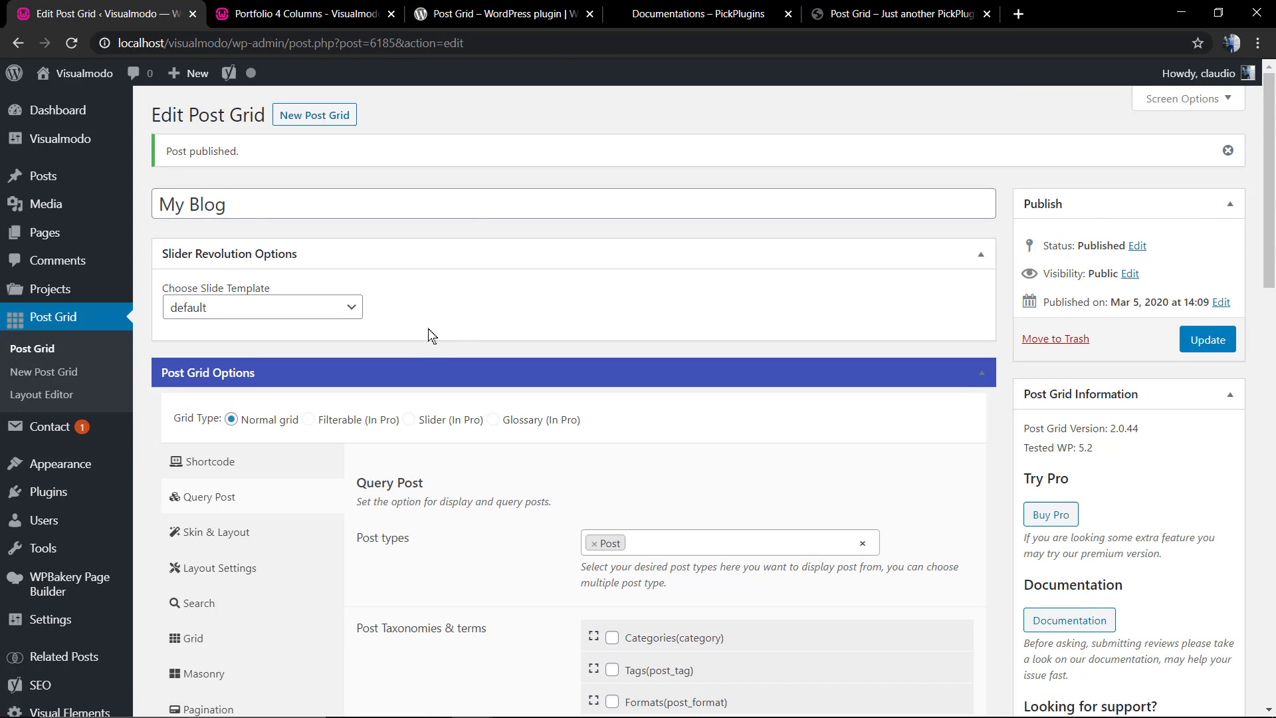
mouse_move(433, 351)
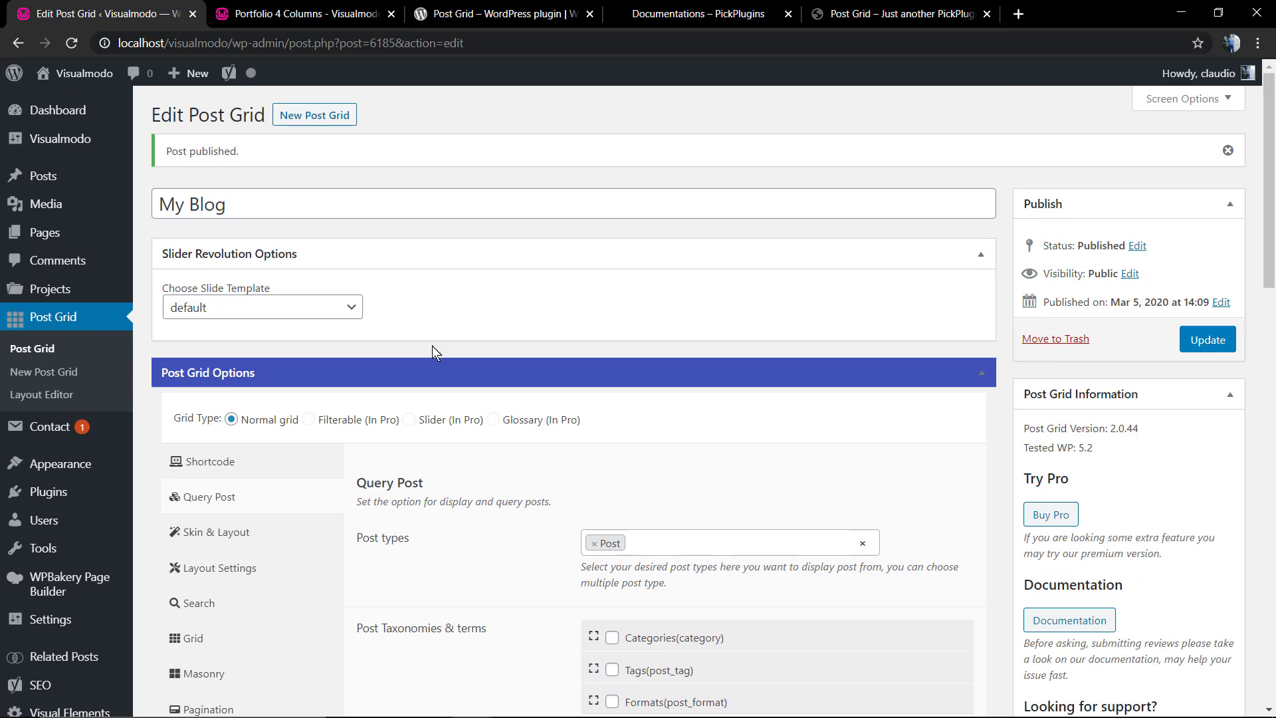
Step: Copy the grid's shortcode [post_grid id='6185'] from the Shortcode tab
click(208, 461)
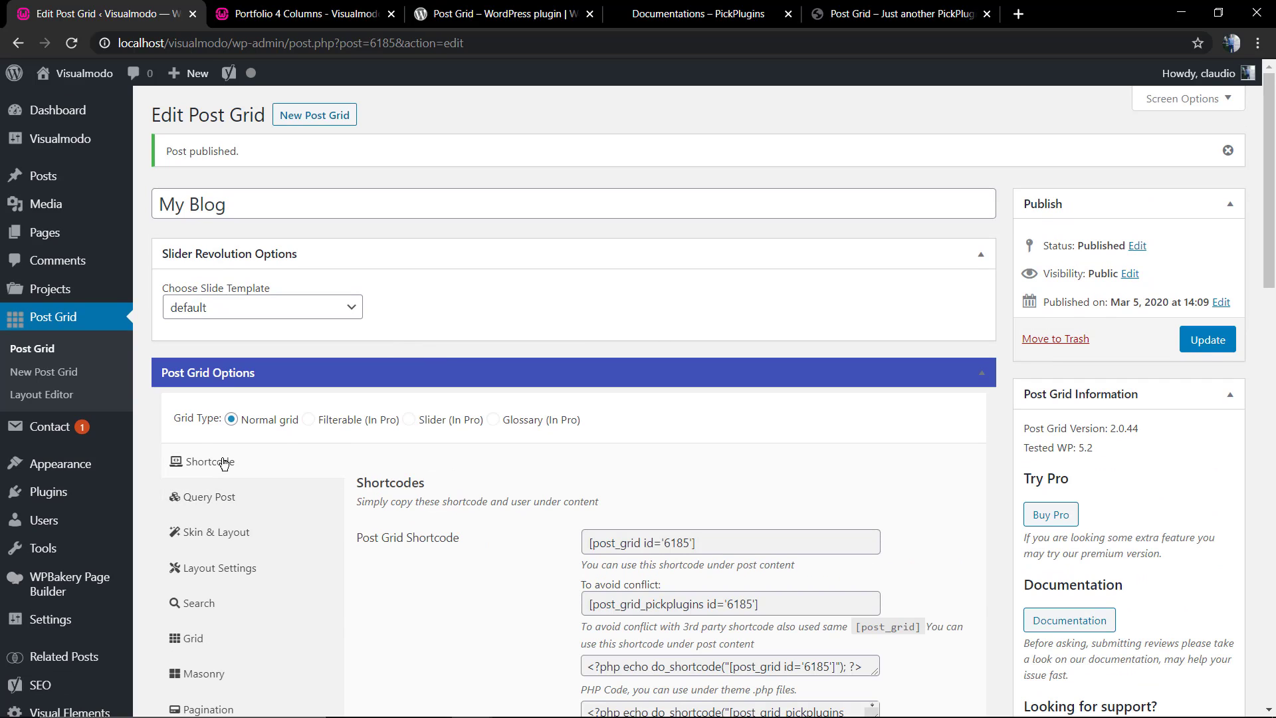
scroll(down, 3)
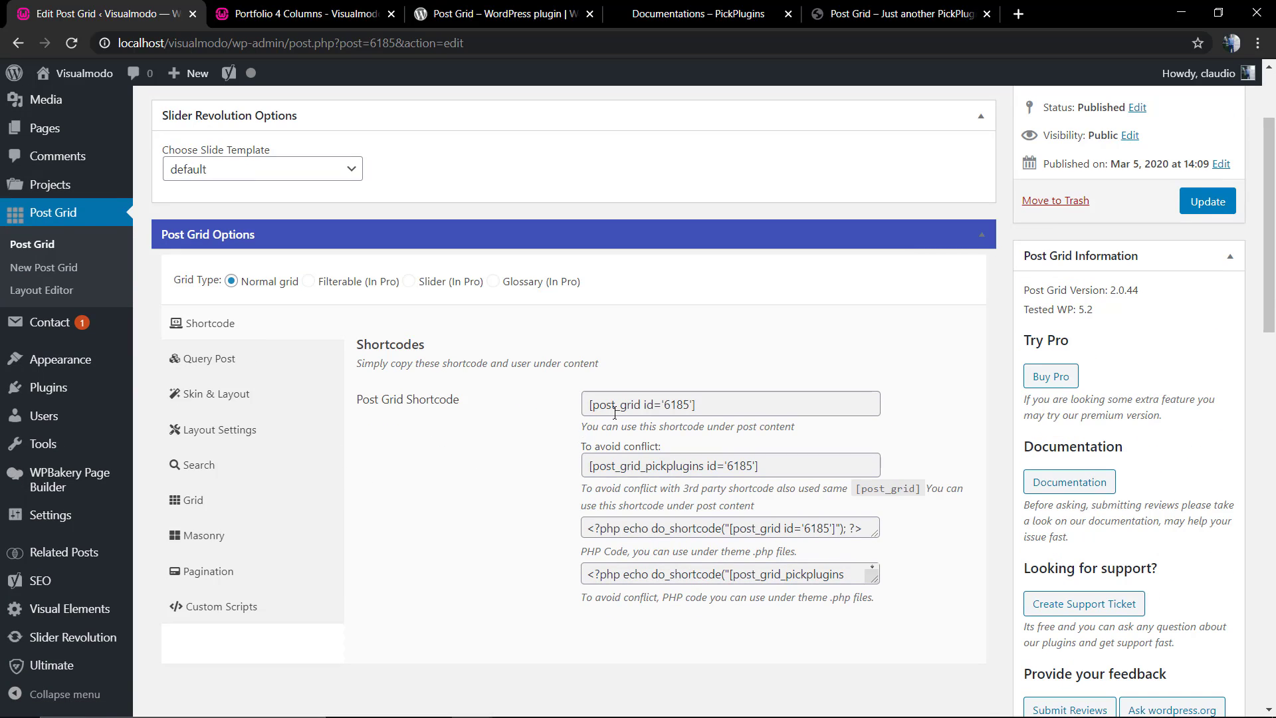
click(731, 404)
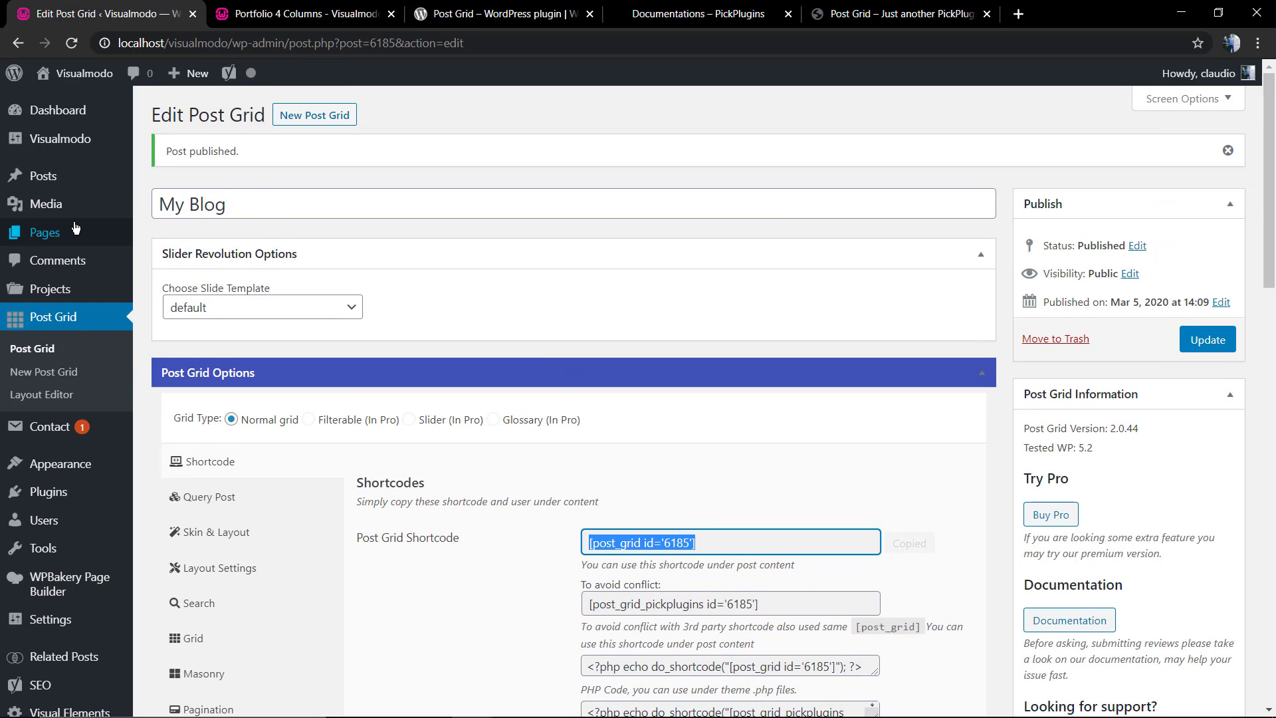
click(44, 232)
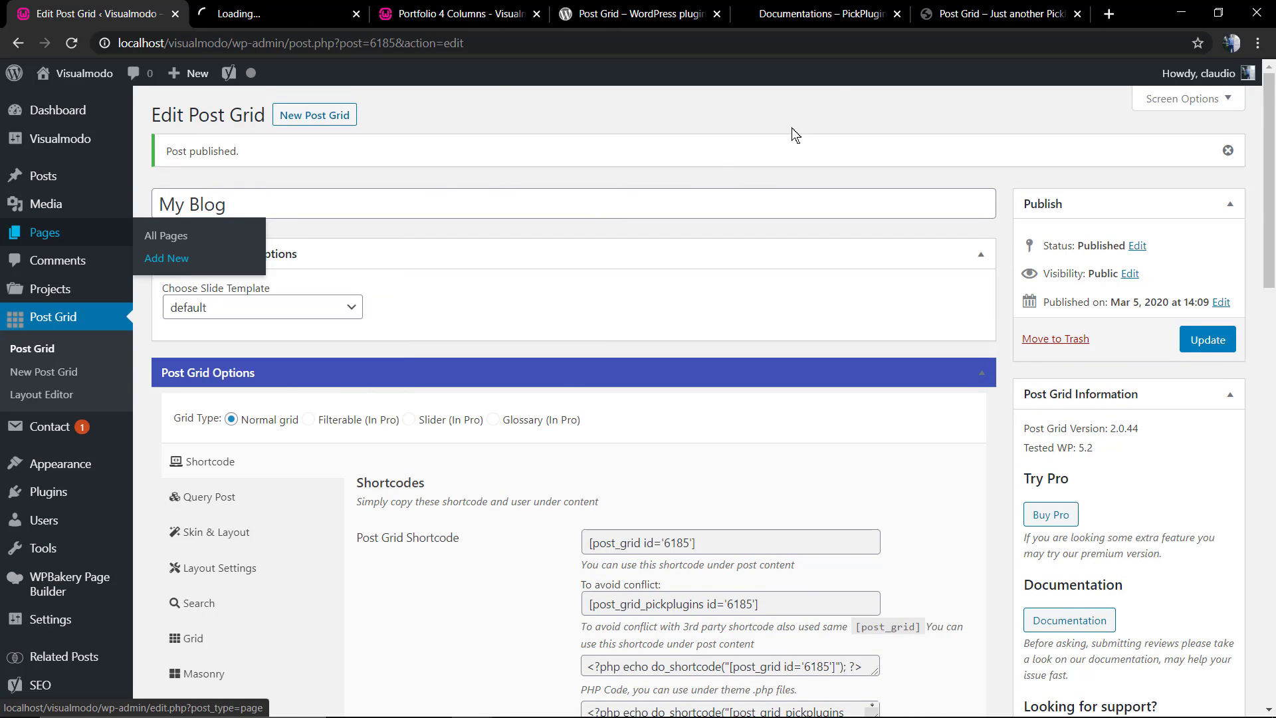
Step: Create a page titled 'Posts Grid Plugin Usage Guide' containing [post_grid id='6185']
click(166, 258)
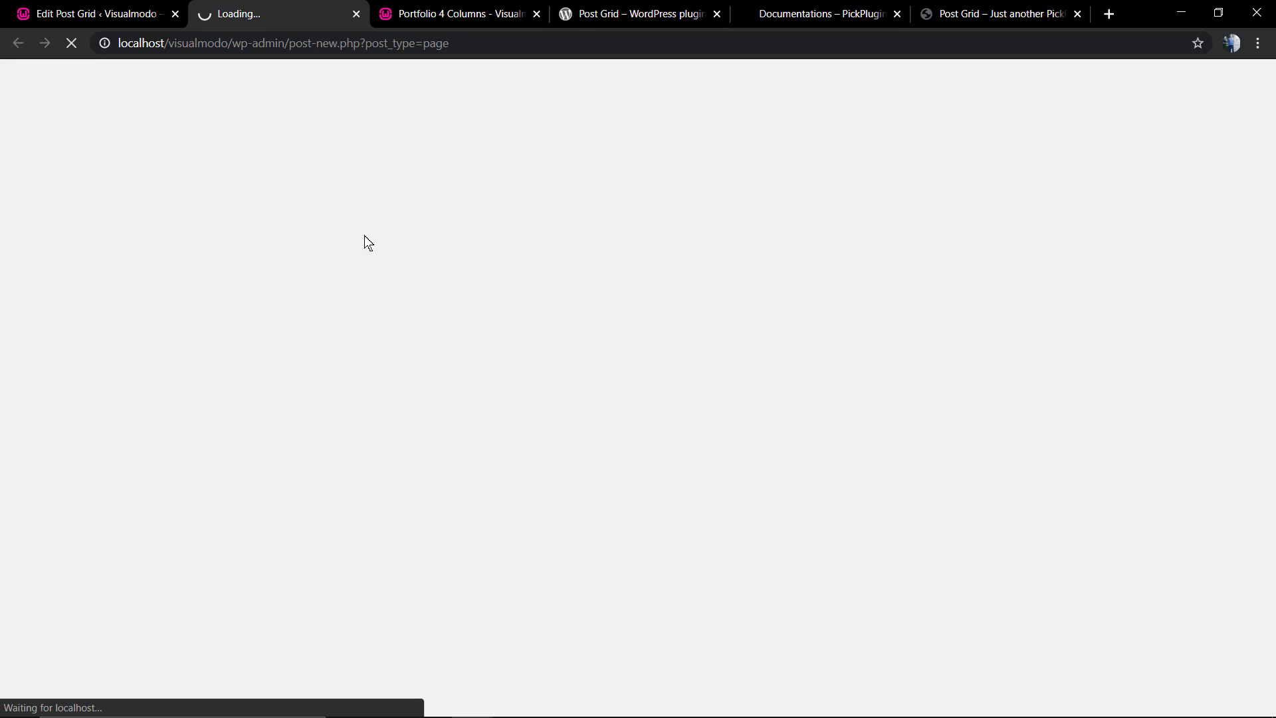
mouse_move(359, 239)
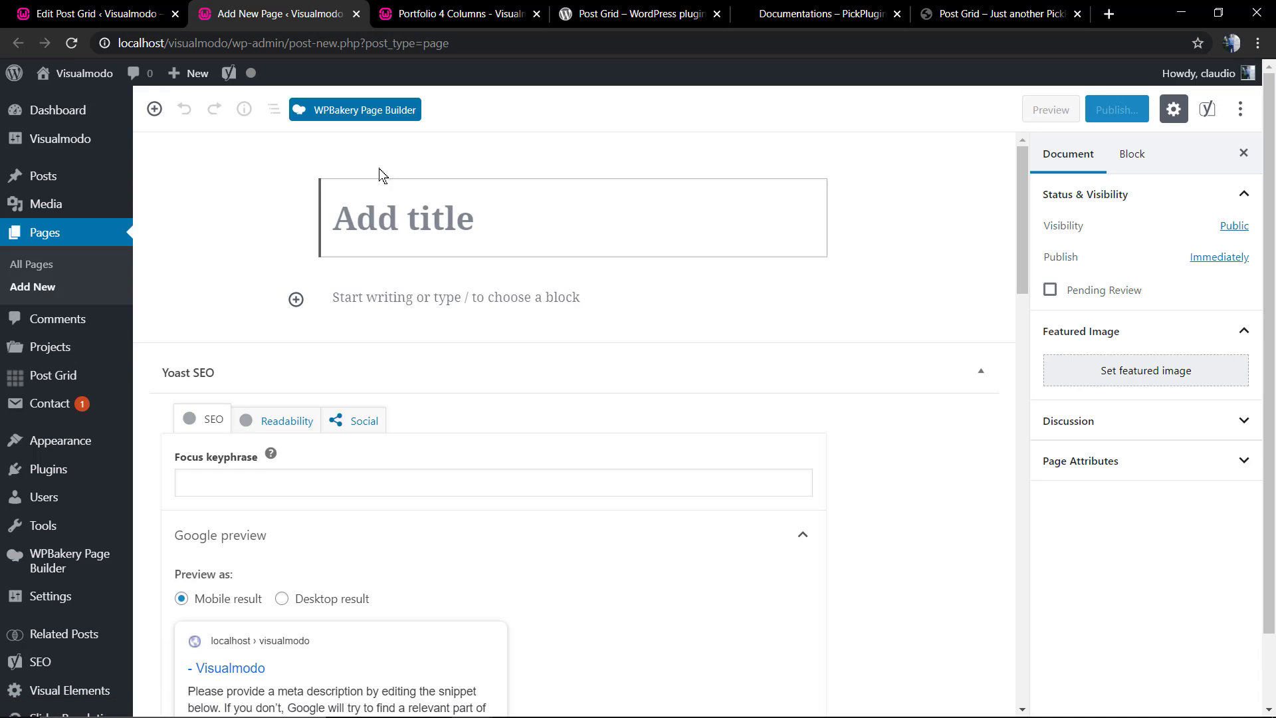
text(Posts Grid Plugin)
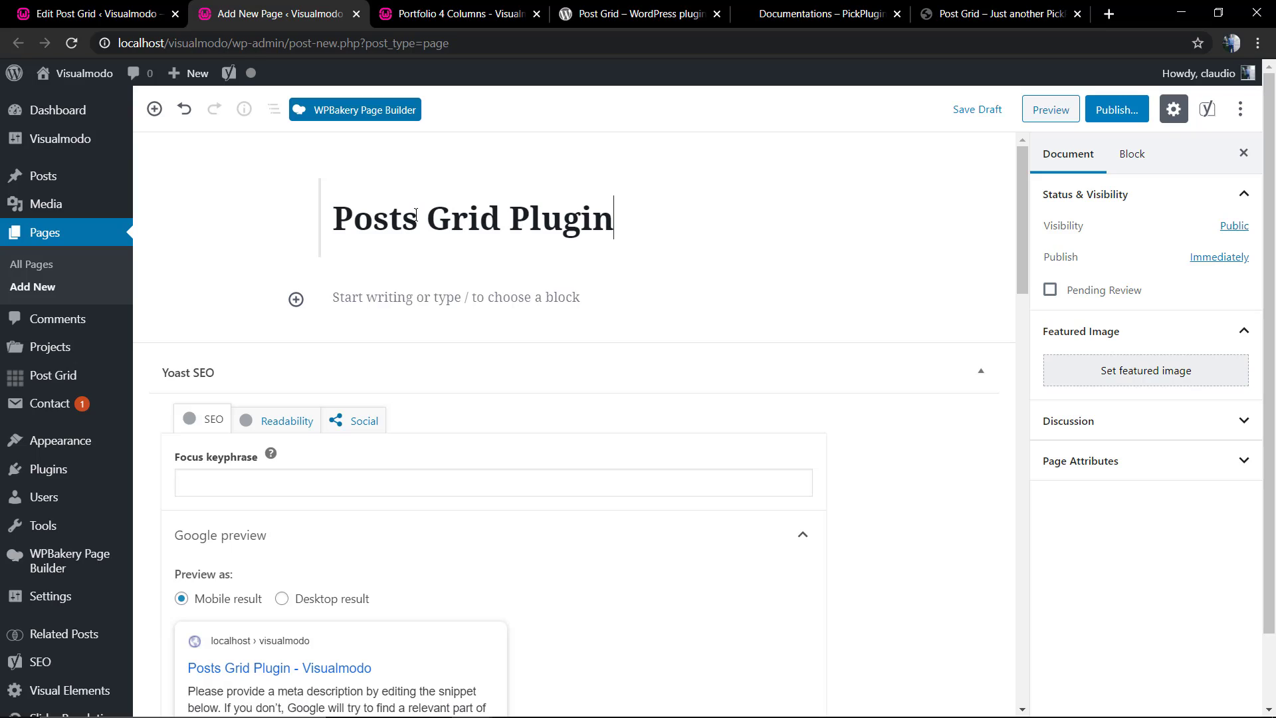
text(Usag)
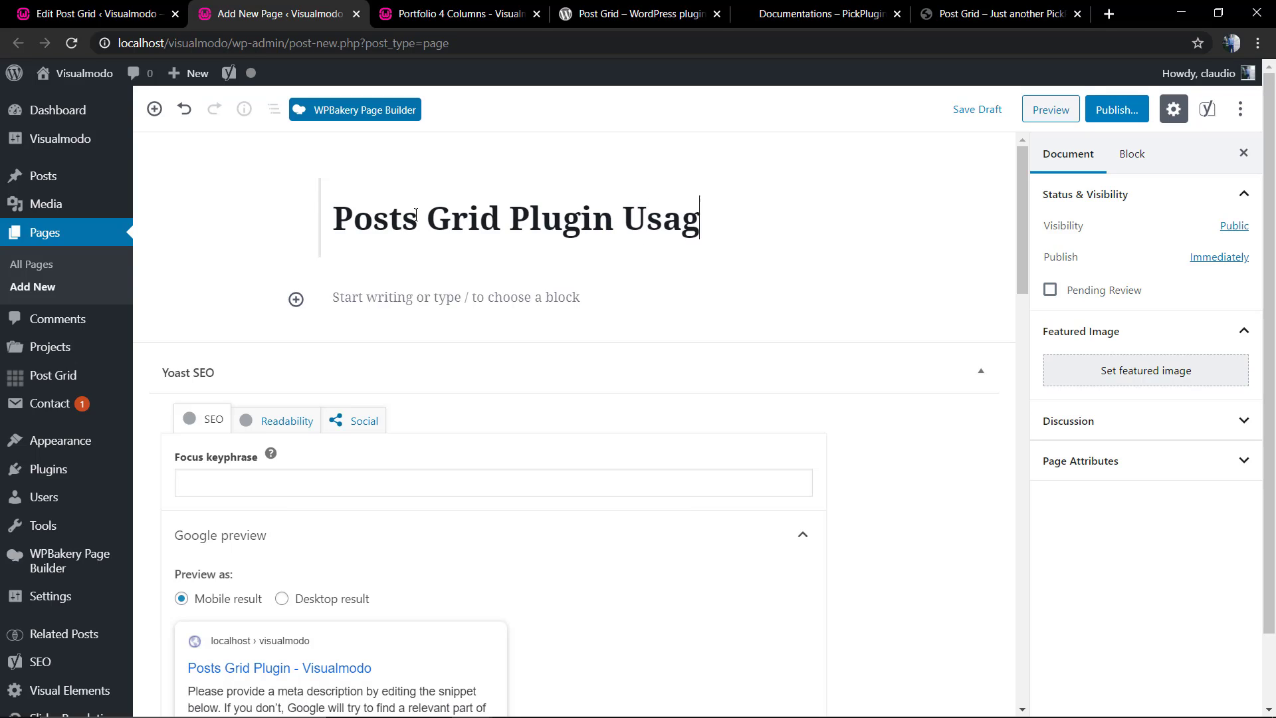
text(e Guide)
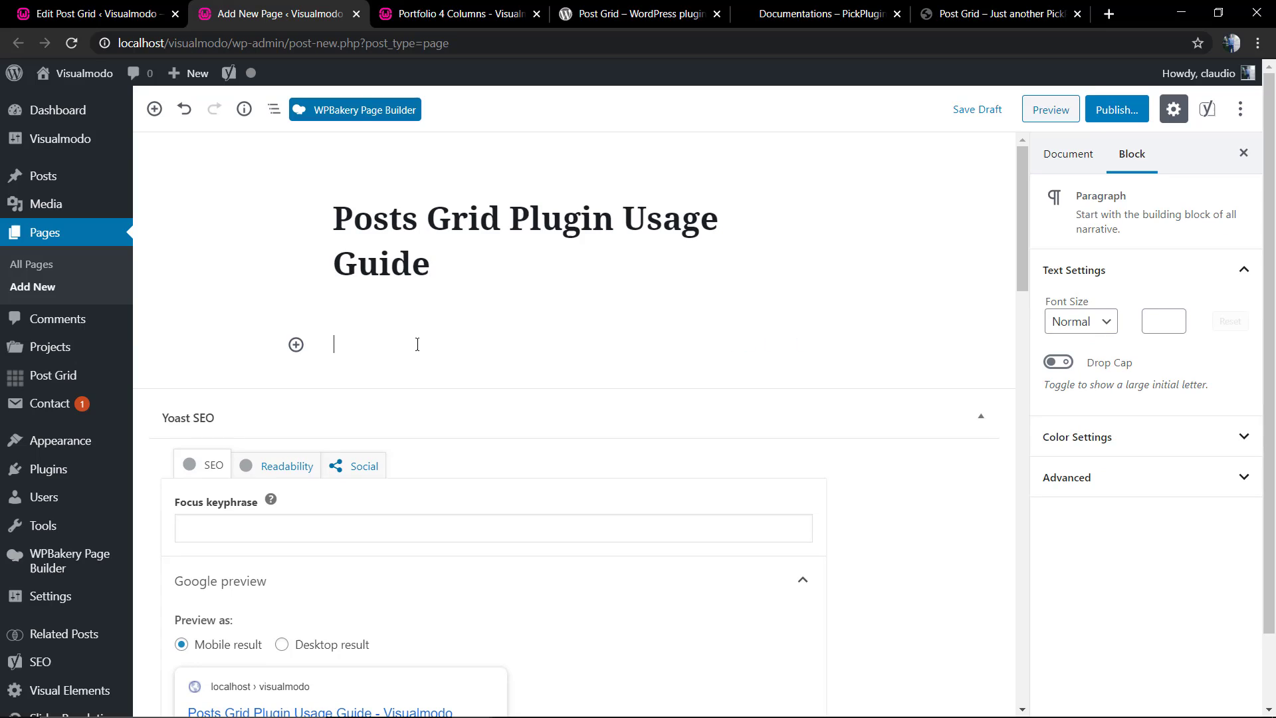
text([post_grid id='6185'])
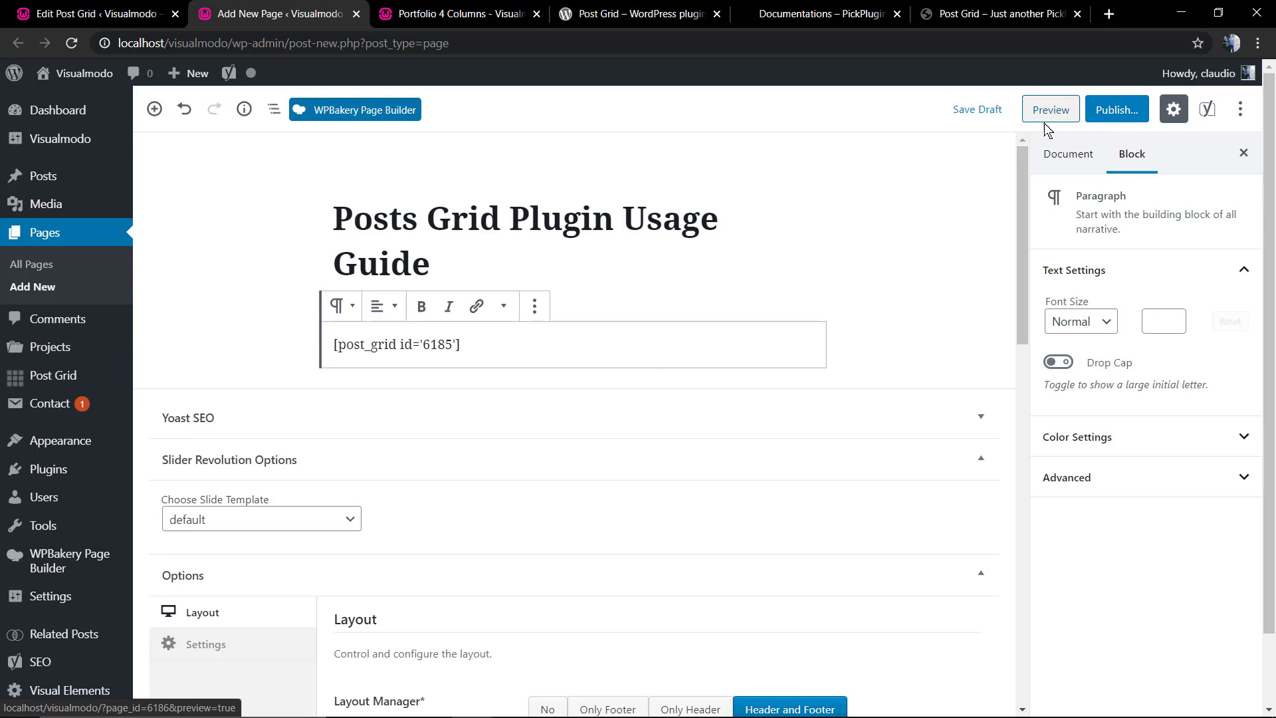
Step: Preview the guide page's post grid, then publish the page
click(1050, 109)
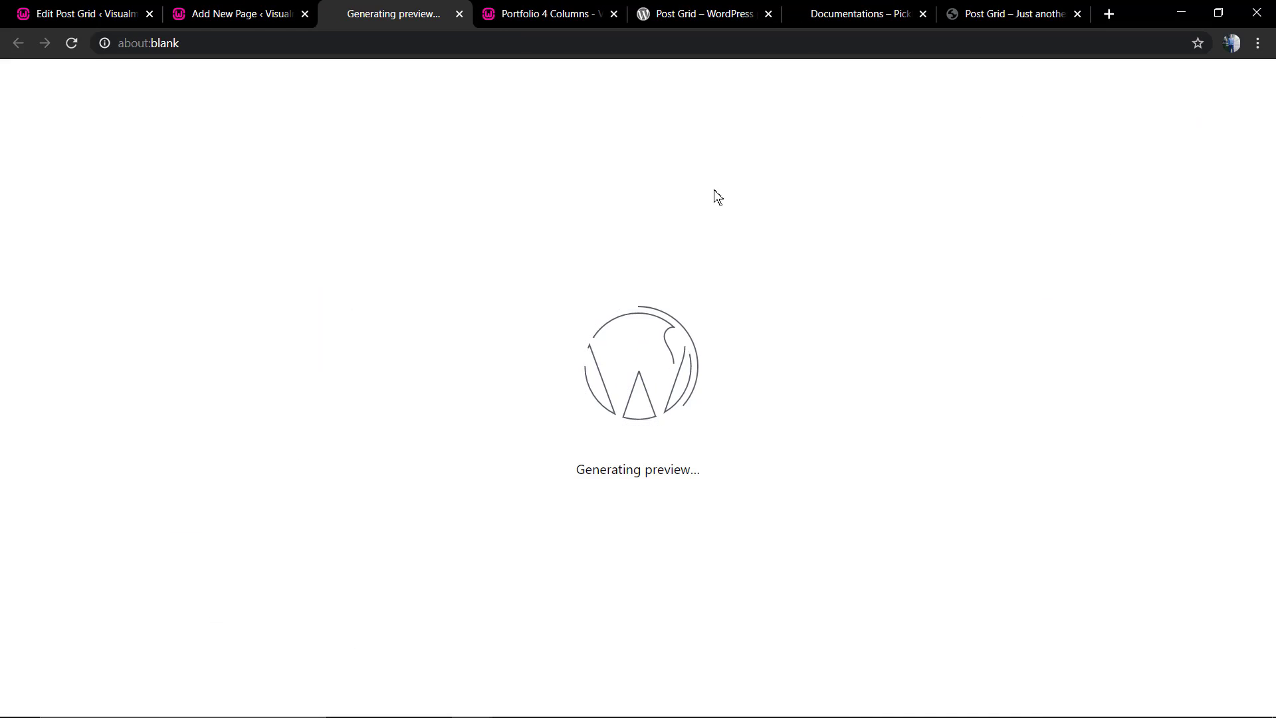
mouse_move(642, 228)
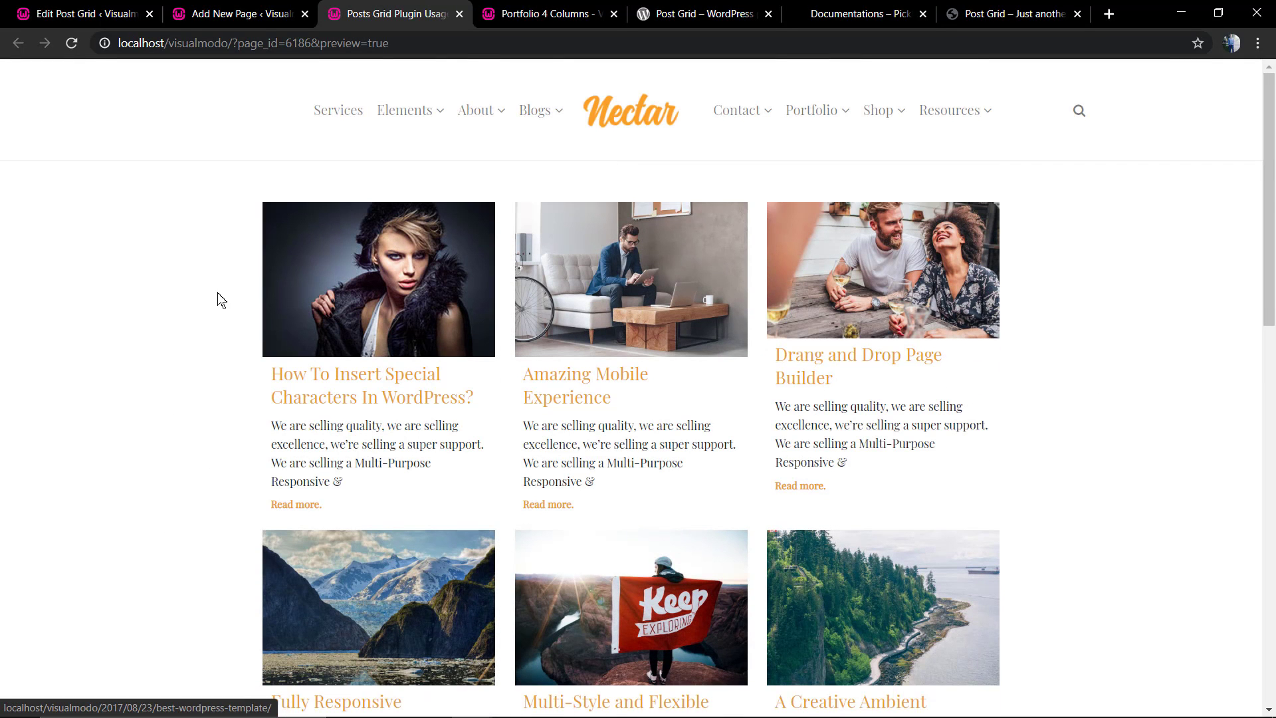
scroll(down, 3)
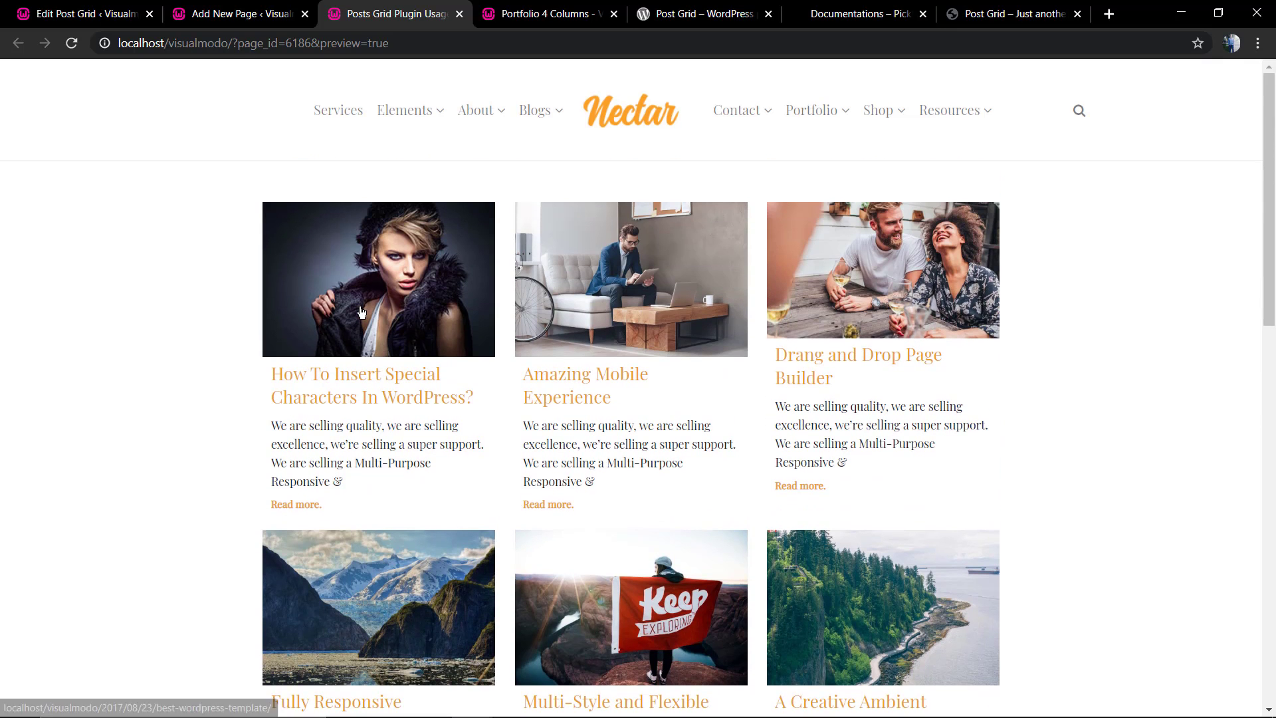
click(239, 14)
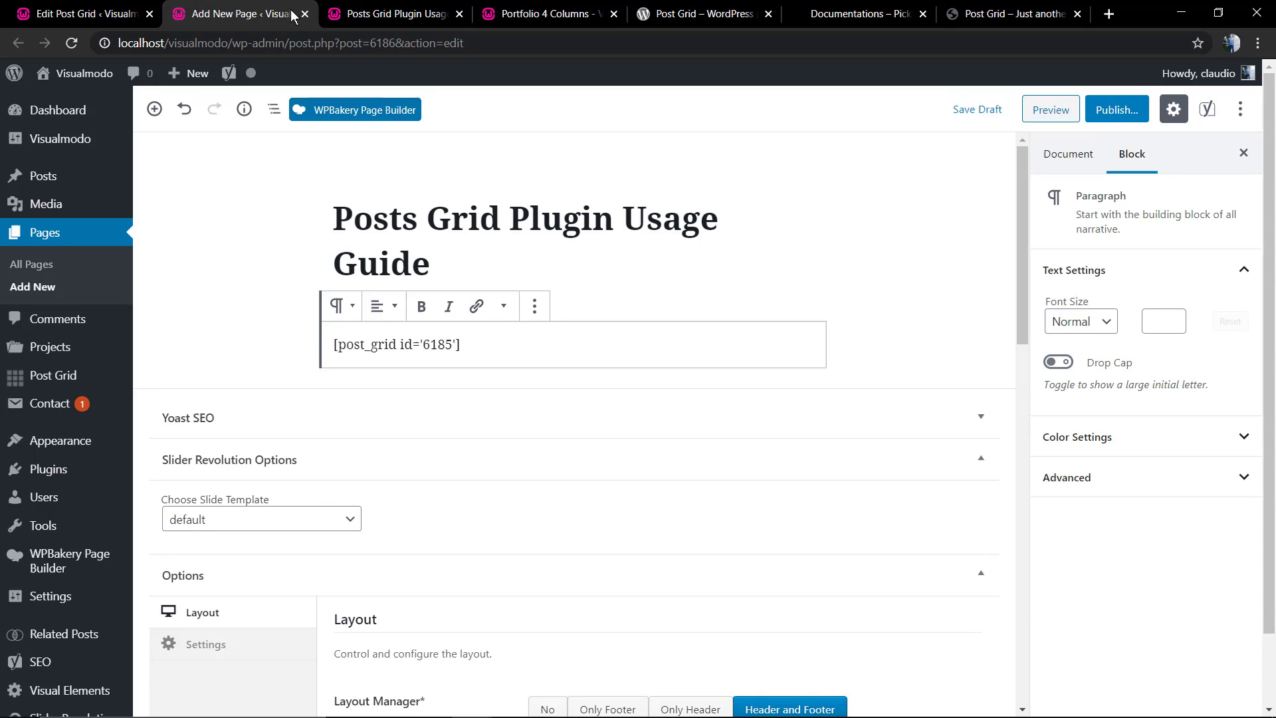
mouse_move(1120, 110)
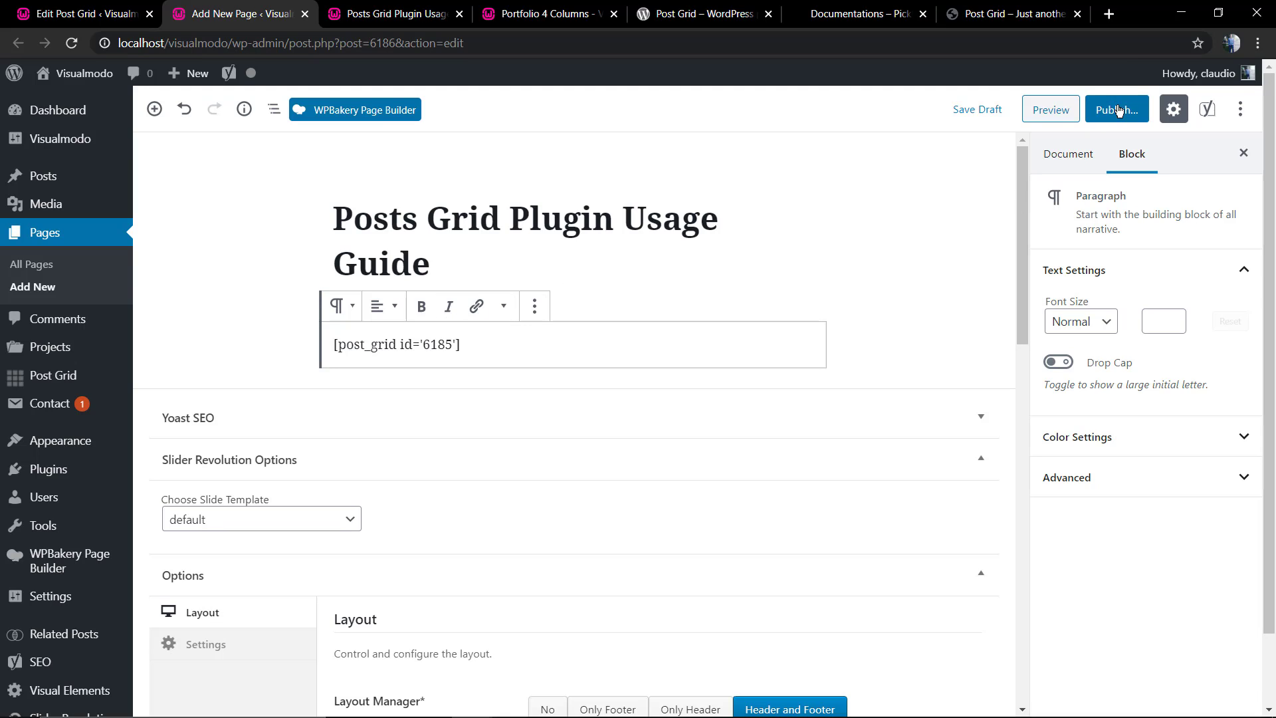
click(1118, 109)
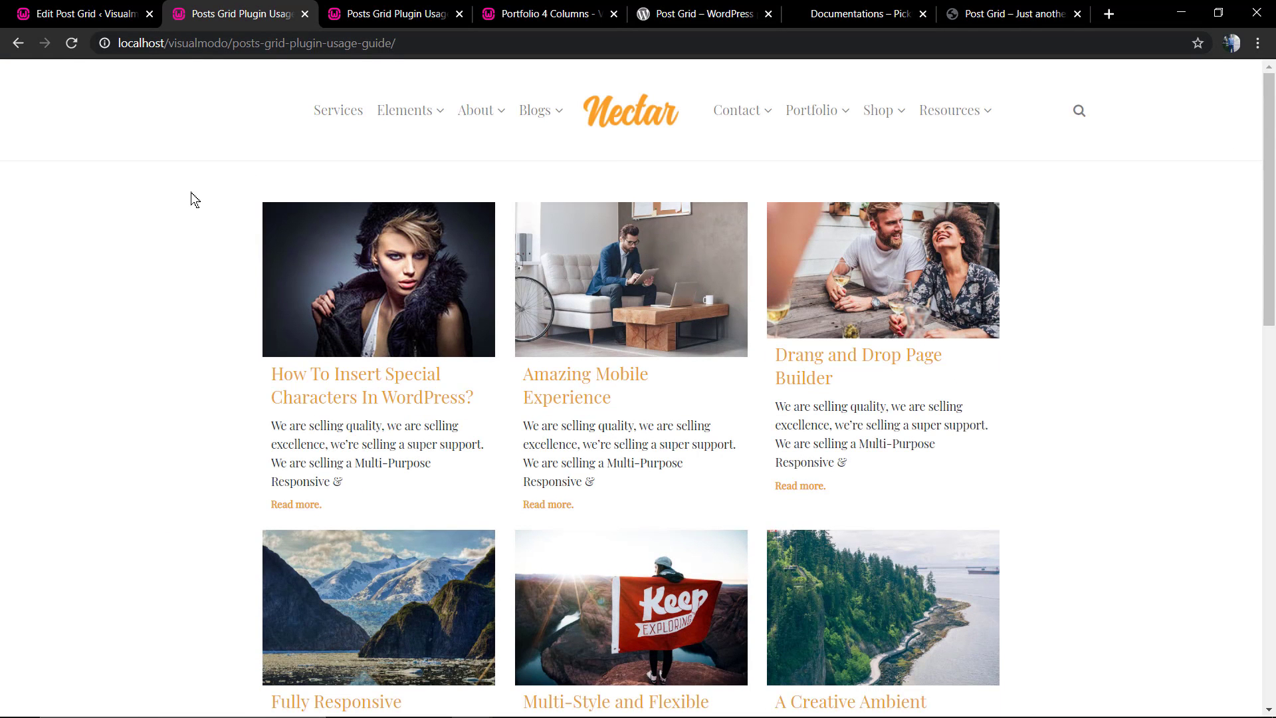
Step: Set the My Blog grid's content layout to flat-center and reload the live guide page
click(79, 13)
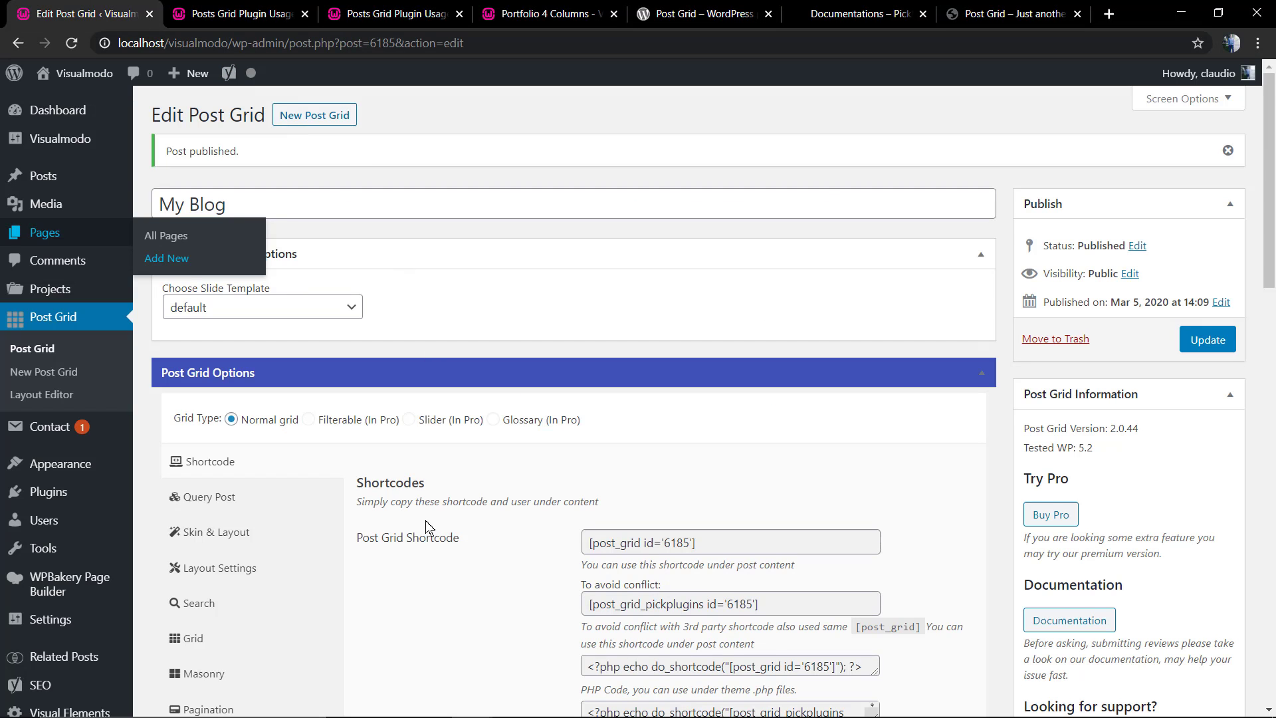
scroll(down, 3)
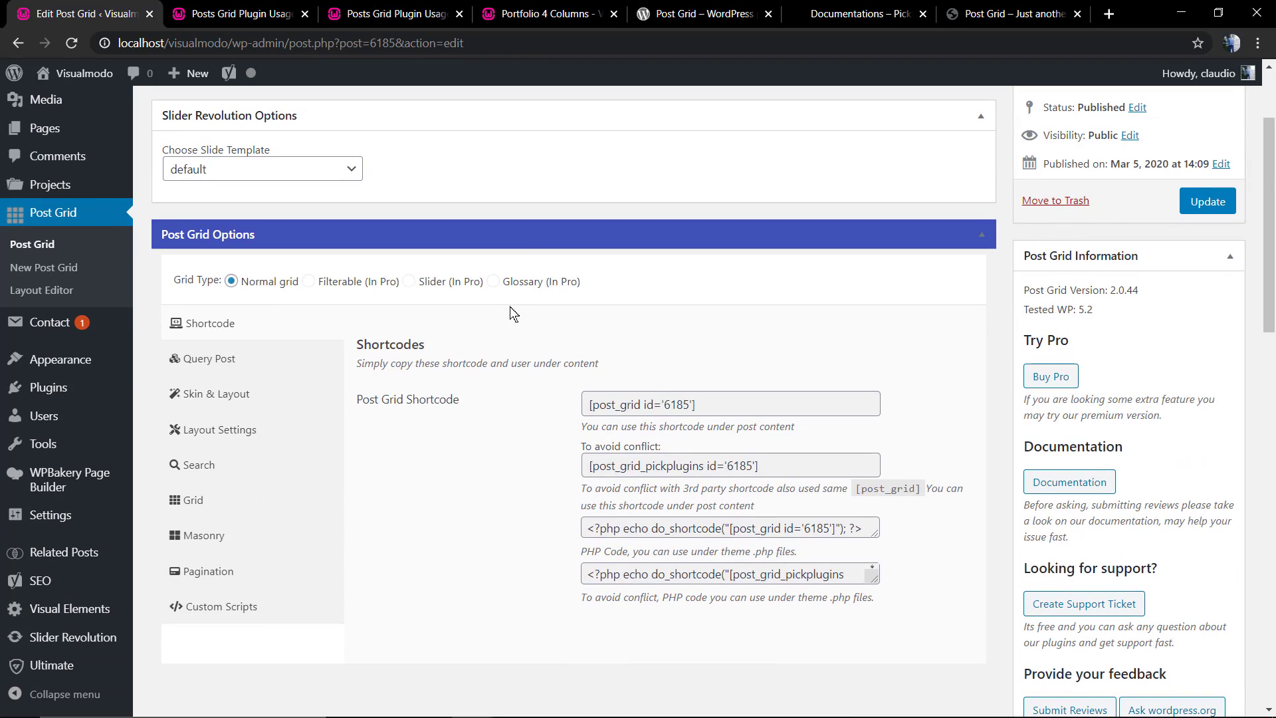
click(215, 393)
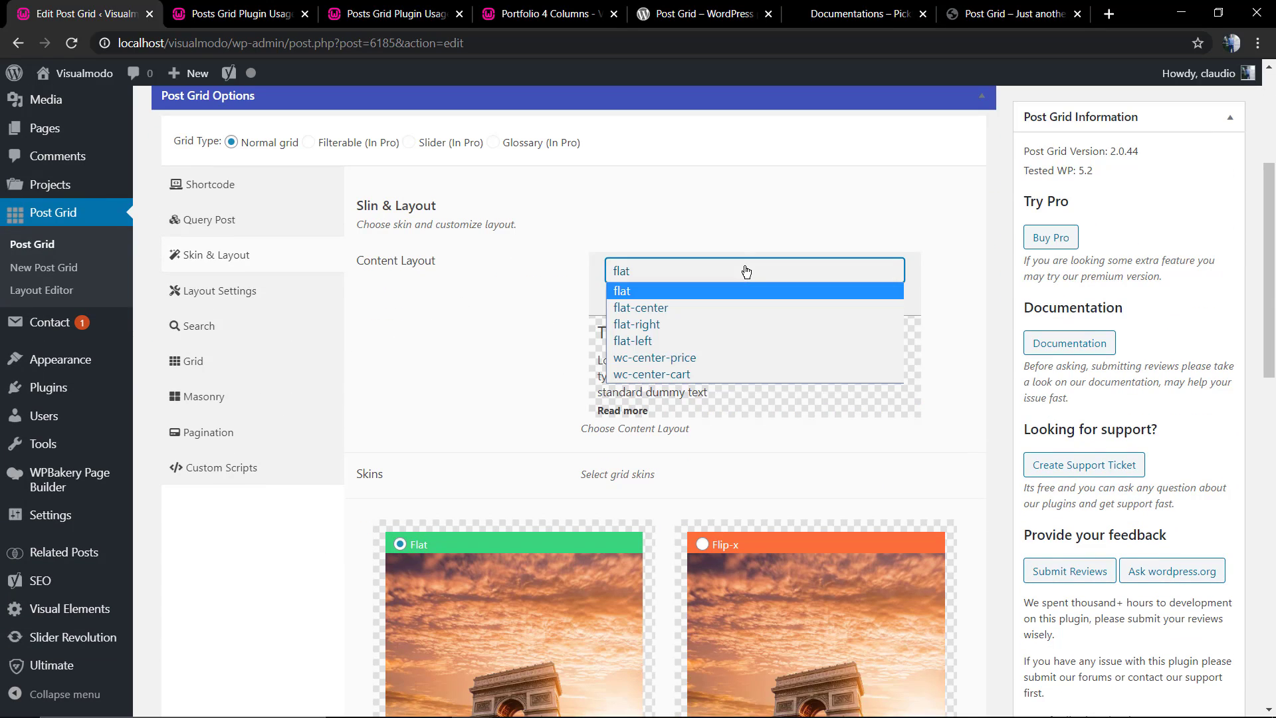
click(641, 308)
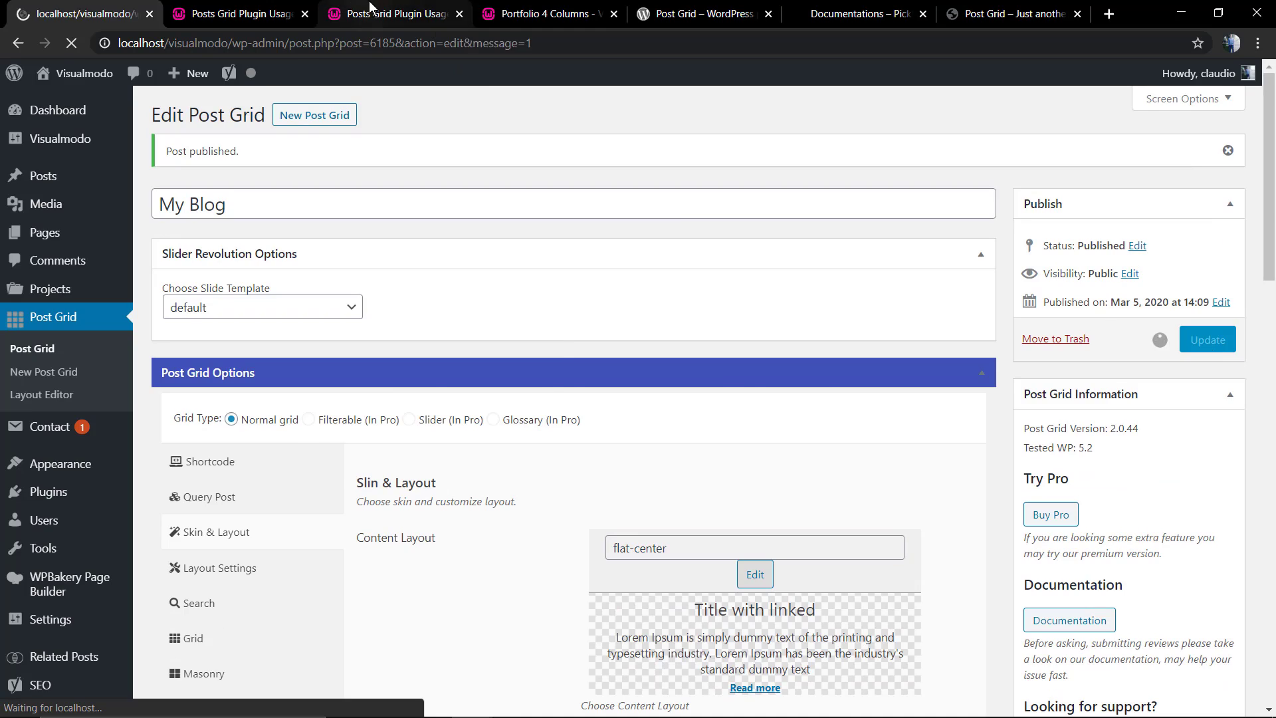
click(404, 14)
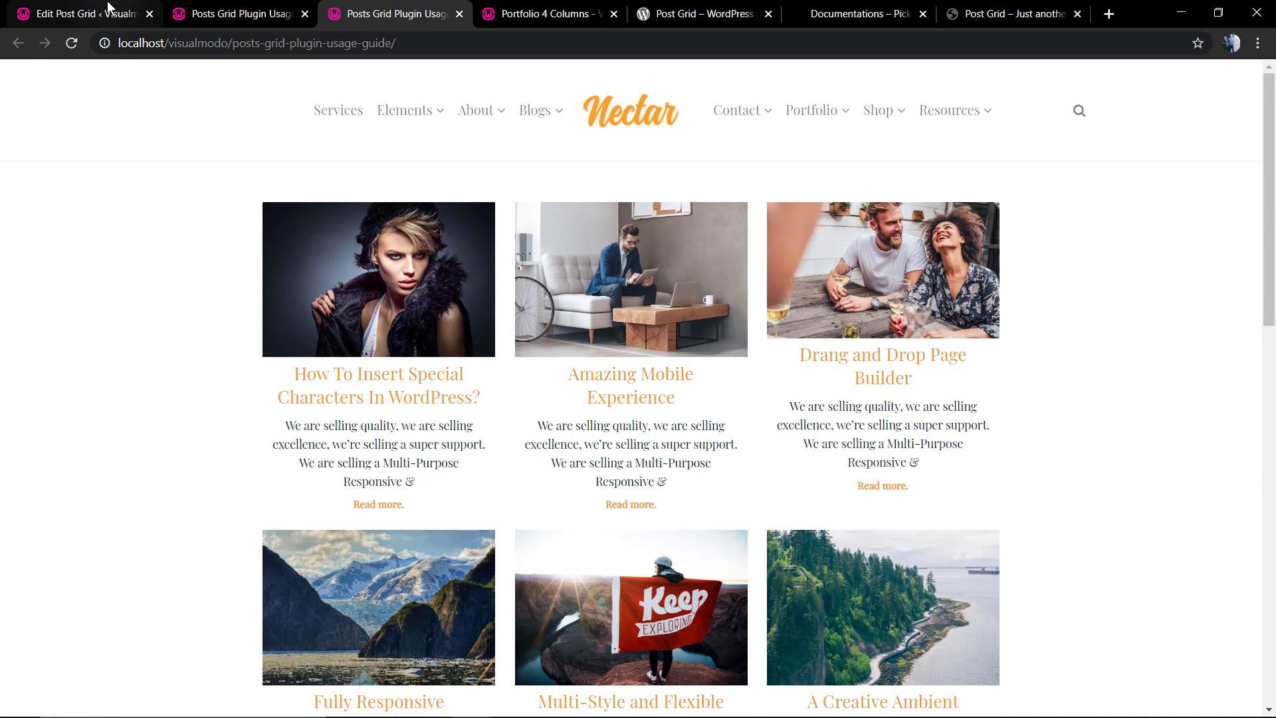
Step: Set the My Blog grid's offset to 3 and check the result on the live guide page
click(73, 12)
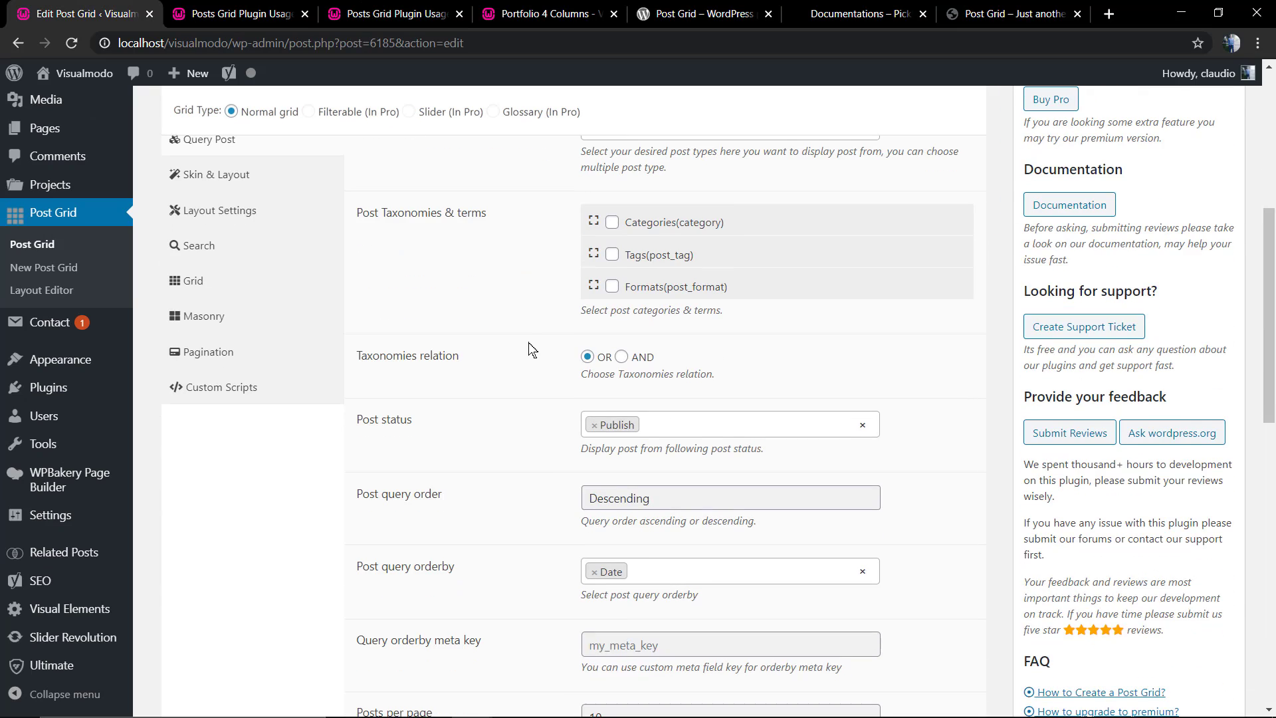
scroll(down, 3)
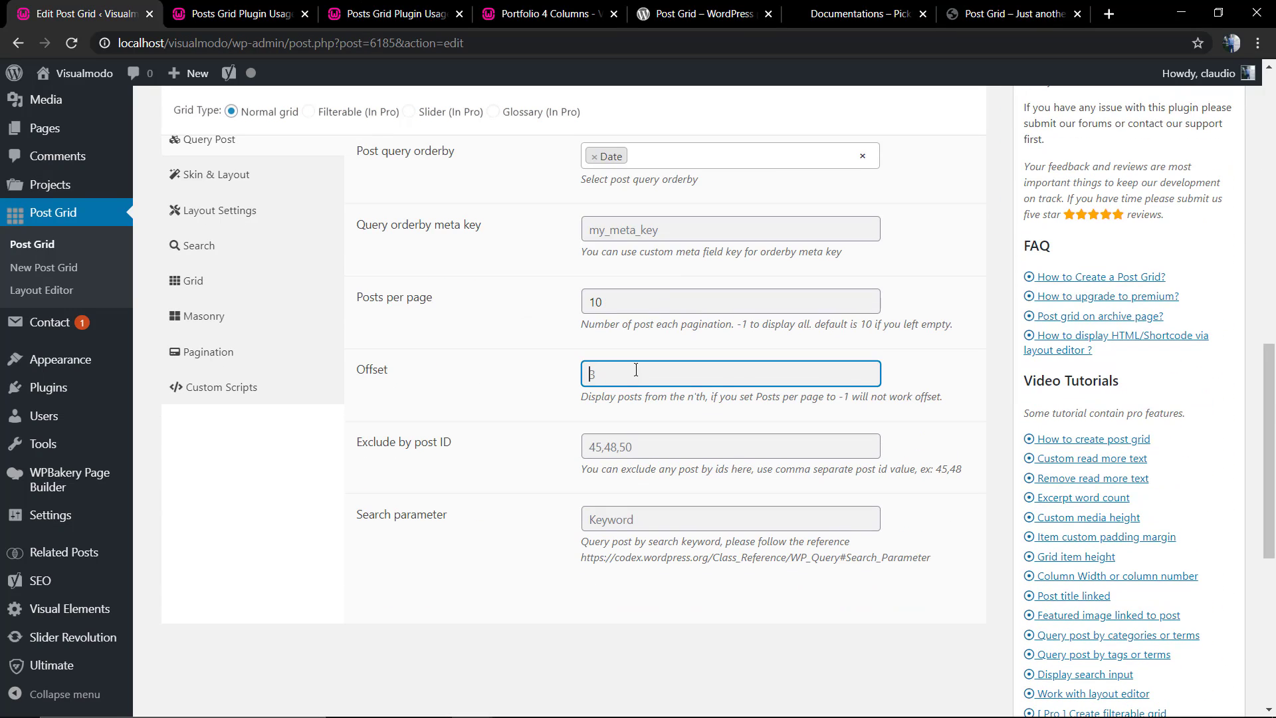
text(3)
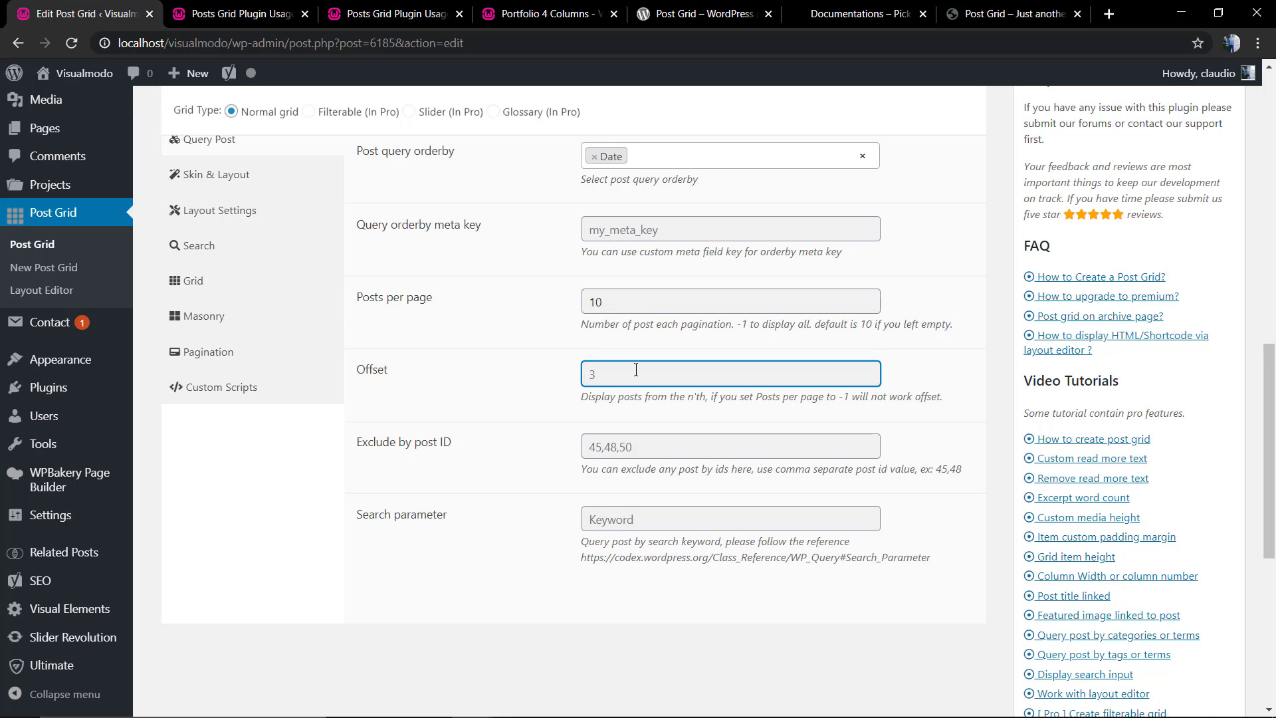
mouse_move(488, 309)
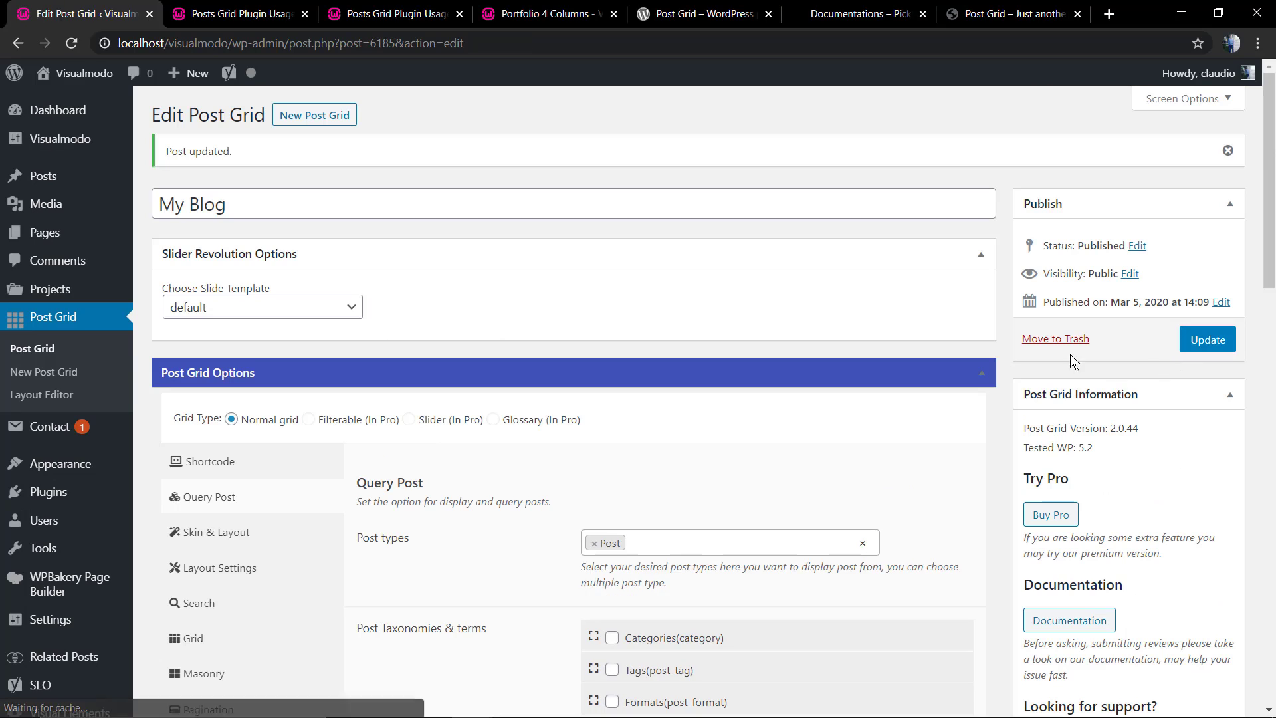
click(239, 14)
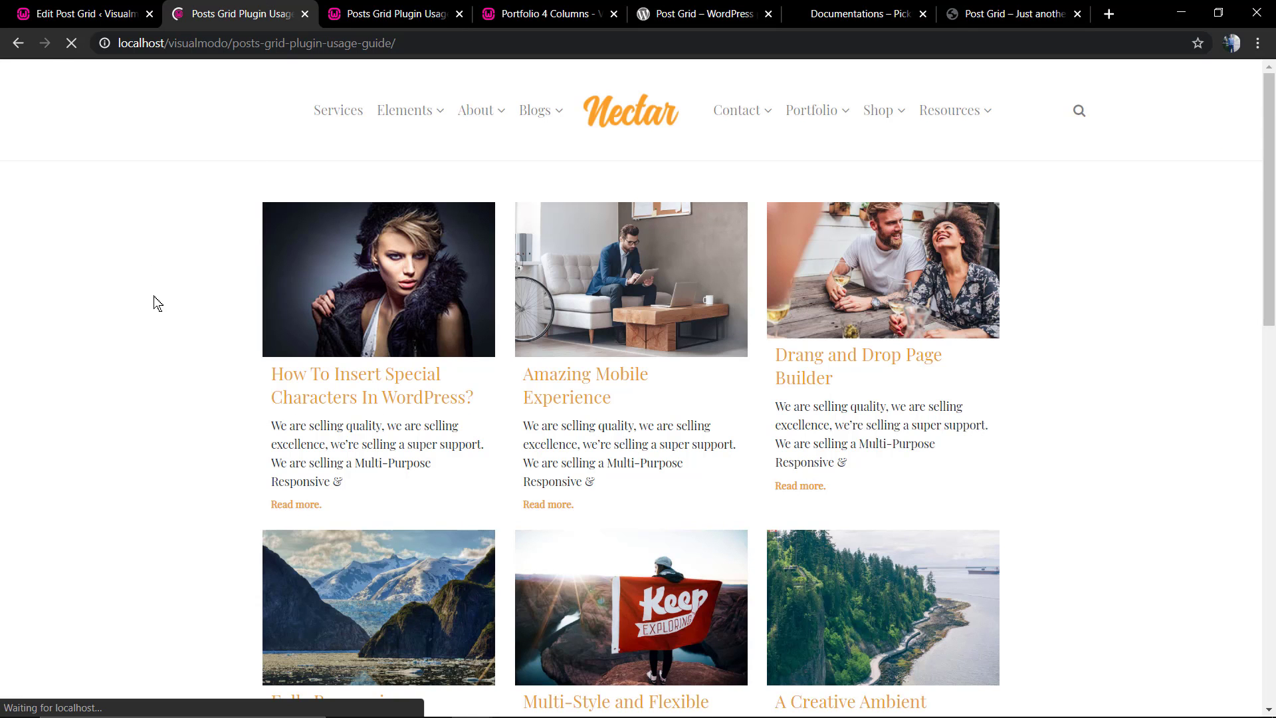
scroll(down, 3)
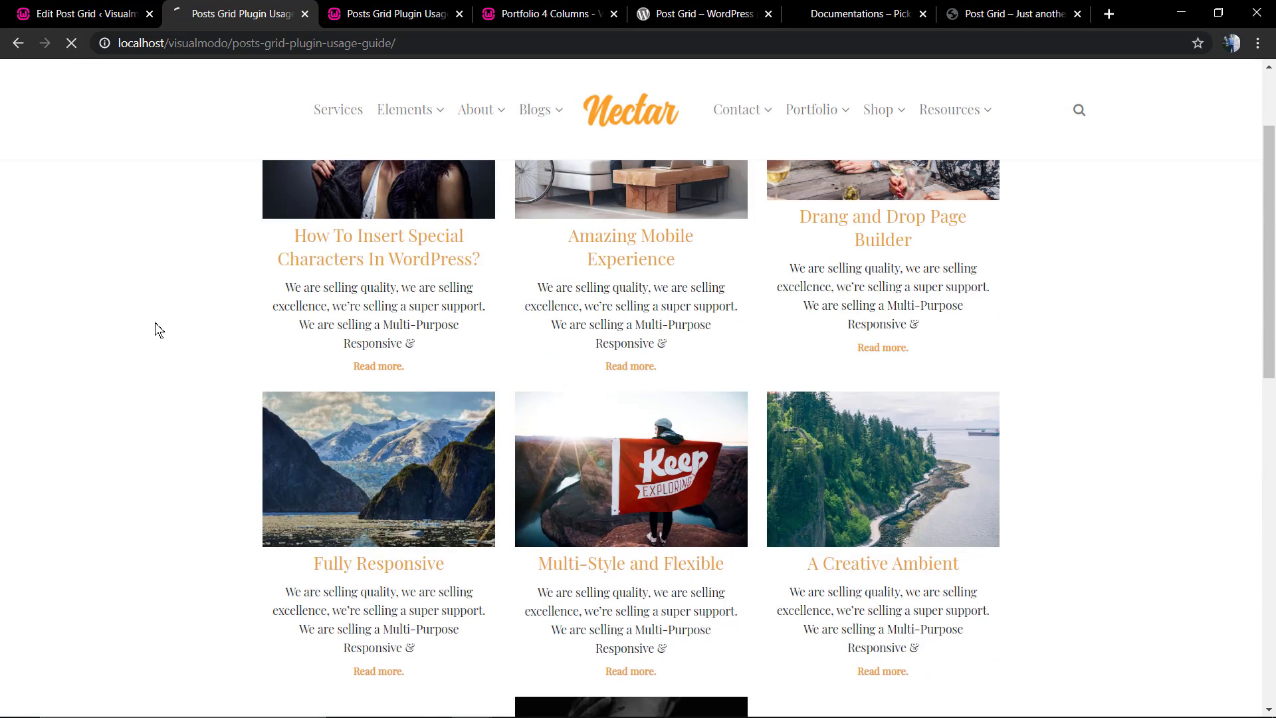
scroll(down, 3)
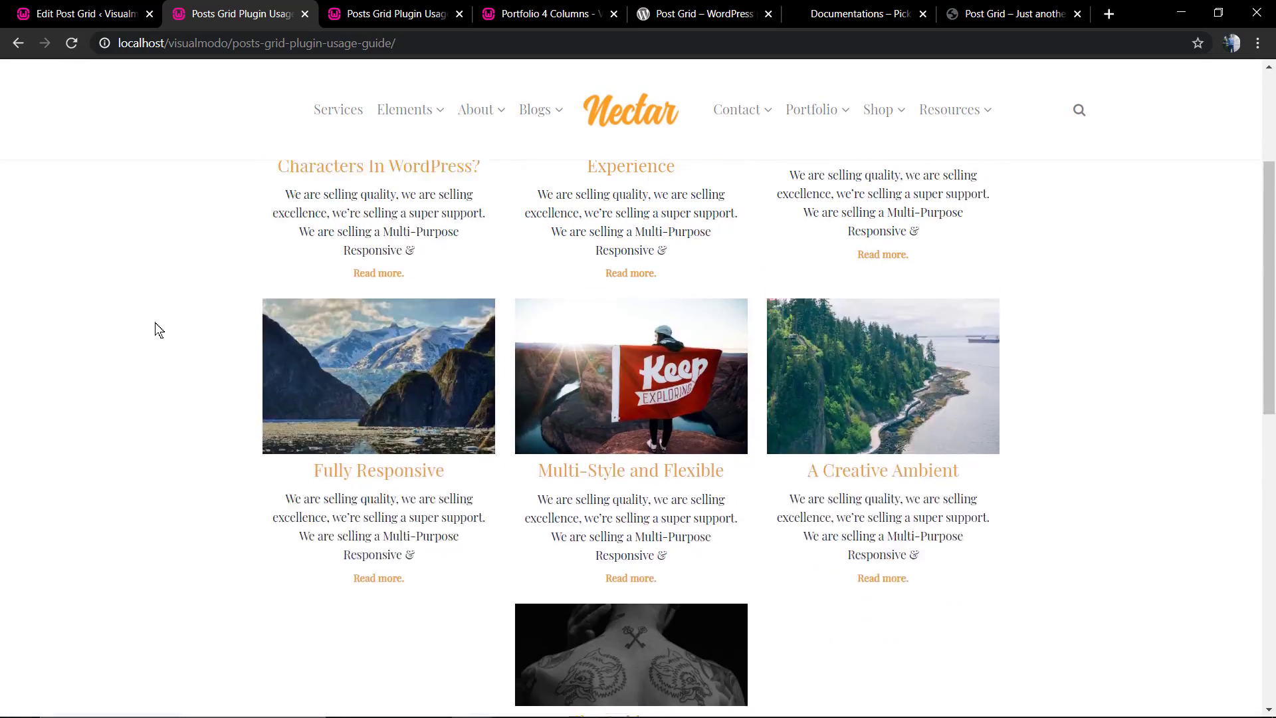
click(80, 14)
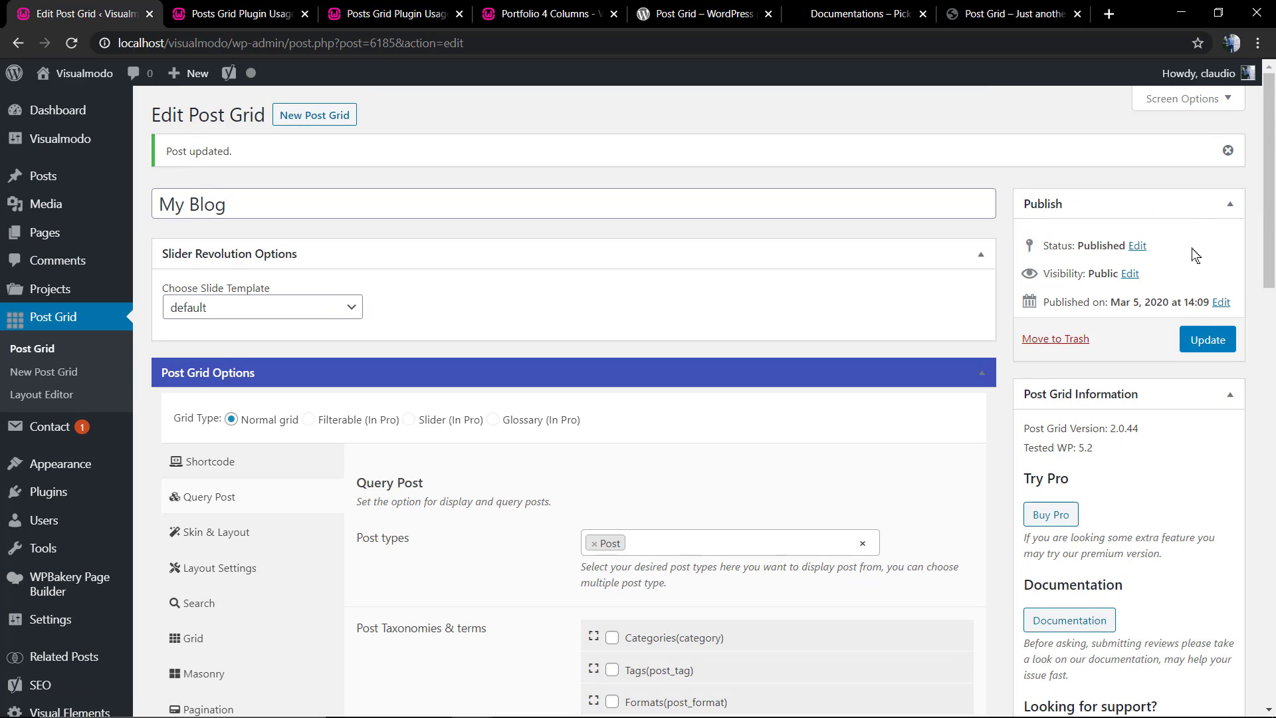
Step: Review the grid skins, update, and check the guide page's overlaid post text and page numbers
click(731, 541)
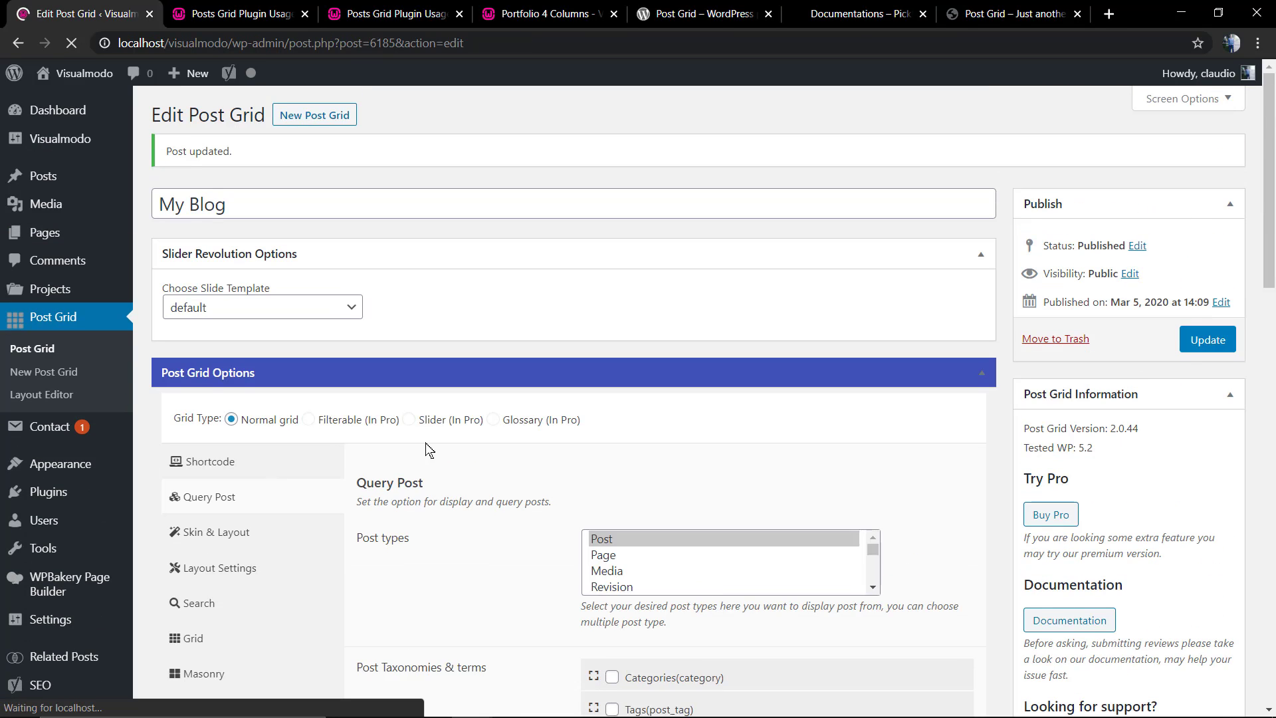
click(215, 393)
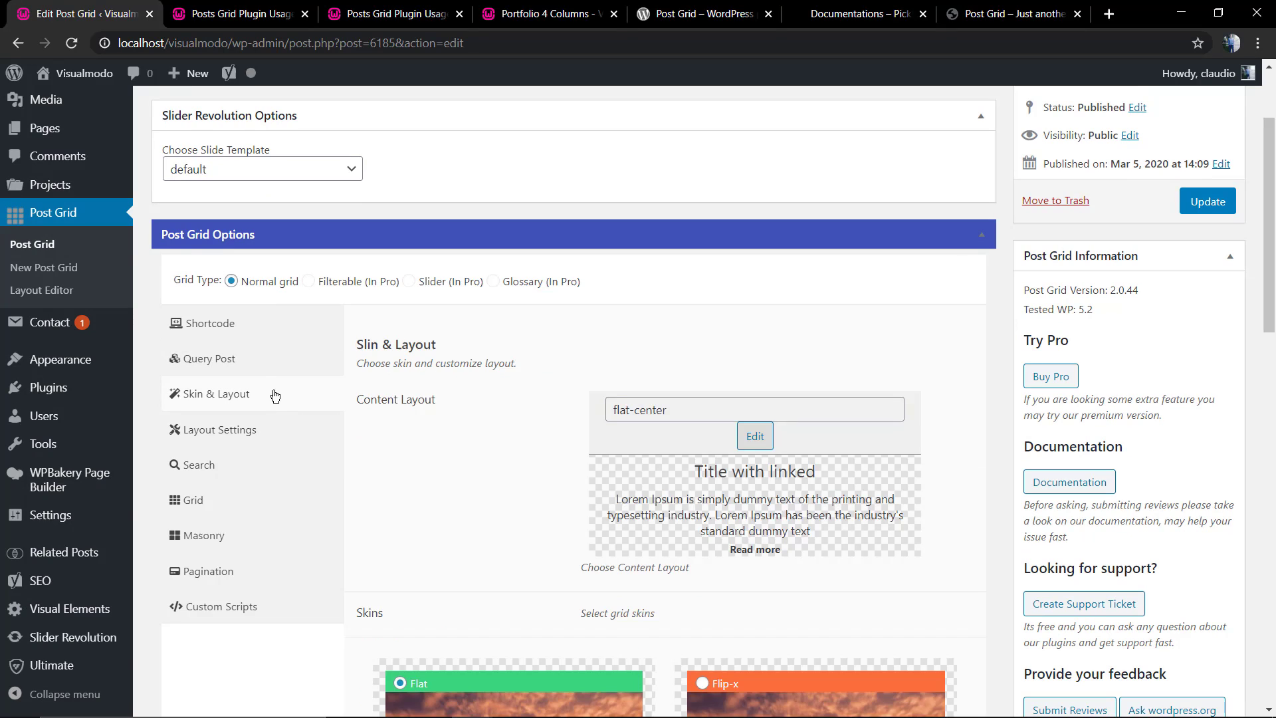
scroll(down, 3)
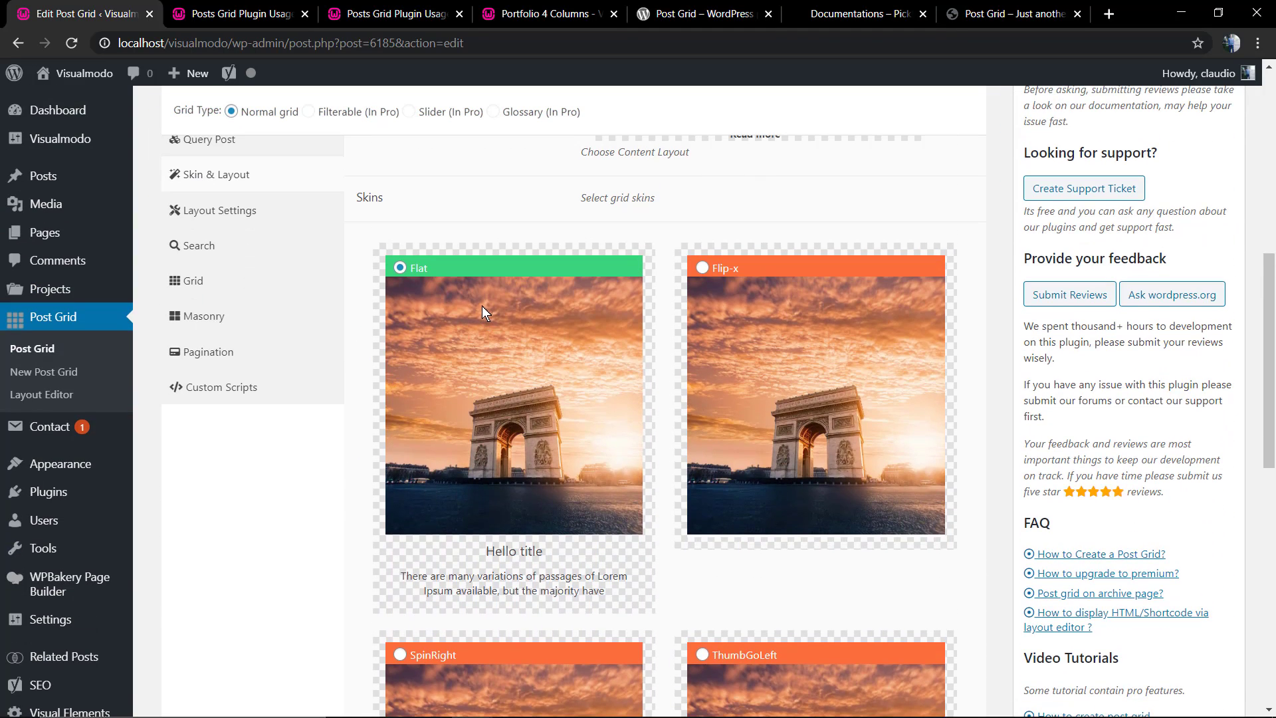
scroll(down, 3)
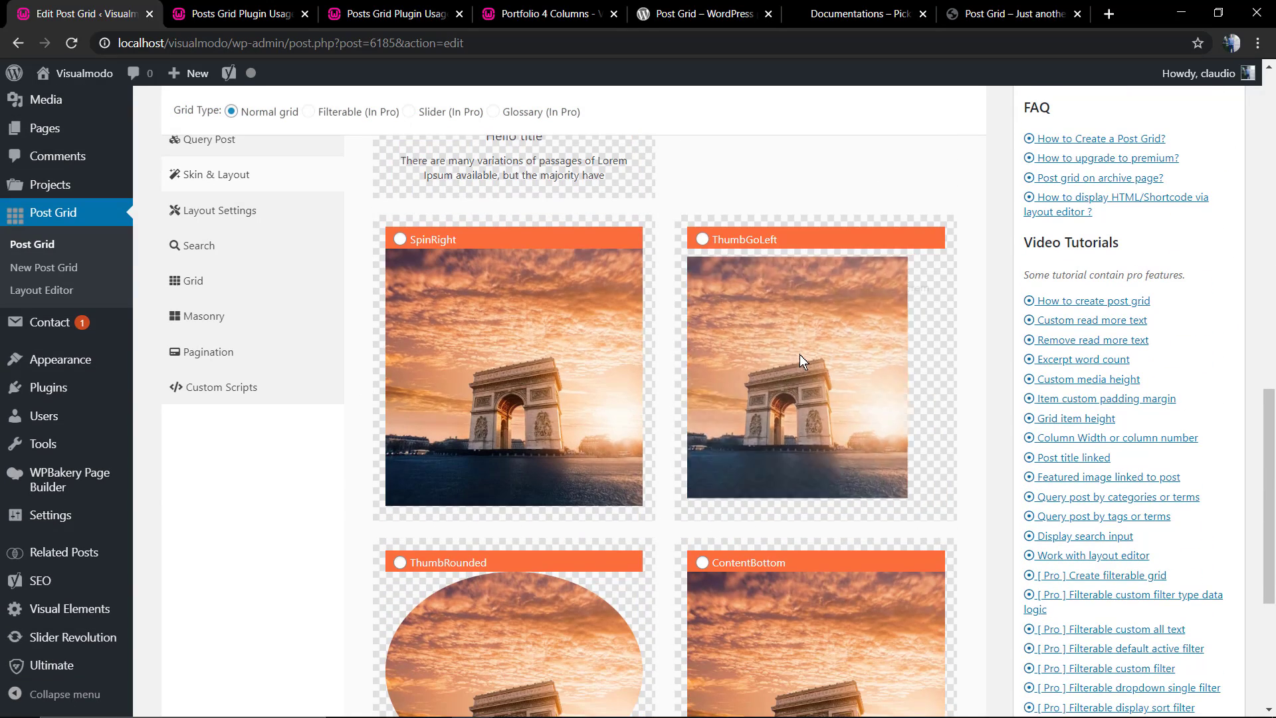
scroll(down, 3)
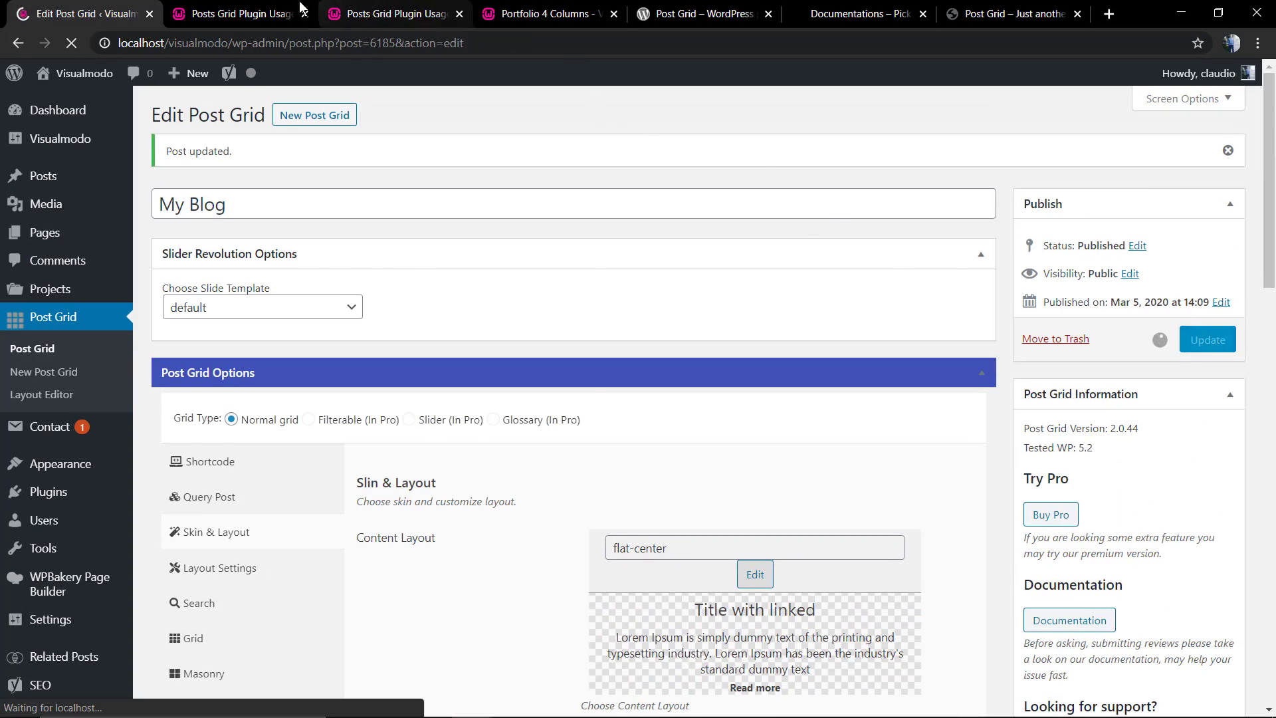
click(240, 13)
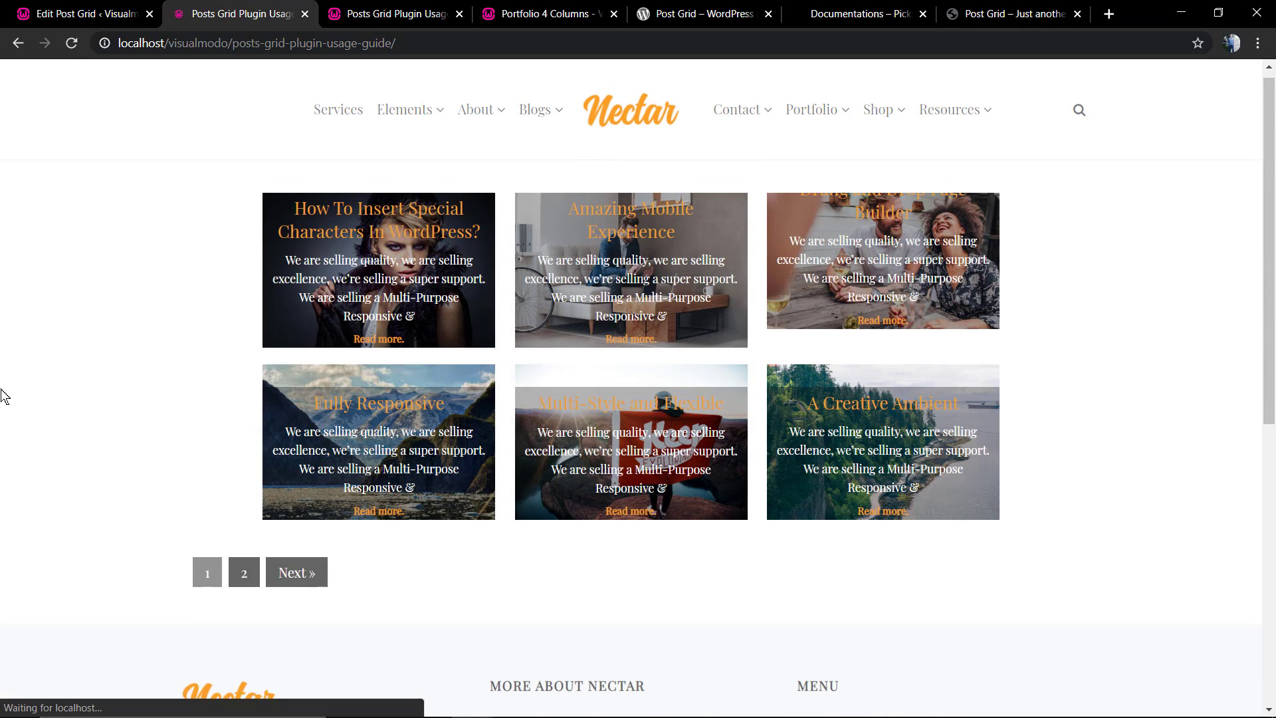
scroll(down, 3)
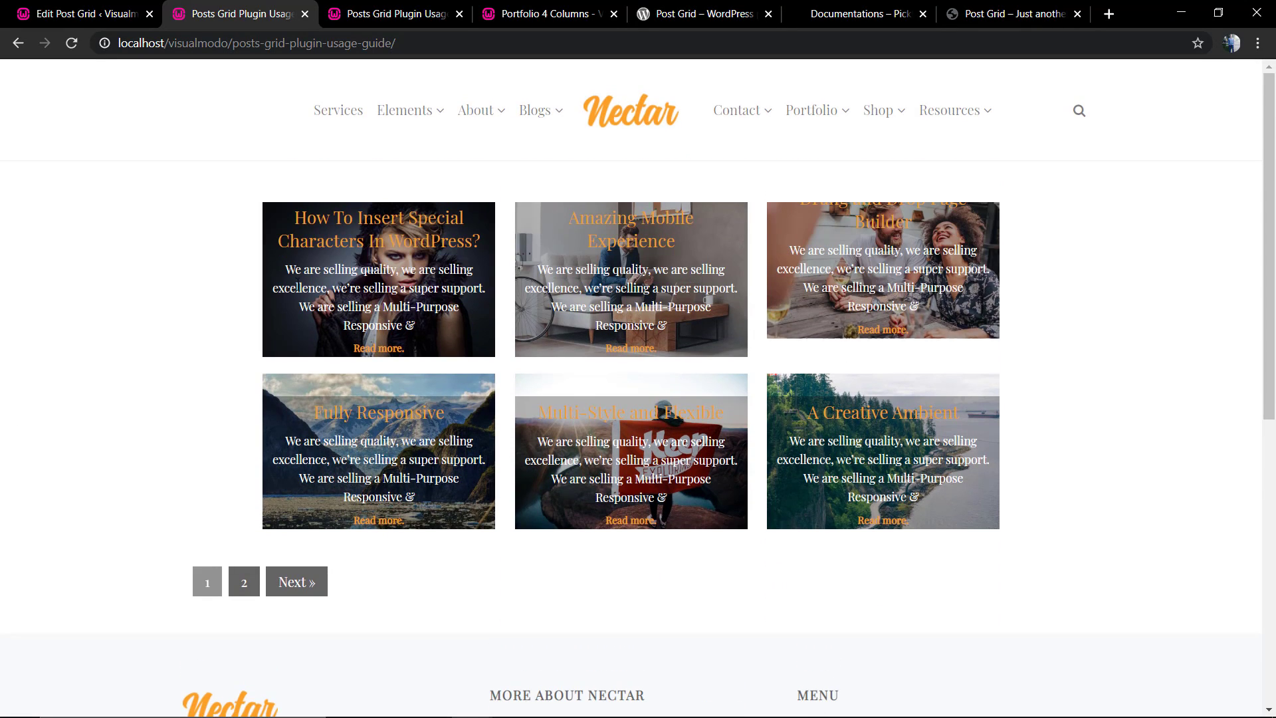
click(80, 13)
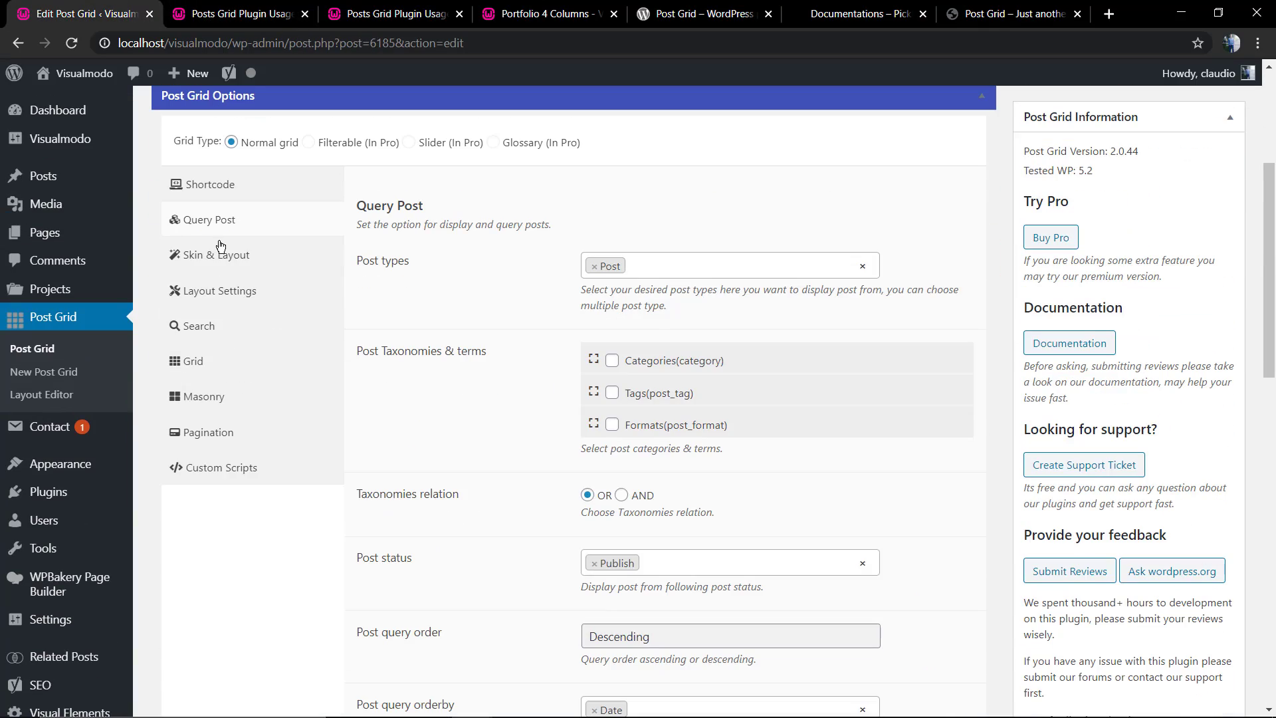
Step: Open the grid's Layout Settings and highlight the grid item height setting
click(216, 255)
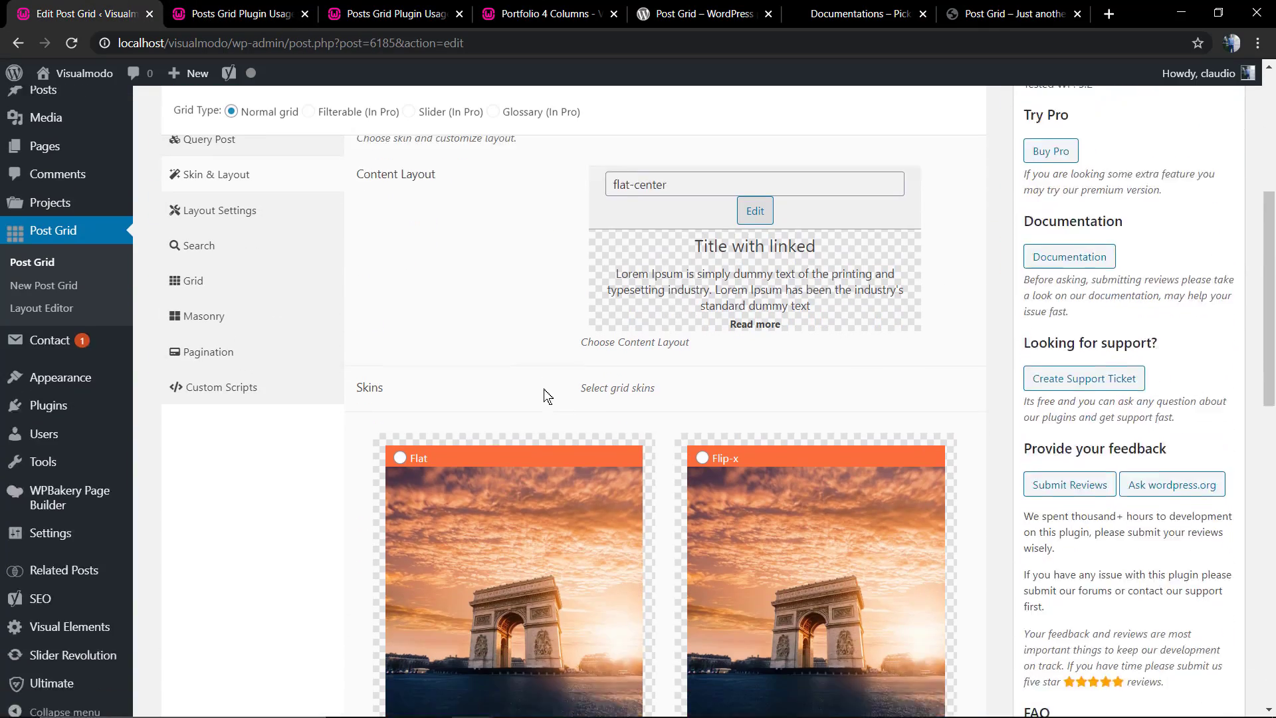
scroll(down, 3)
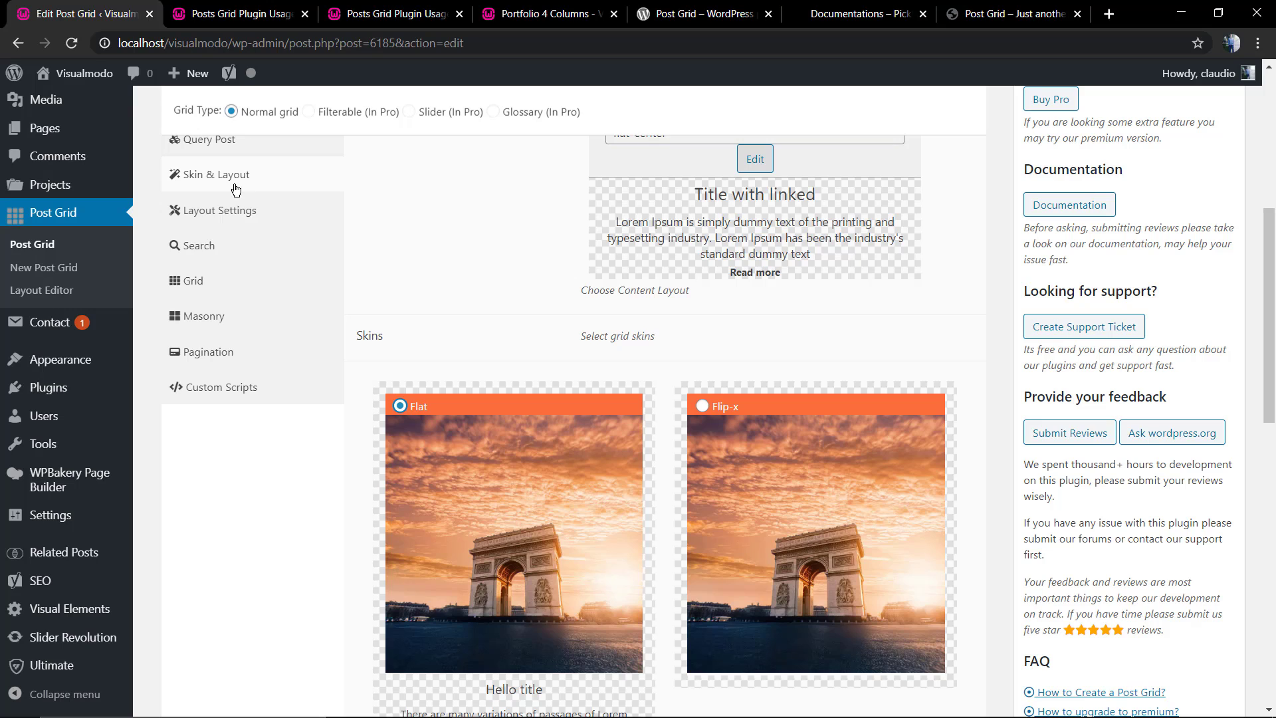
click(220, 211)
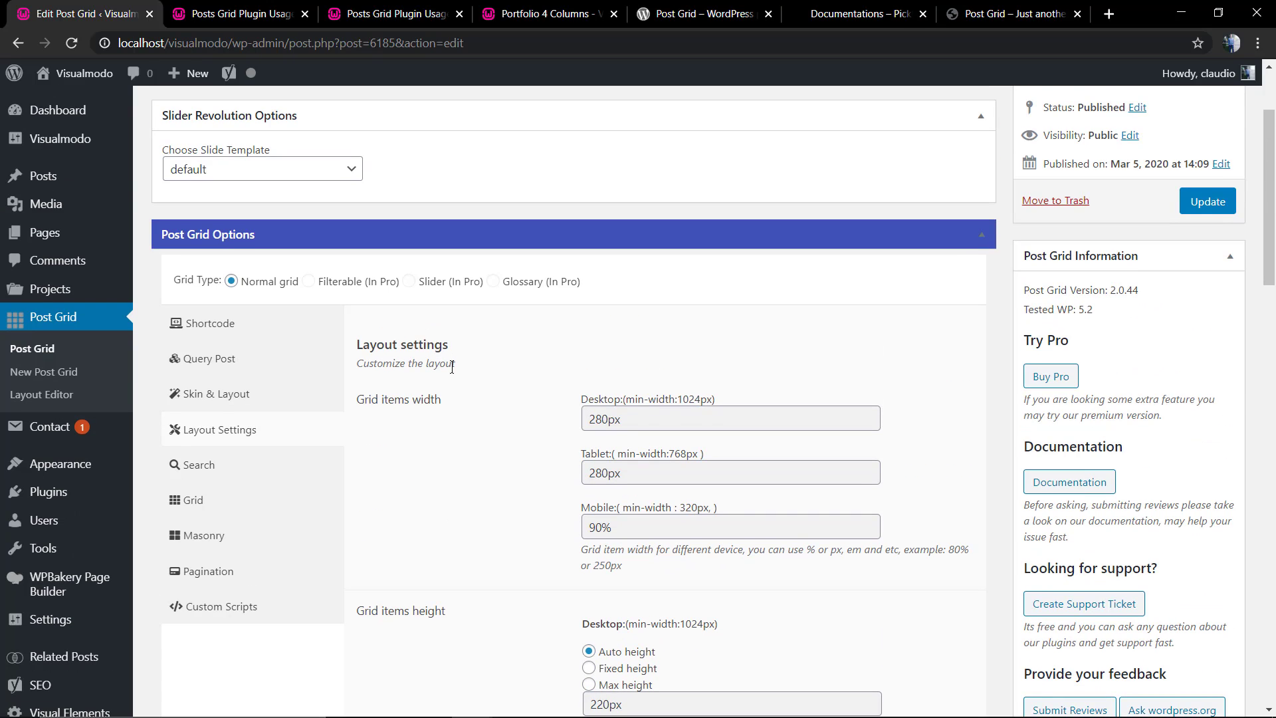
scroll(down, 3)
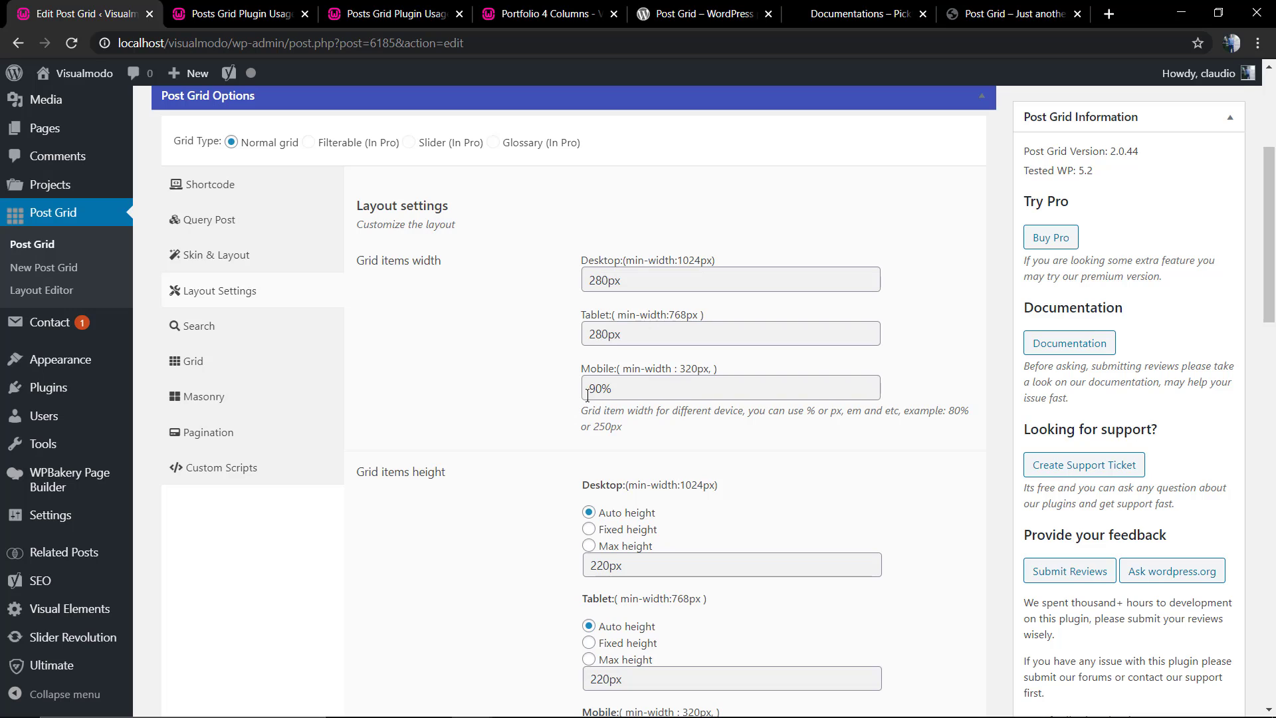
scroll(down, 3)
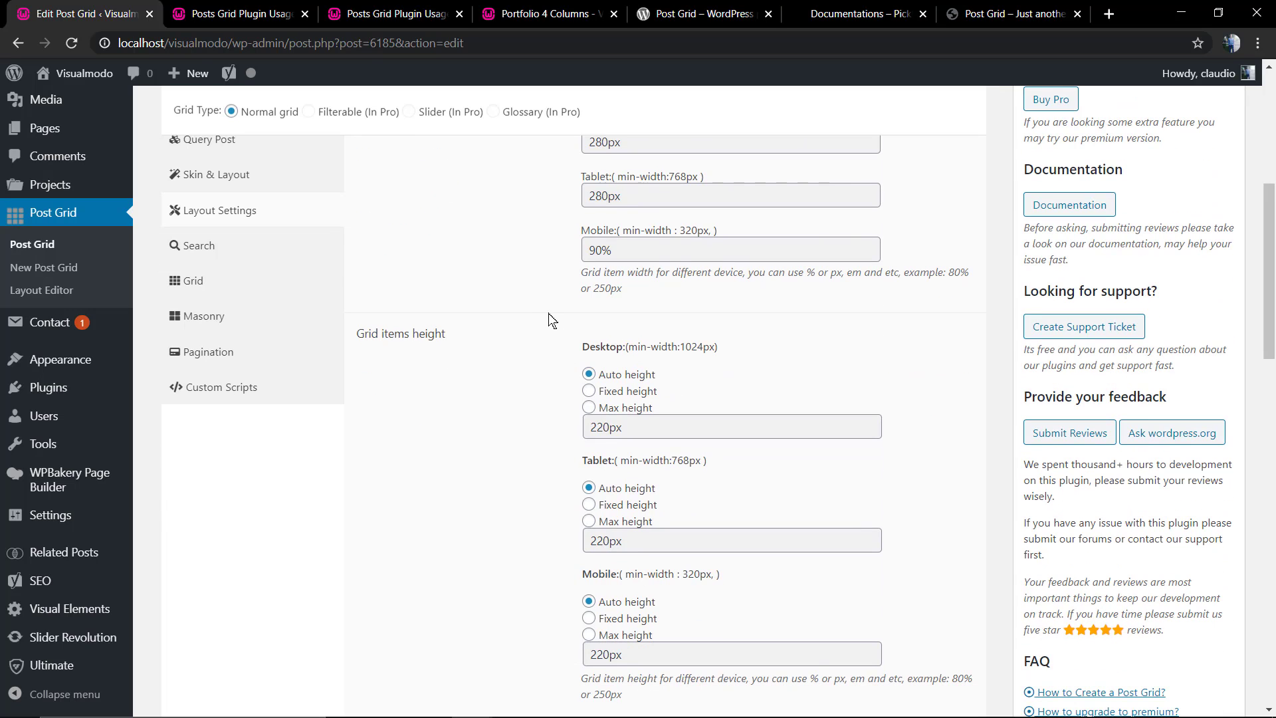
double_click(401, 334)
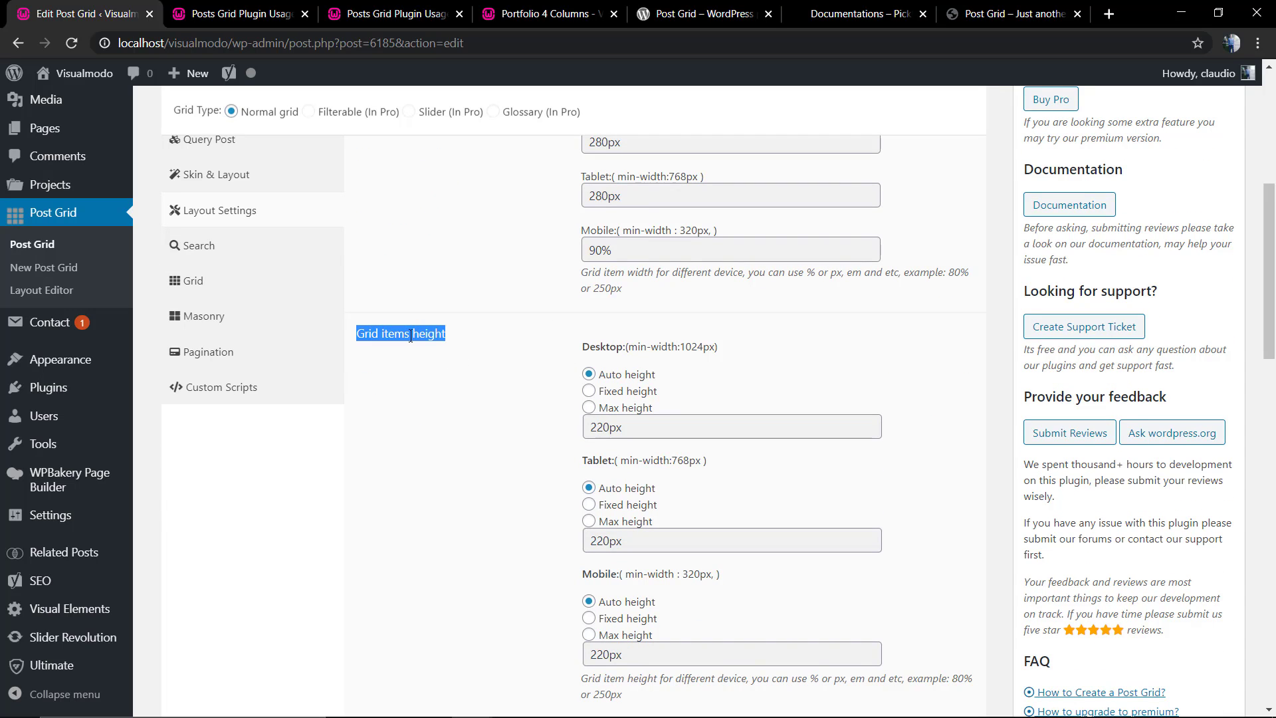
Step: Scroll through the margin and background options, then return to the live guide page
scroll(down, 3)
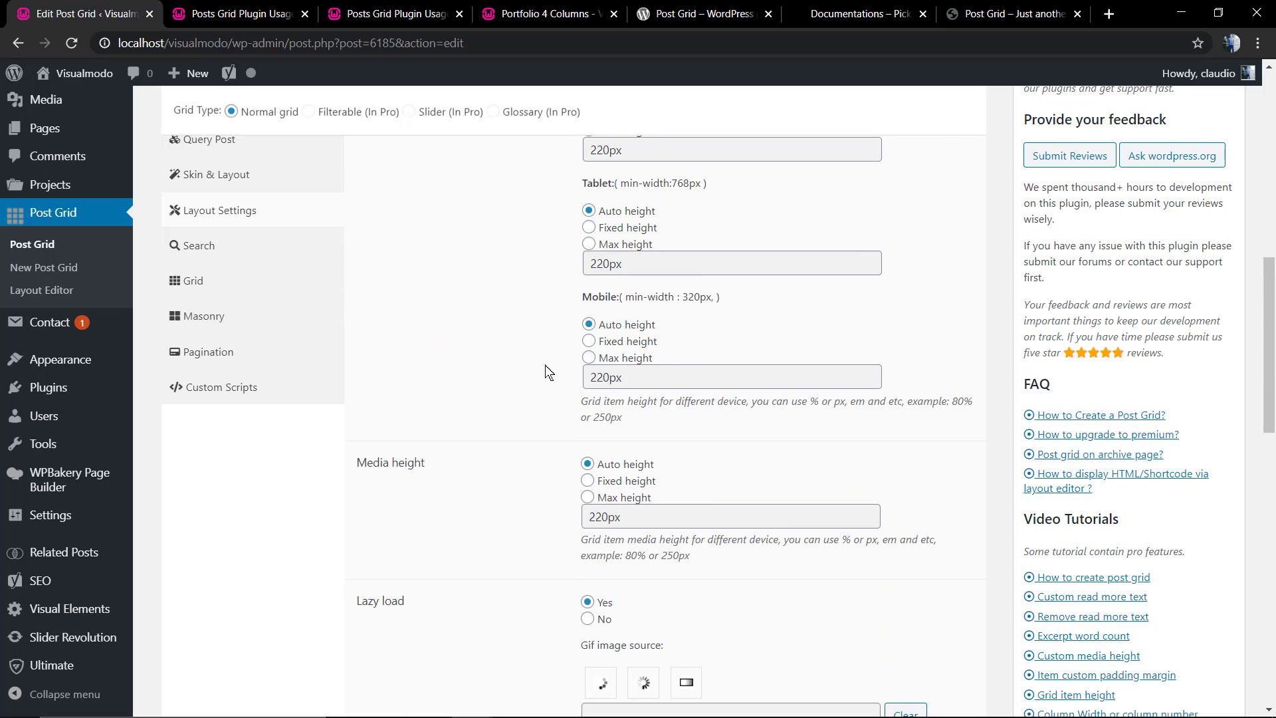
scroll(down, 3)
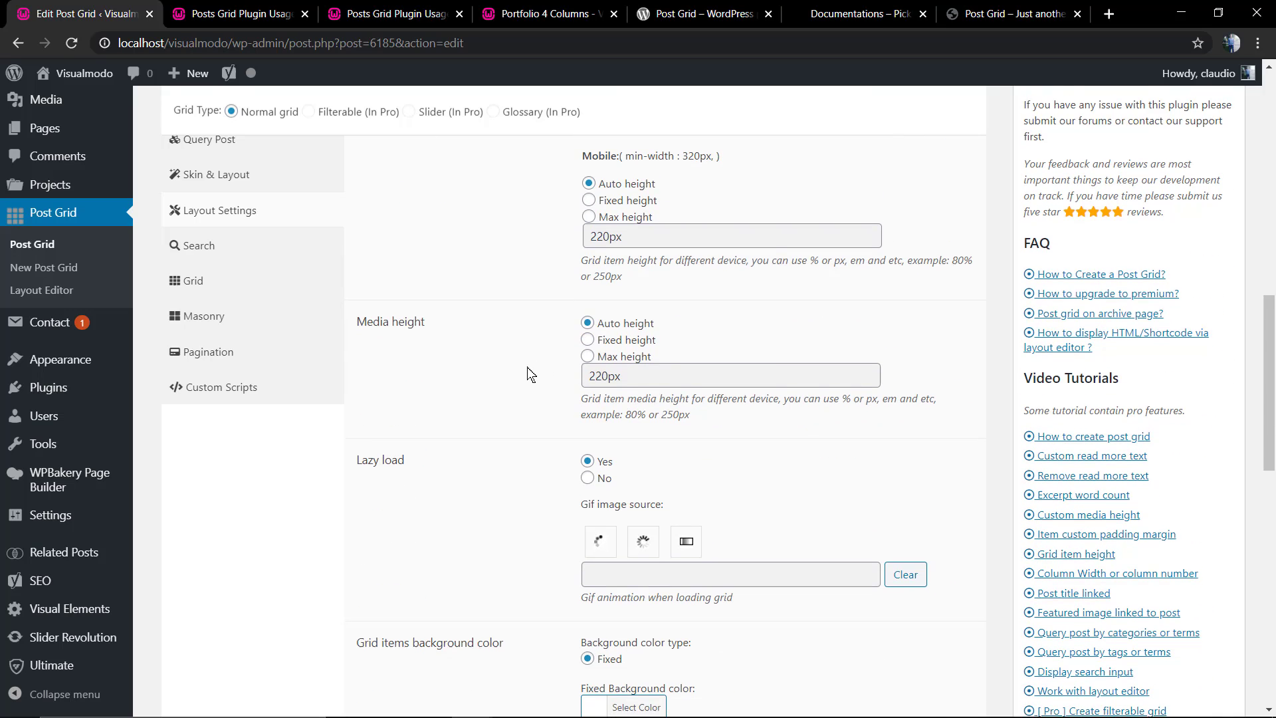
scroll(down, 3)
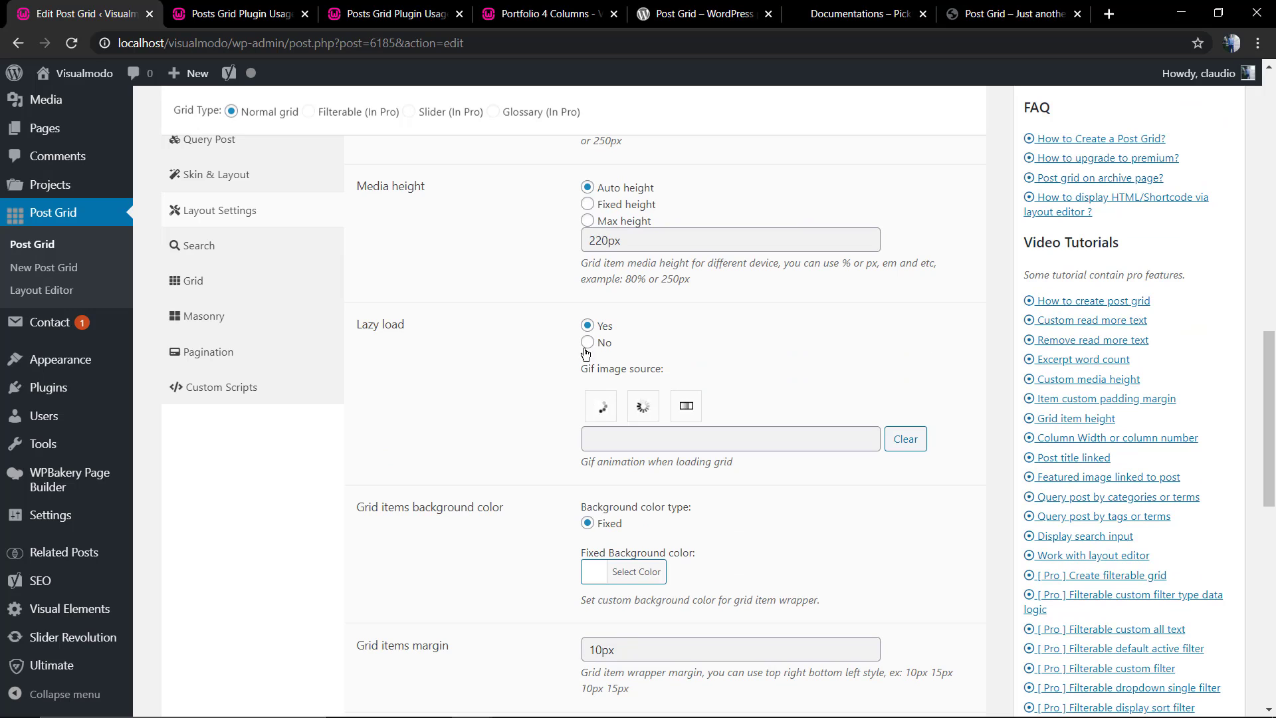
scroll(down, 3)
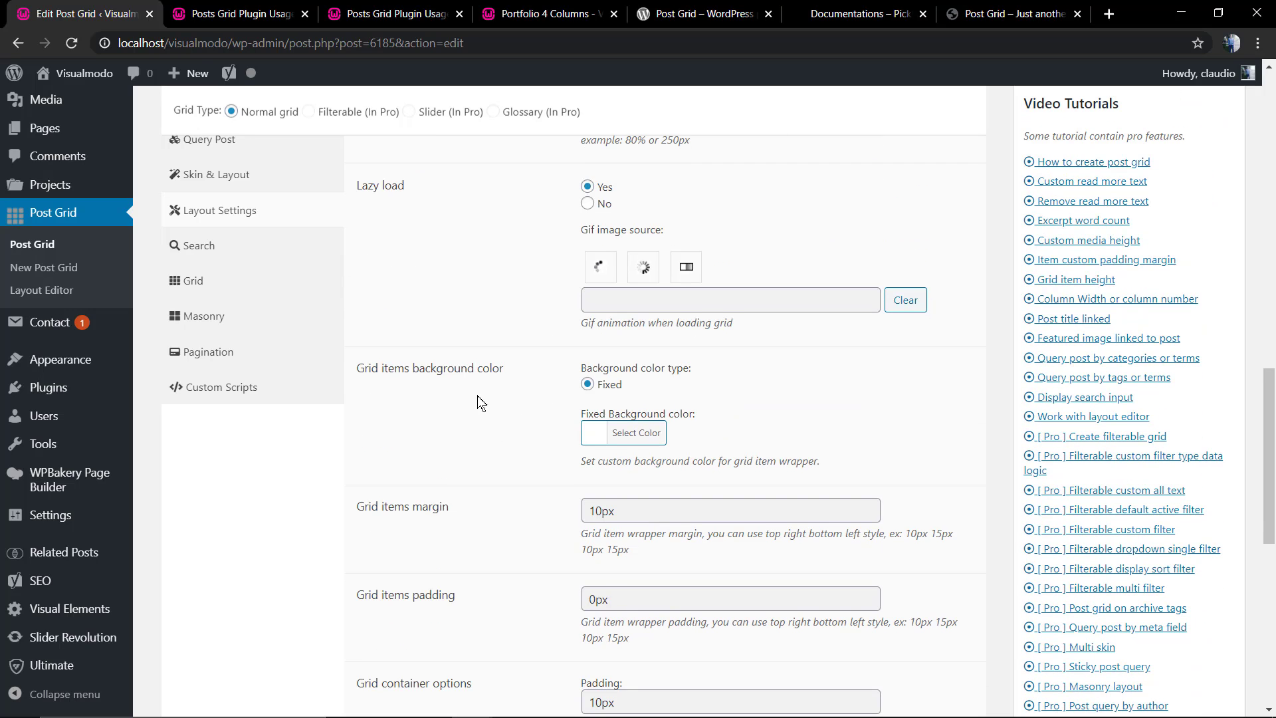
mouse_move(462, 364)
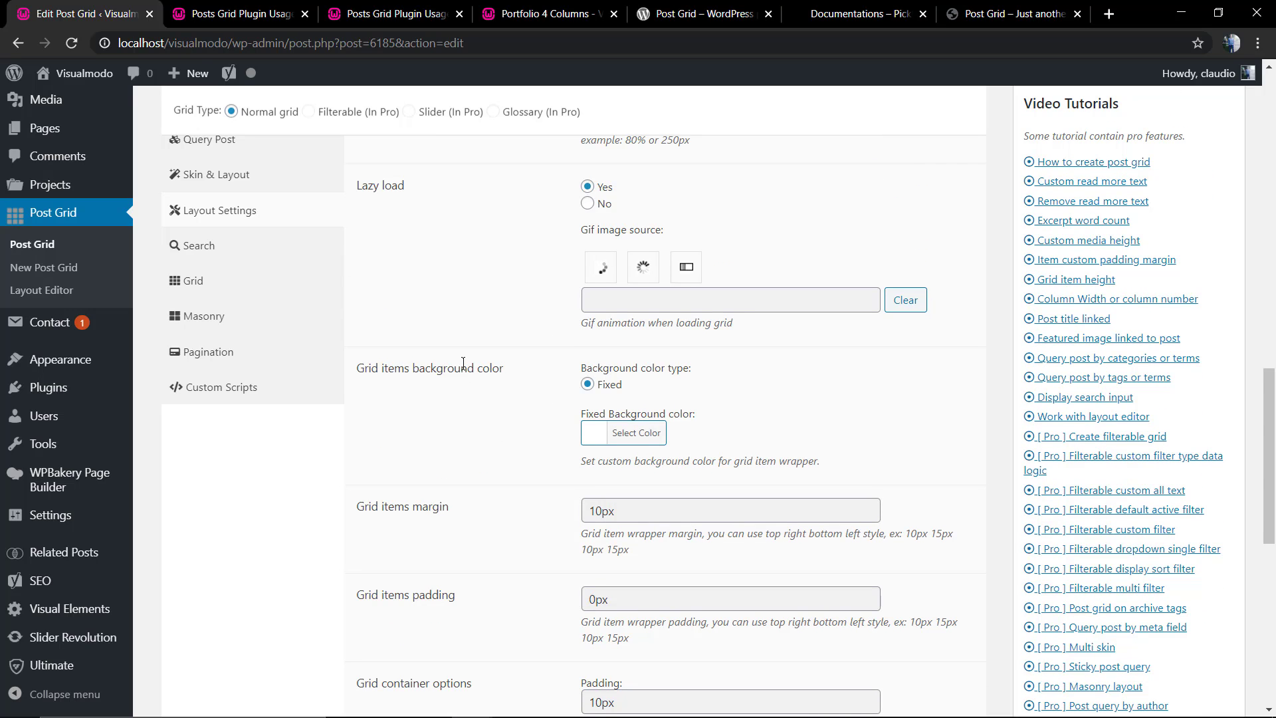
scroll(down, 3)
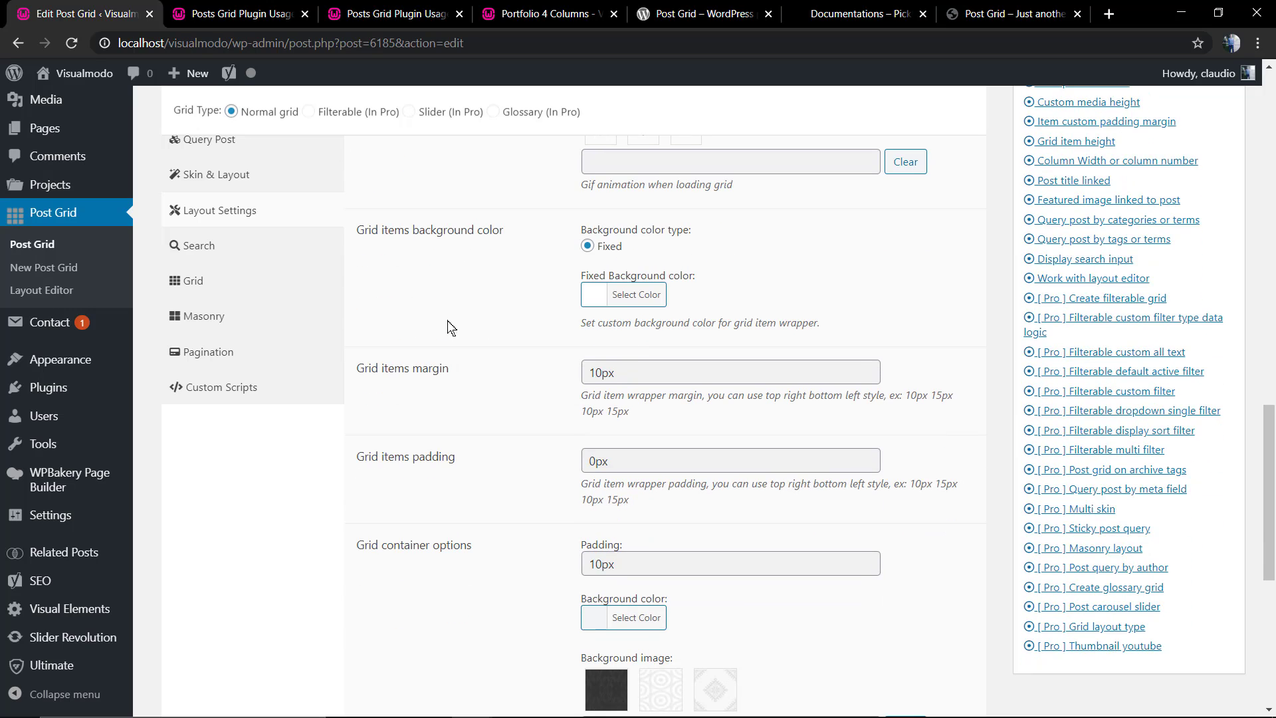
scroll(down, 3)
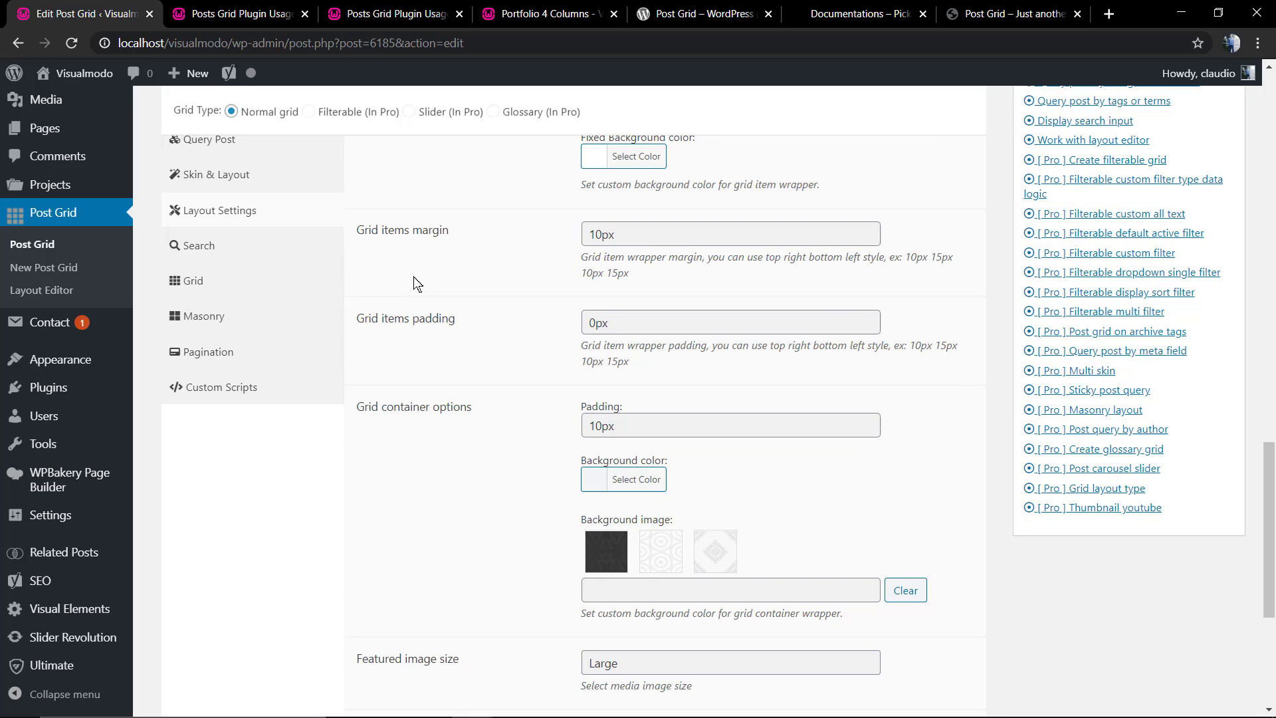
scroll(down, 3)
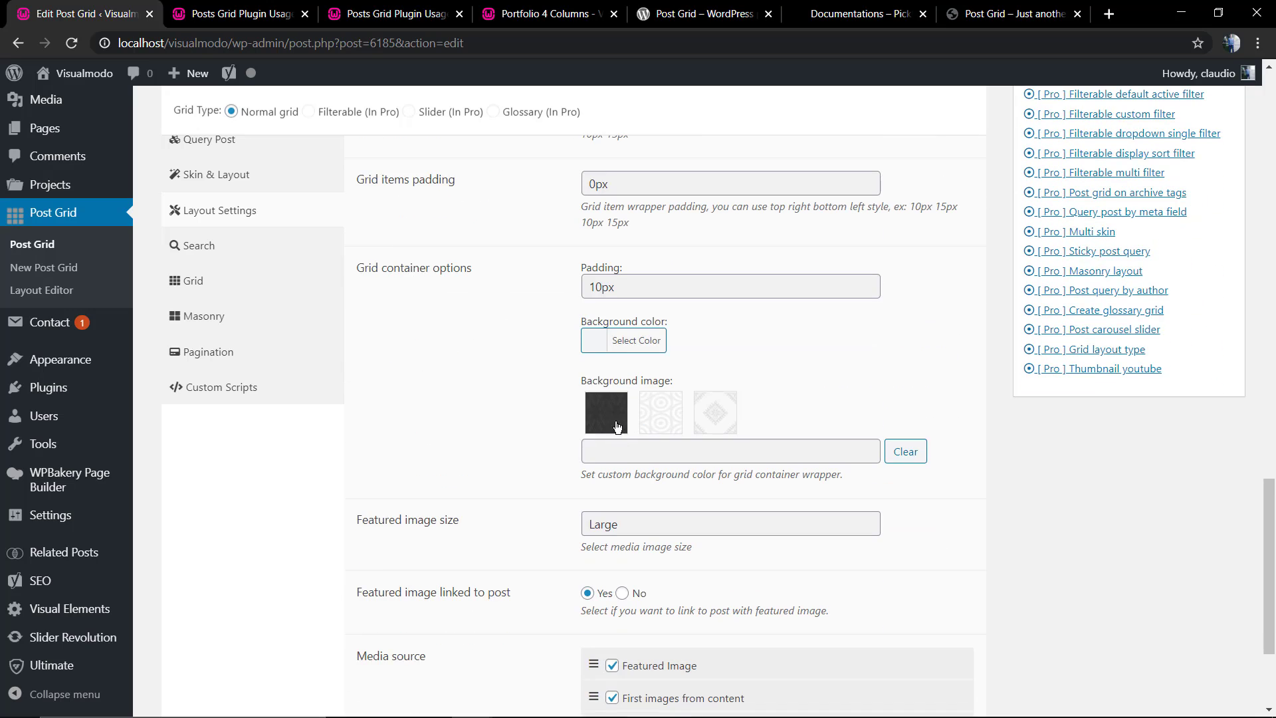
click(398, 13)
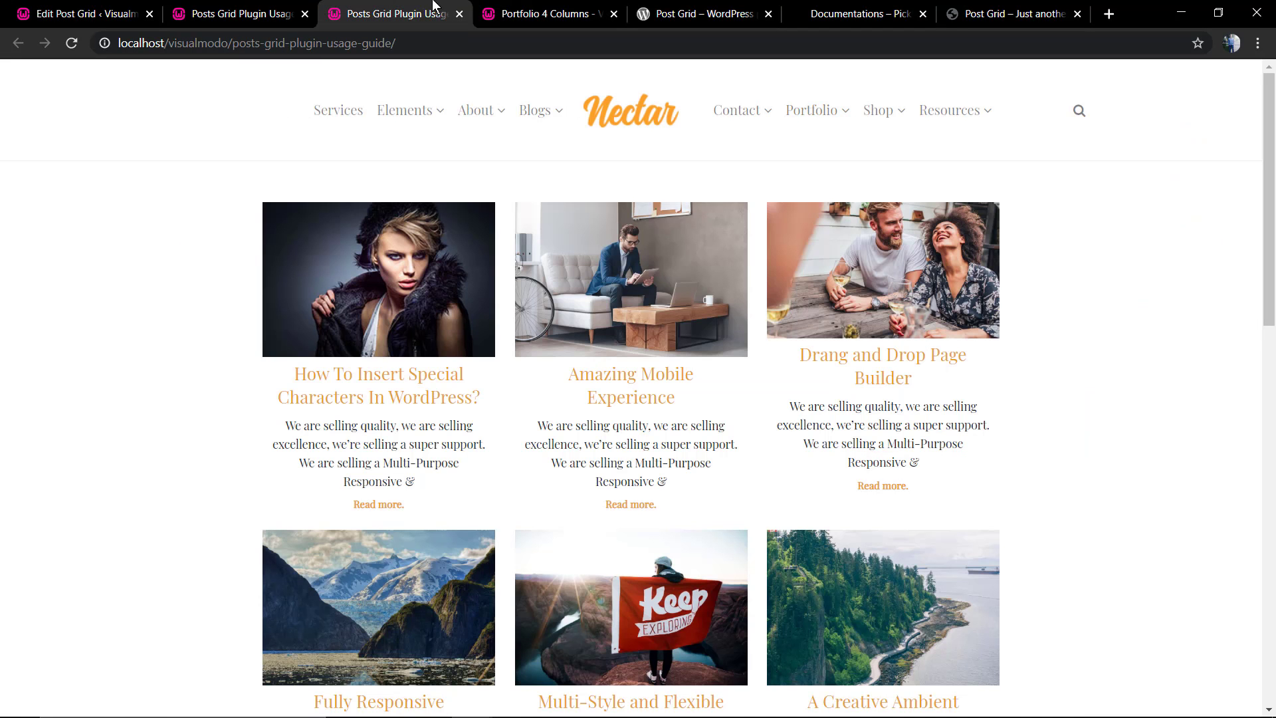
mouse_move(379, 509)
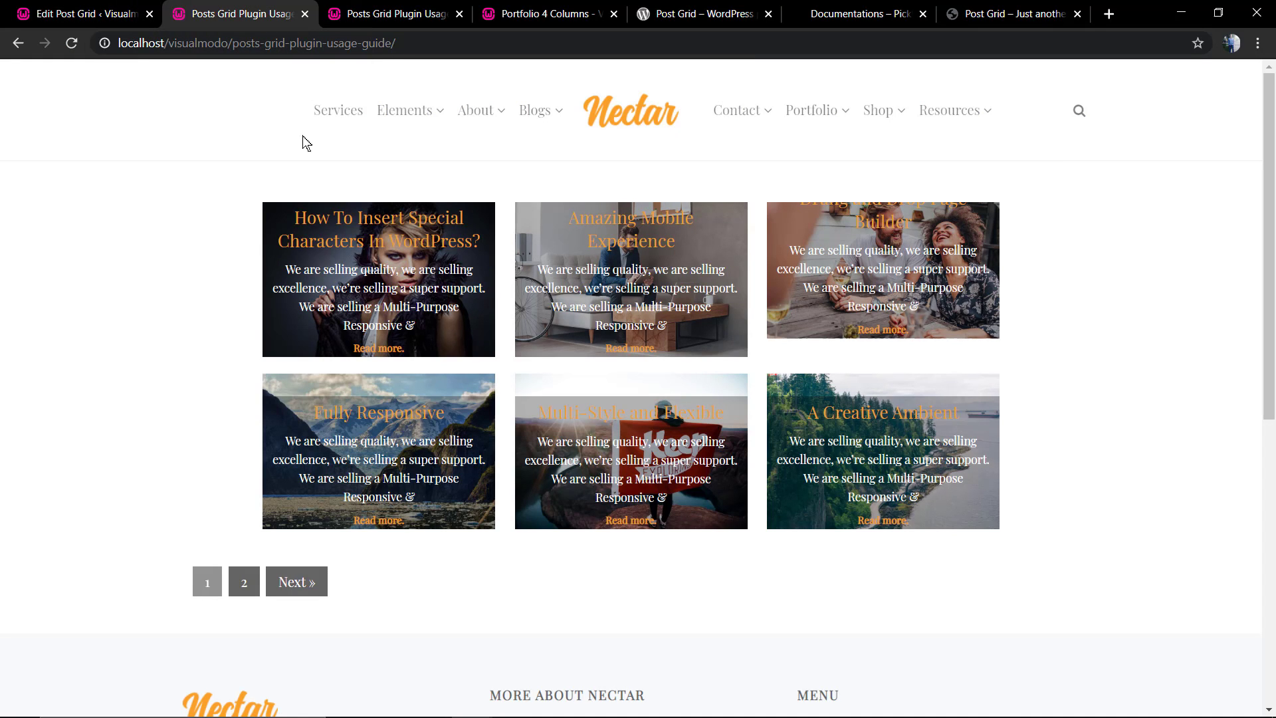
click(80, 13)
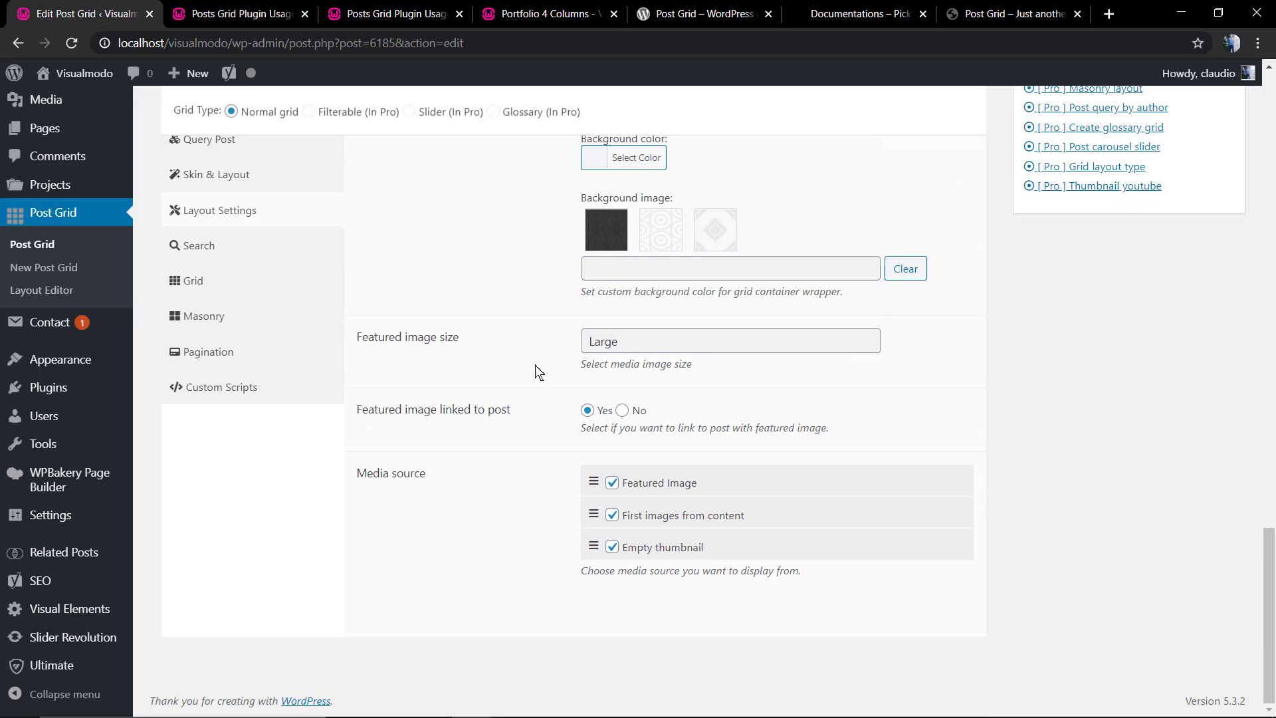
mouse_move(662, 518)
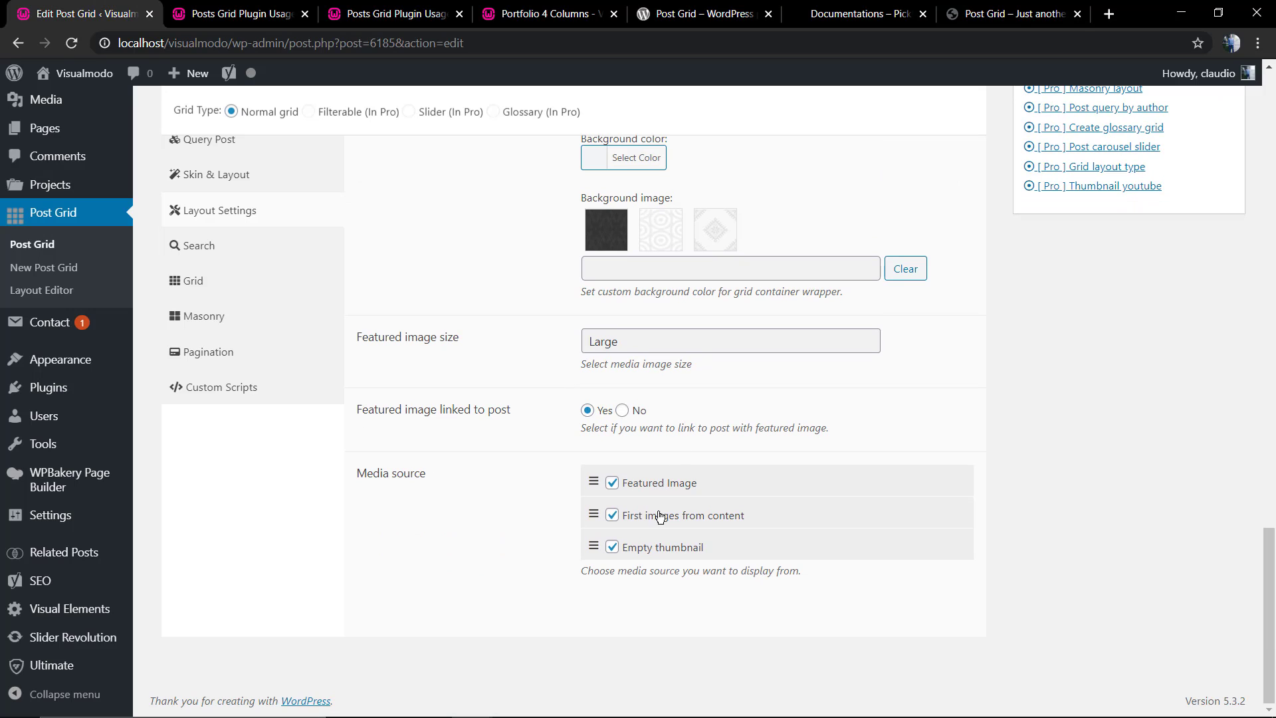
mouse_move(587, 554)
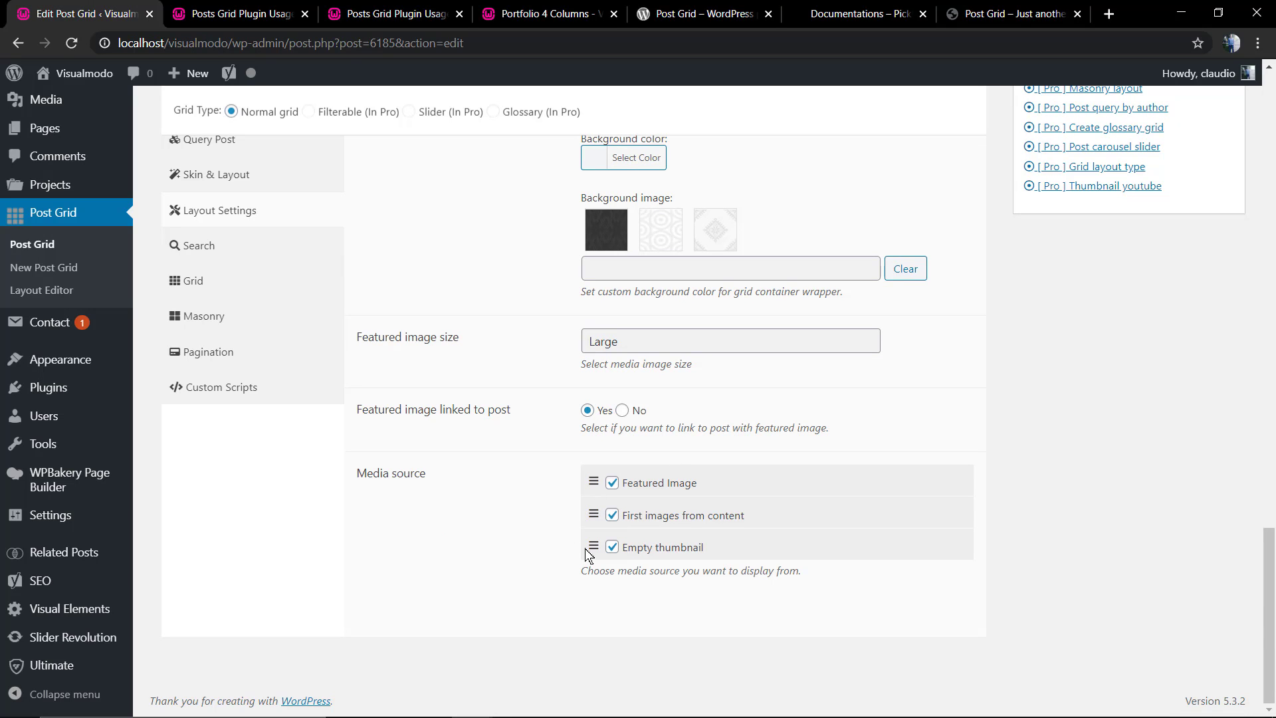
mouse_move(557, 407)
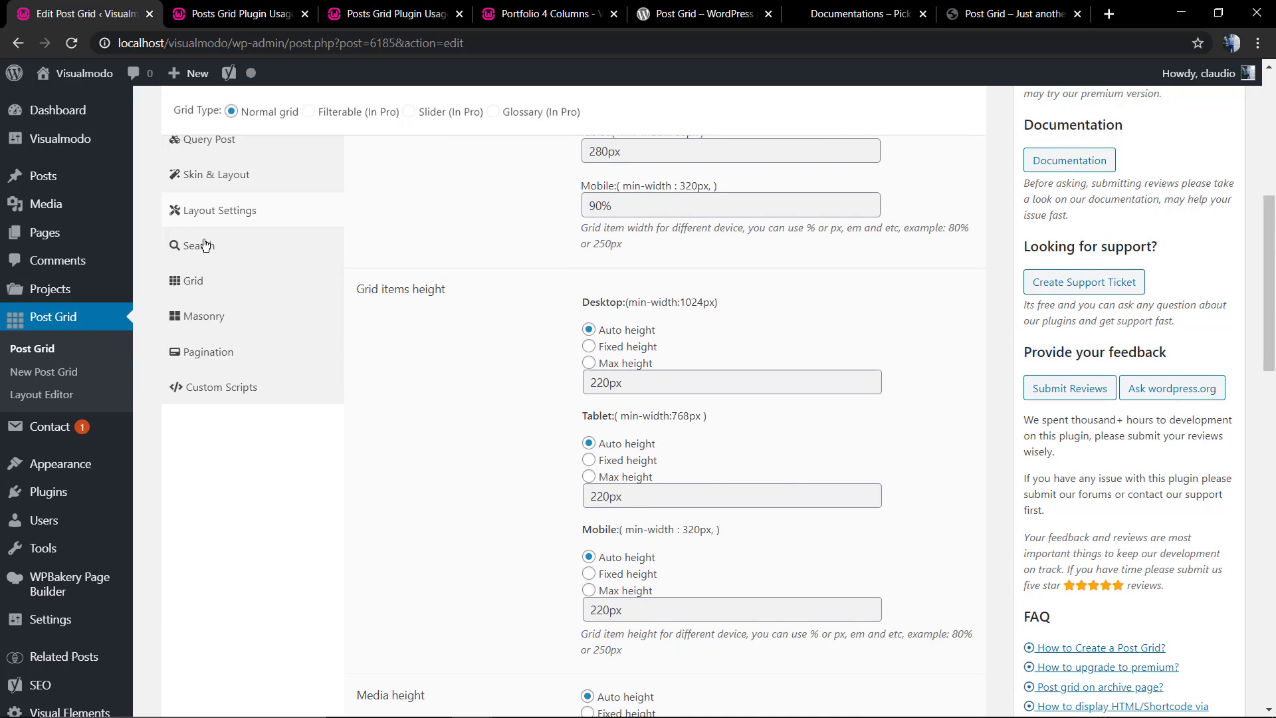
Step: Turn on the grid's search input, save, and try the search field on the guide page
click(198, 245)
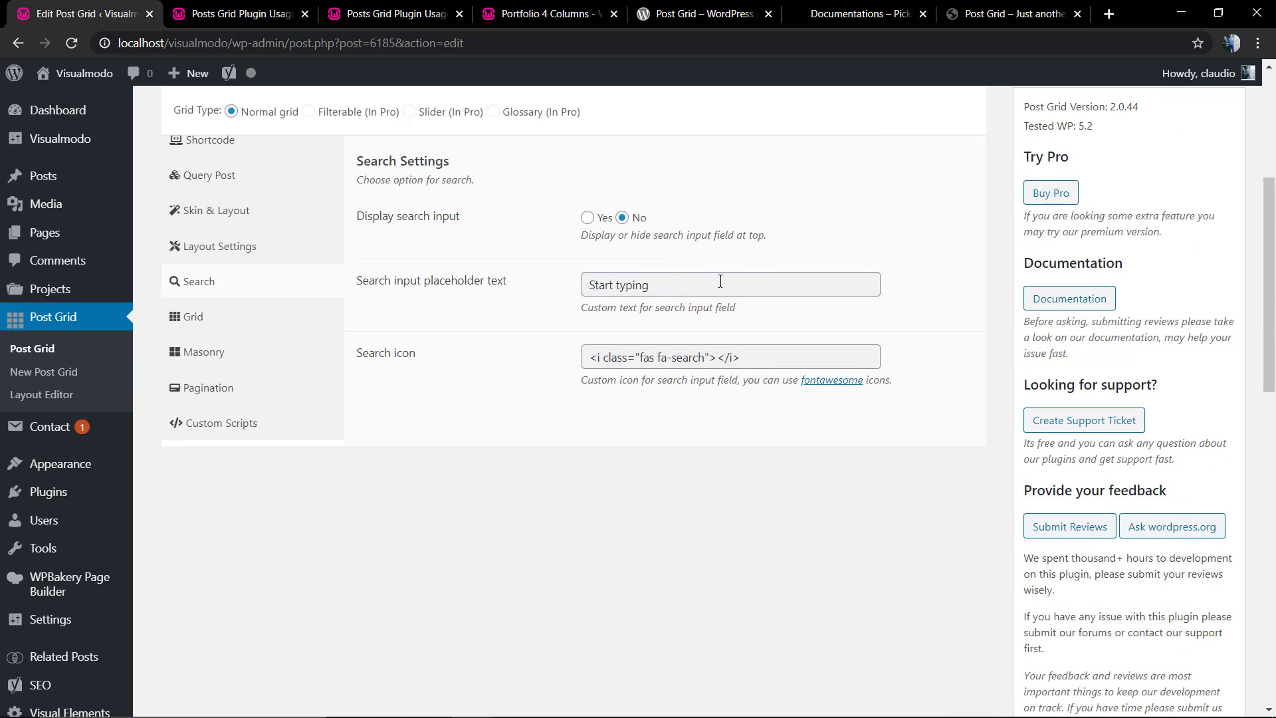
click(720, 284)
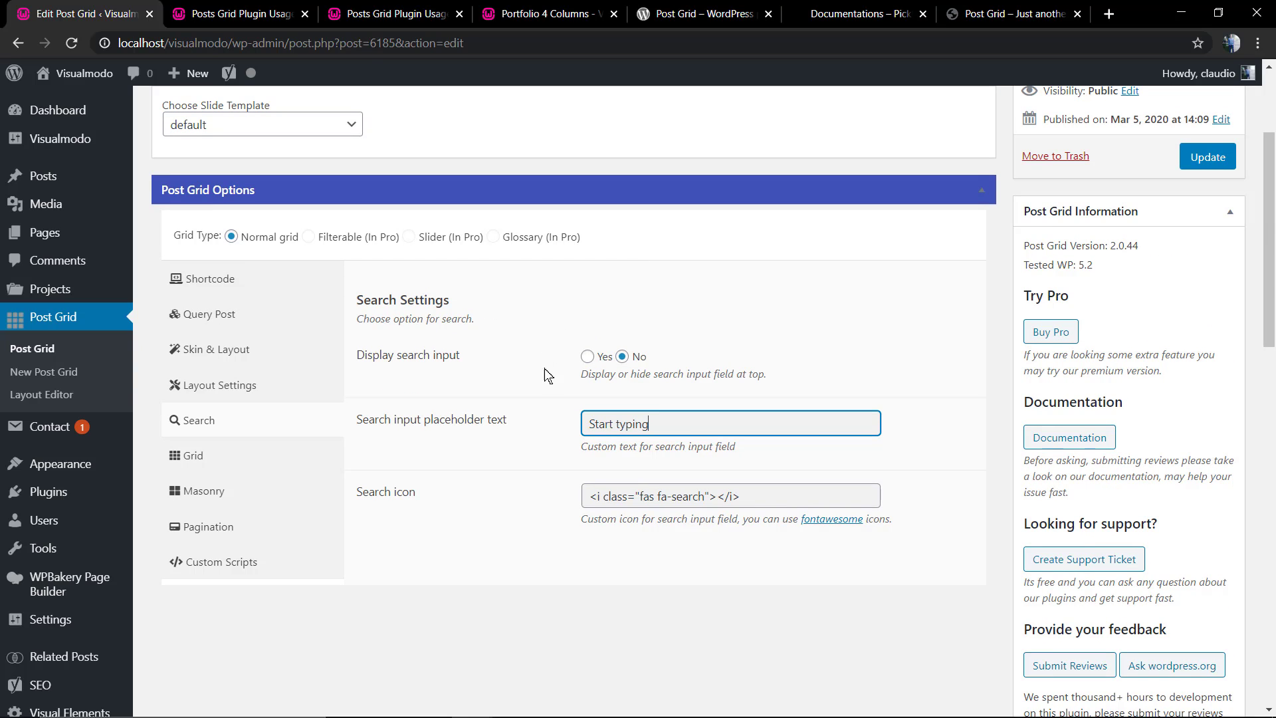
click(587, 356)
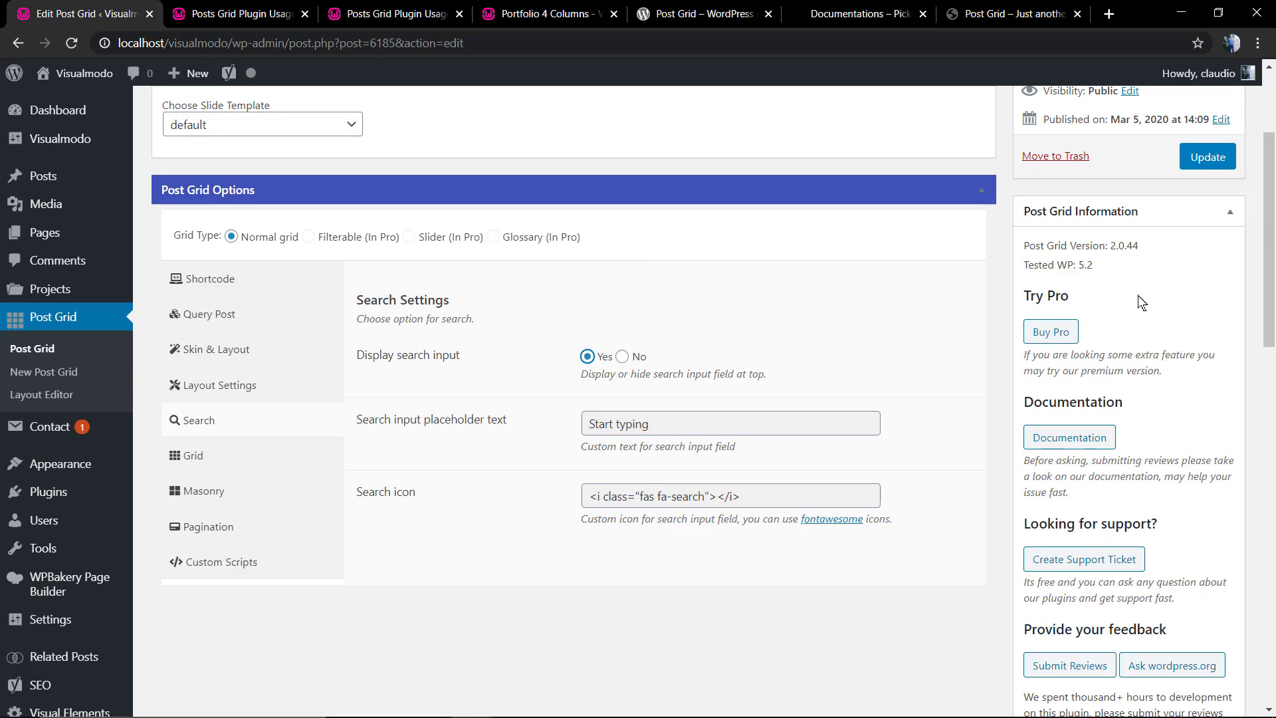
click(240, 14)
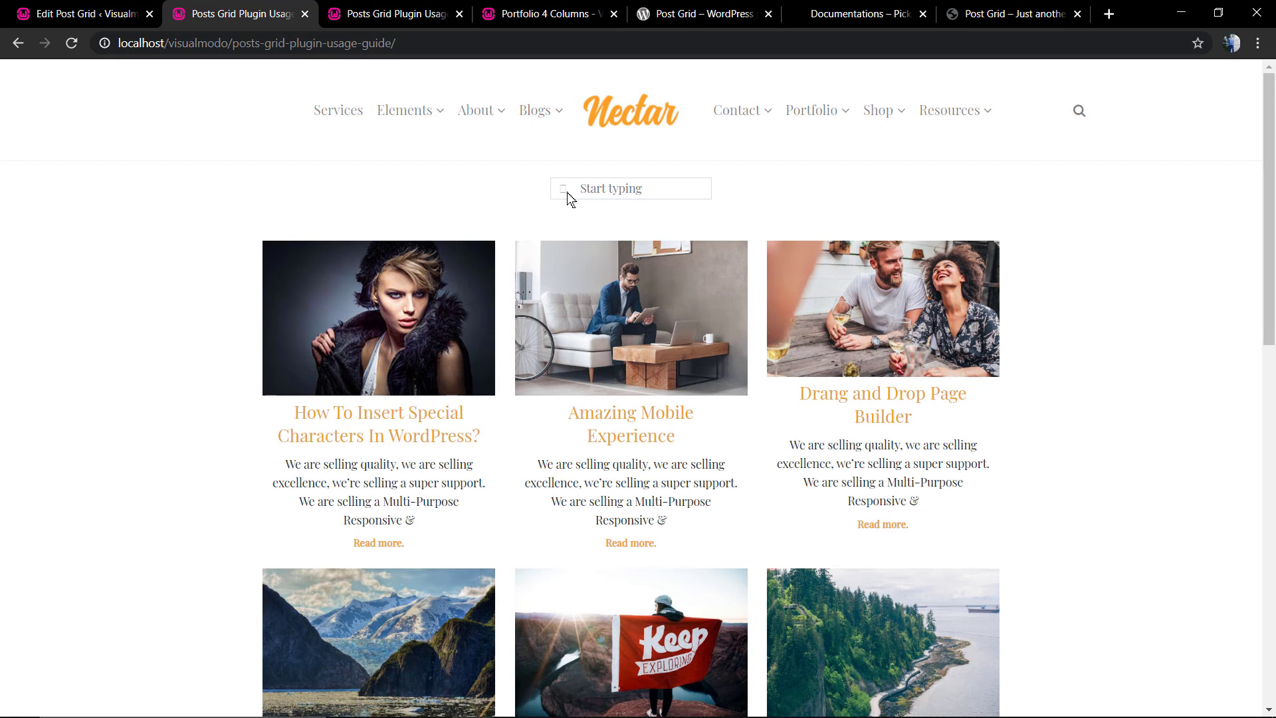
click(630, 188)
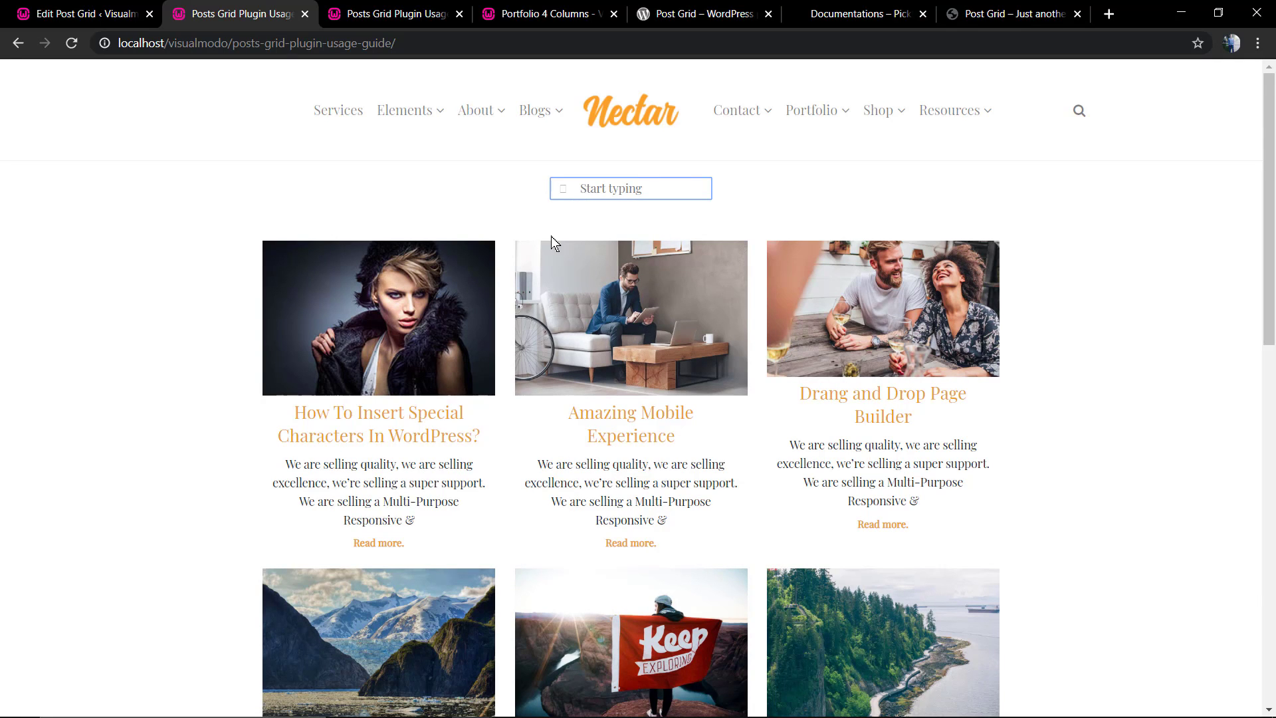
Step: Back in the search settings, select the search icon markup to change it to fa-search
click(79, 12)
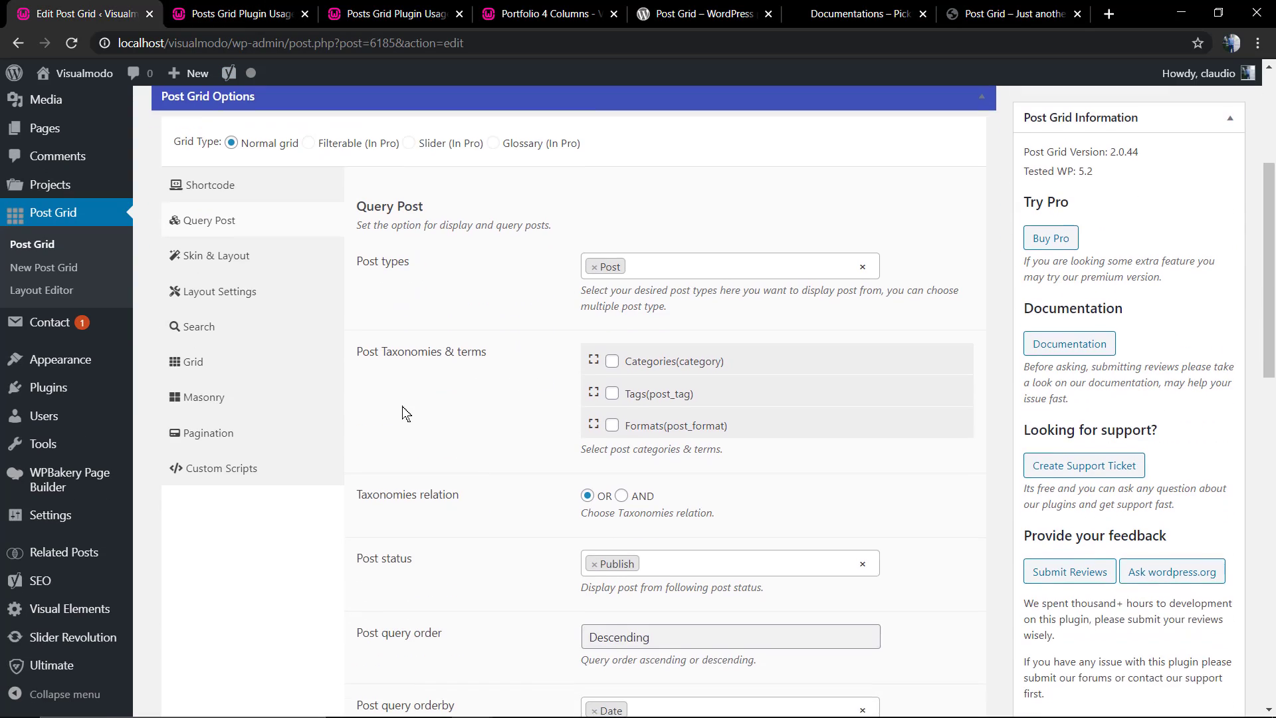
click(198, 327)
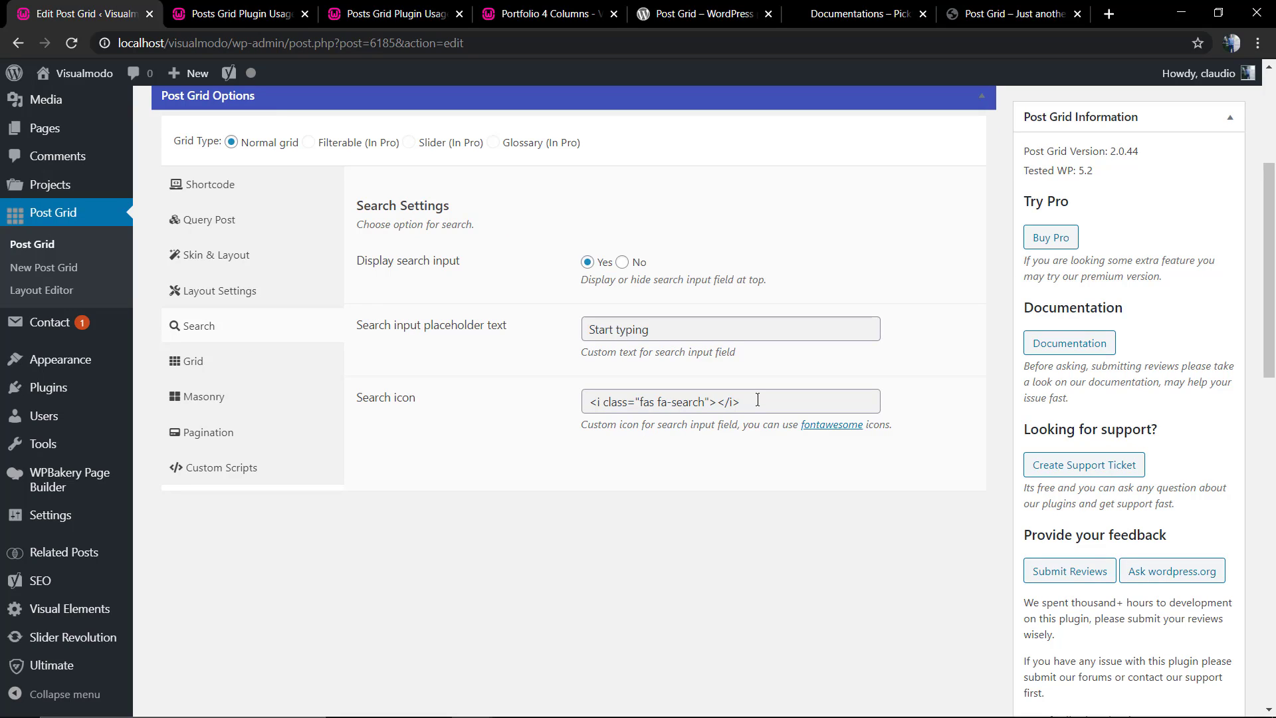
double_click(686, 402)
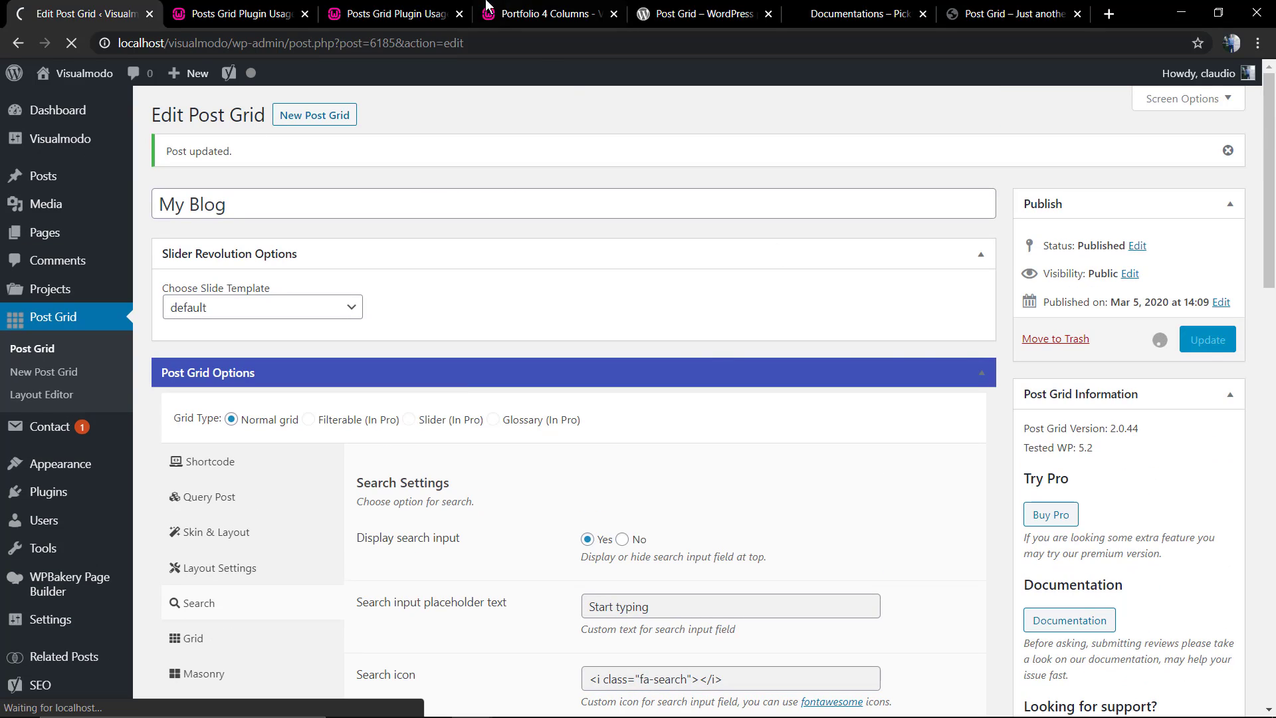
click(239, 14)
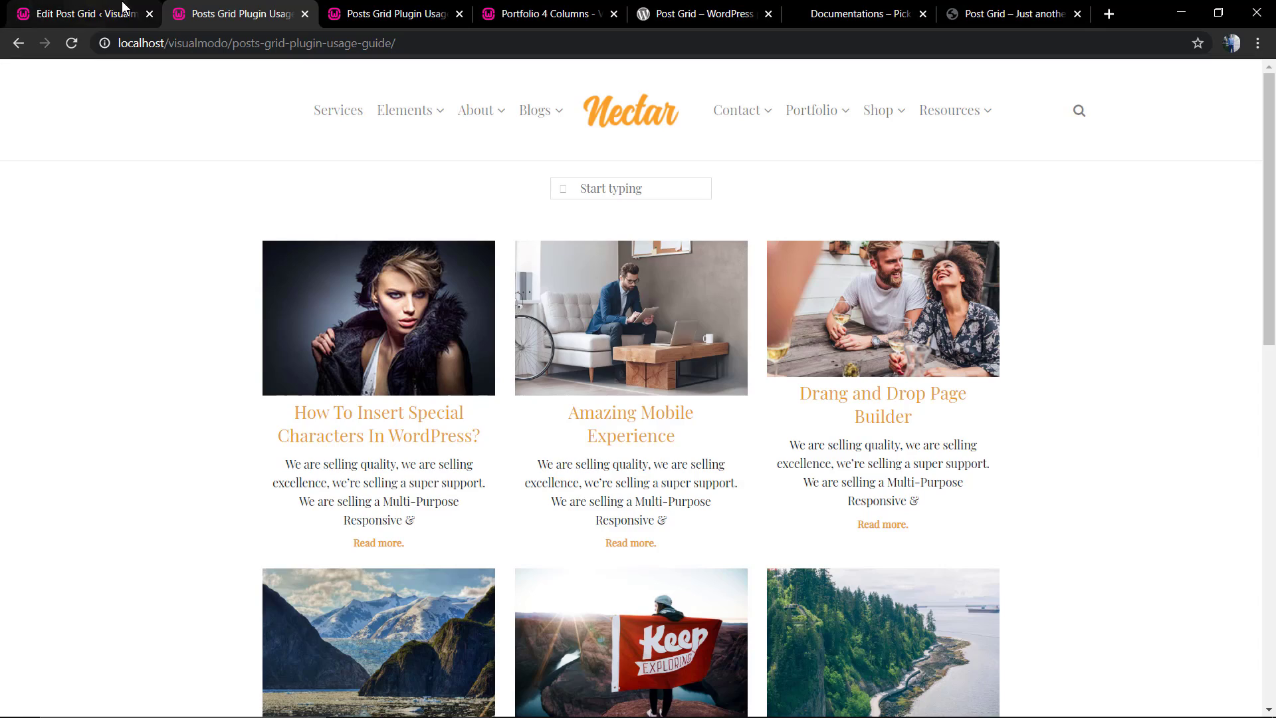
click(80, 14)
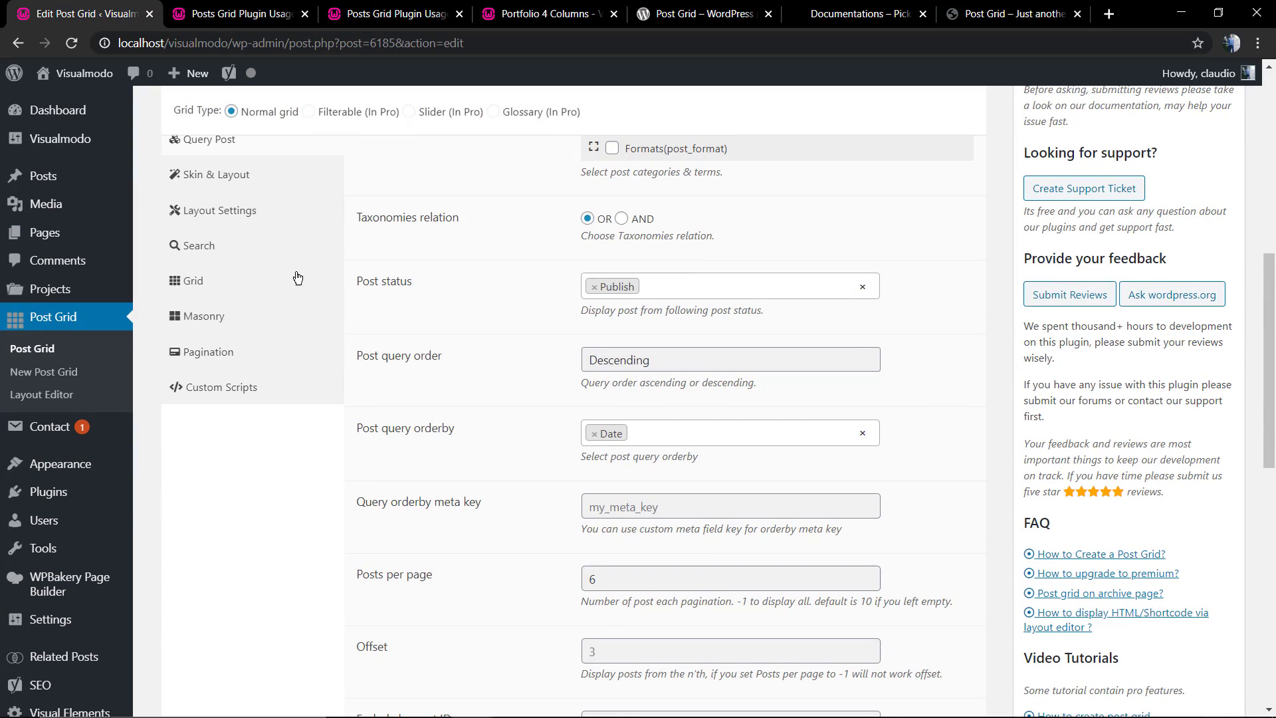
Step: Enable masonry layout and save, then switch the search input off
click(192, 280)
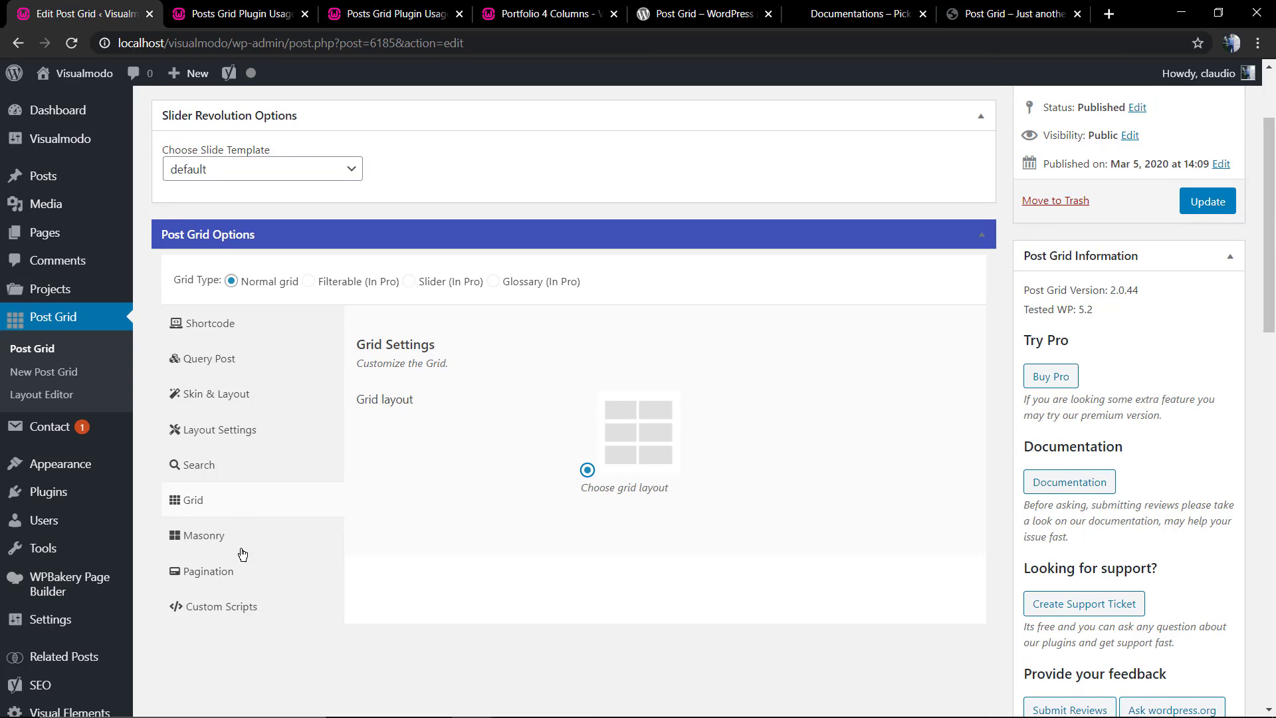
click(204, 535)
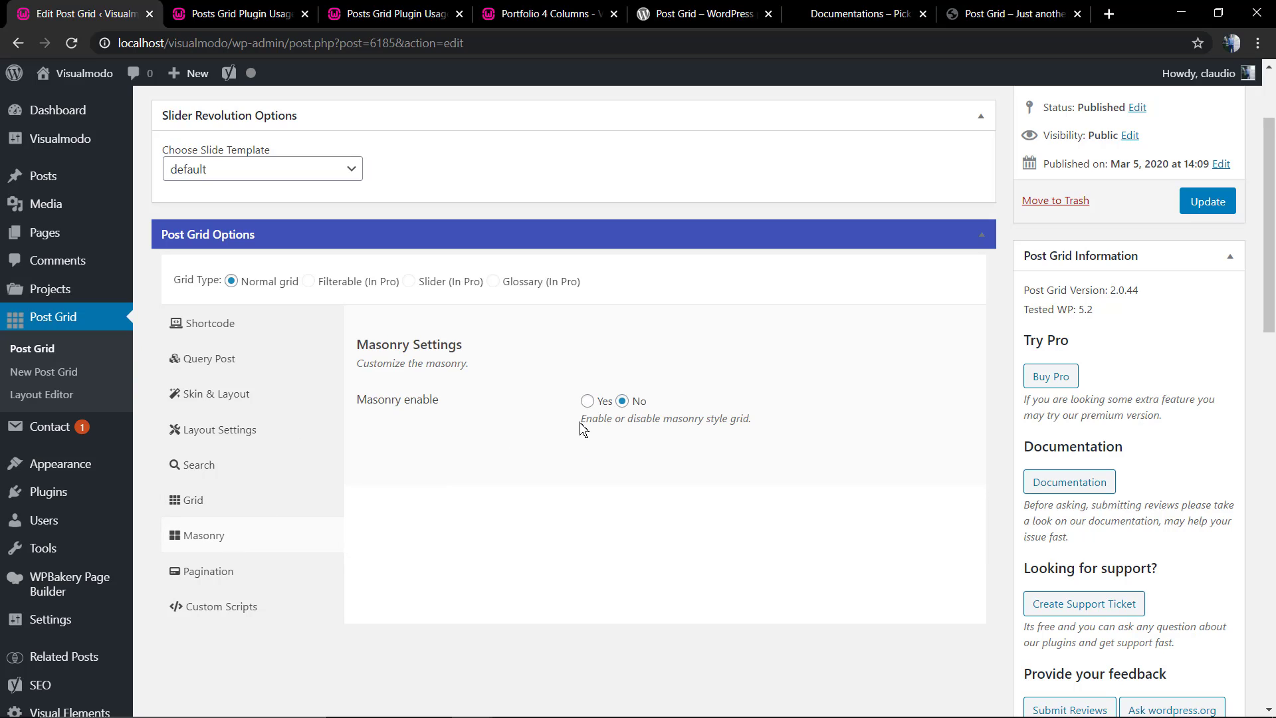
click(587, 401)
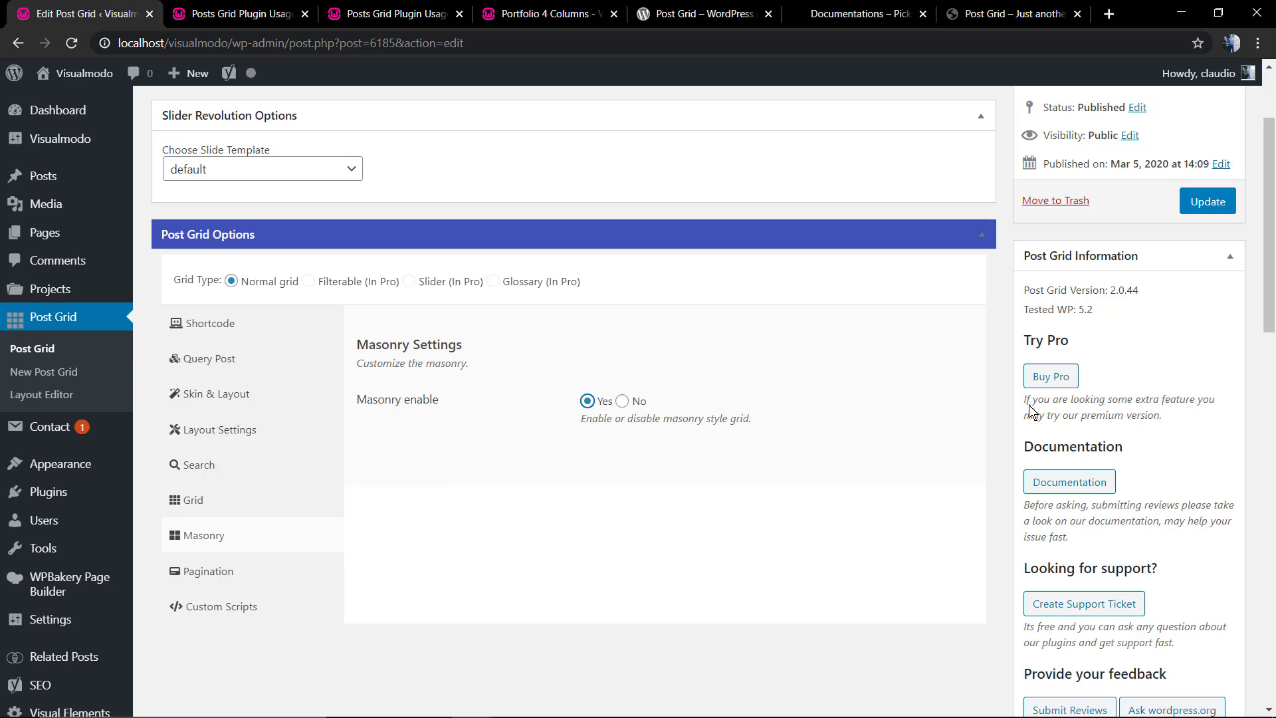
click(1208, 201)
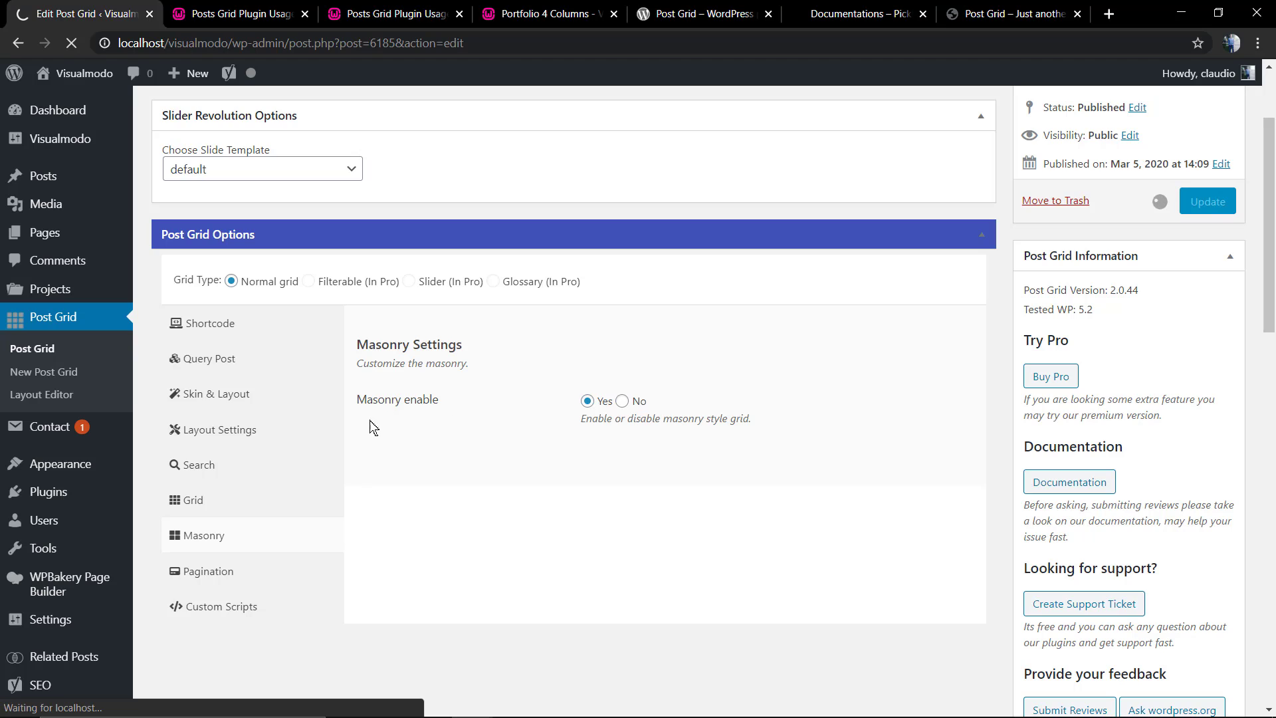
click(208, 359)
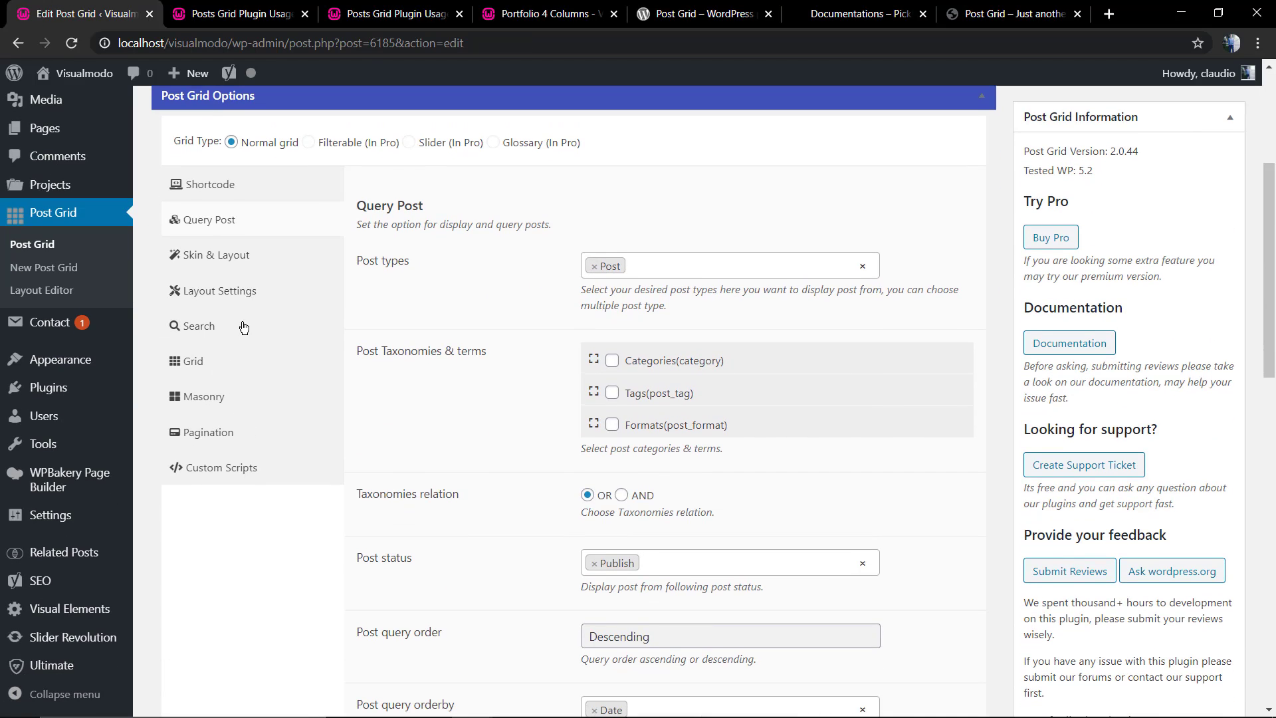
click(199, 326)
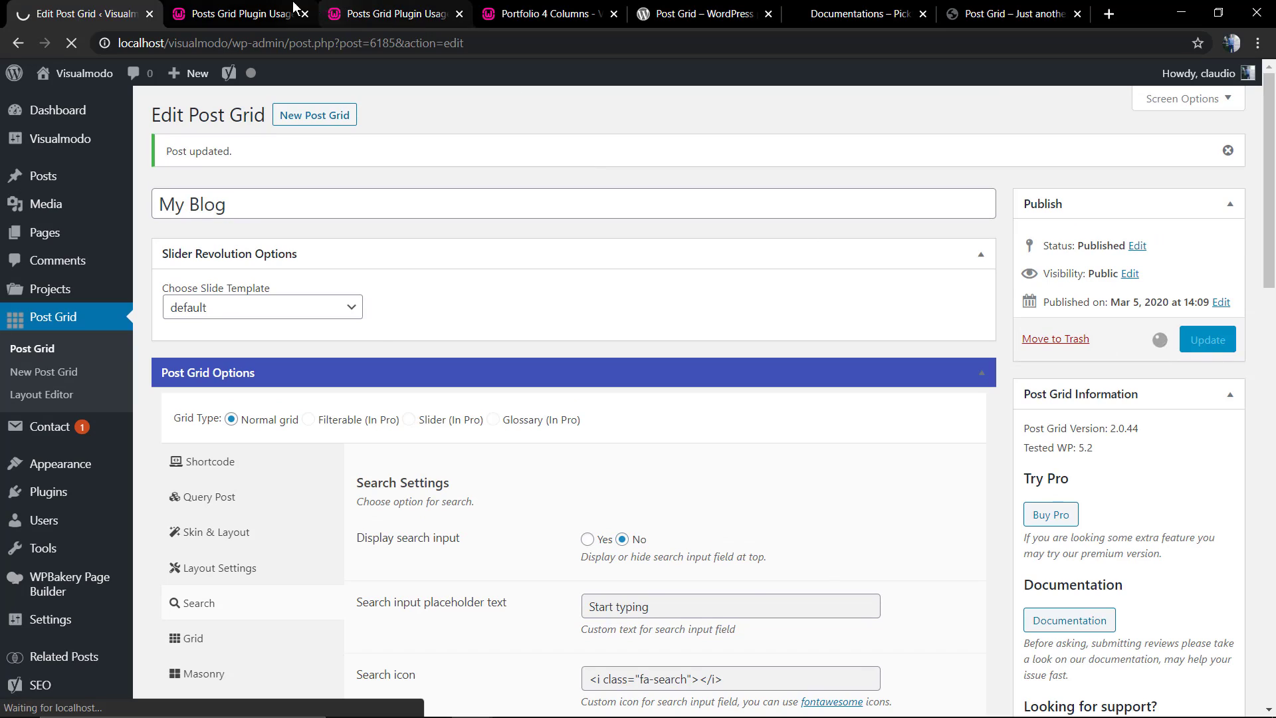
click(239, 13)
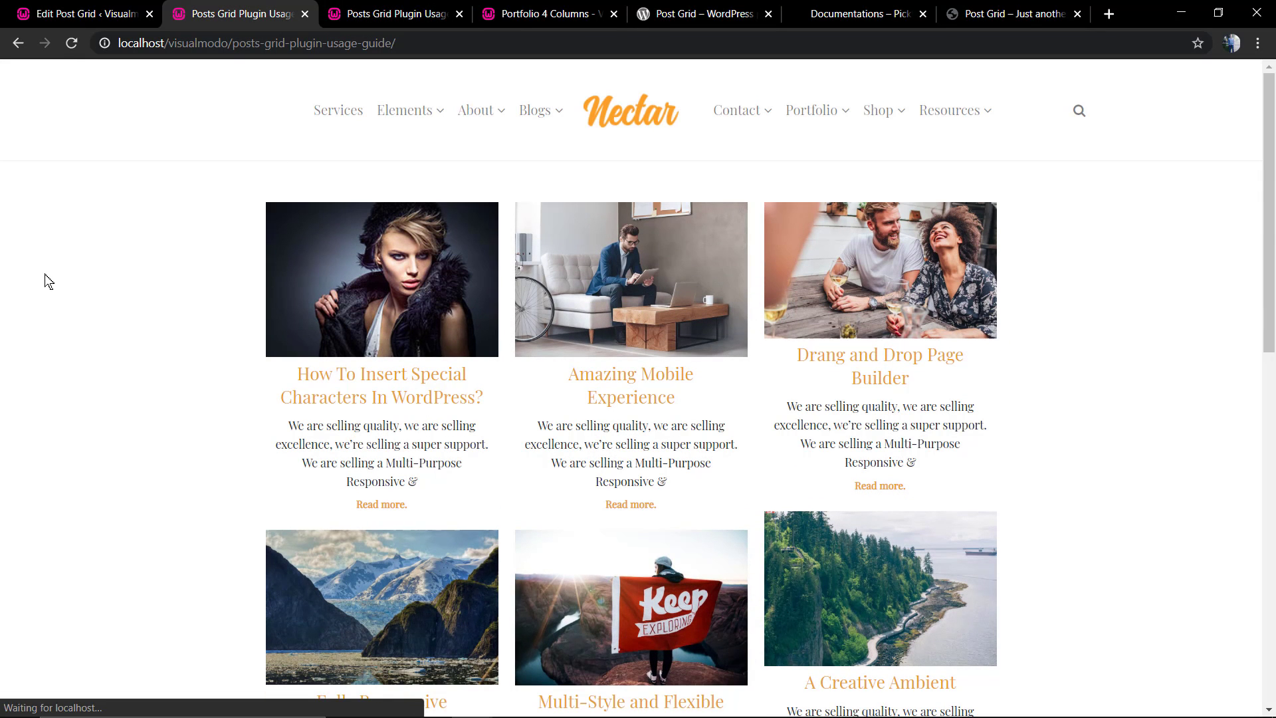
scroll(down, 3)
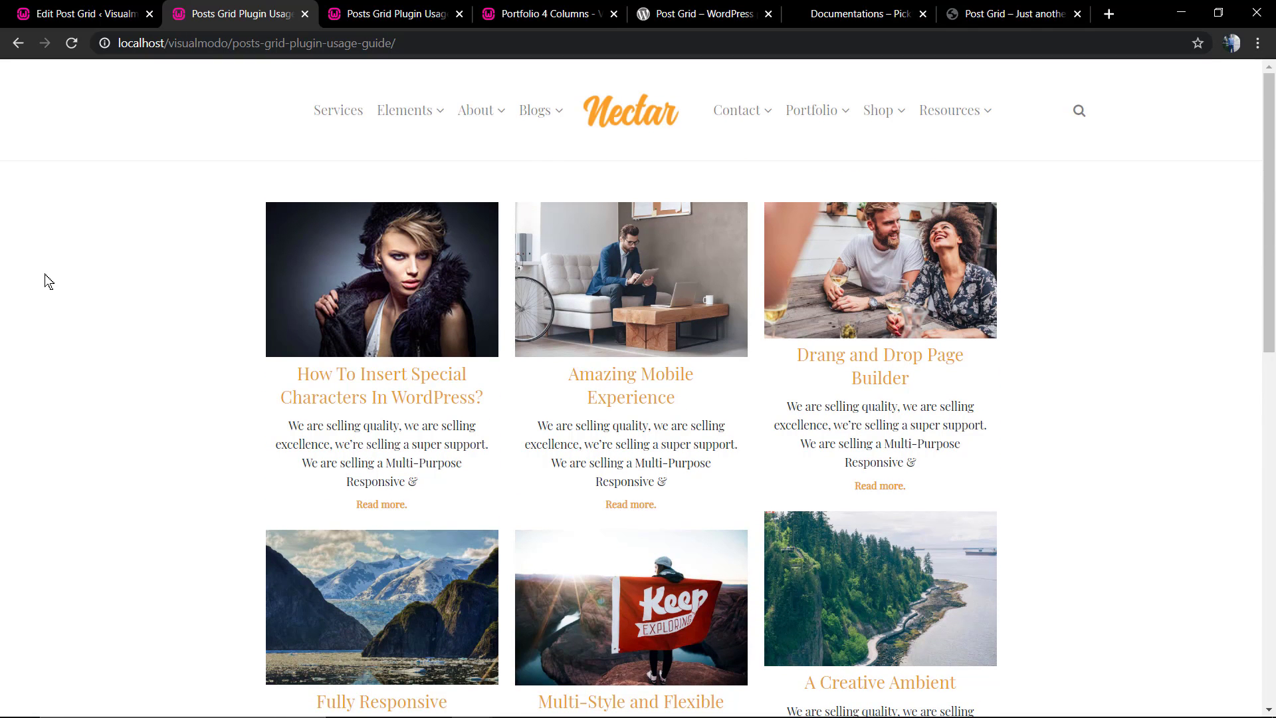
scroll(down, 3)
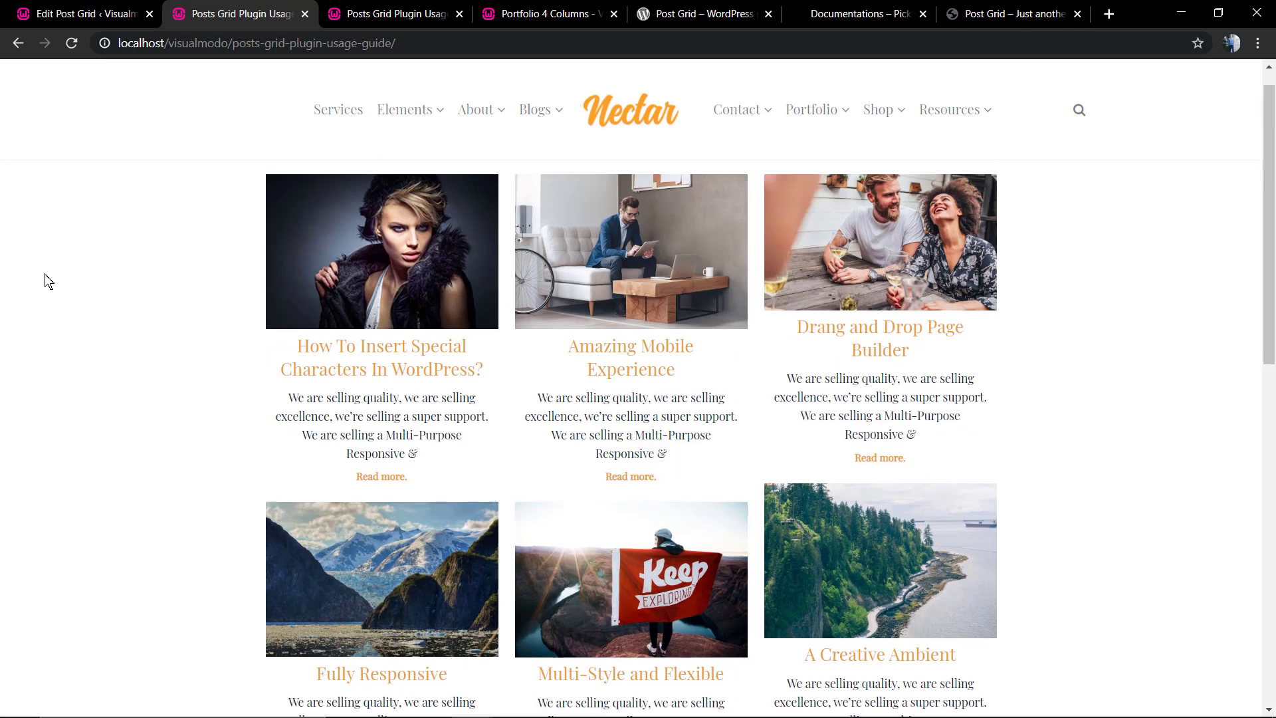
click(80, 13)
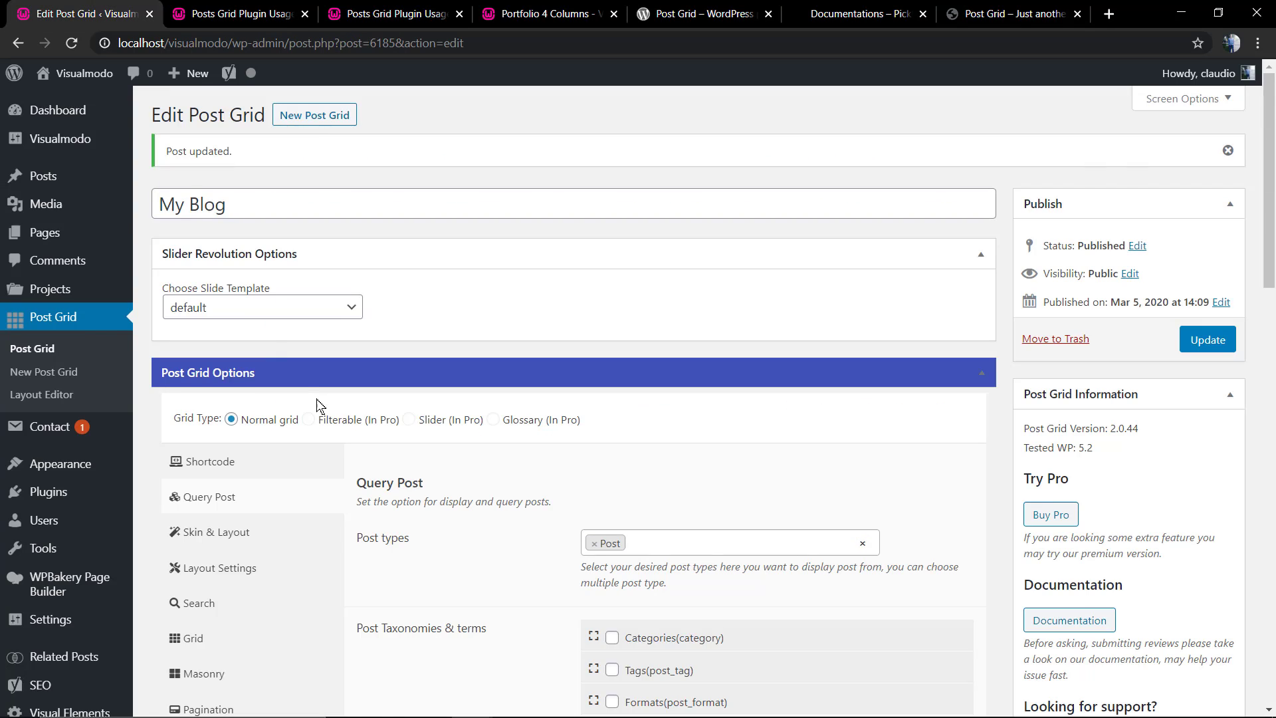
Step: Scroll through the grid's pagination settings, with Normal Pagination selected
scroll(down, 3)
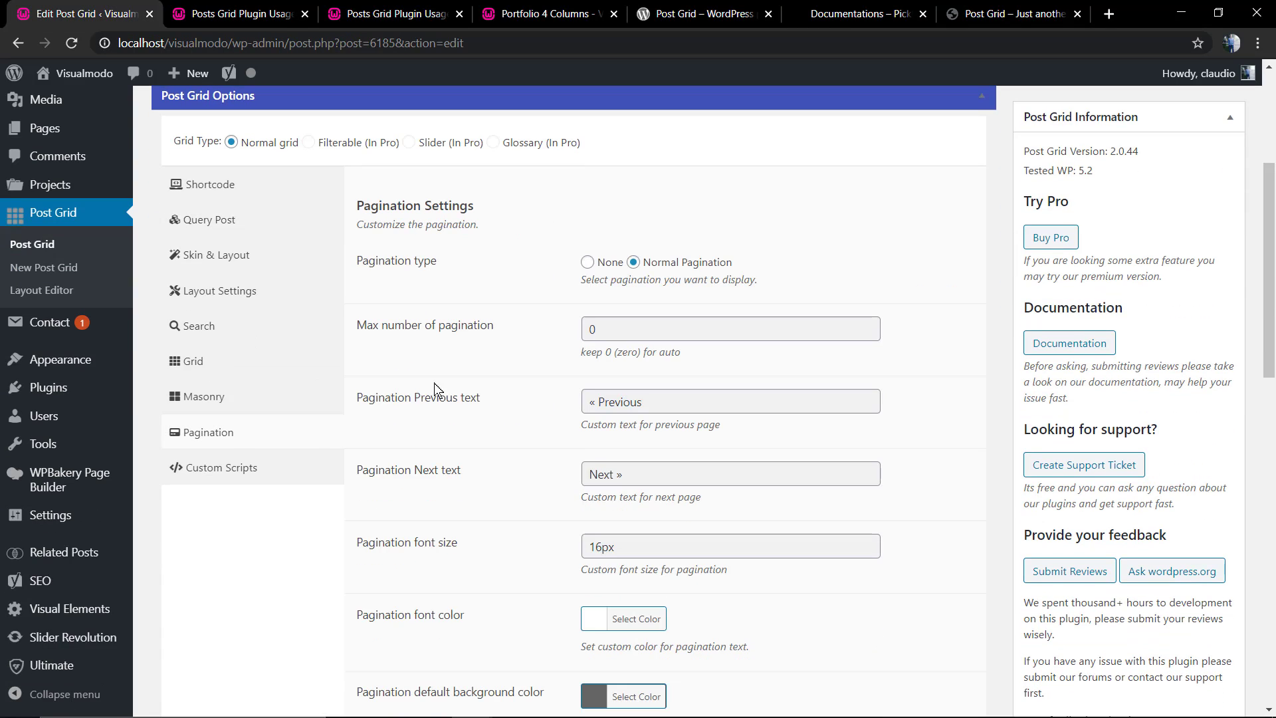
mouse_move(597, 270)
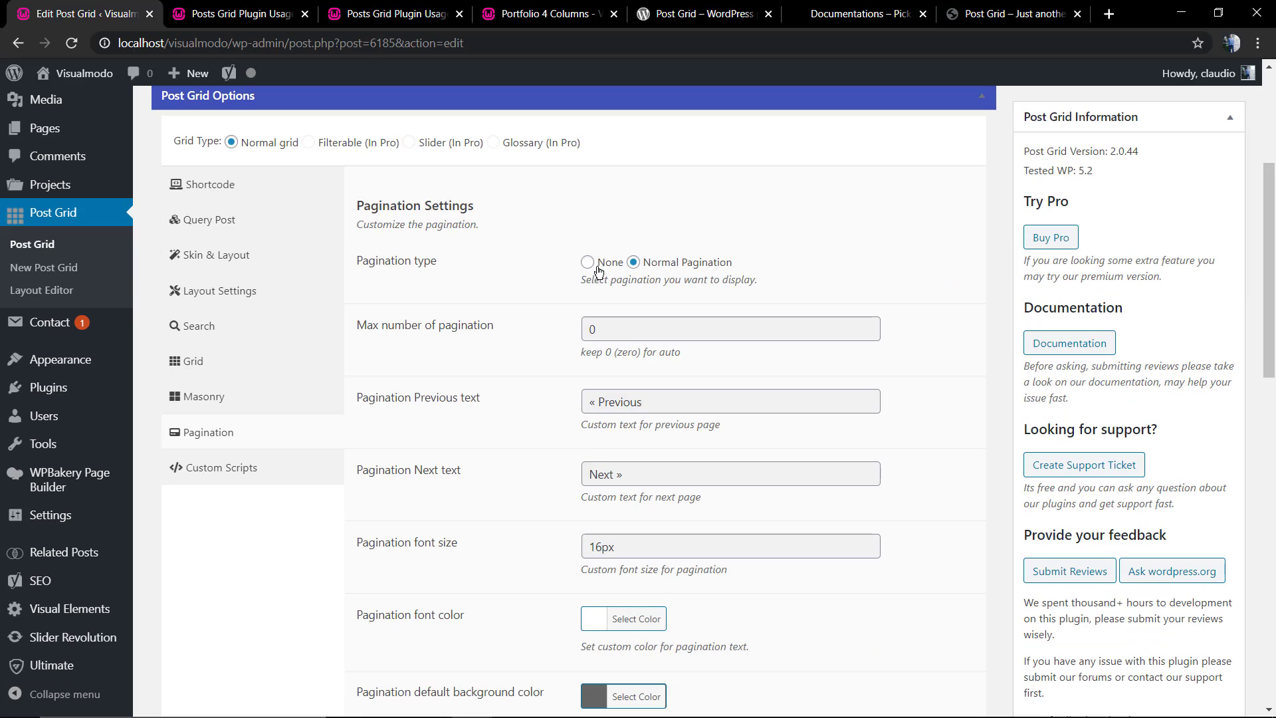
scroll(down, 3)
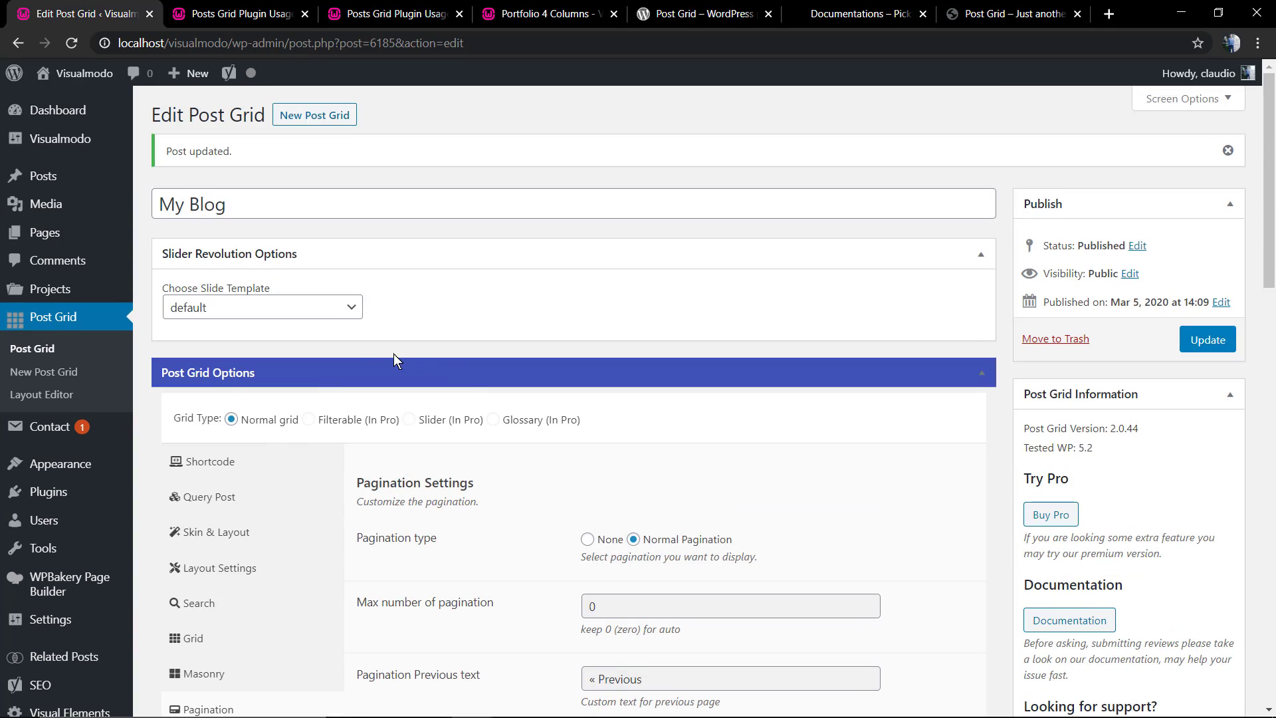
mouse_move(362, 284)
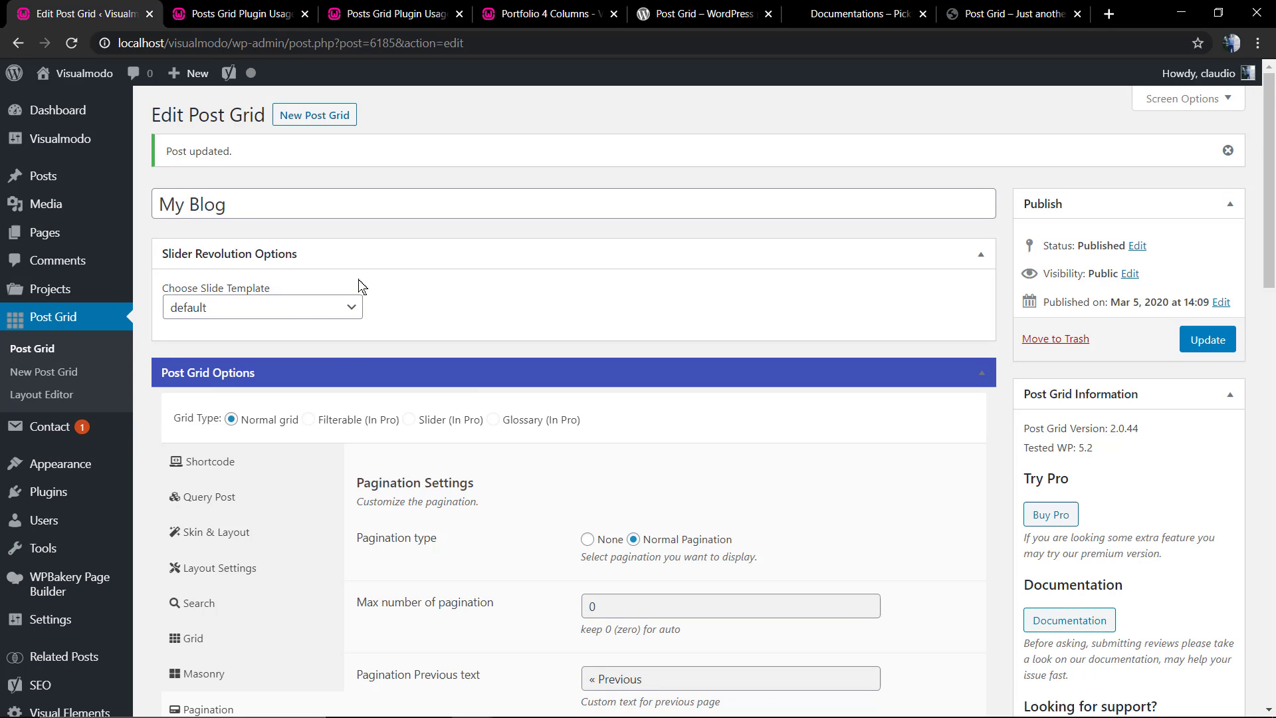
mouse_move(660, 15)
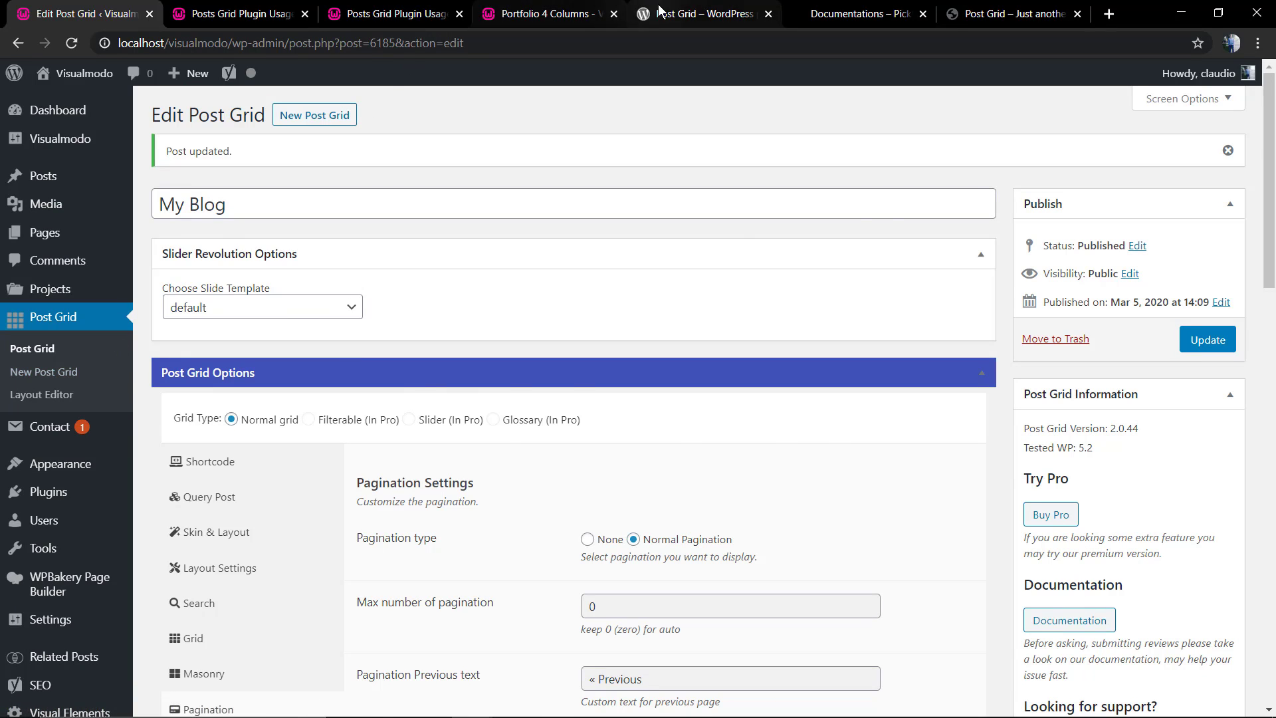